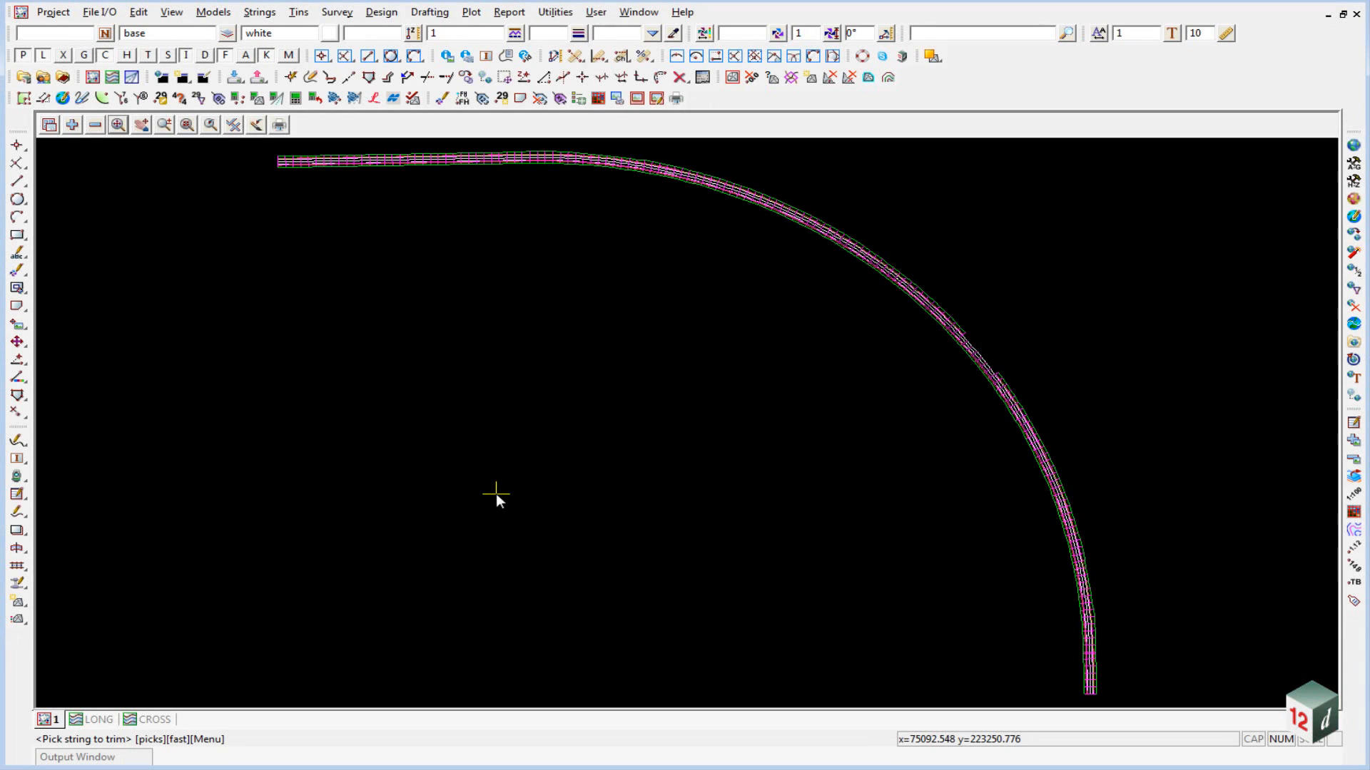
pyautogui.moveTo(533, 492)
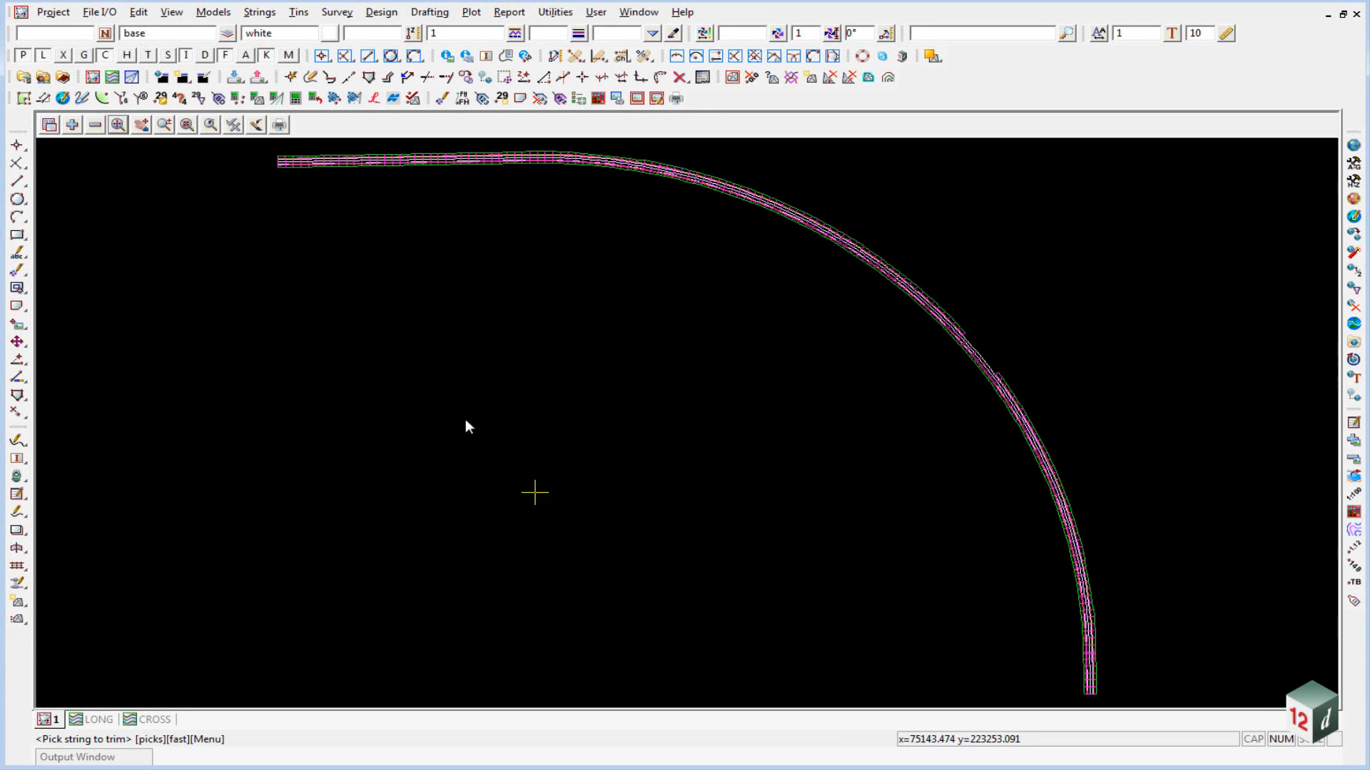
pyautogui.moveTo(428, 472)
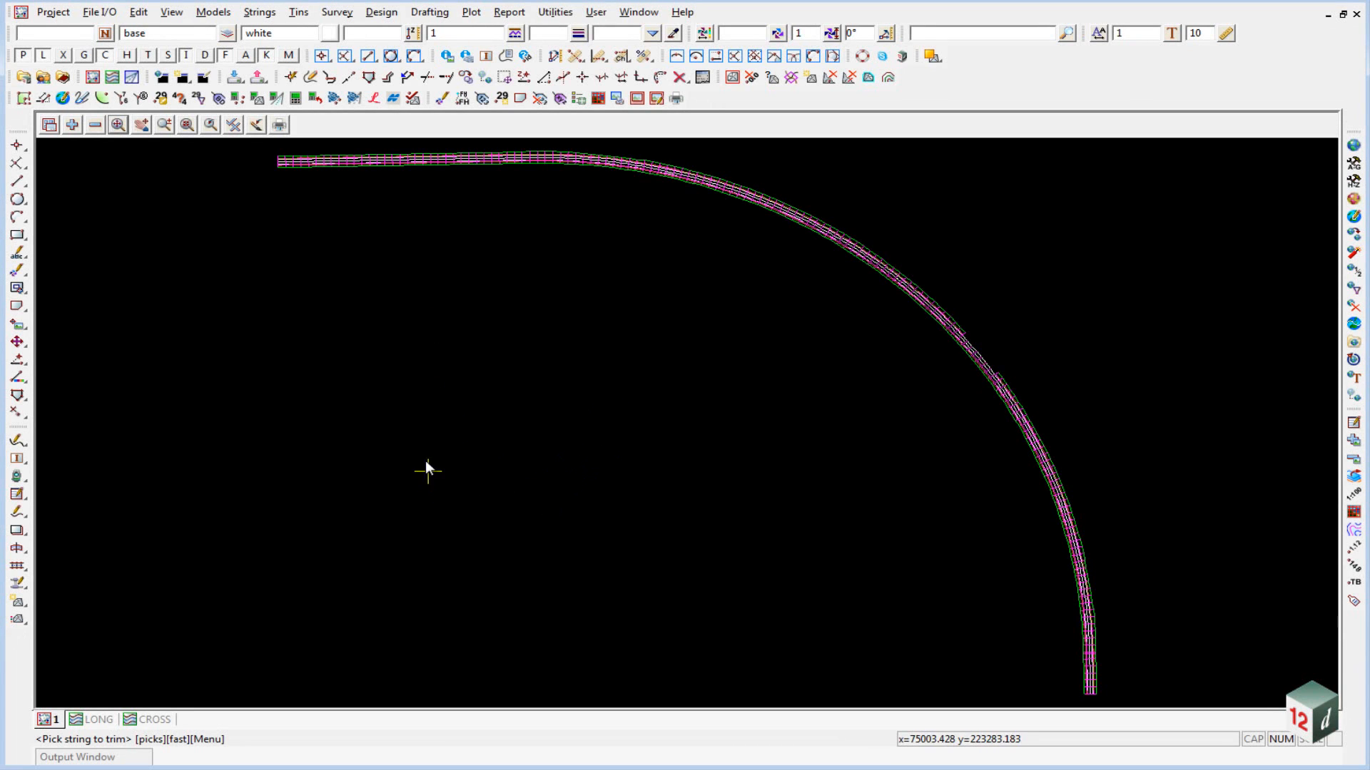
pyautogui.moveTo(952, 441)
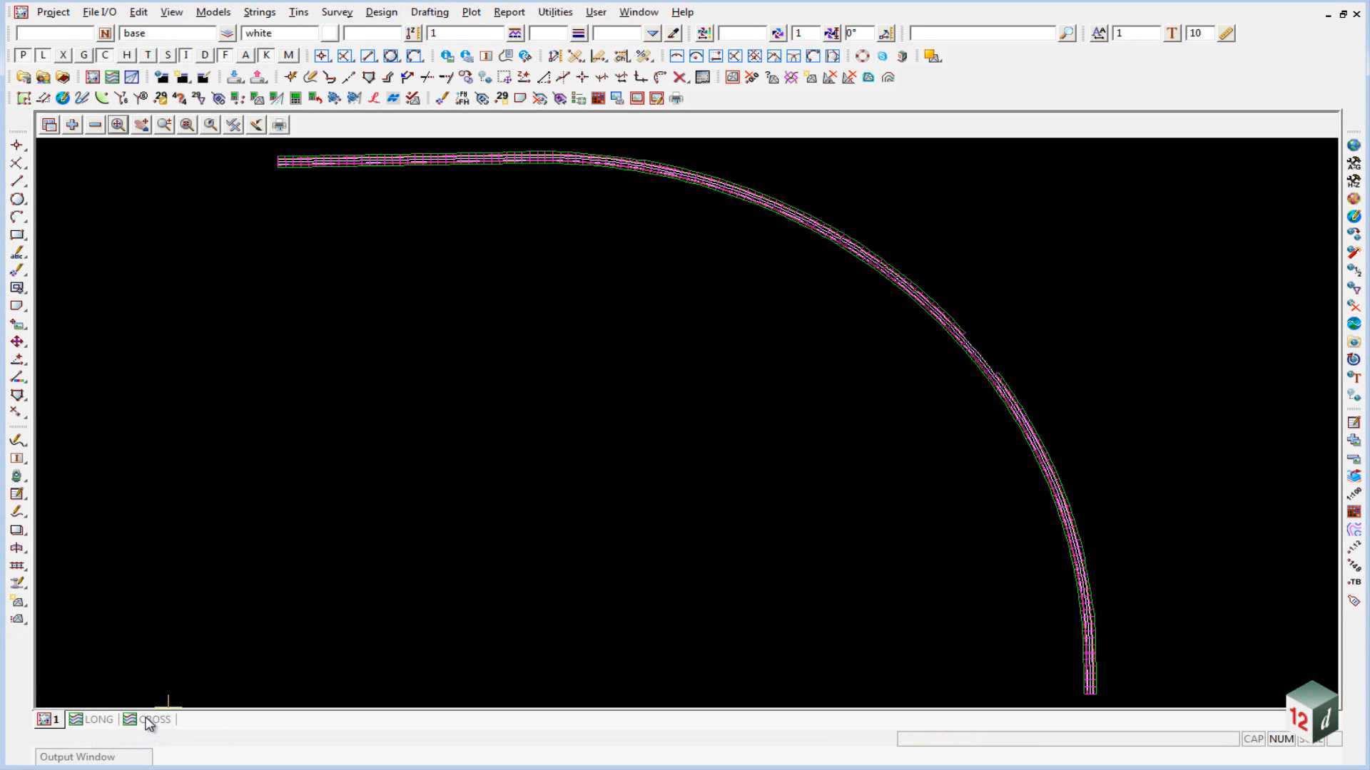
# Step: Profile model strings on the cross-section view at chainage 137380
pyautogui.click(157, 720)
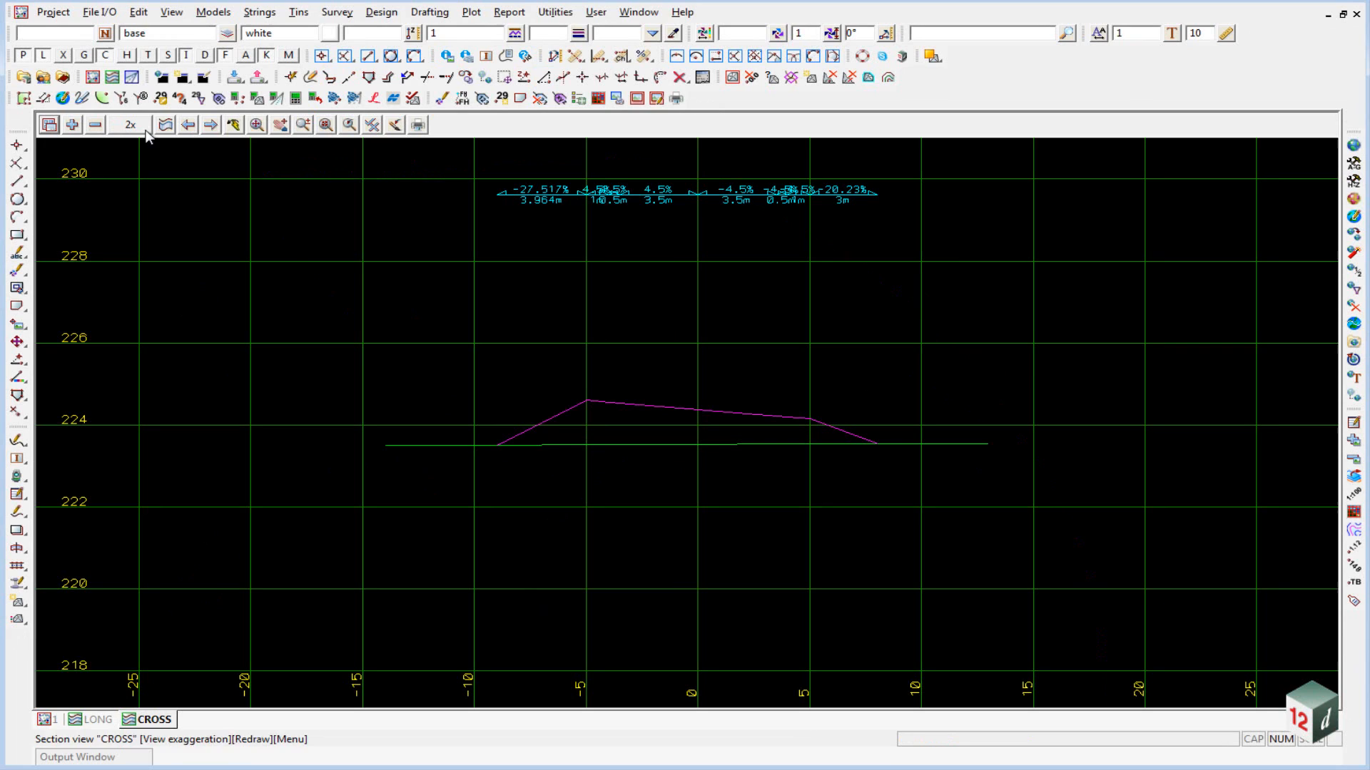
pyautogui.click(165, 124)
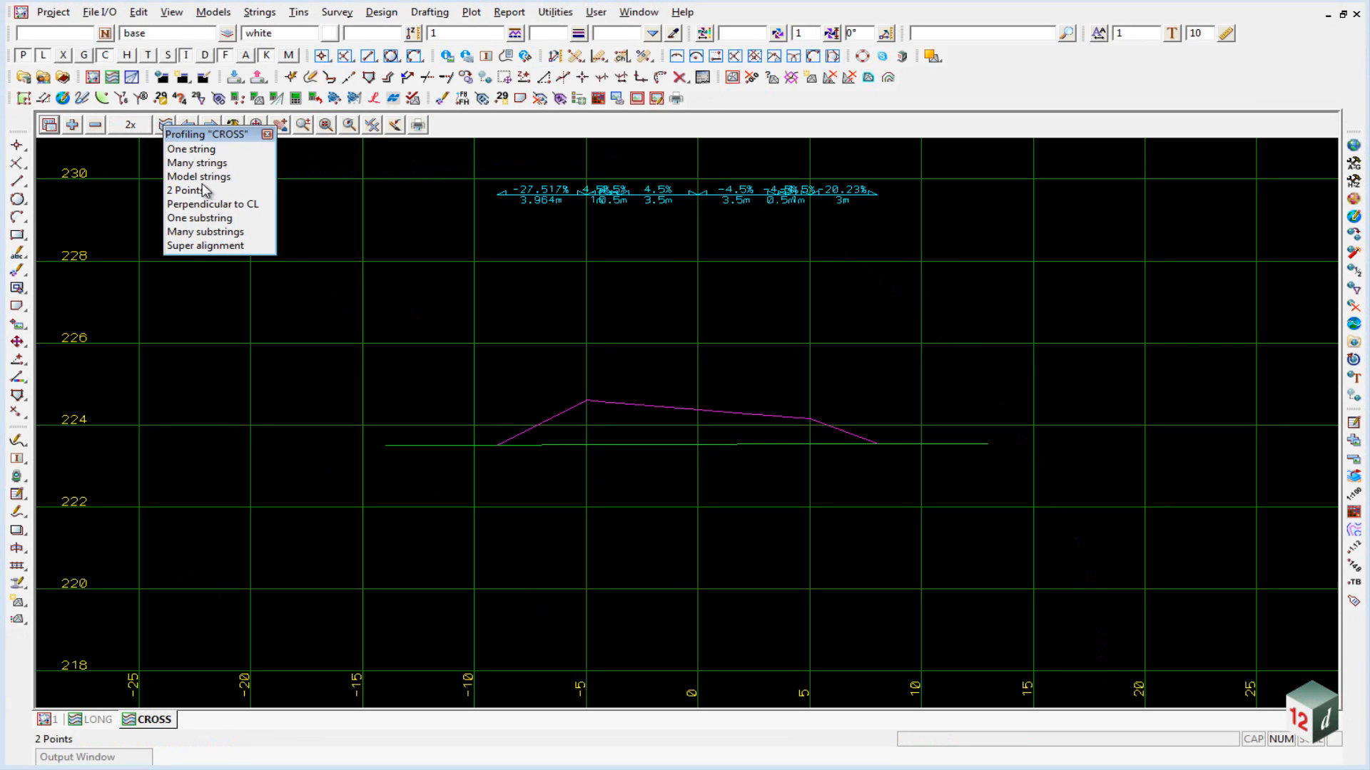
pyautogui.click(198, 177)
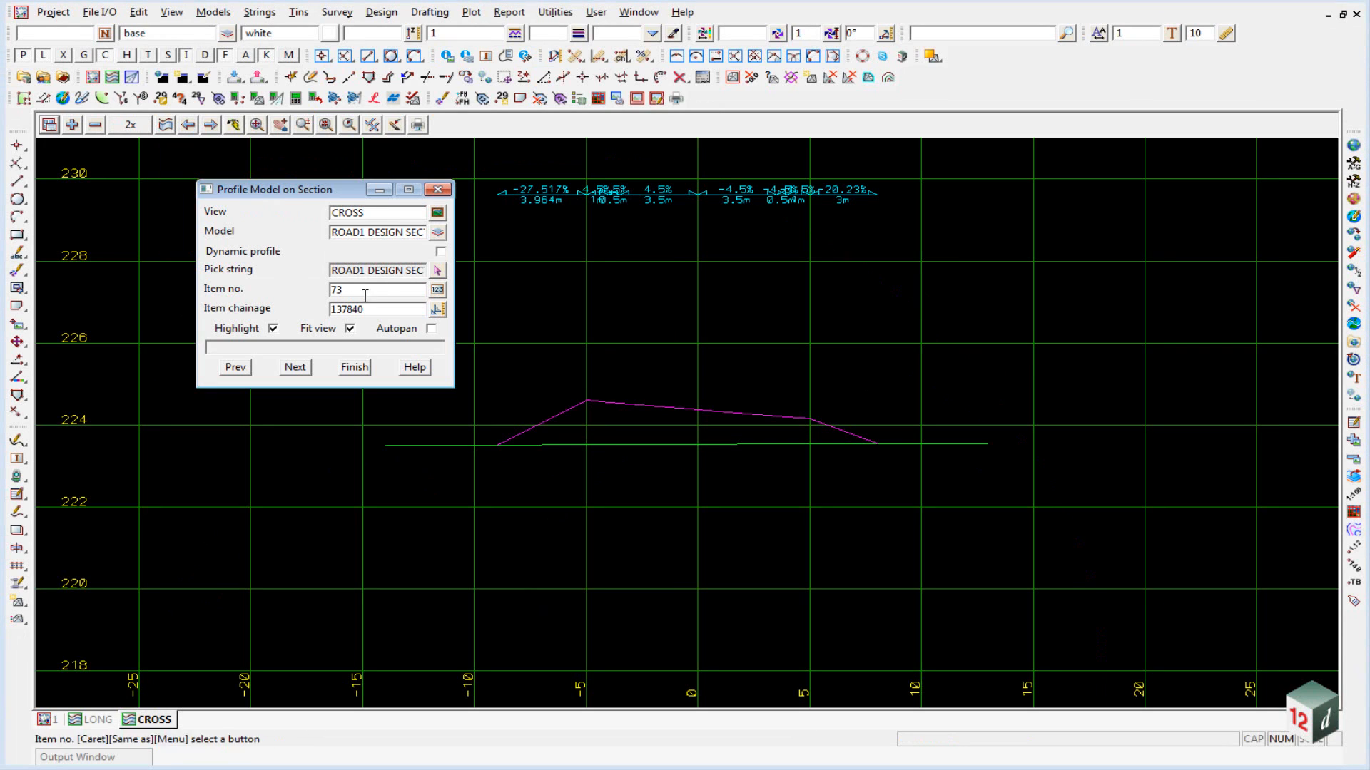
pyautogui.click(375, 308)
pyautogui.write('137380')
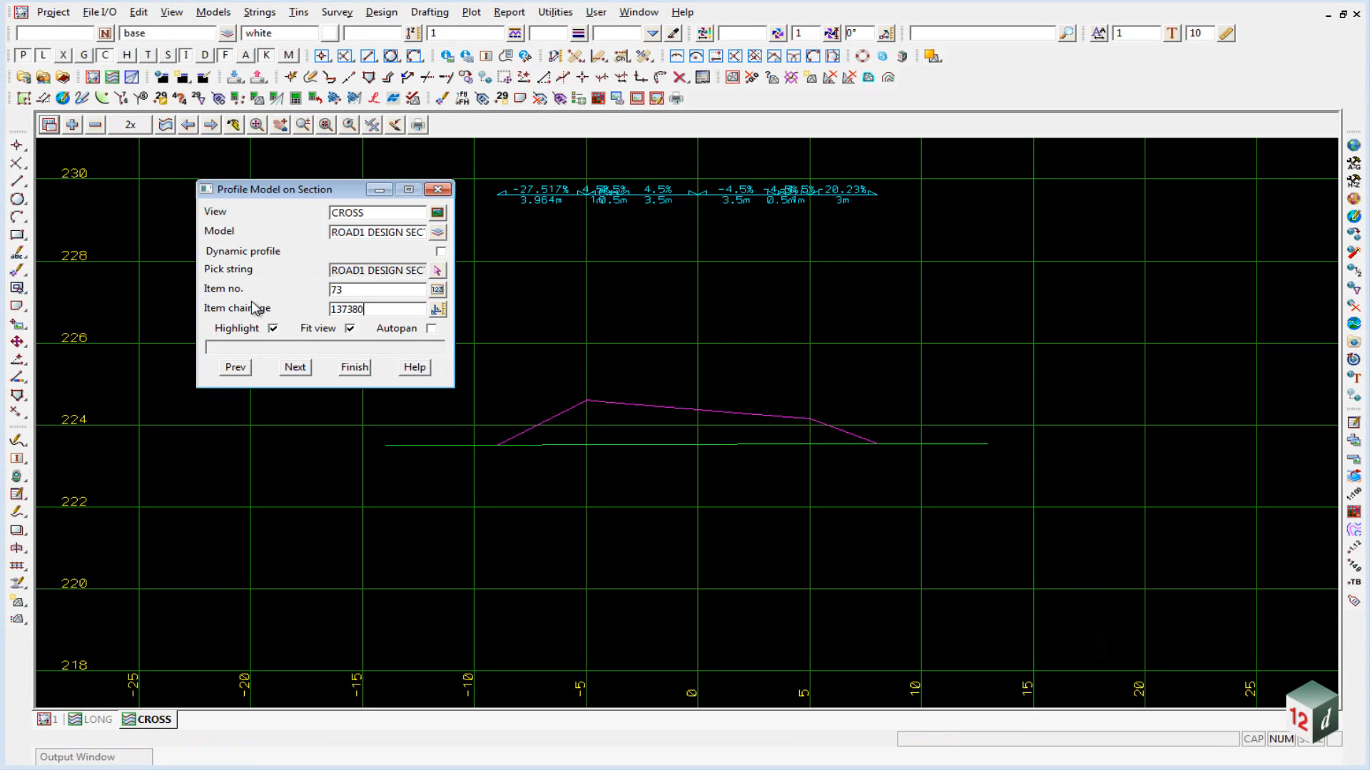
pyautogui.click(293, 367)
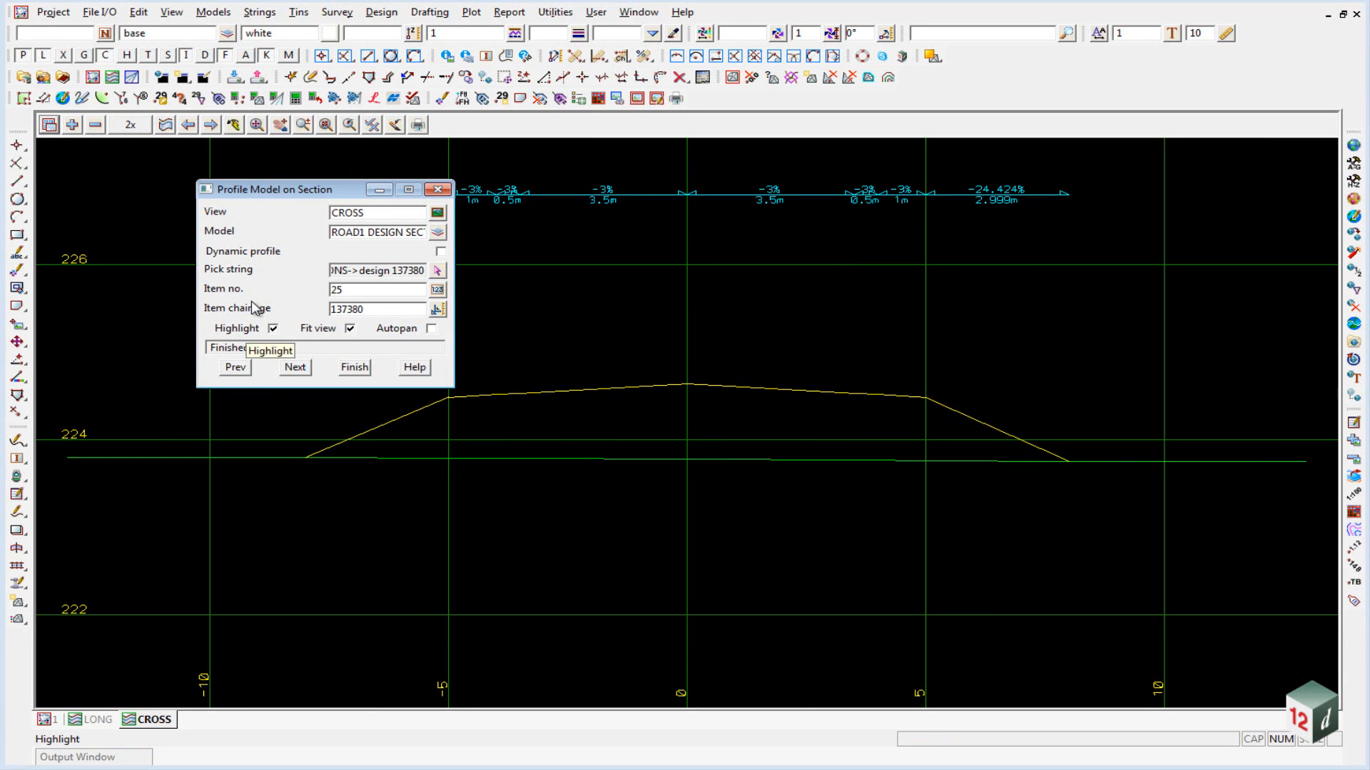
# Step: Move the profiling dialog off the section and go to the design functions
pyautogui.moveTo(297, 189); pyautogui.dragTo(174, 184)
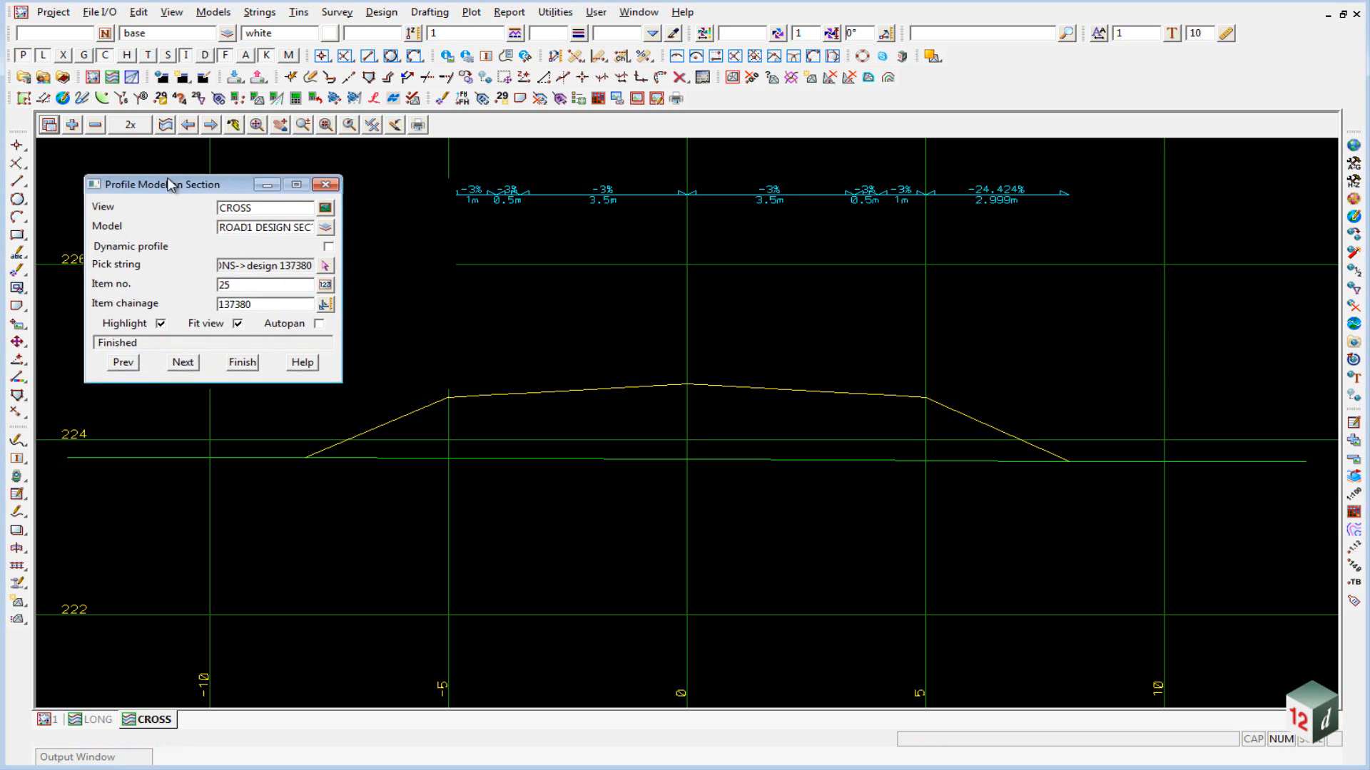
pyautogui.moveTo(166, 184); pyautogui.dragTo(123, 157)
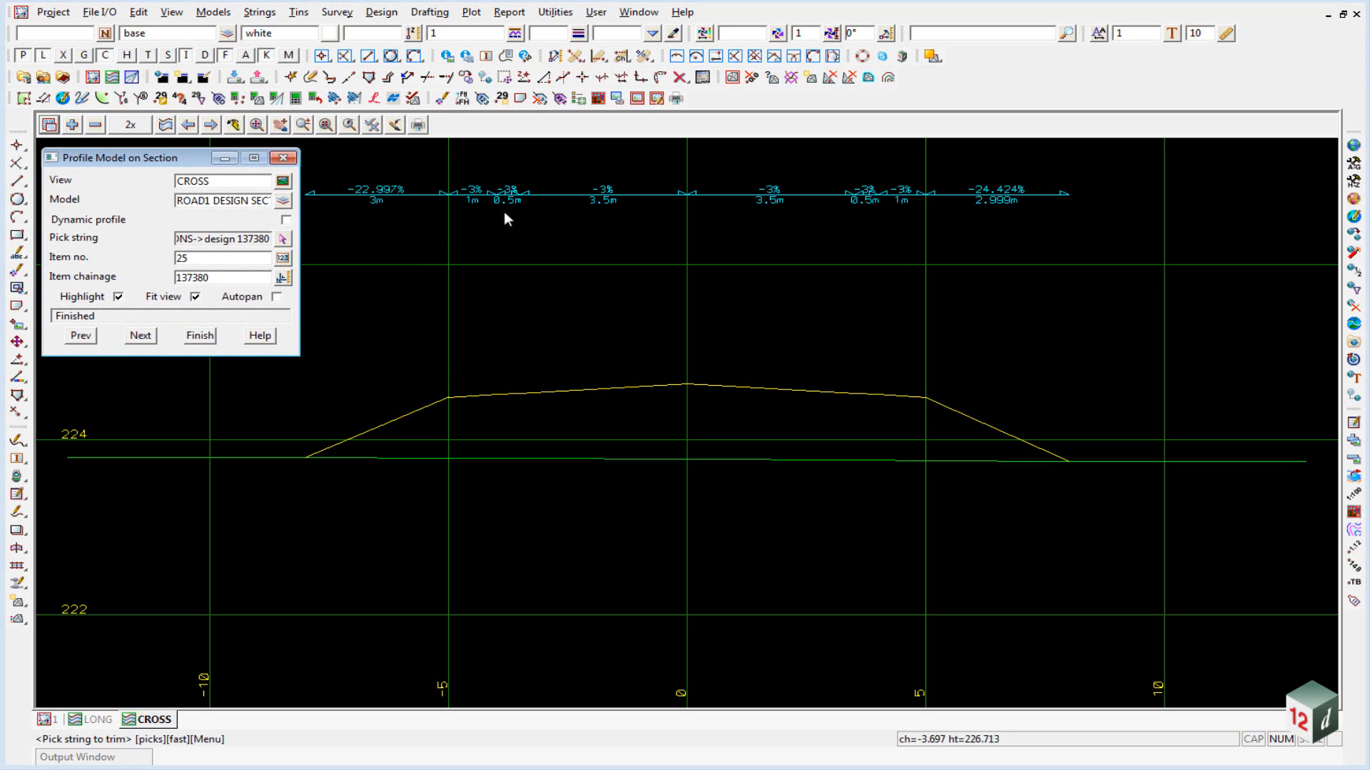
pyautogui.click(379, 11)
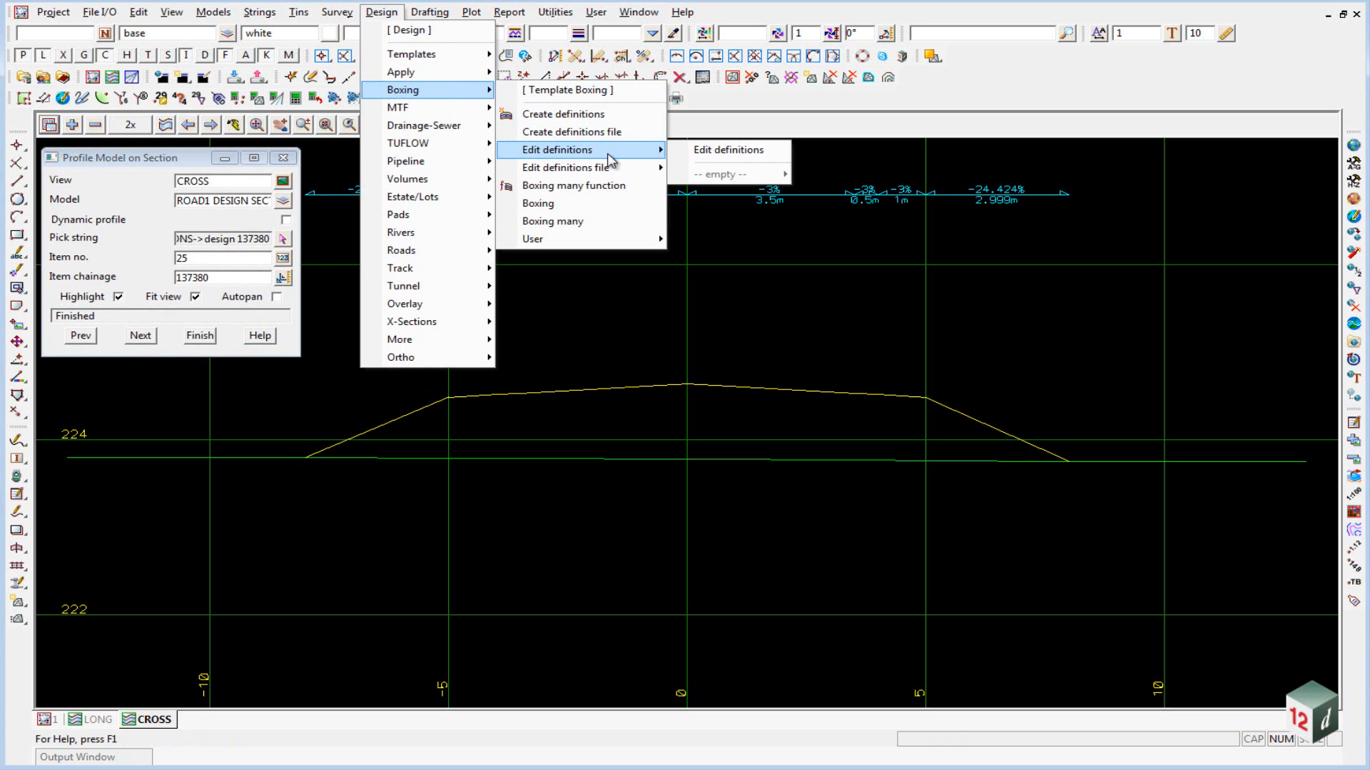
pyautogui.moveTo(729, 150)
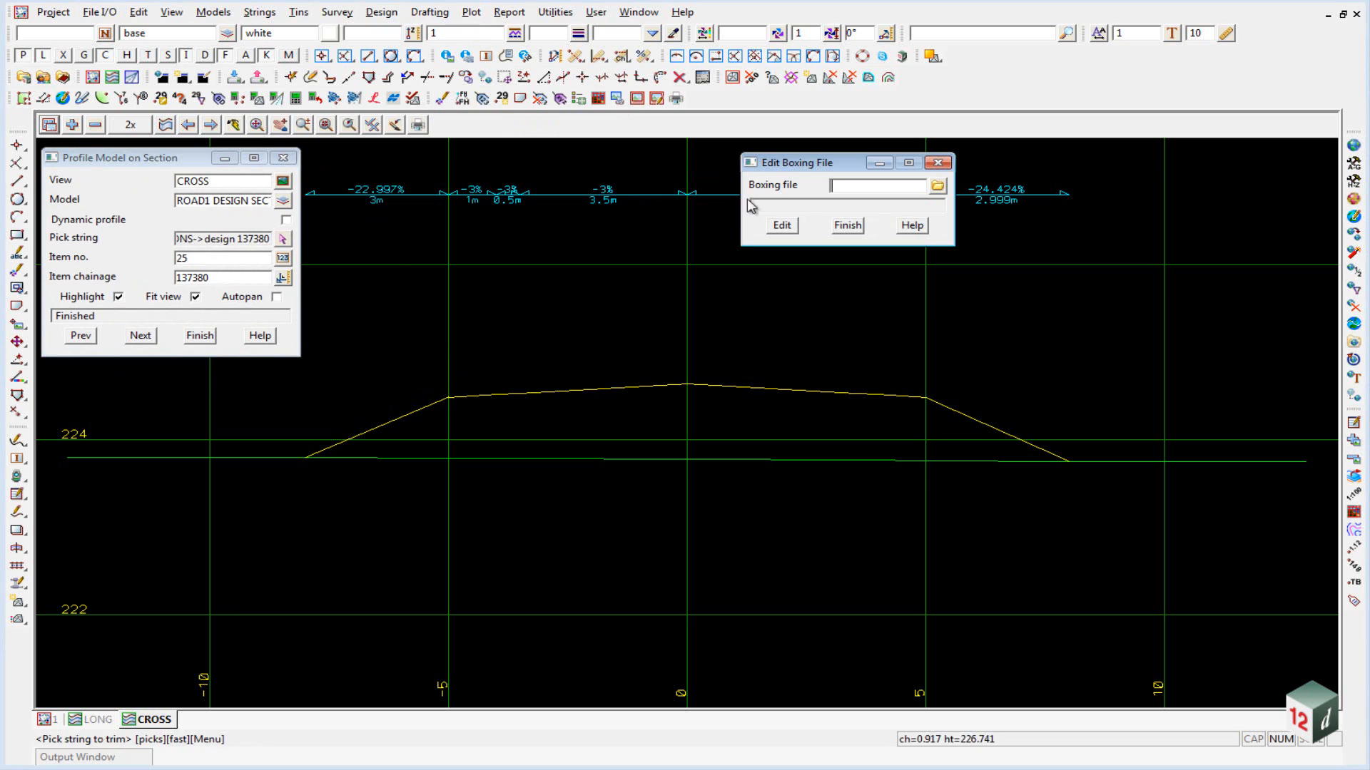
# Step: Browse for and open the ROAD1.bf boxing file for editing its definitions
pyautogui.click(938, 184)
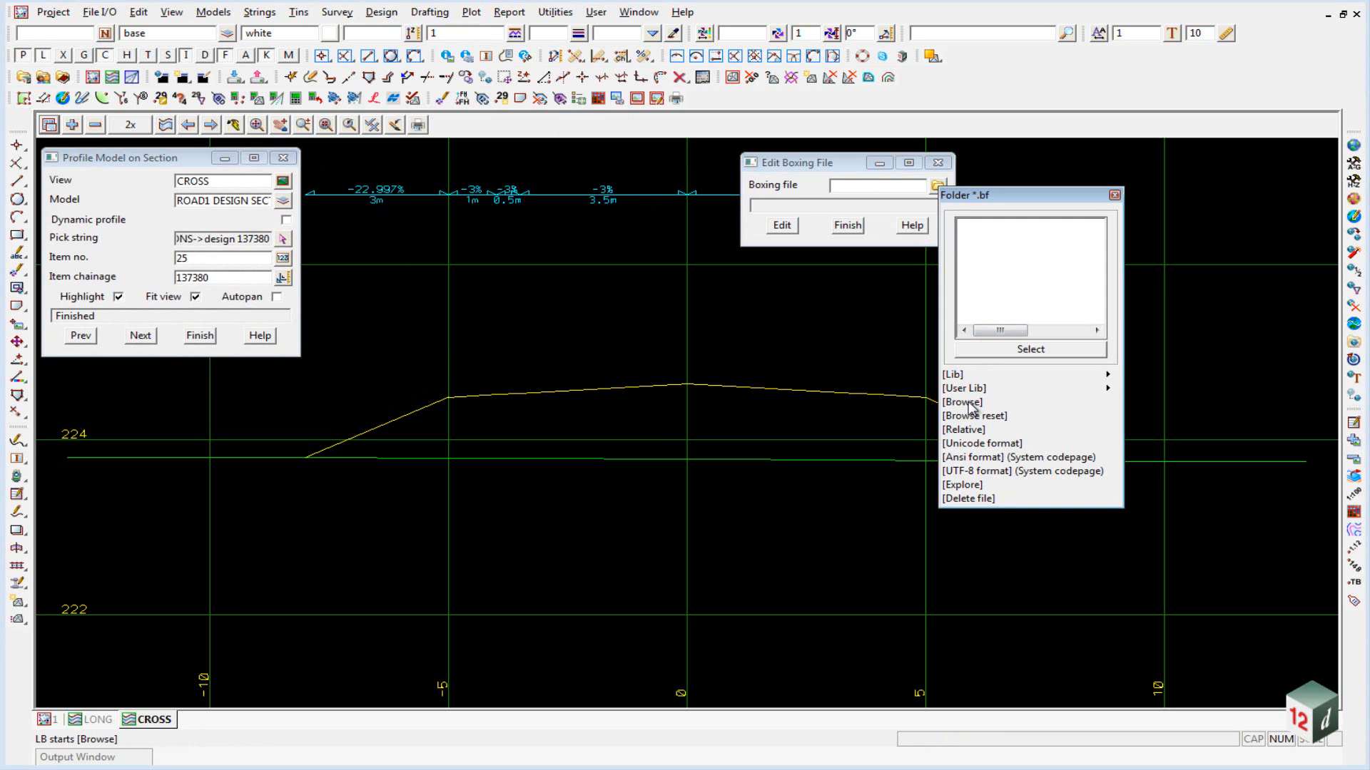
pyautogui.click(961, 402)
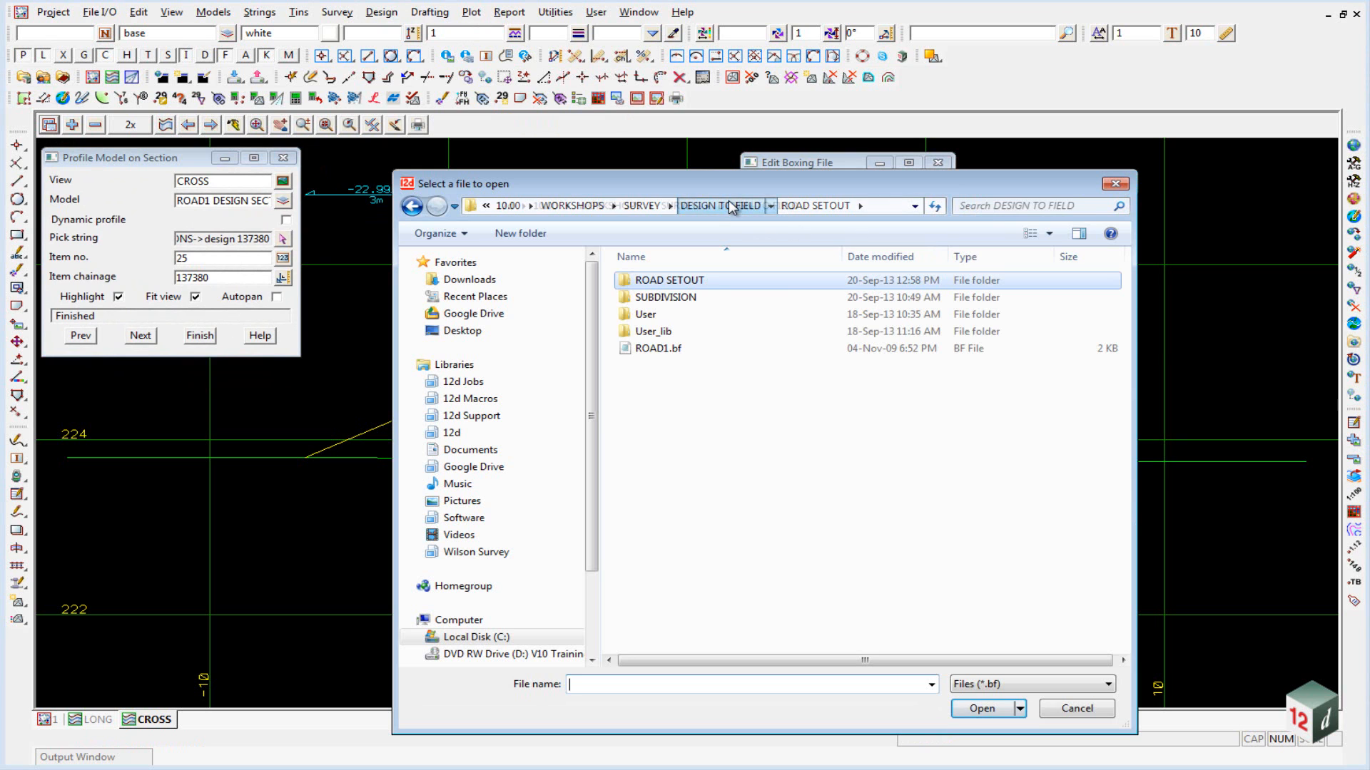
pyautogui.click(981, 709)
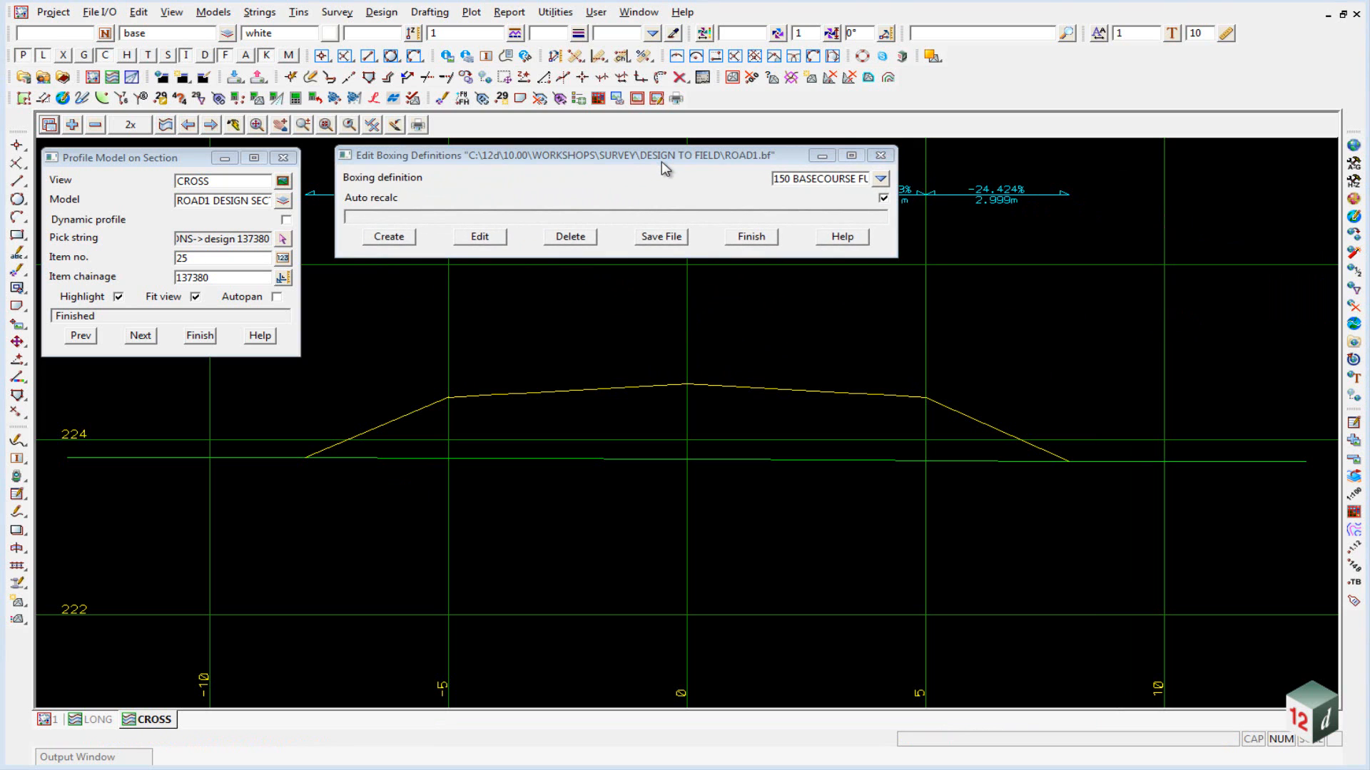
pyautogui.moveTo(778, 161)
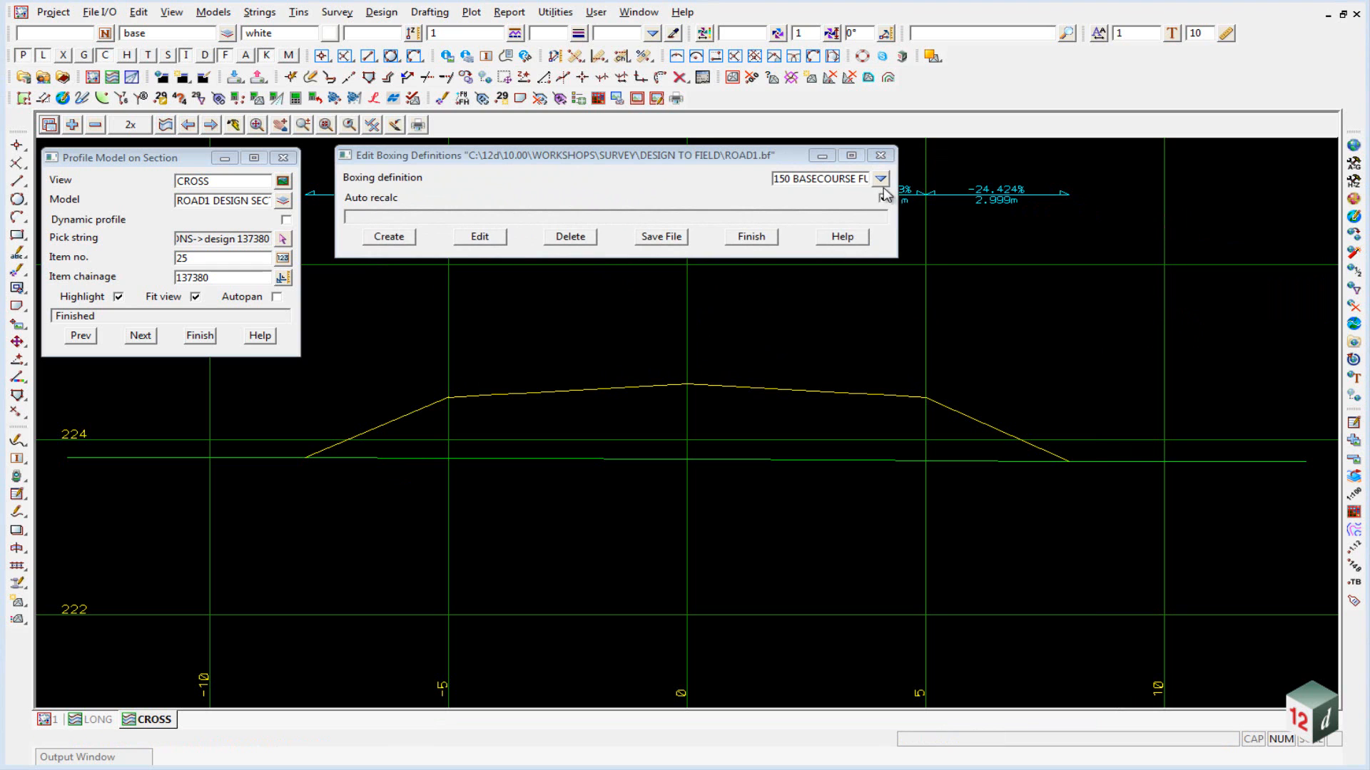
# Step: Choose the 150 BASECOURSE FULL LEFT START TO INTERSECTION definition and start its edit
pyautogui.click(880, 180)
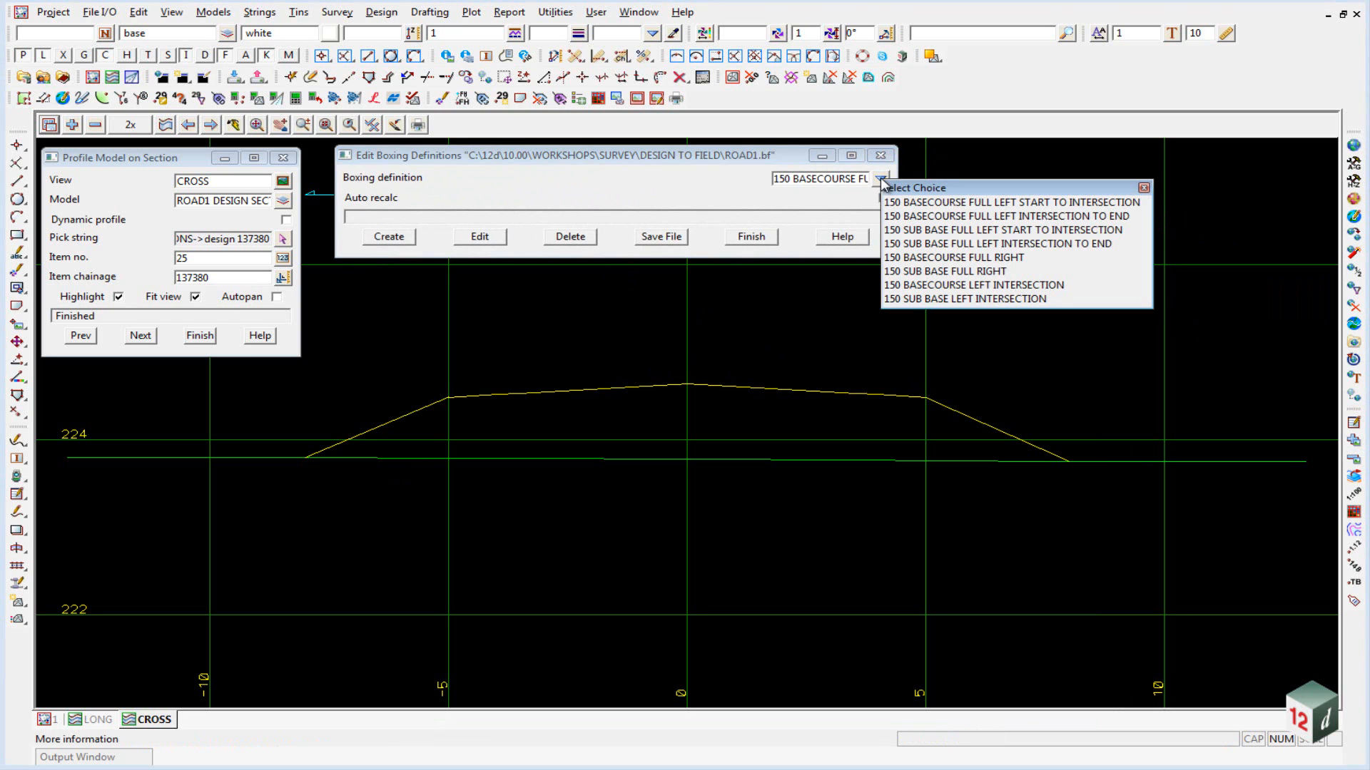
pyautogui.moveTo(893, 211)
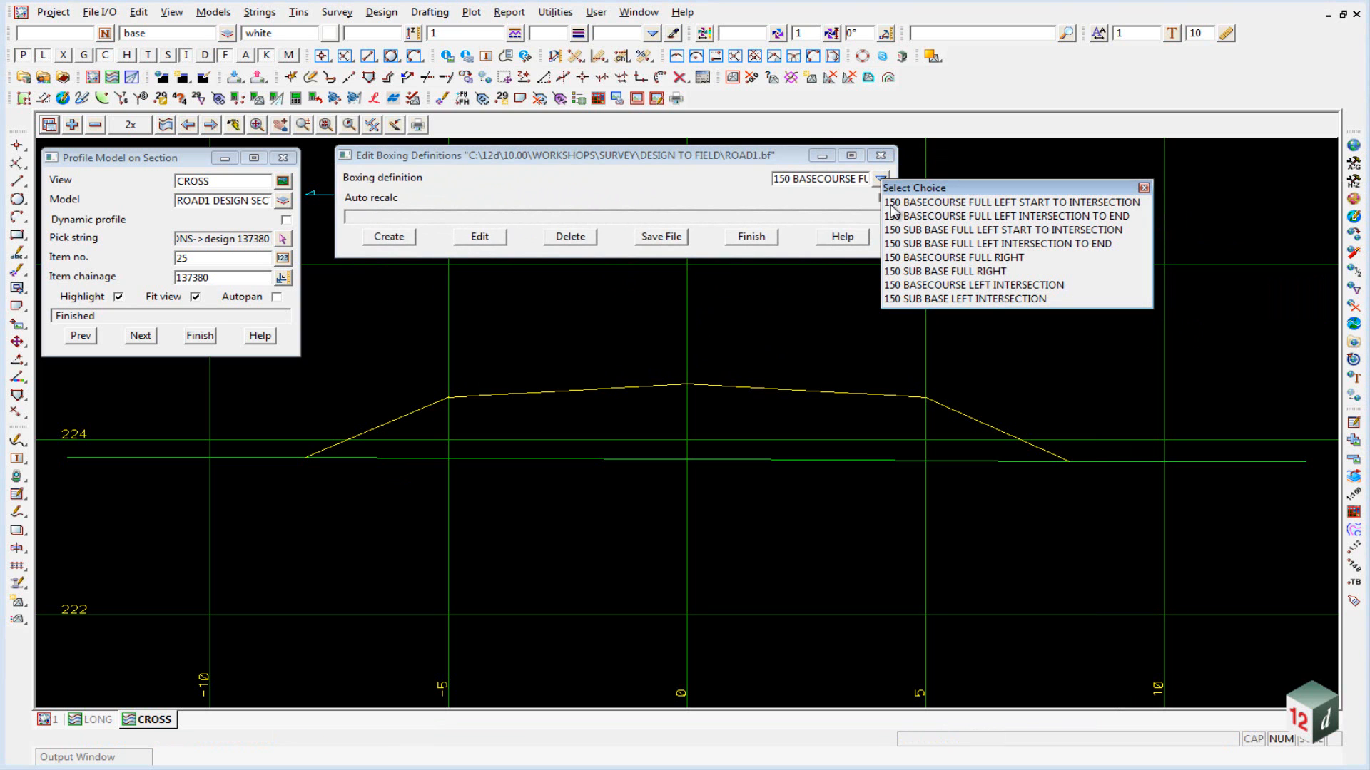
pyautogui.moveTo(979, 219)
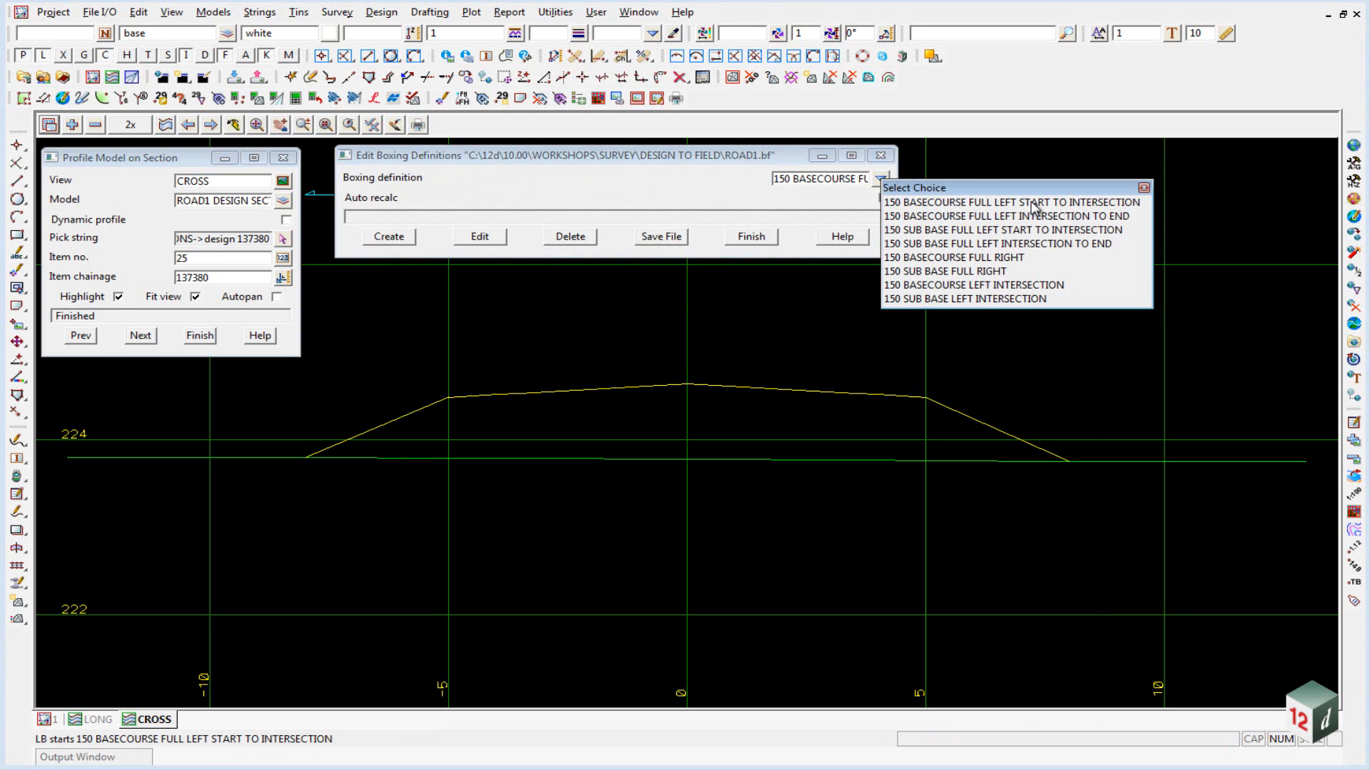
pyautogui.click(1013, 202)
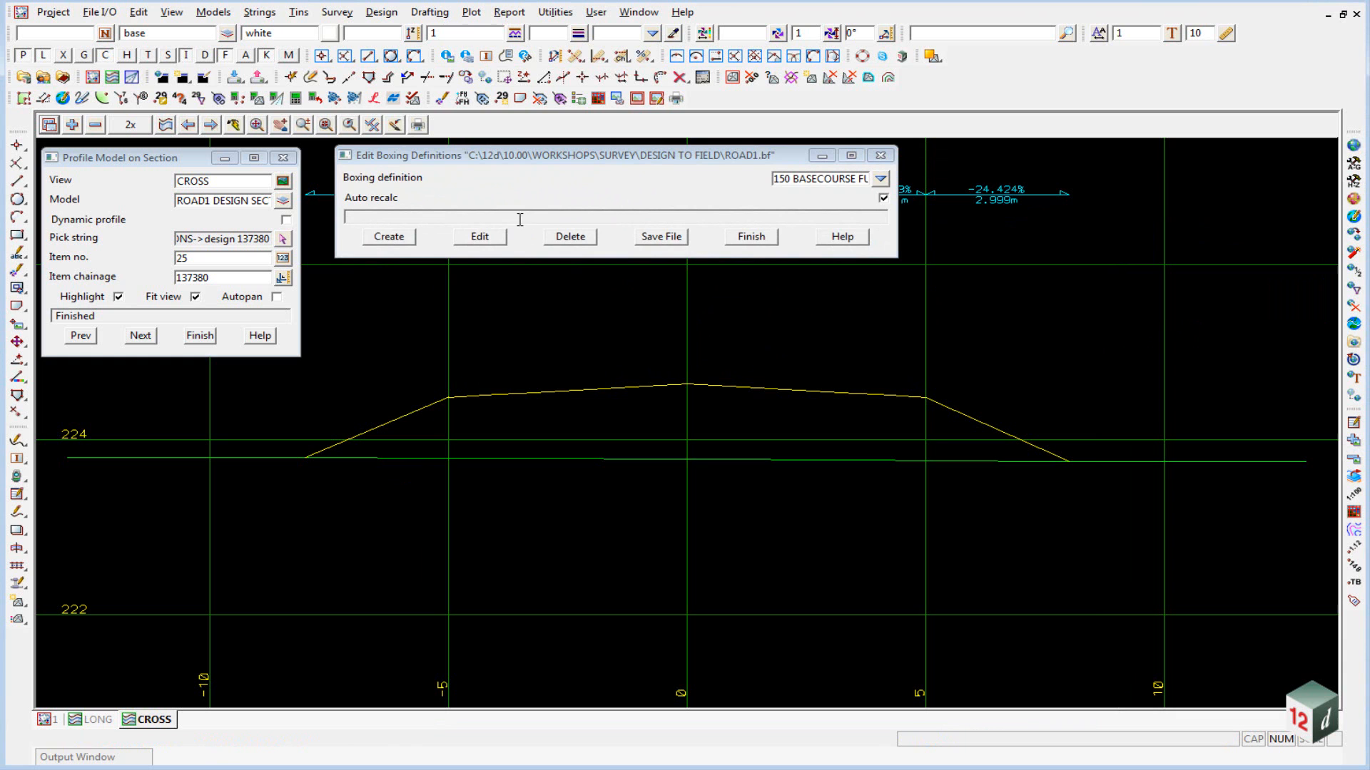
pyautogui.click(480, 237)
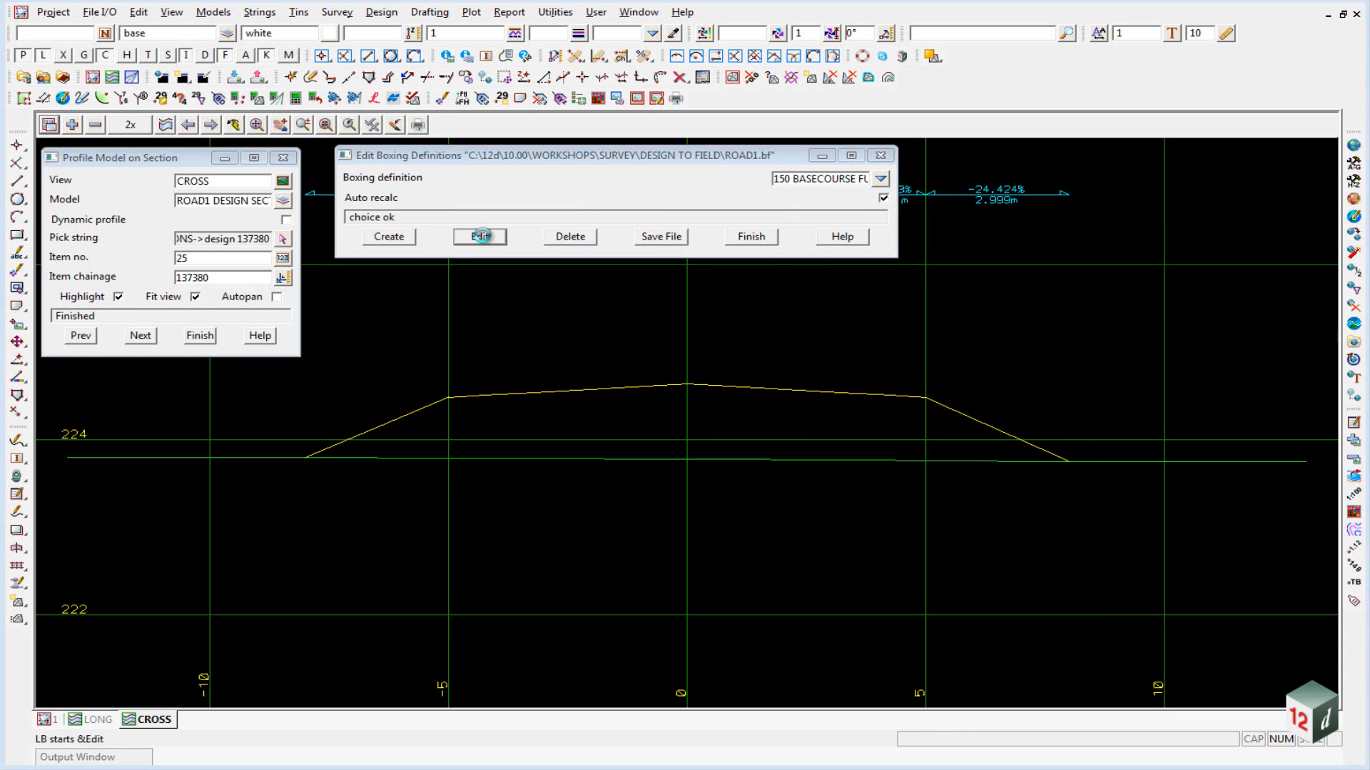
# Step: Show the basecourse rules and identify the strings at a section point and the crown
pyautogui.click(480, 236)
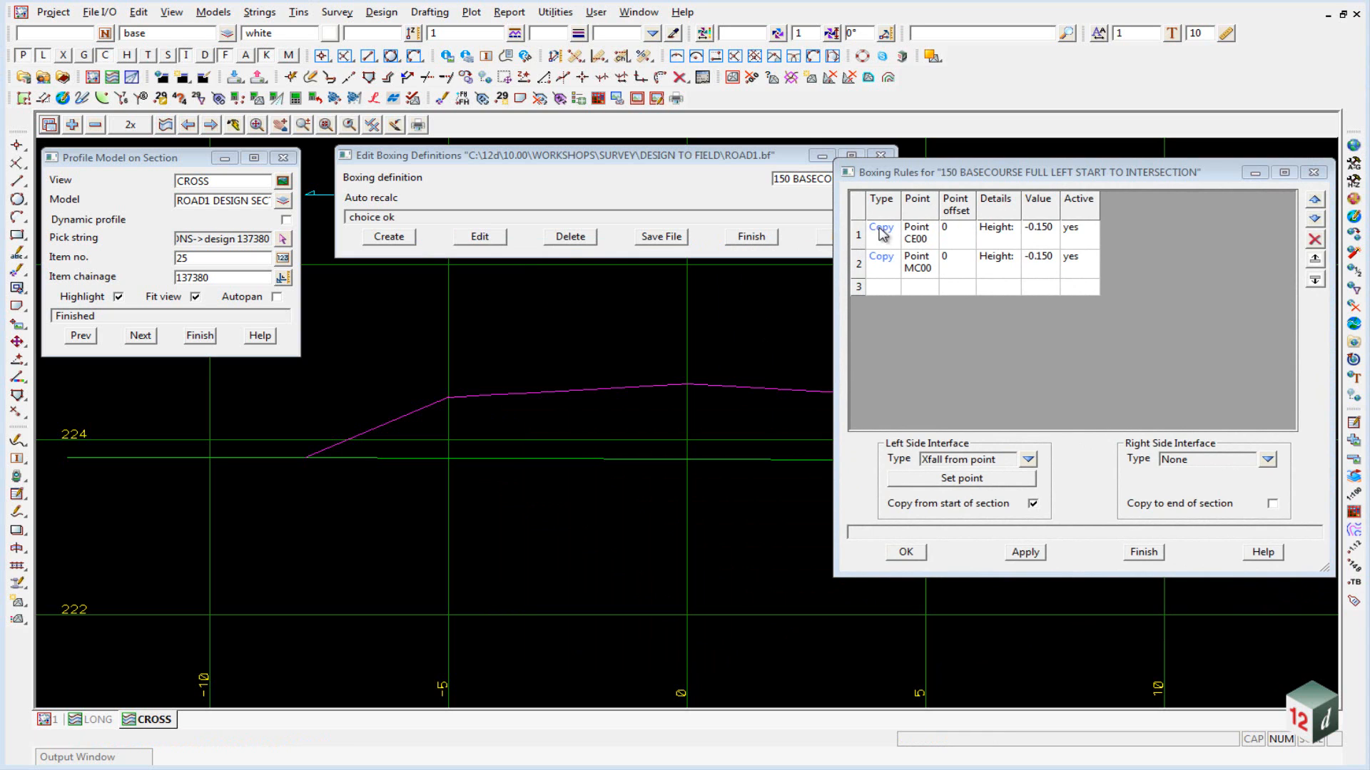
pyautogui.moveTo(924, 251)
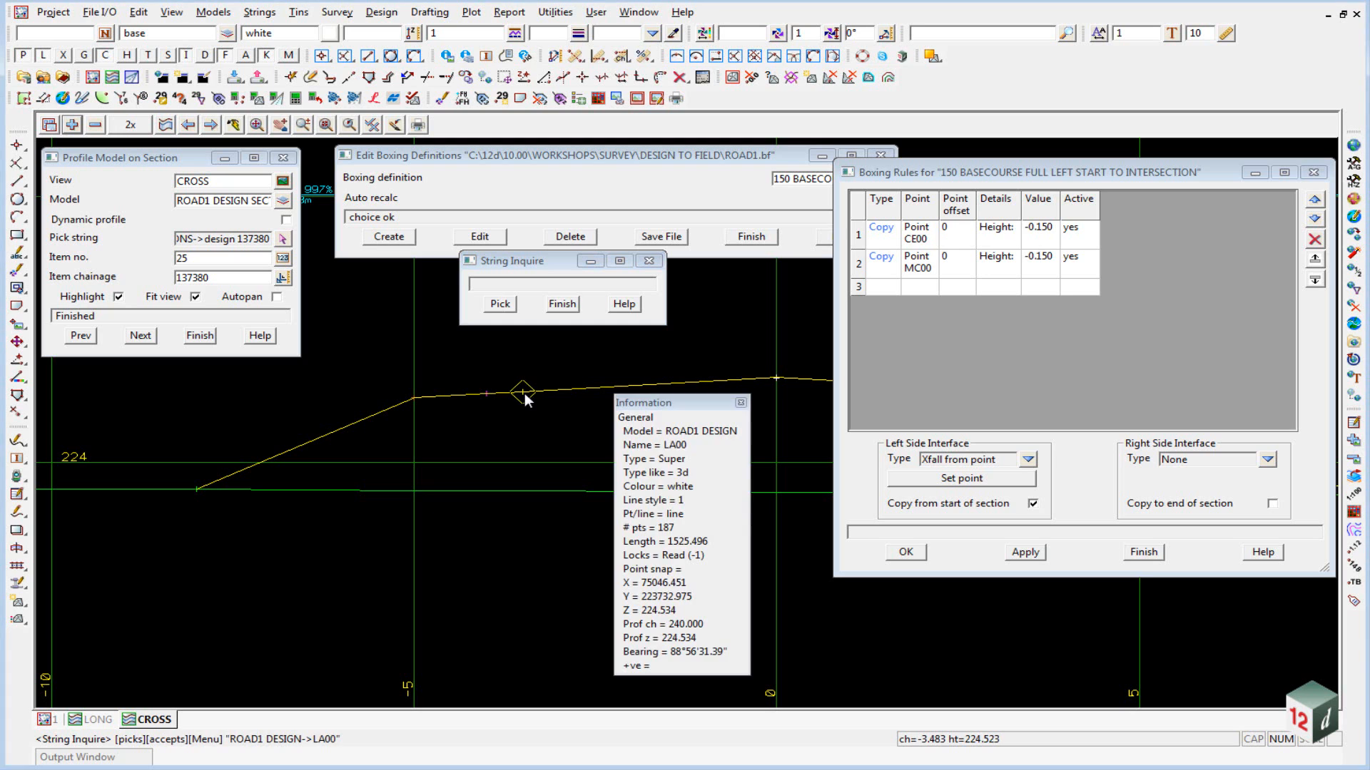
pyautogui.click(487, 391)
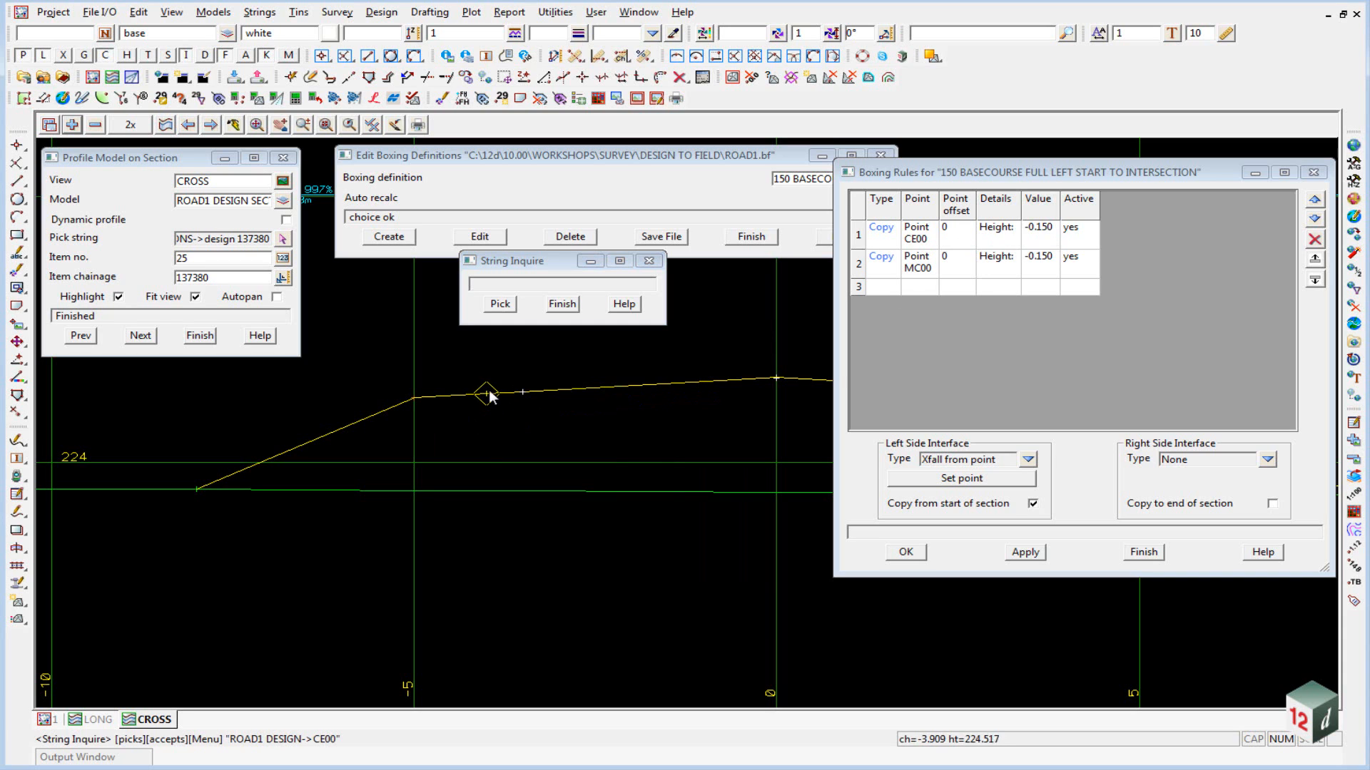
pyautogui.moveTo(485, 420)
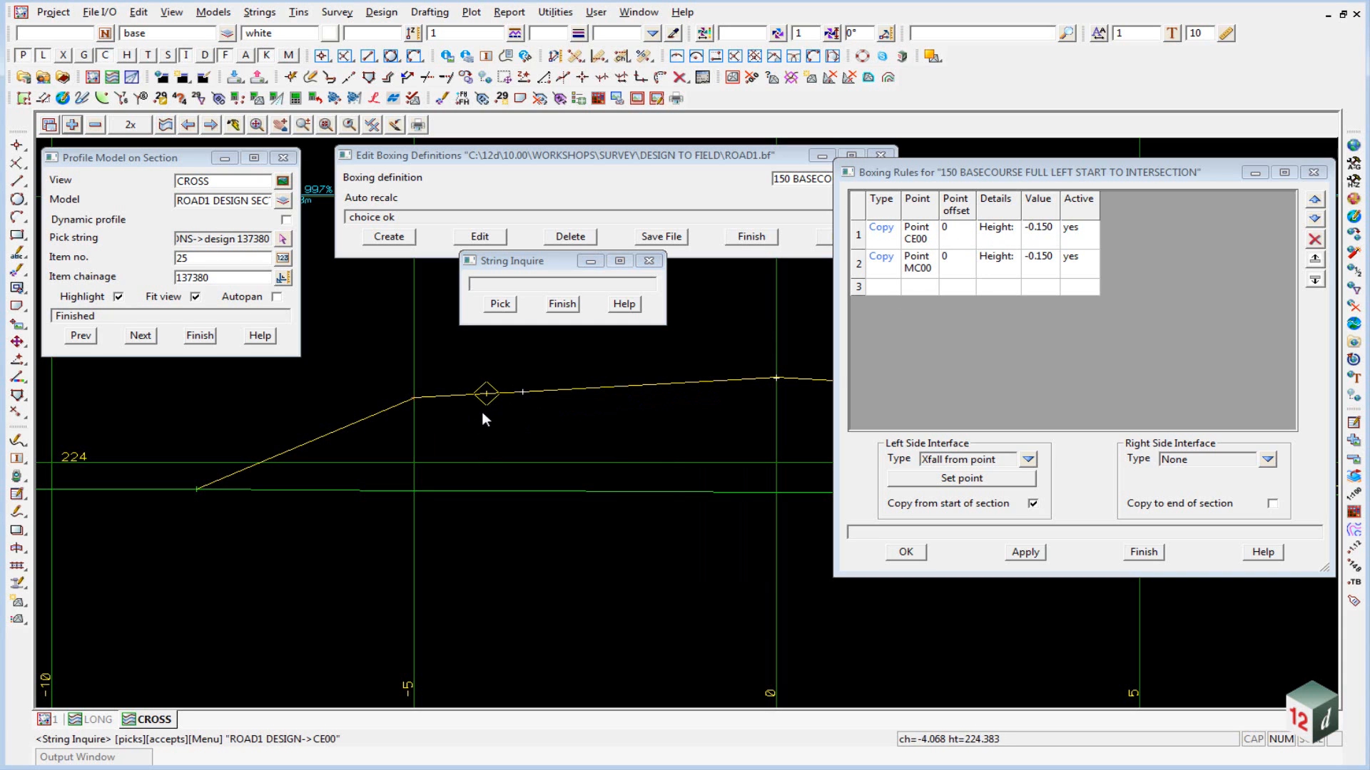
pyautogui.moveTo(501, 411)
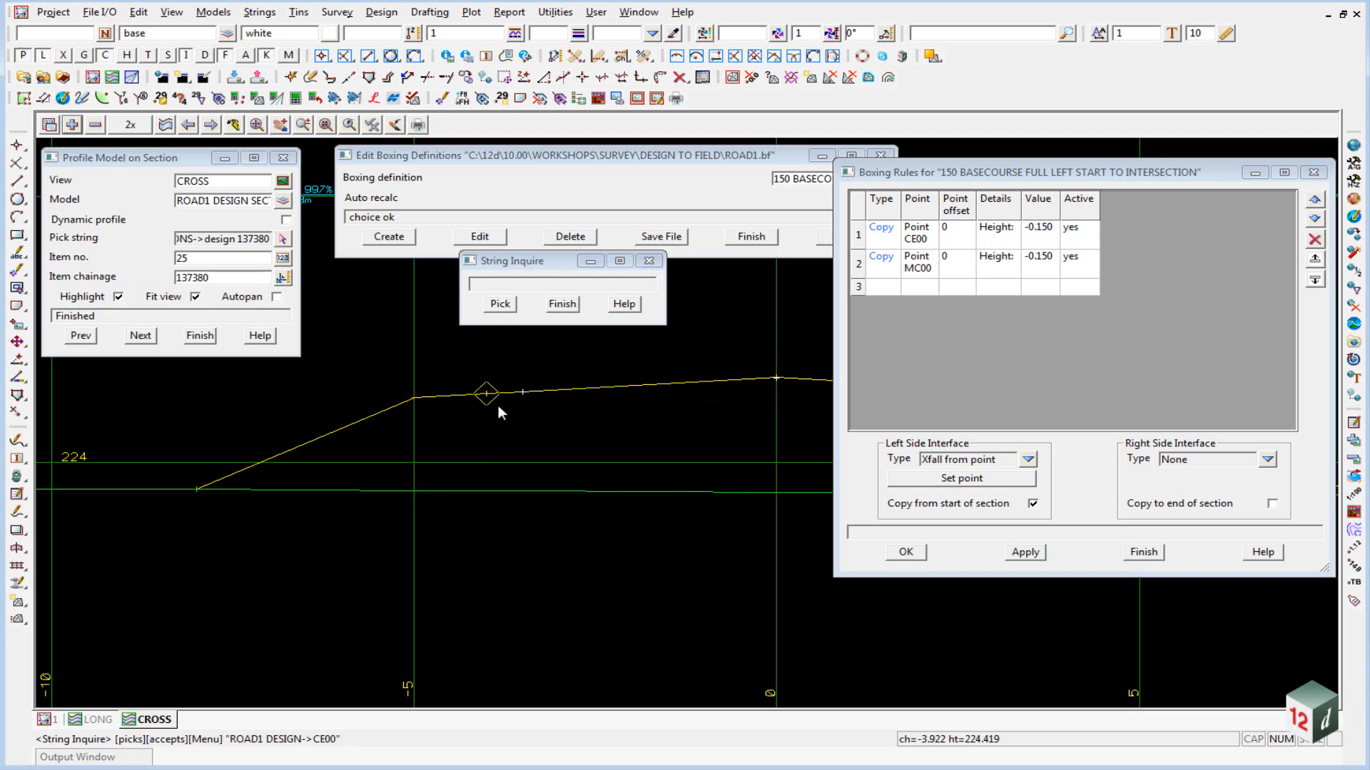
pyautogui.moveTo(585, 394)
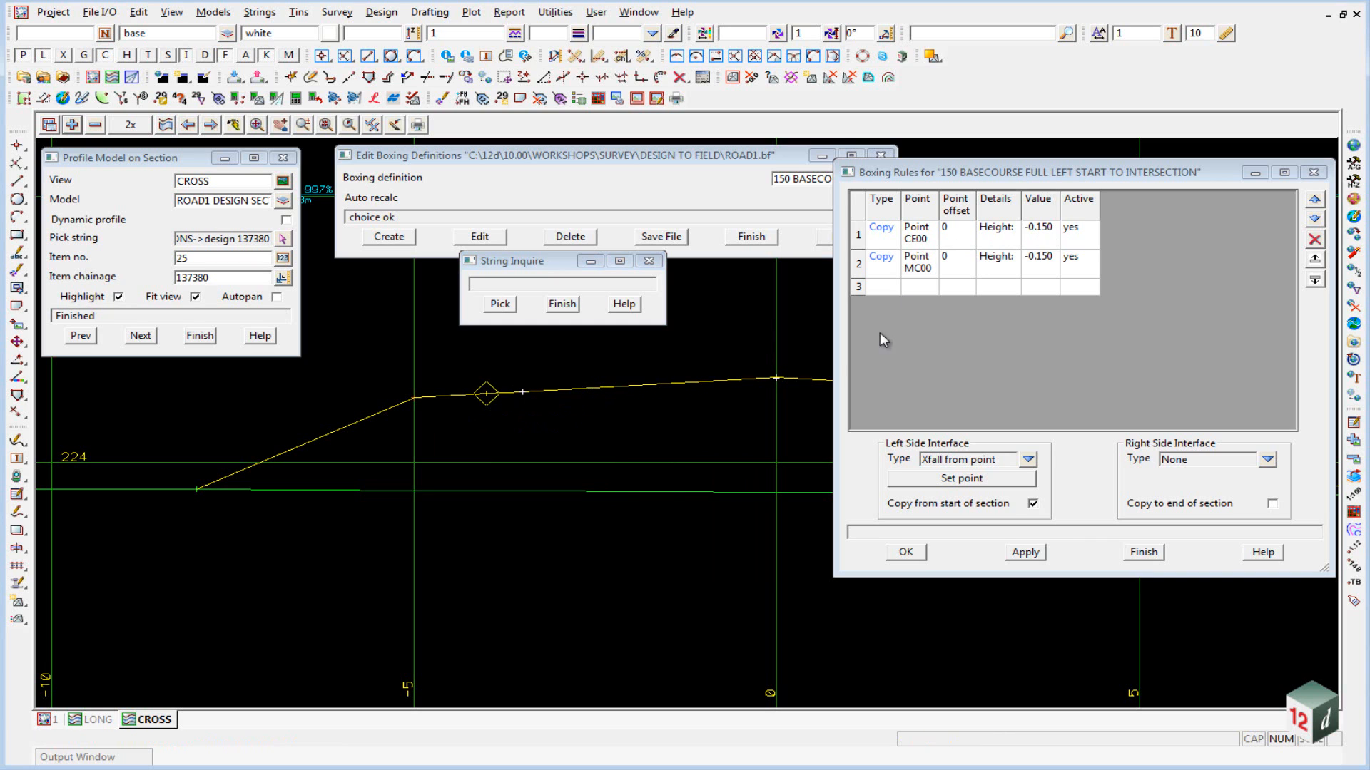
pyautogui.click(777, 380)
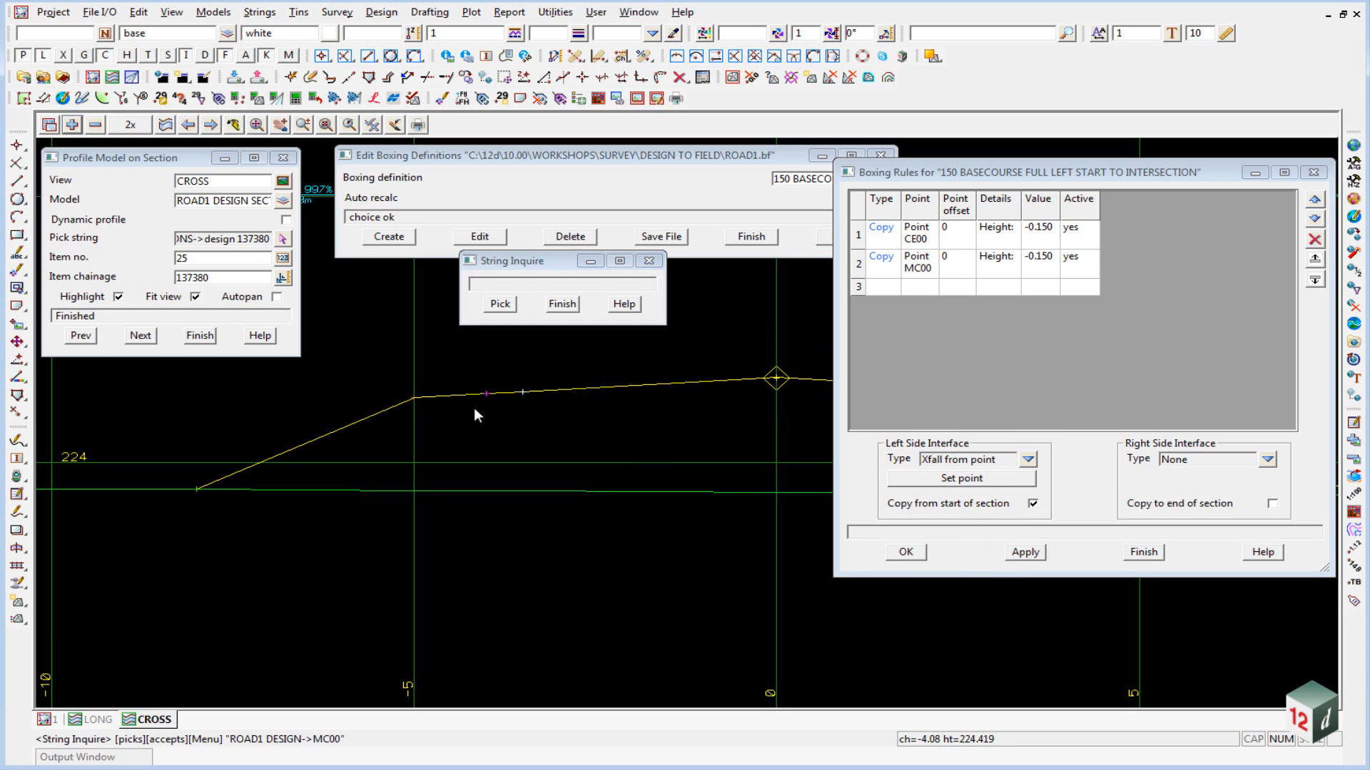
pyautogui.moveTo(488, 415)
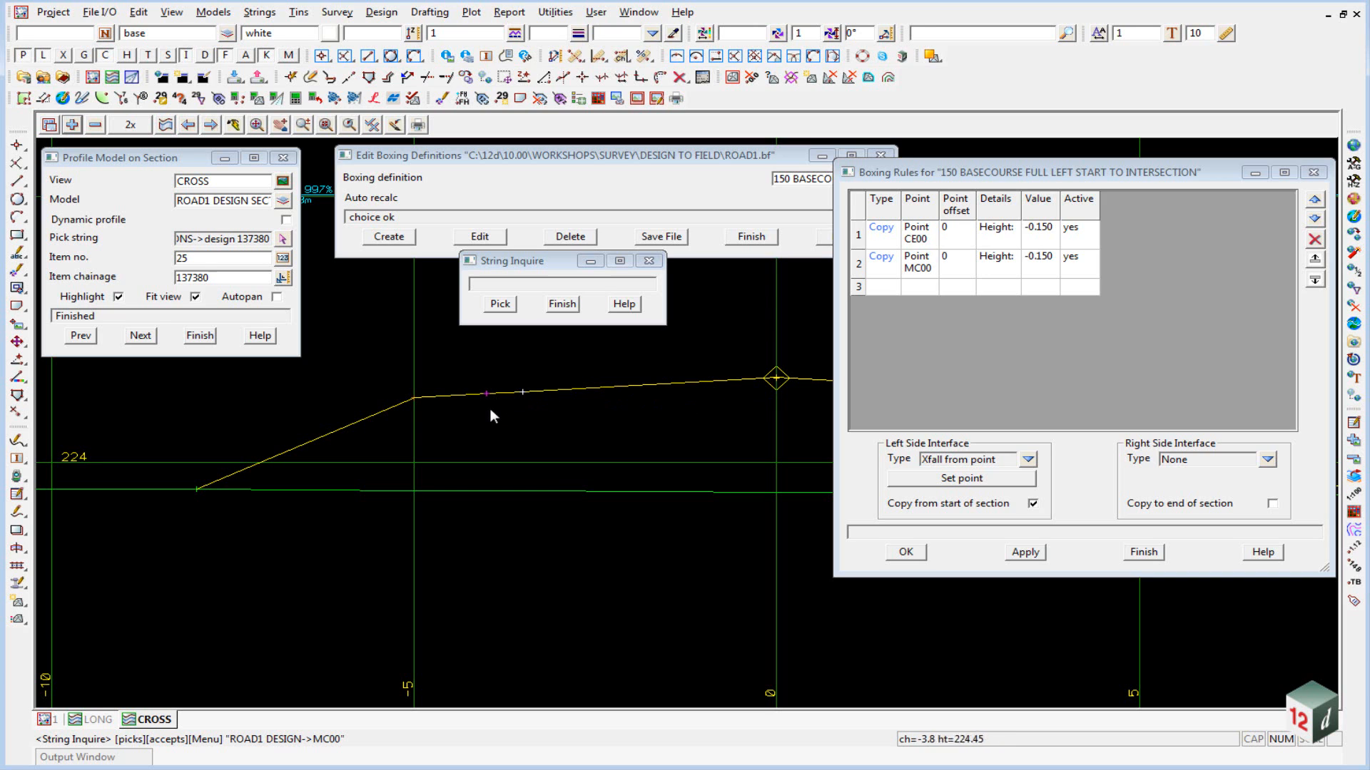
pyautogui.moveTo(776, 394)
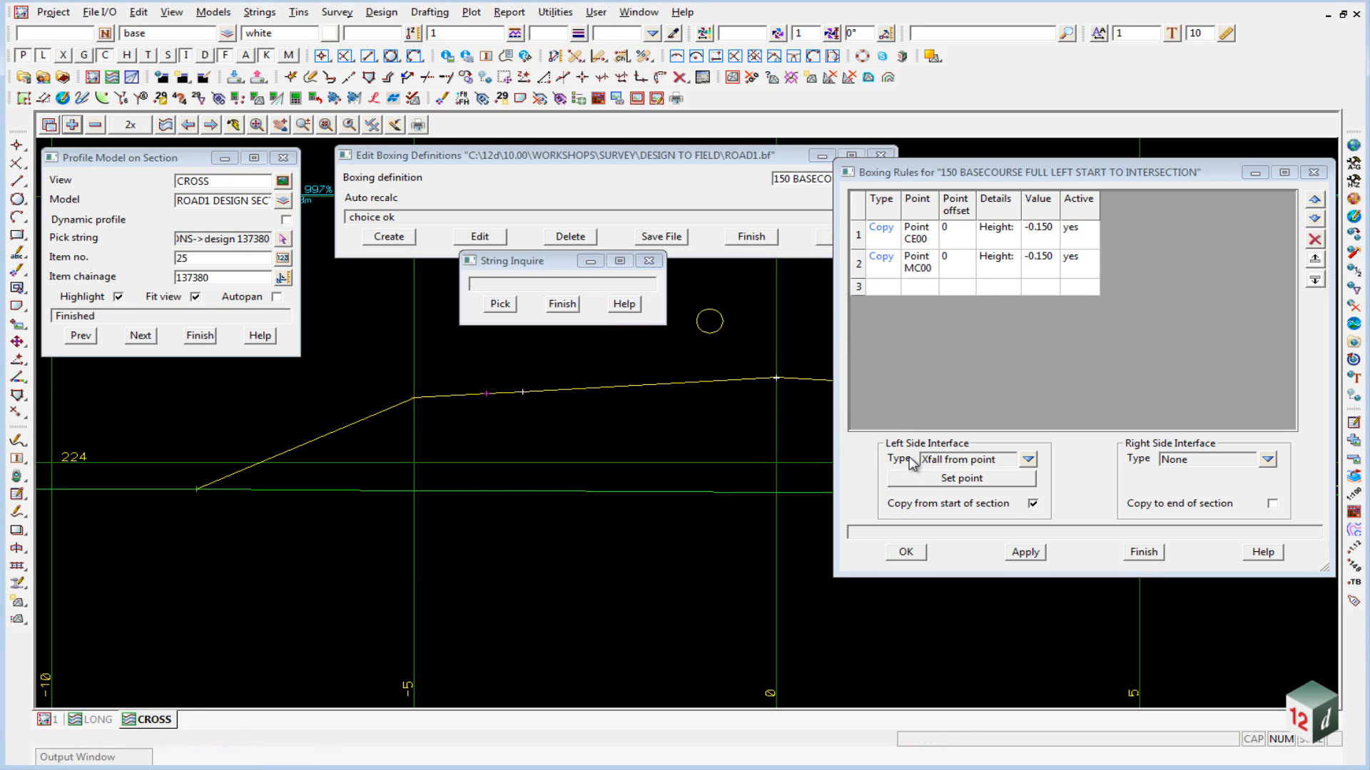
pyautogui.moveTo(404, 407)
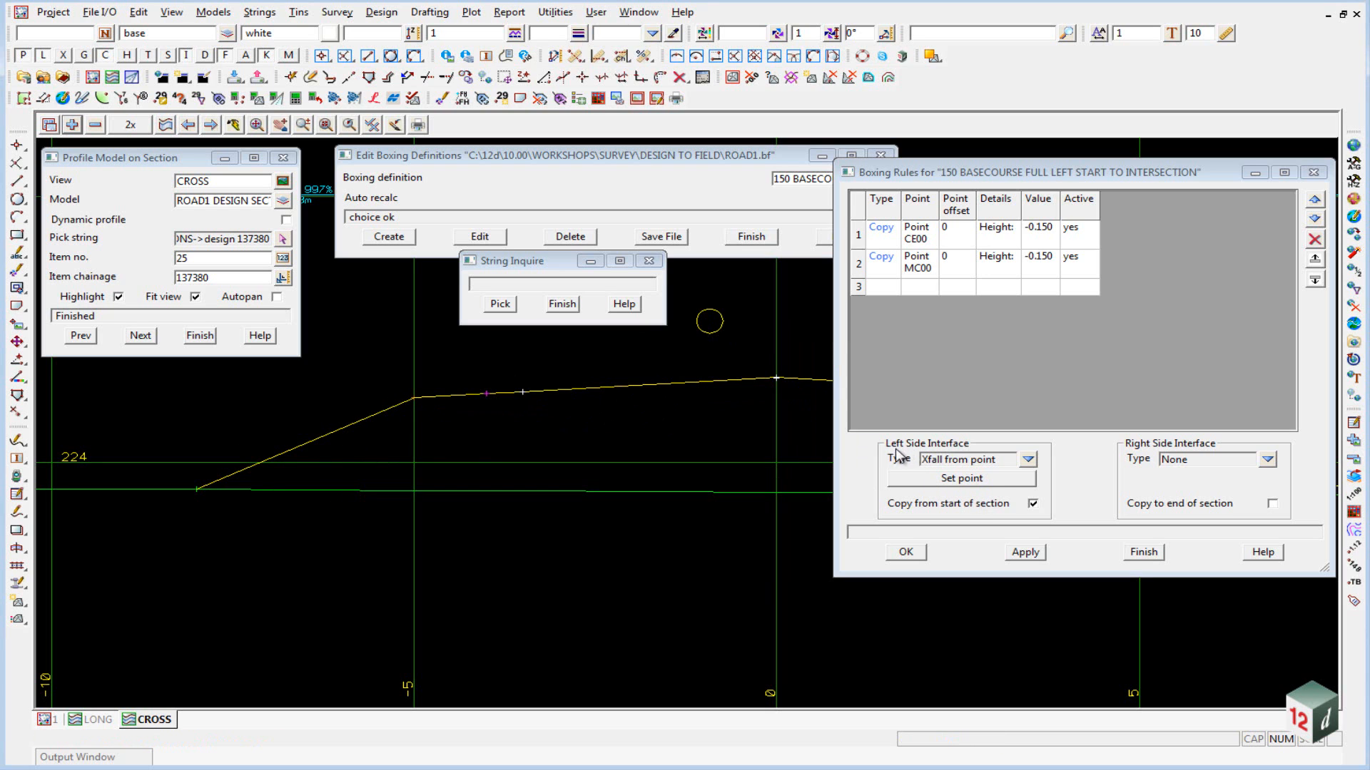
pyautogui.moveTo(501, 442)
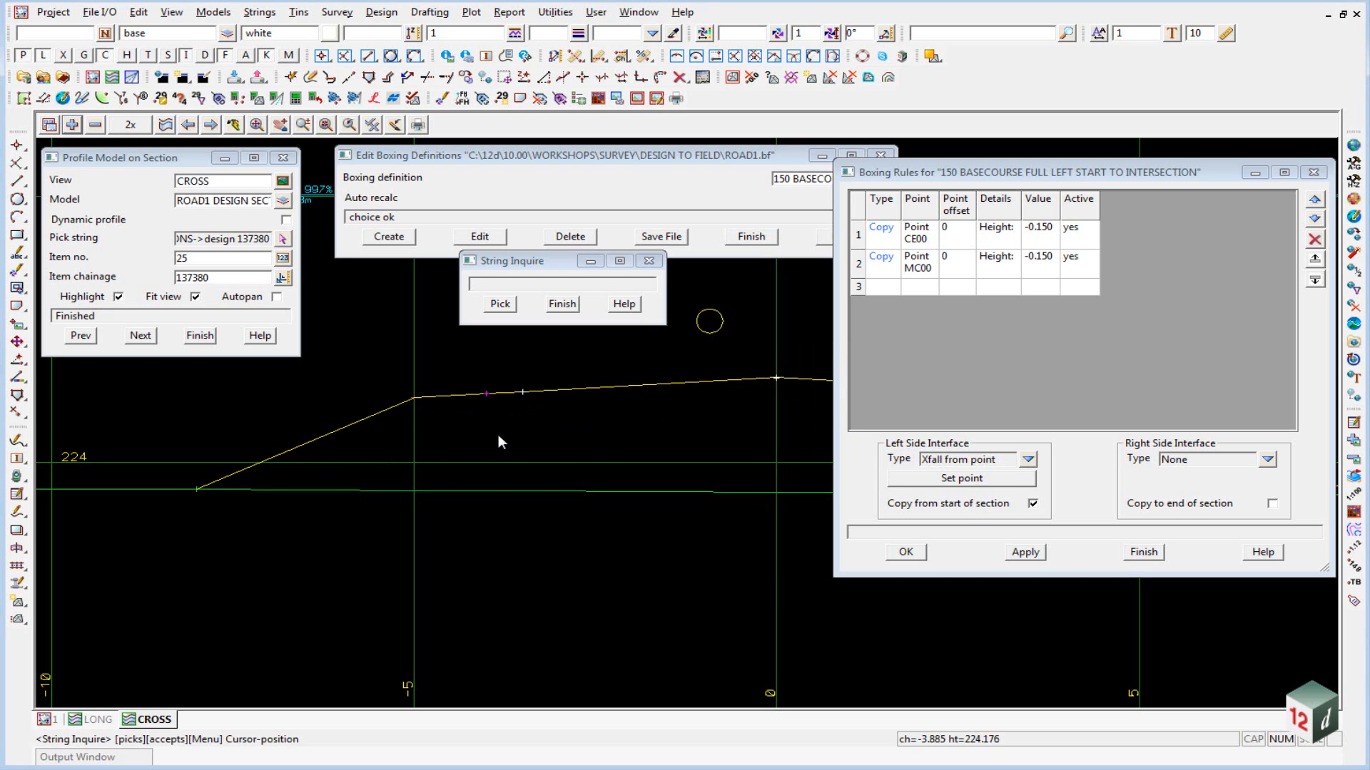
# Step: Set the left crossfall interface point to the CE00 Design vertex with offset 0.001
pyautogui.click(959, 478)
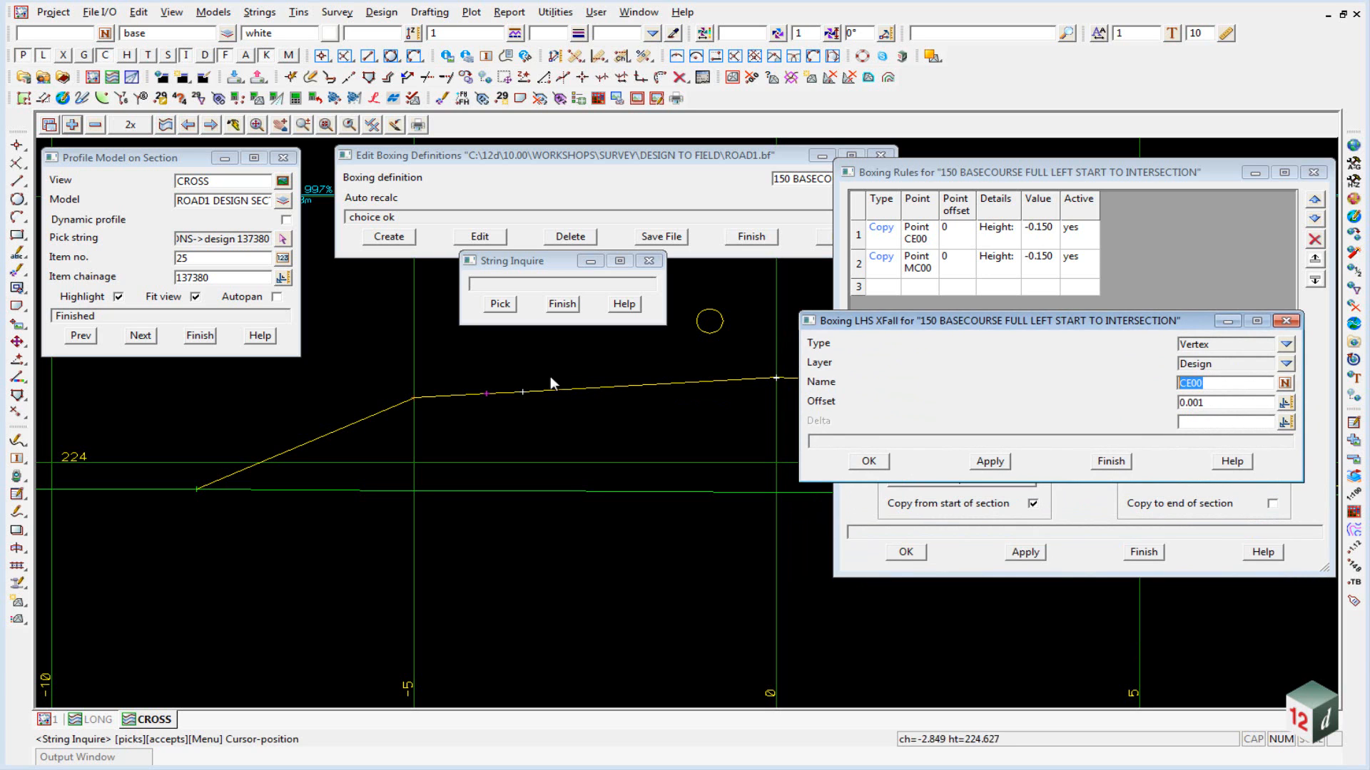
pyautogui.click(485, 393)
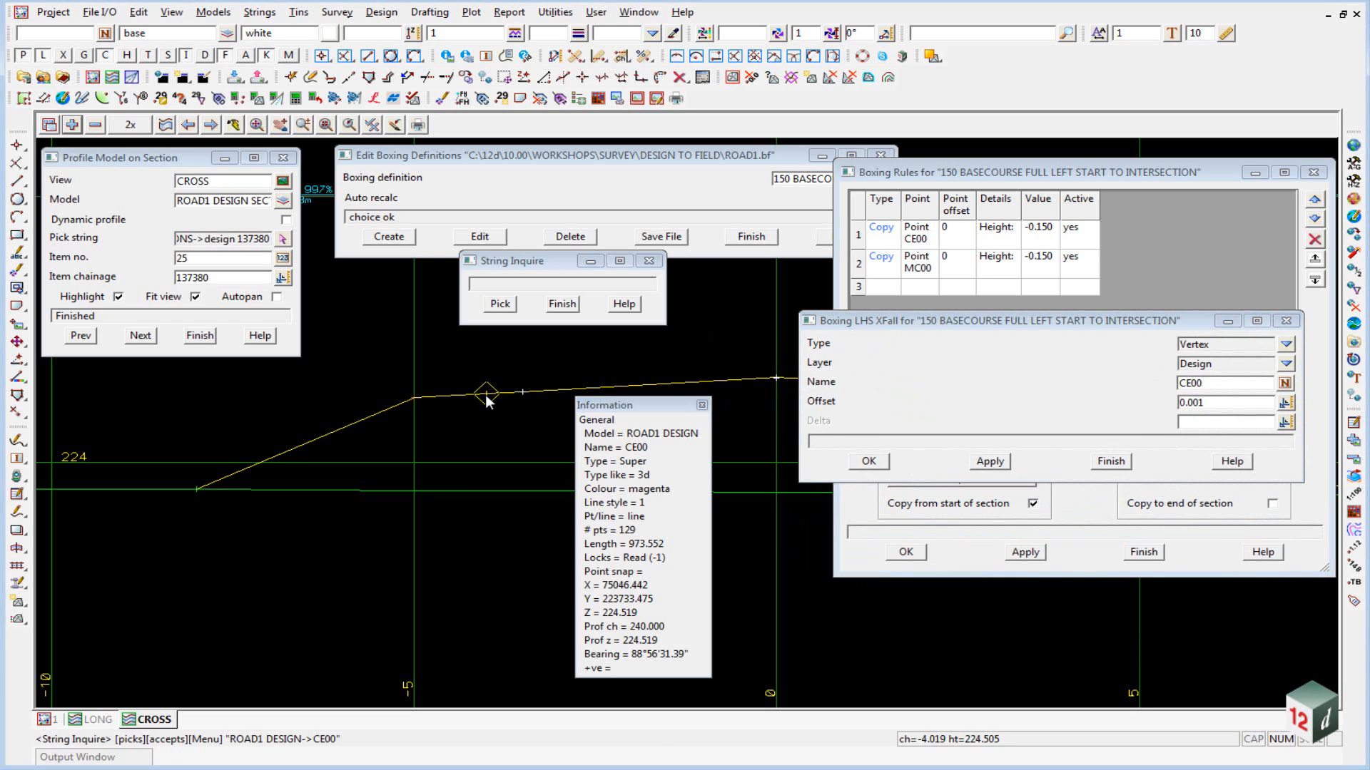
pyautogui.click(1214, 403)
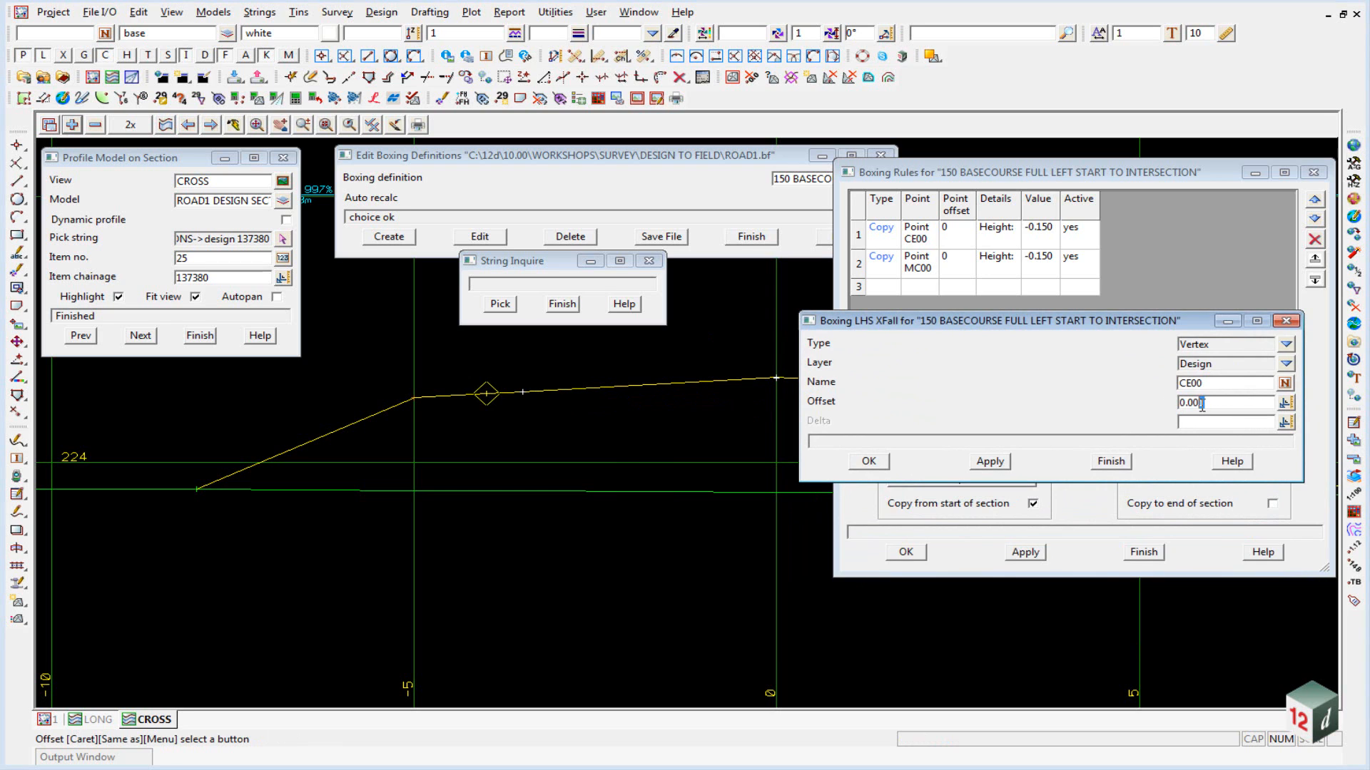
pyautogui.click(486, 398)
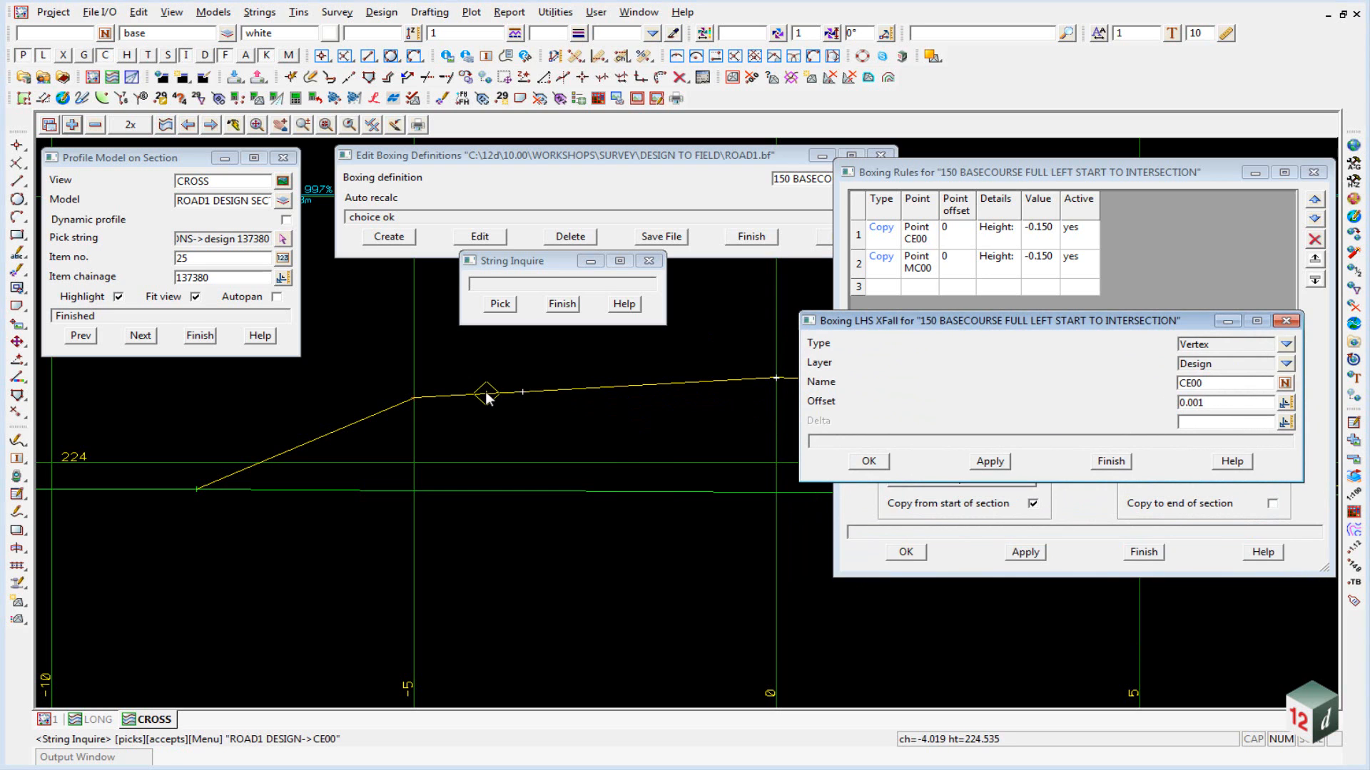
pyautogui.moveTo(490, 388)
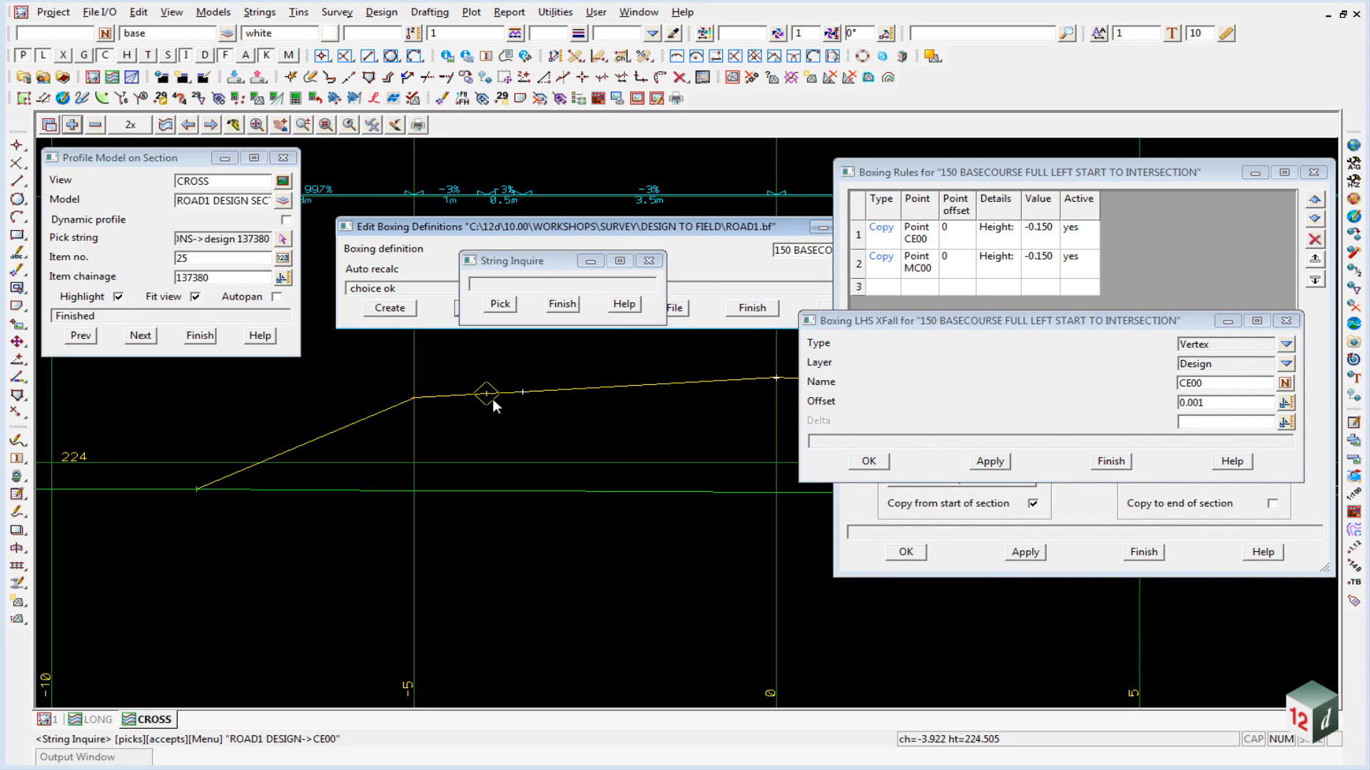
pyautogui.moveTo(489, 417)
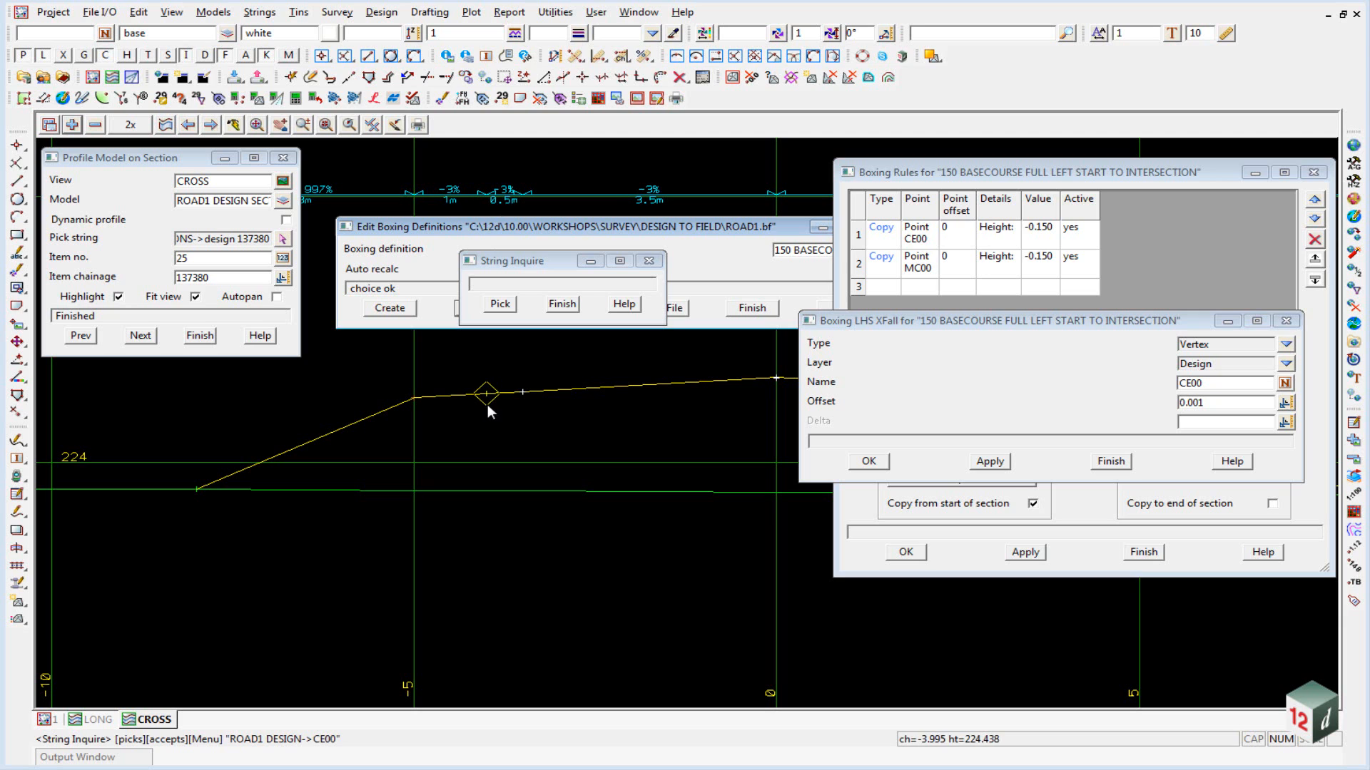
pyautogui.moveTo(495, 417)
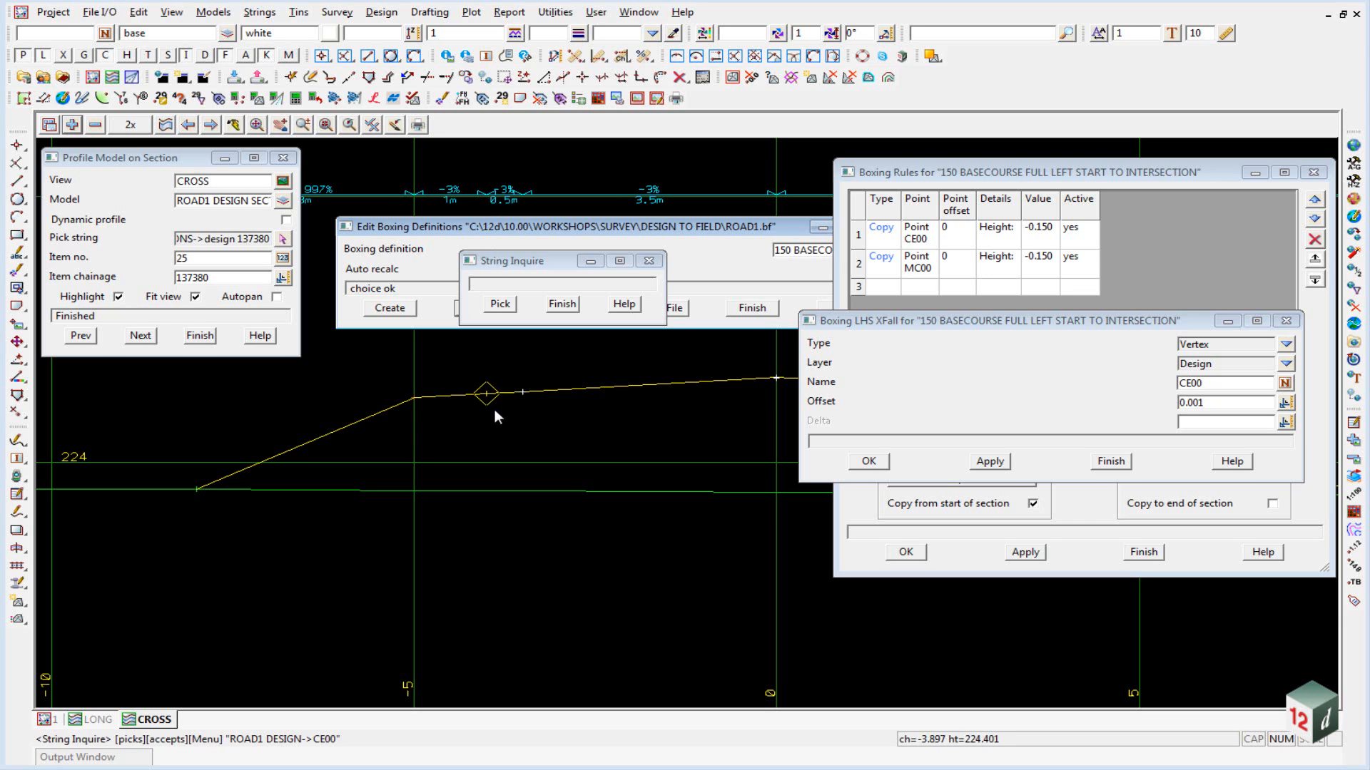
pyautogui.moveTo(372, 425)
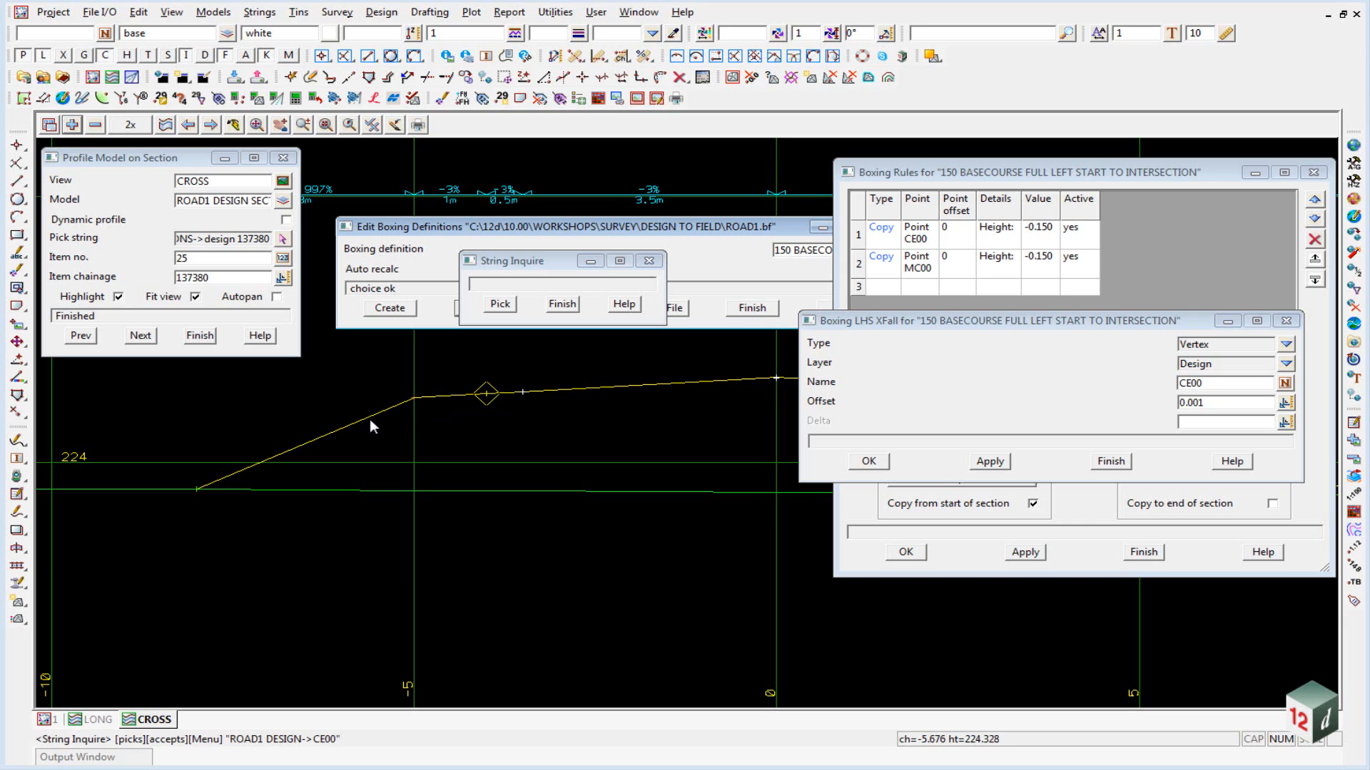
pyautogui.moveTo(720, 428)
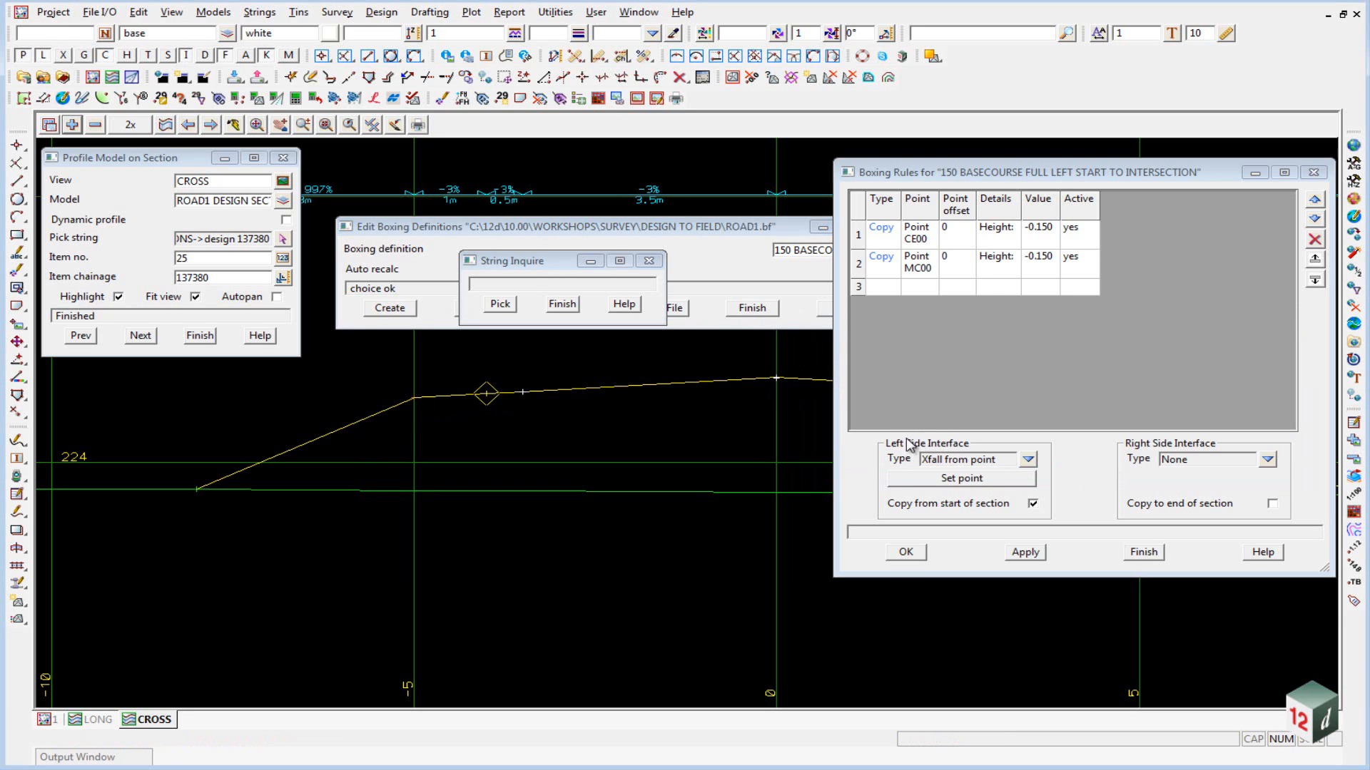
pyautogui.moveTo(888, 514)
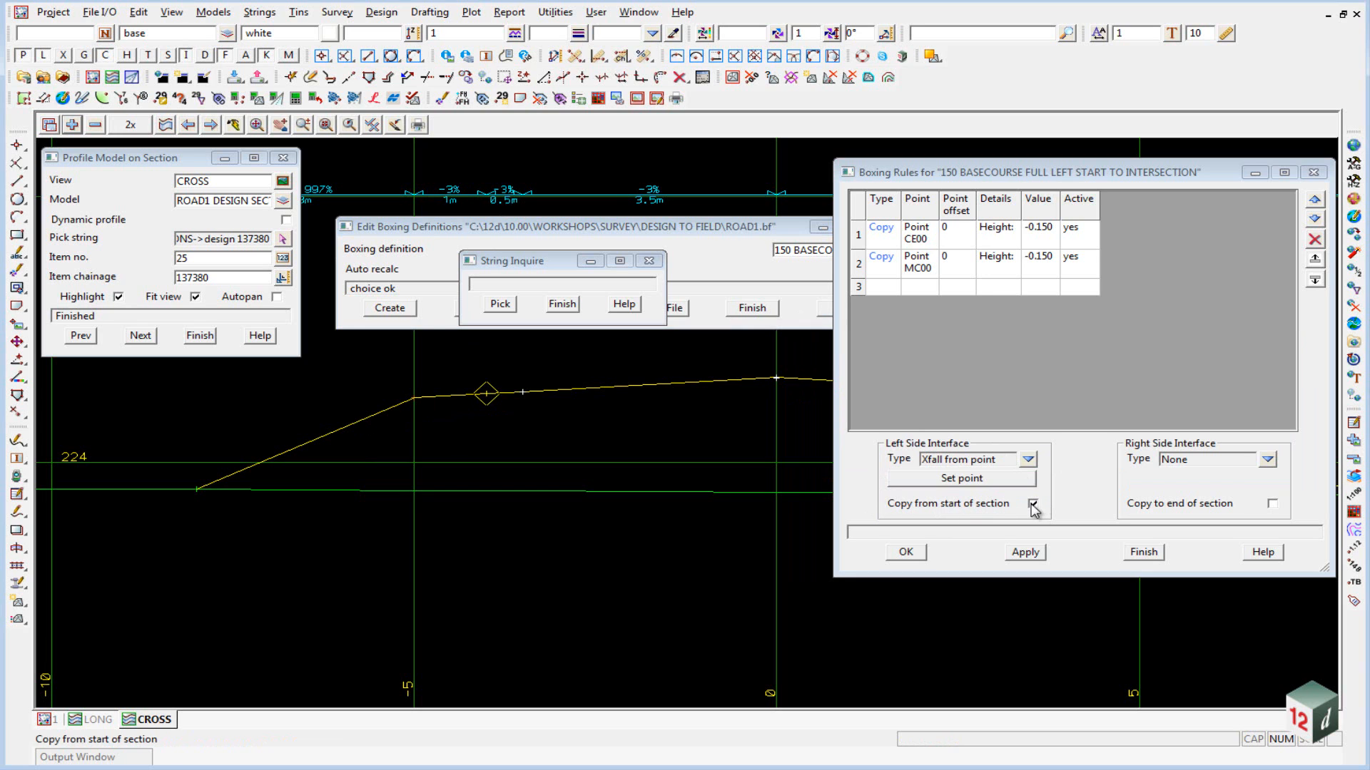
# Step: Keep Copy from start of section ticked in the basecourse boxing rules
pyautogui.click(1034, 504)
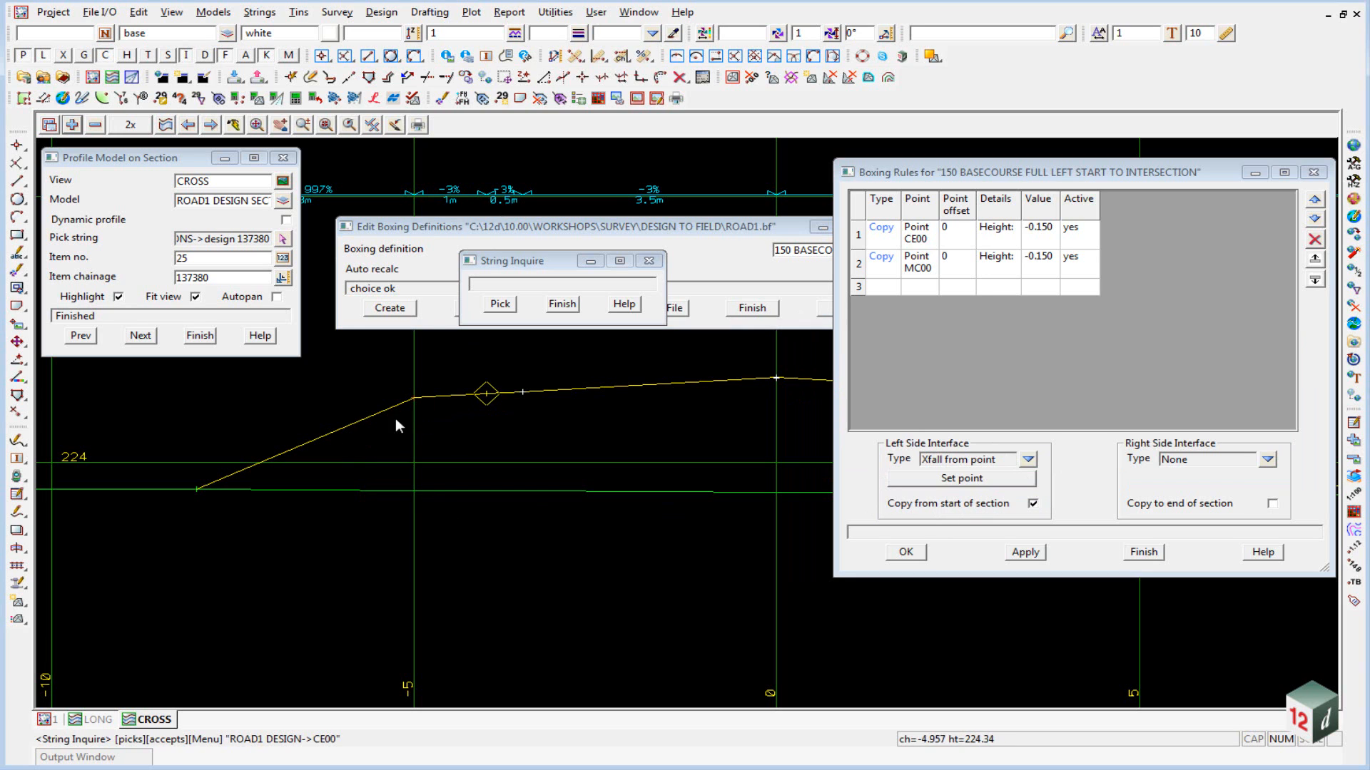
pyautogui.moveTo(359, 422)
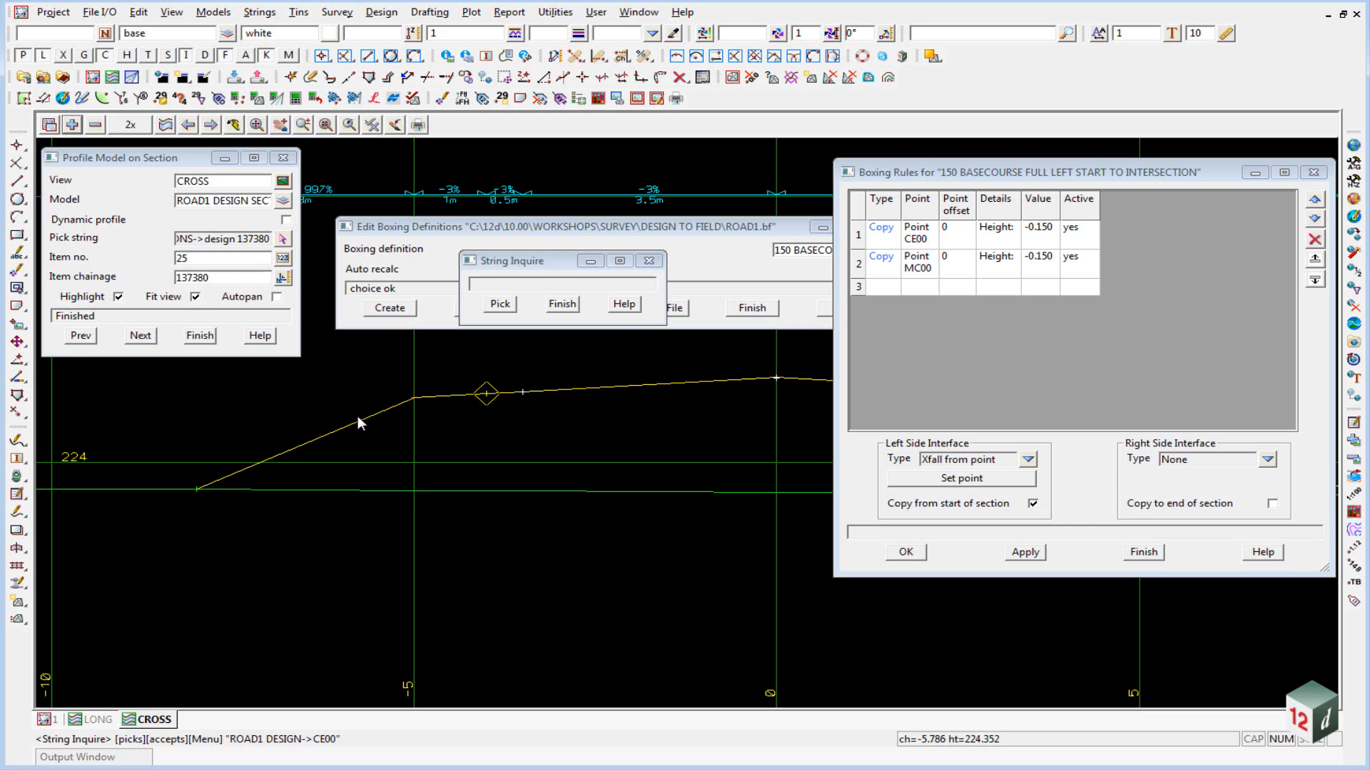
pyautogui.moveTo(193, 506)
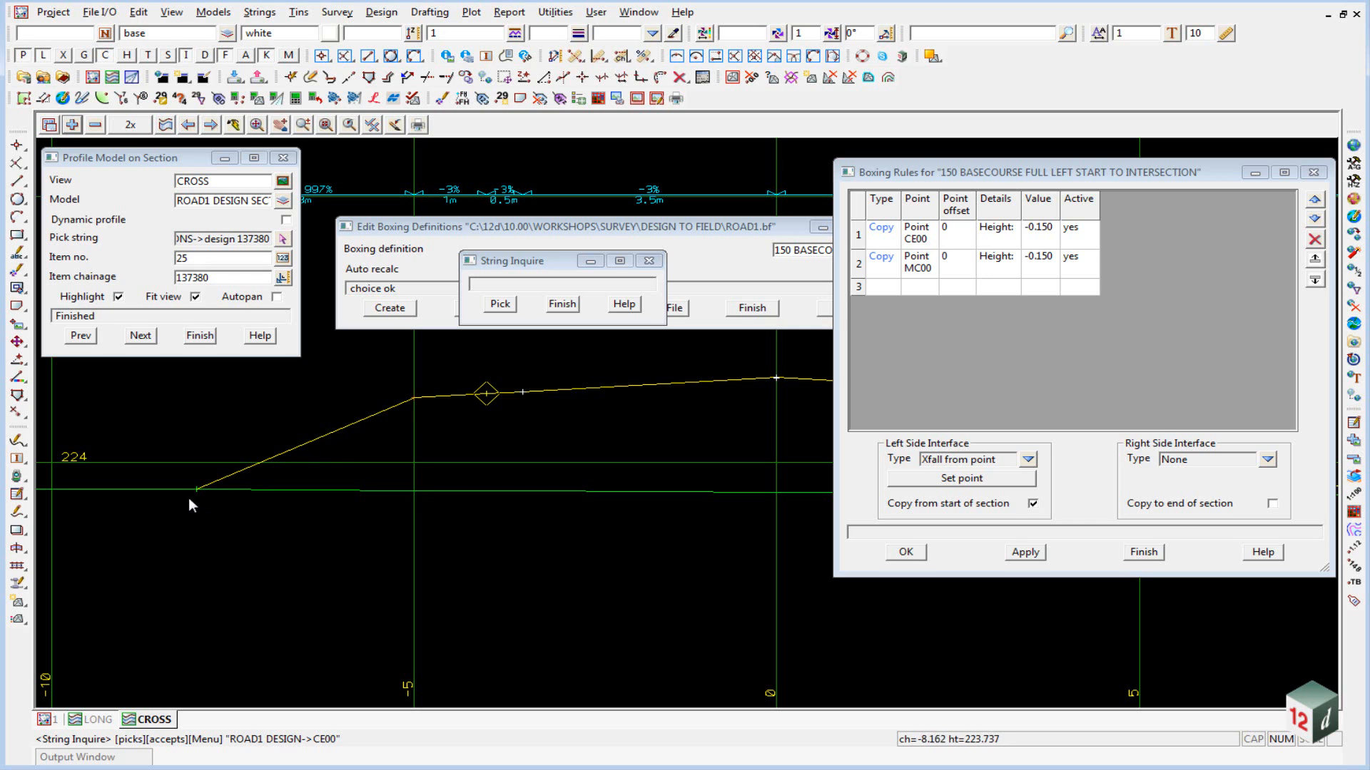
pyautogui.moveTo(208, 501)
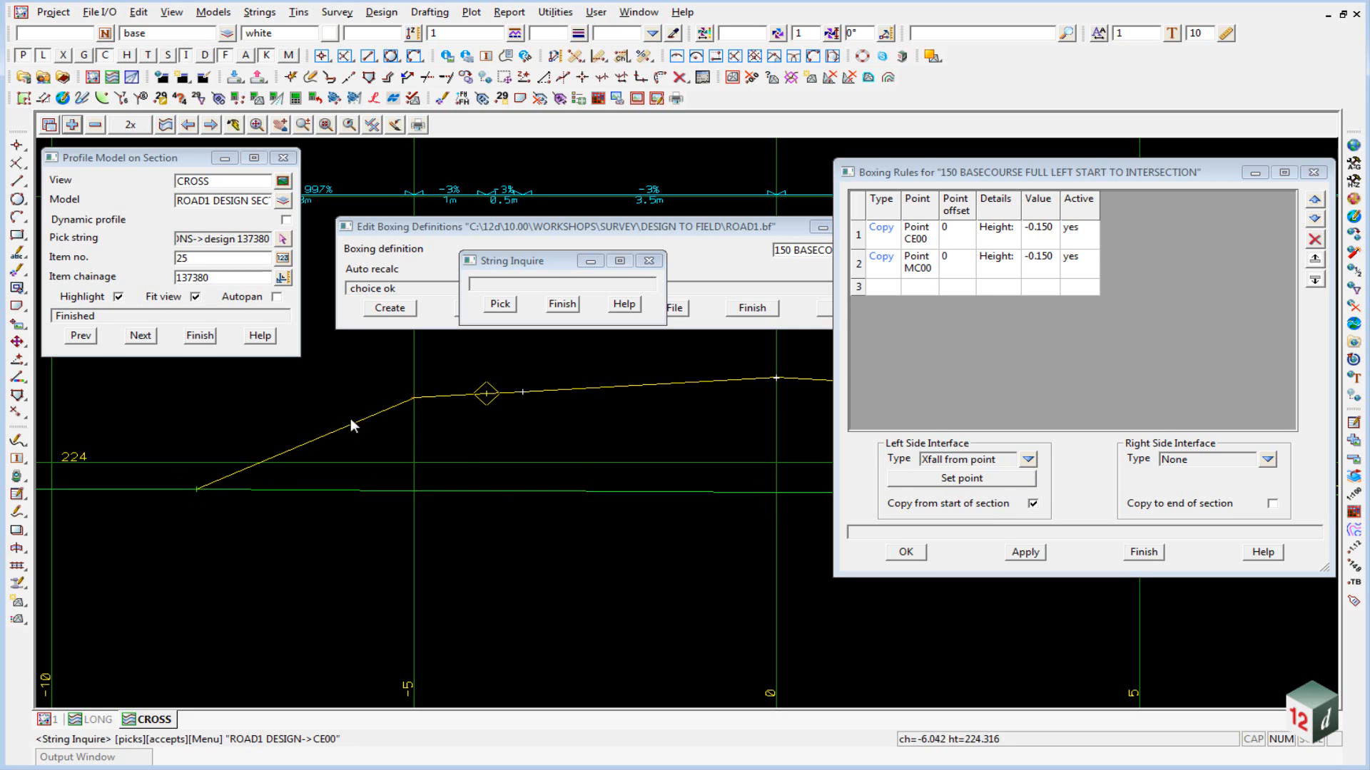
pyautogui.moveTo(373, 422)
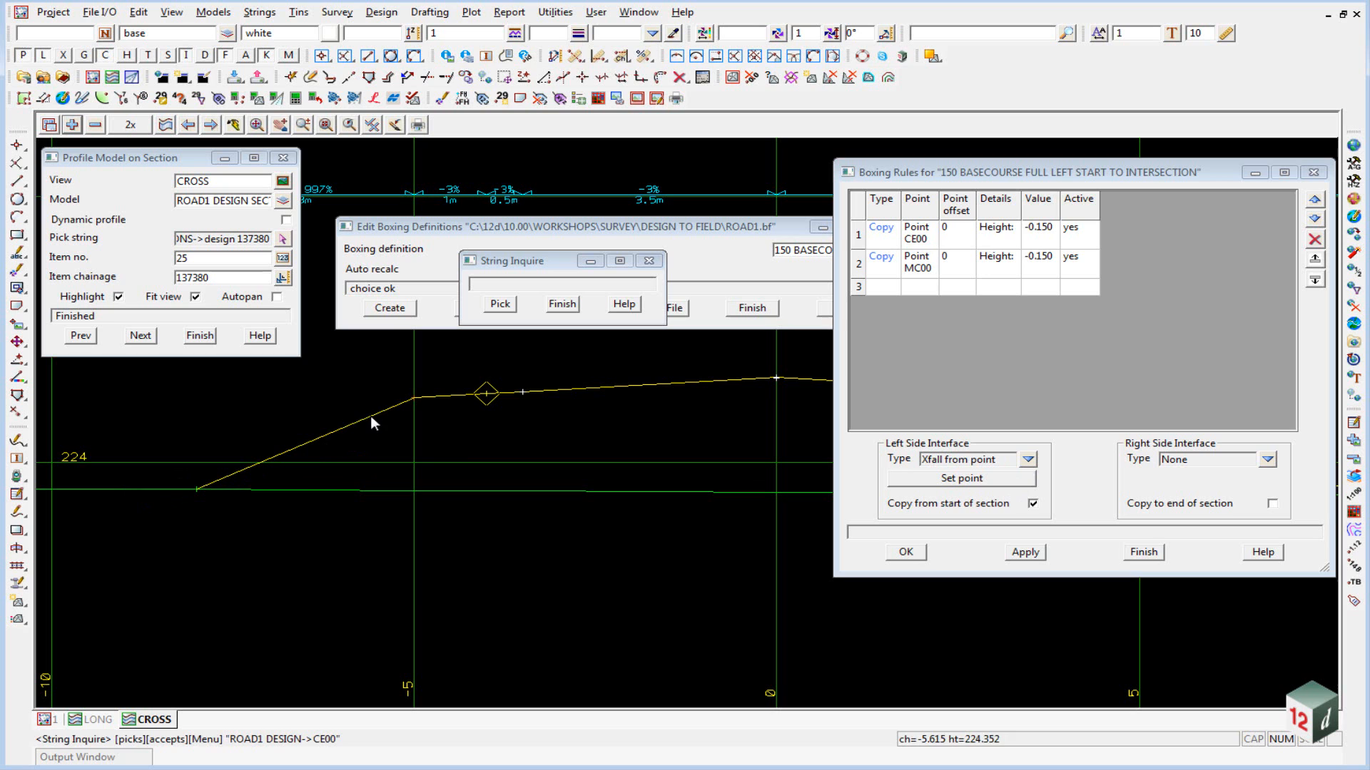
pyautogui.moveTo(135, 553)
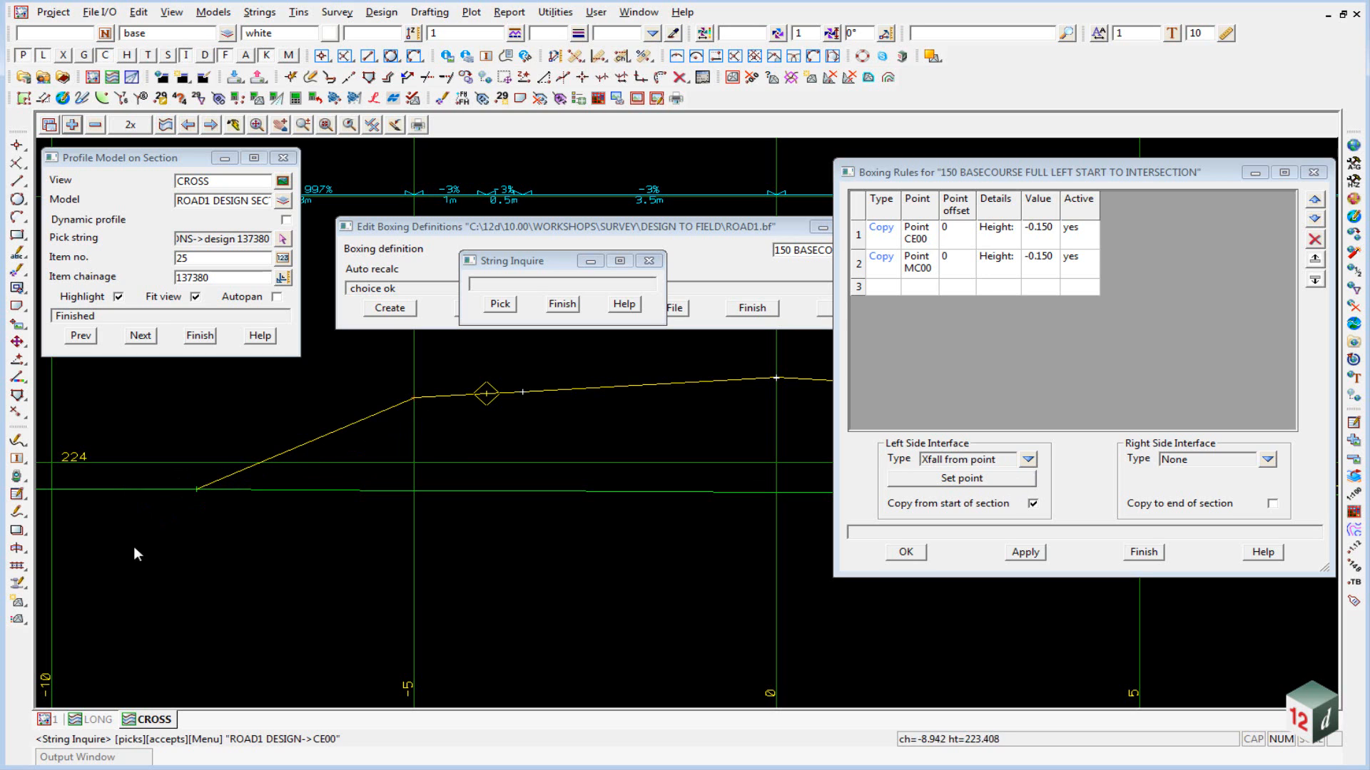
pyautogui.moveTo(757, 204)
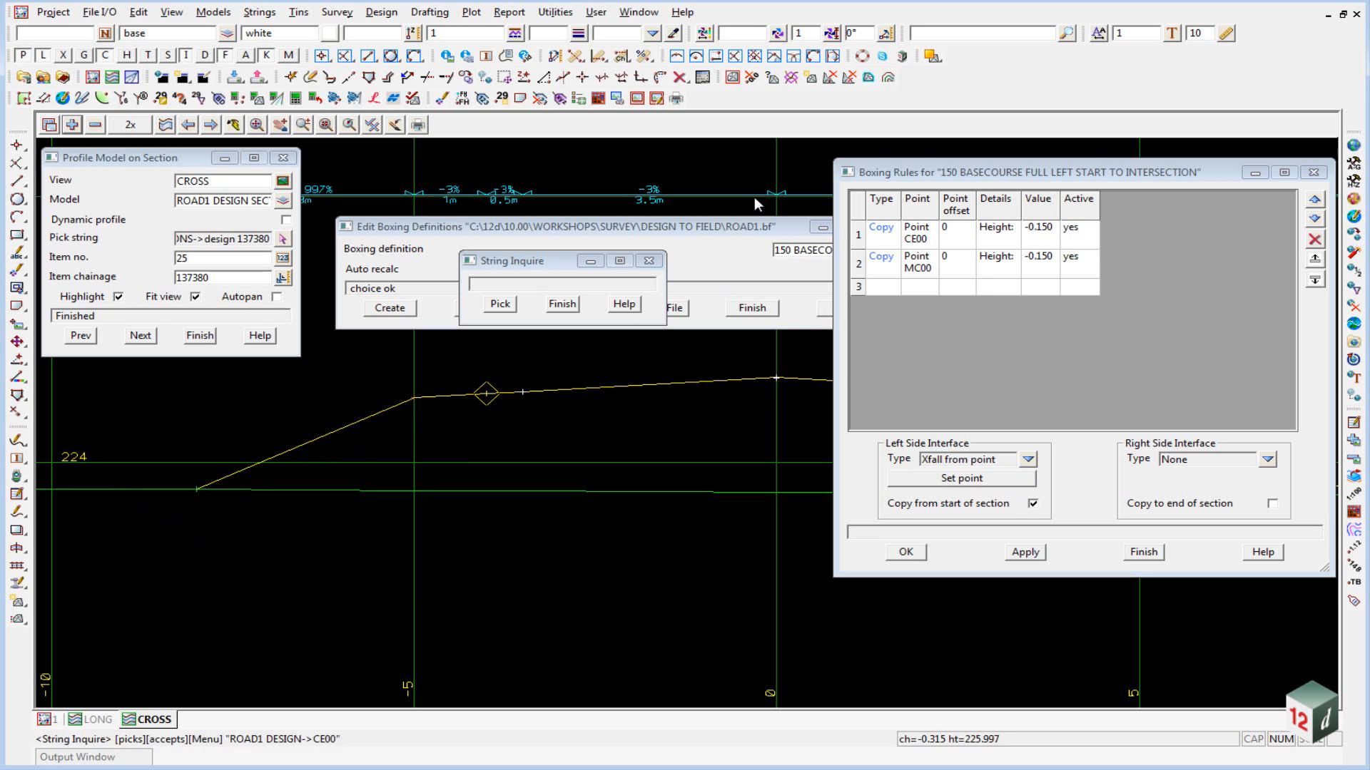
pyautogui.moveTo(186, 495)
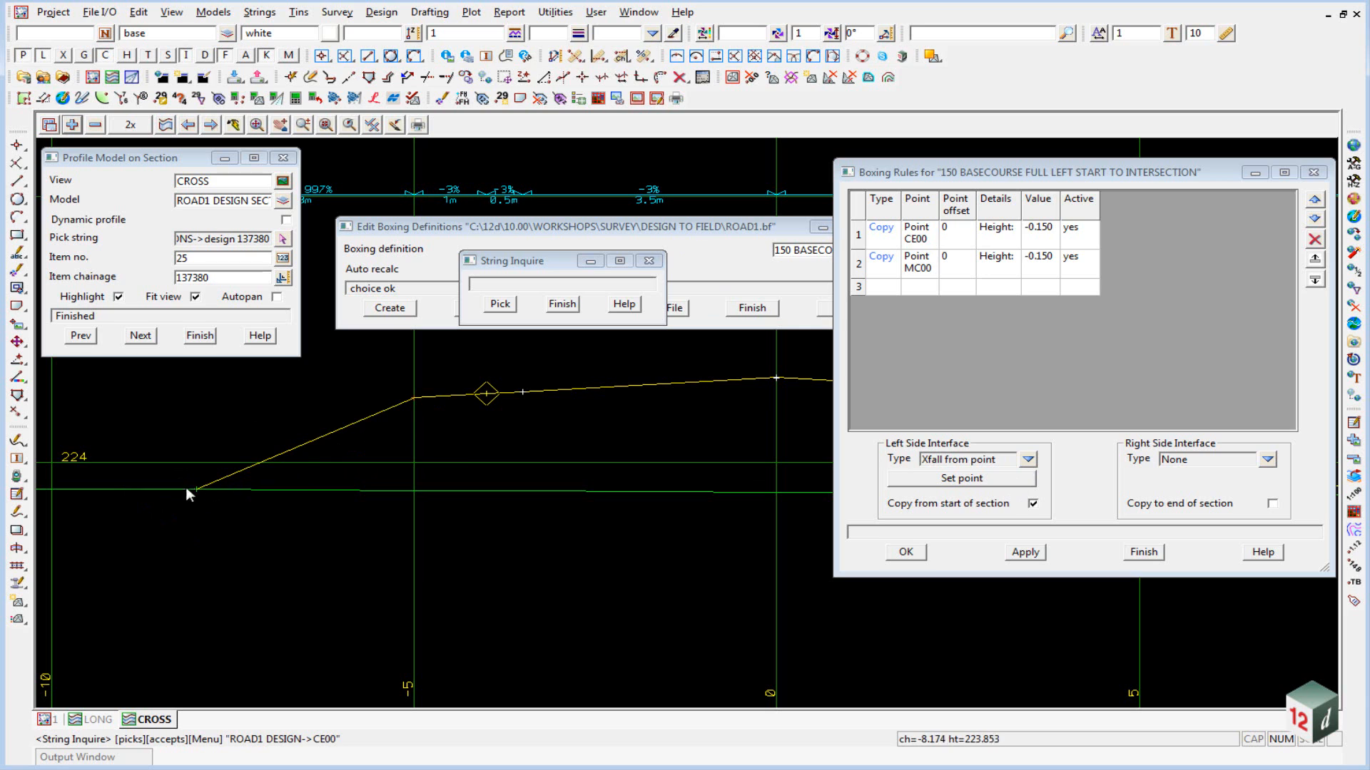
pyautogui.moveTo(374, 418)
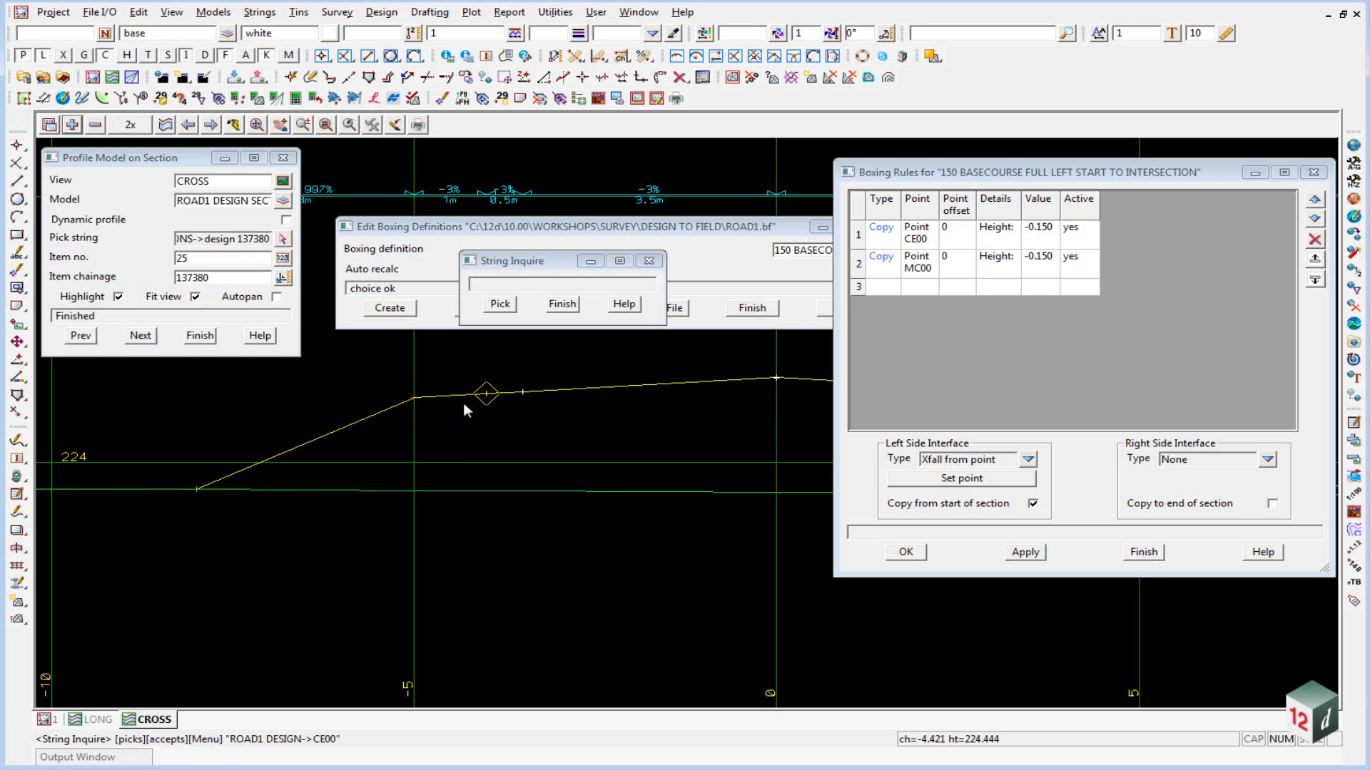
pyautogui.moveTo(710, 395)
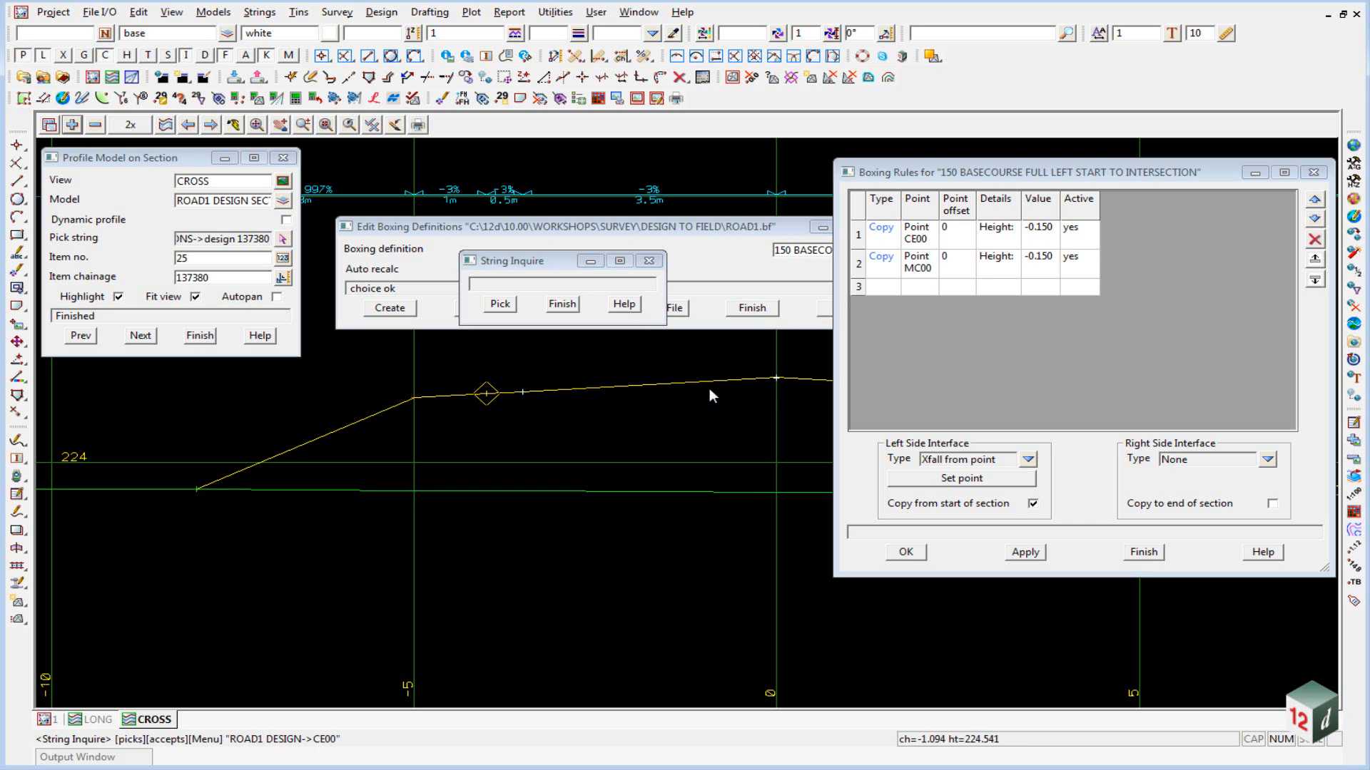
pyautogui.moveTo(767, 400)
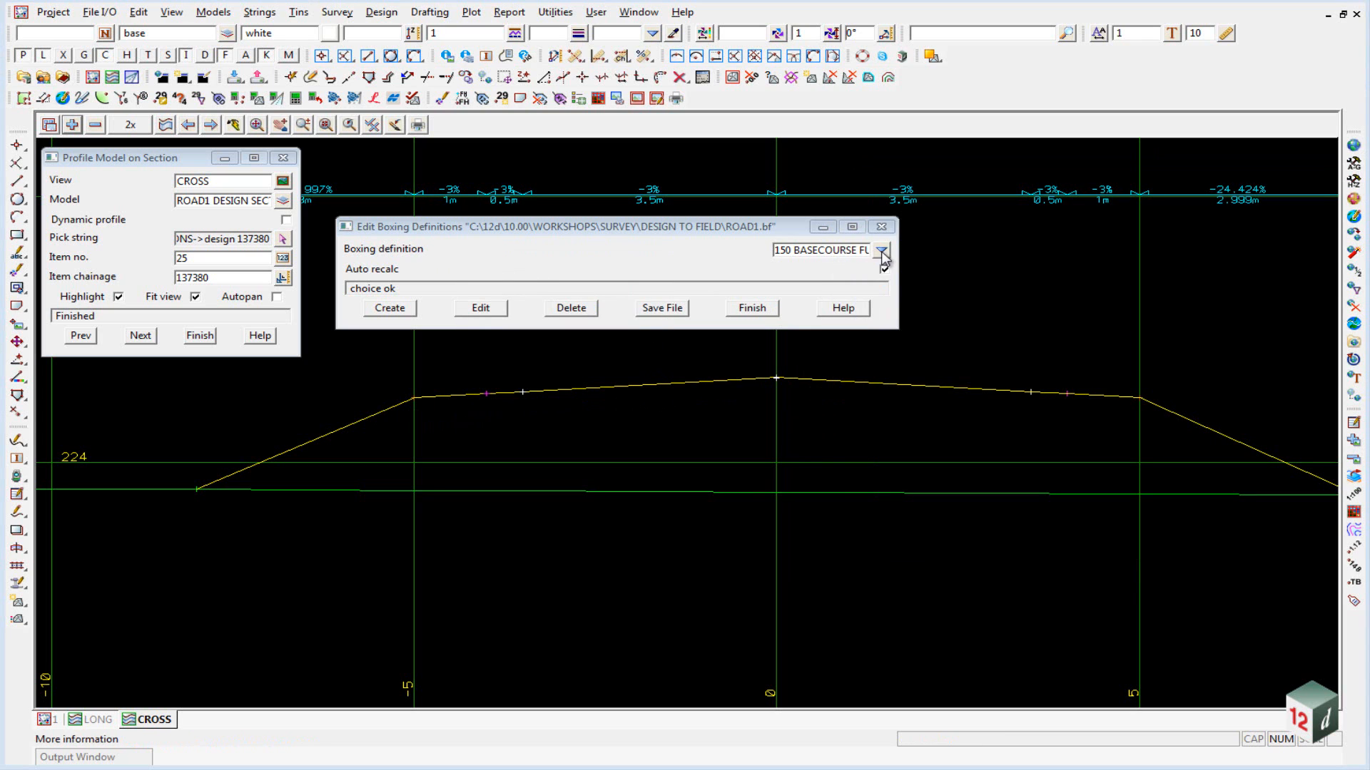
# Step: Show the 150 sub base full left rules with their -0.300 height value
pyautogui.click(881, 254)
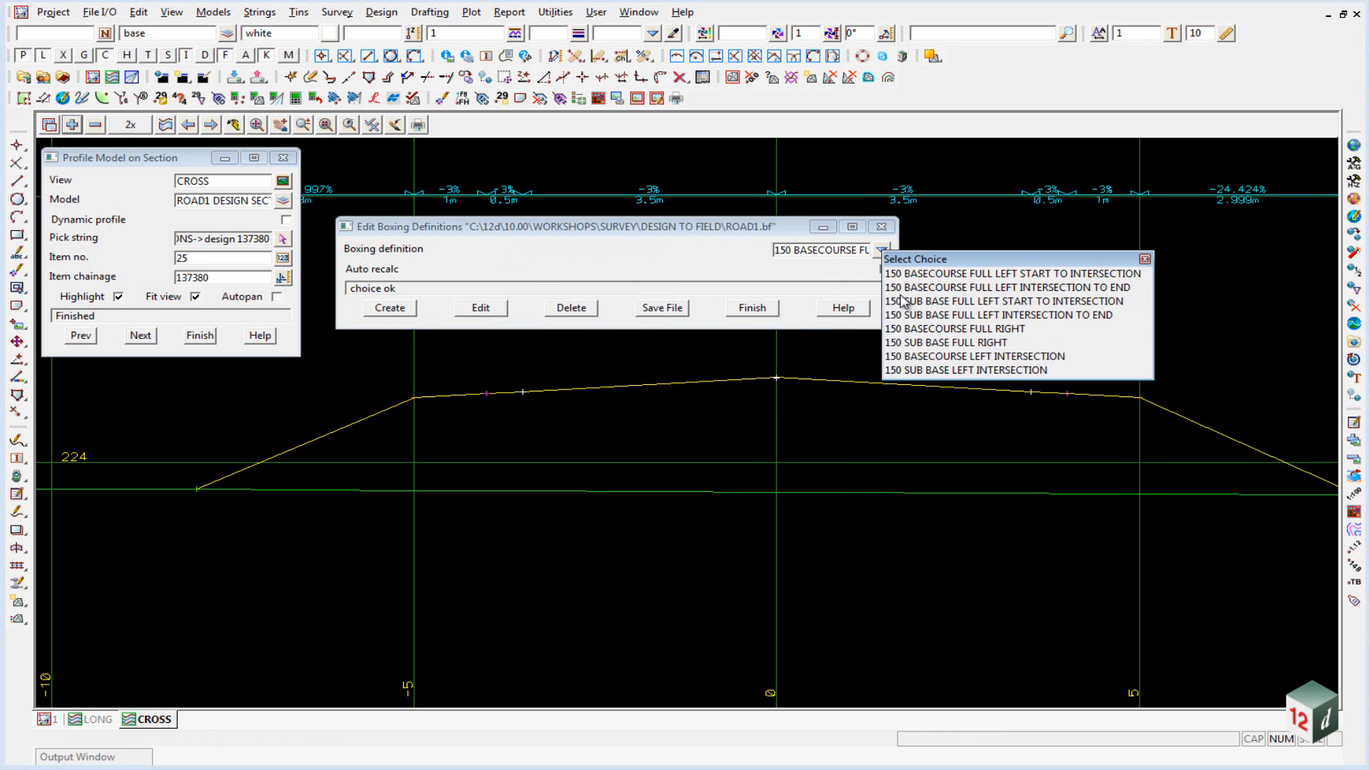
pyautogui.moveTo(918, 317)
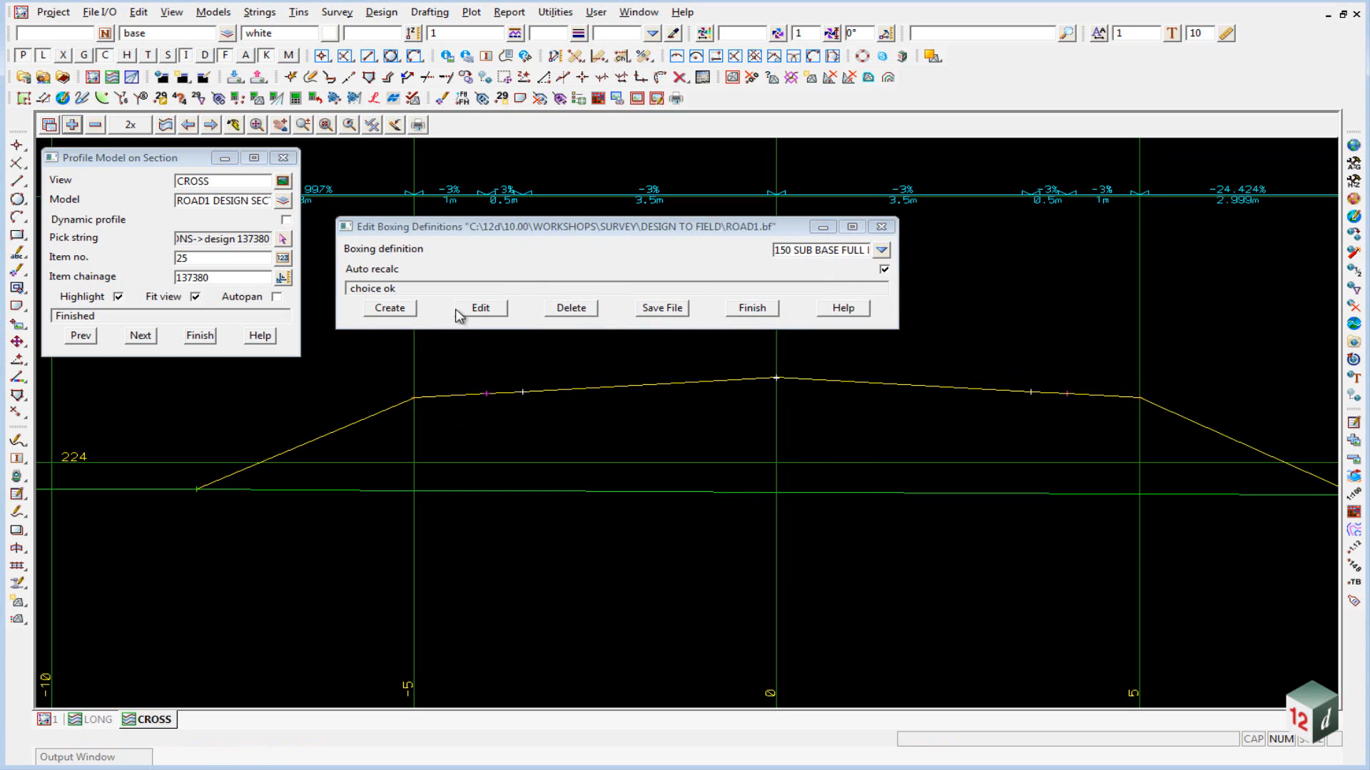
pyautogui.click(479, 309)
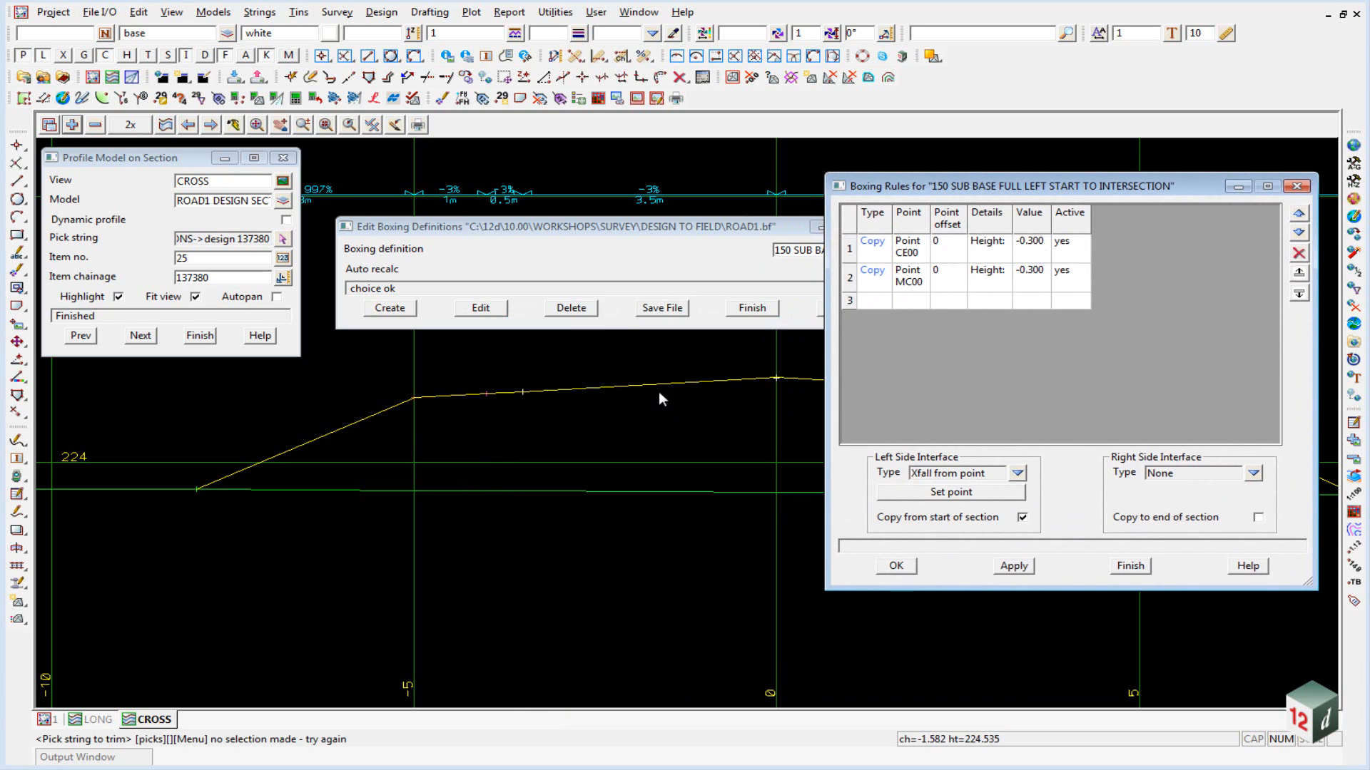
pyautogui.moveTo(591, 409)
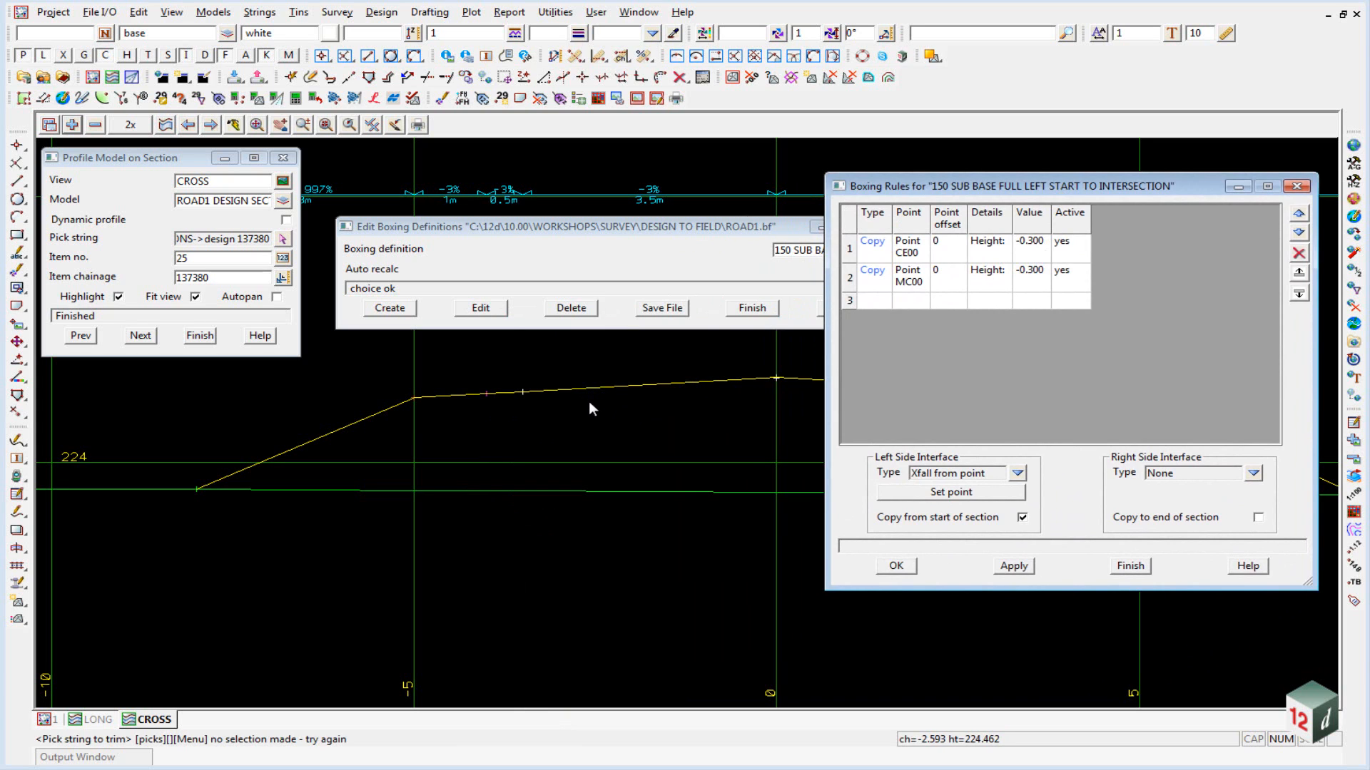
pyautogui.moveTo(584, 394)
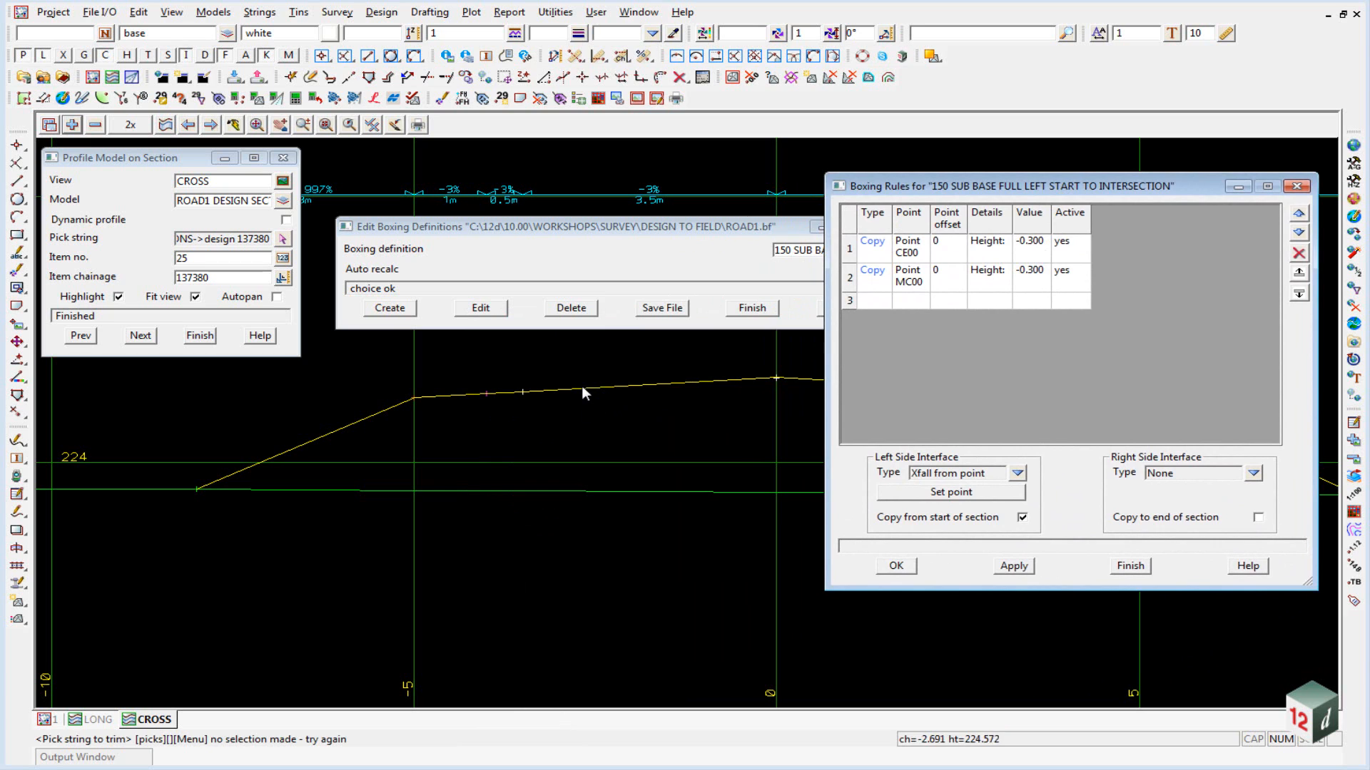
pyautogui.click(1029, 243)
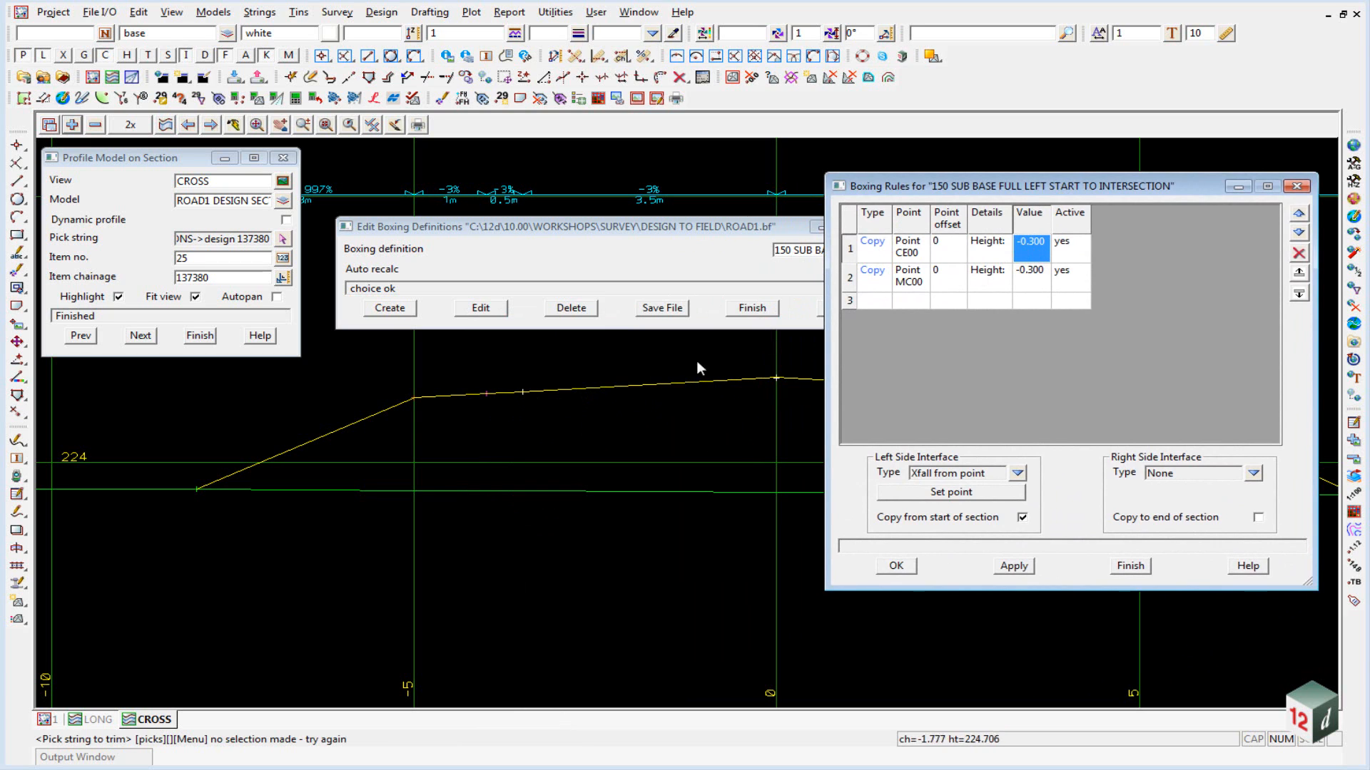
# Step: Close the sub base rules and finish editing the boxing definitions file
pyautogui.click(1130, 566)
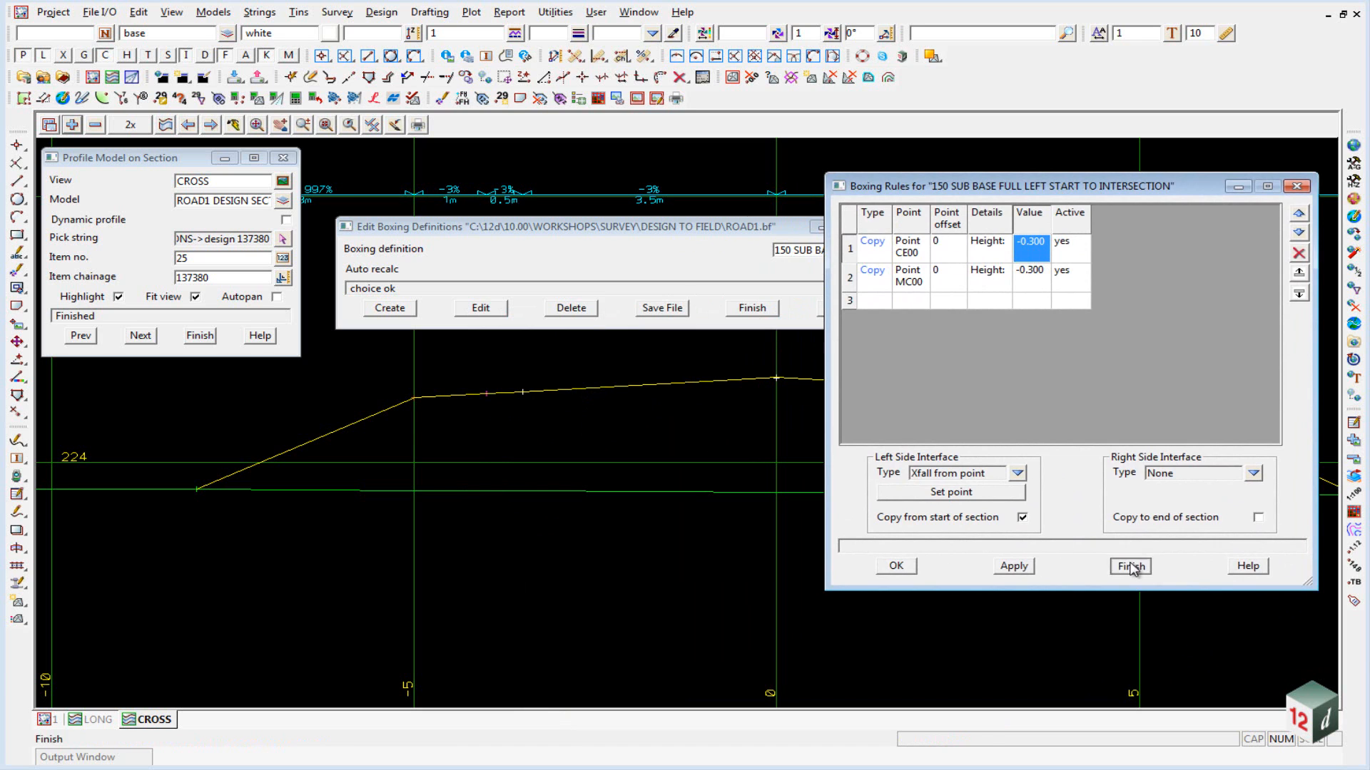
pyautogui.click(1130, 566)
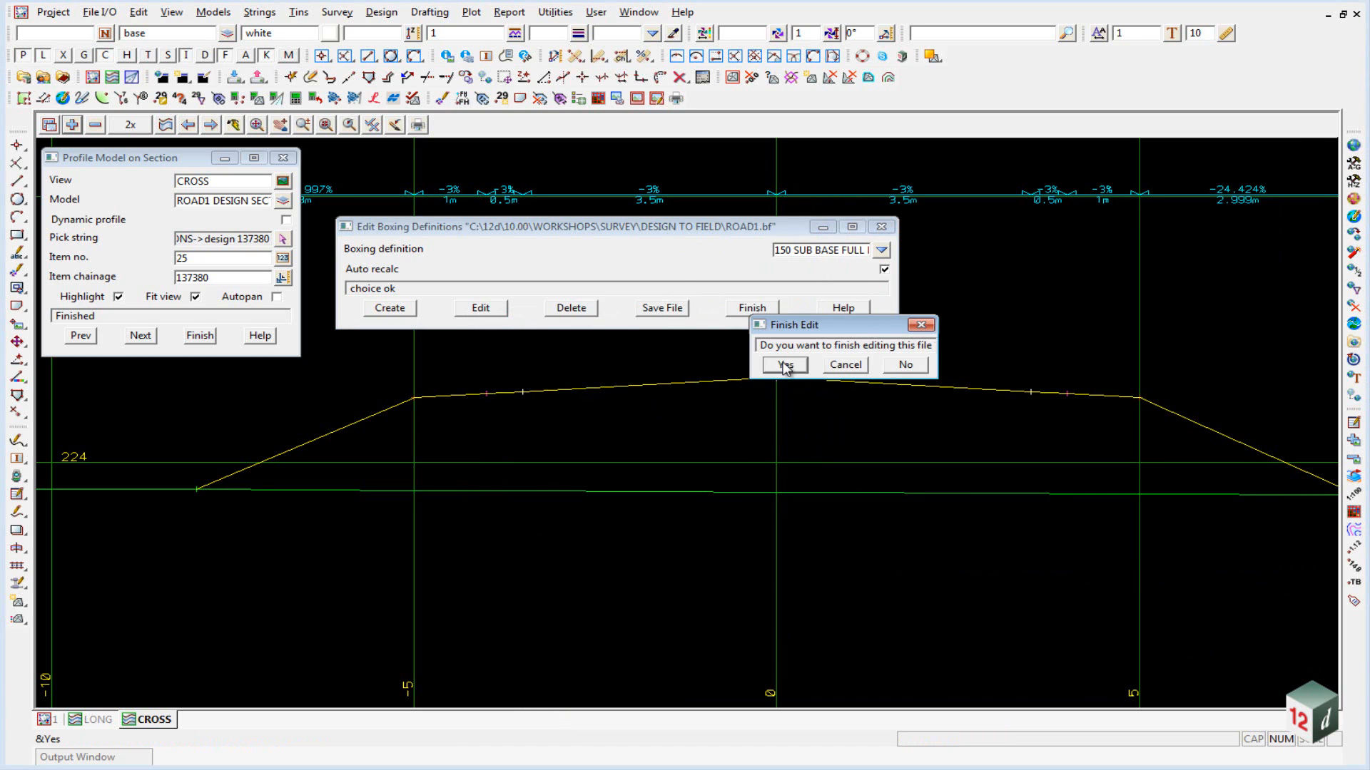
# Step: Confirm finishing the boxing file edit in the prompt
pyautogui.click(782, 364)
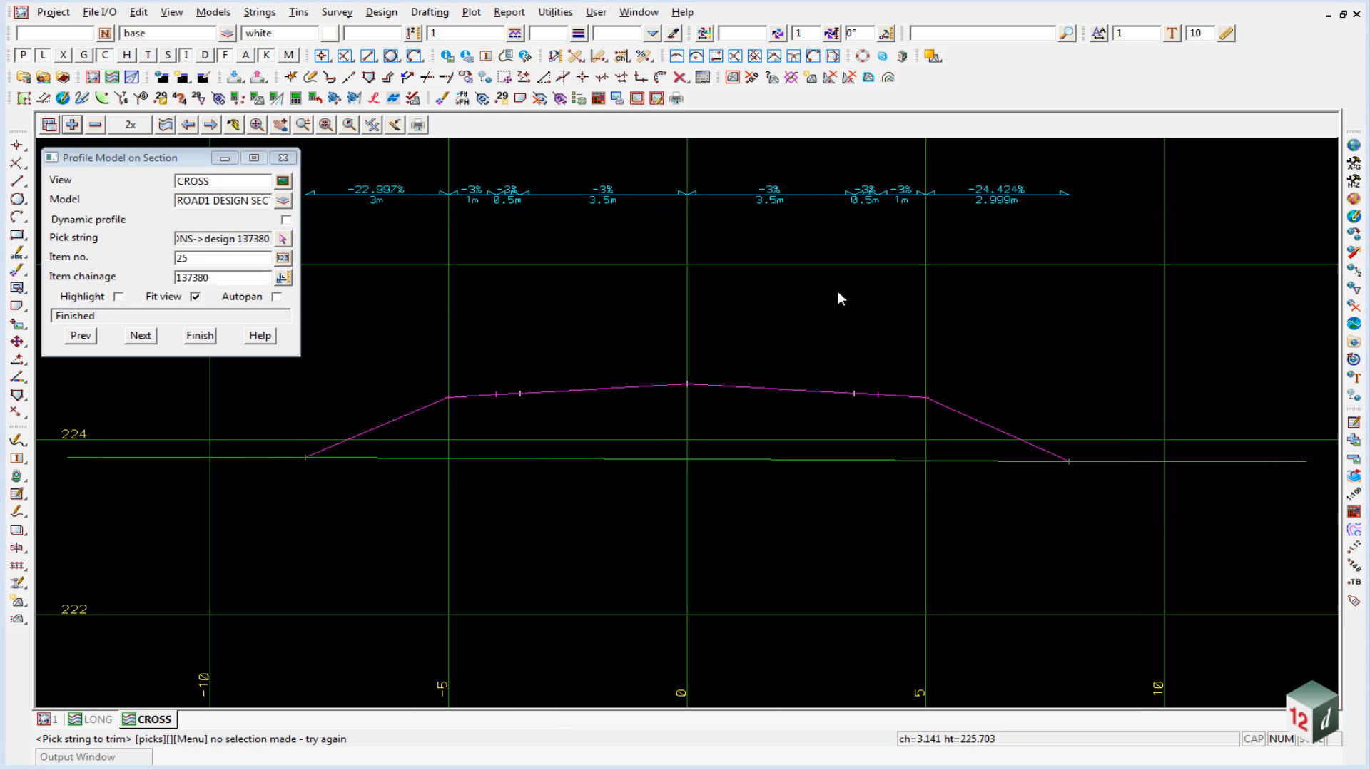
pyautogui.moveTo(779, 300)
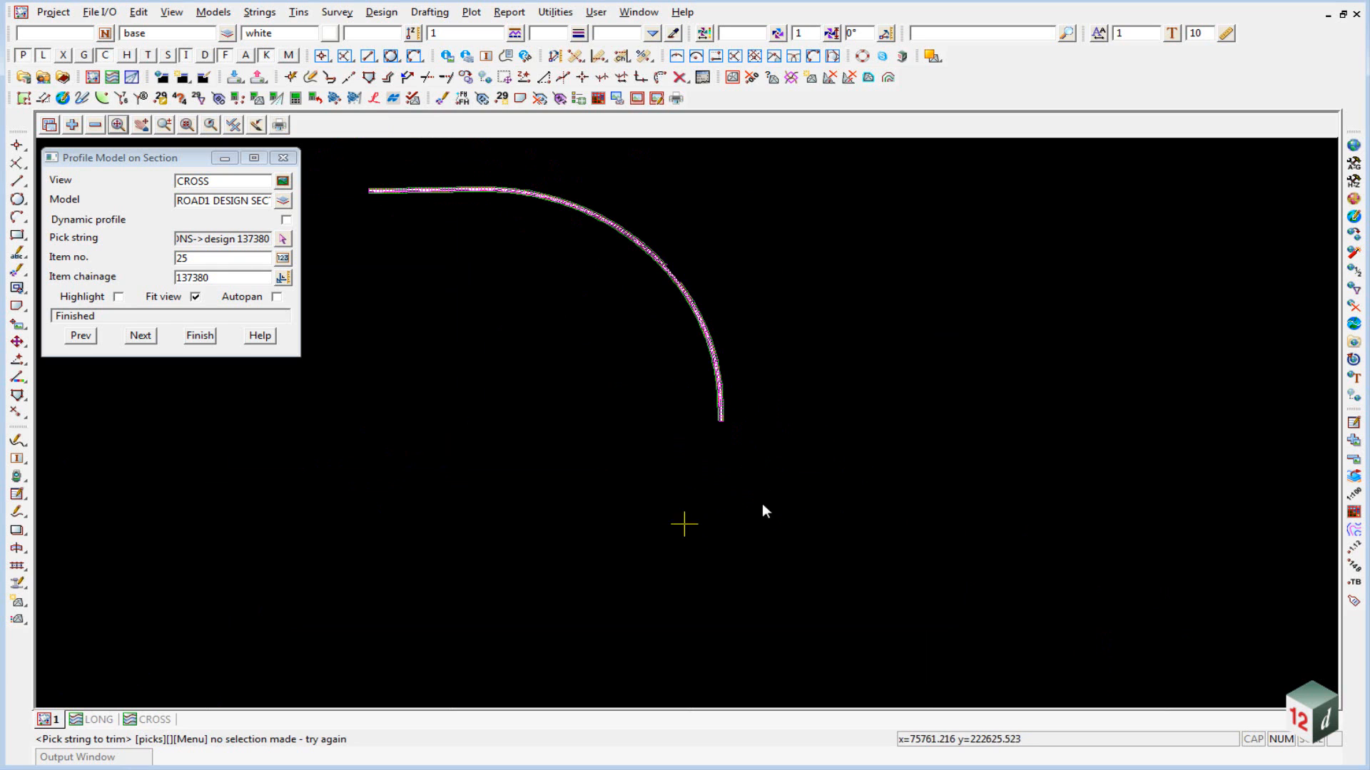
pyautogui.moveTo(924, 419)
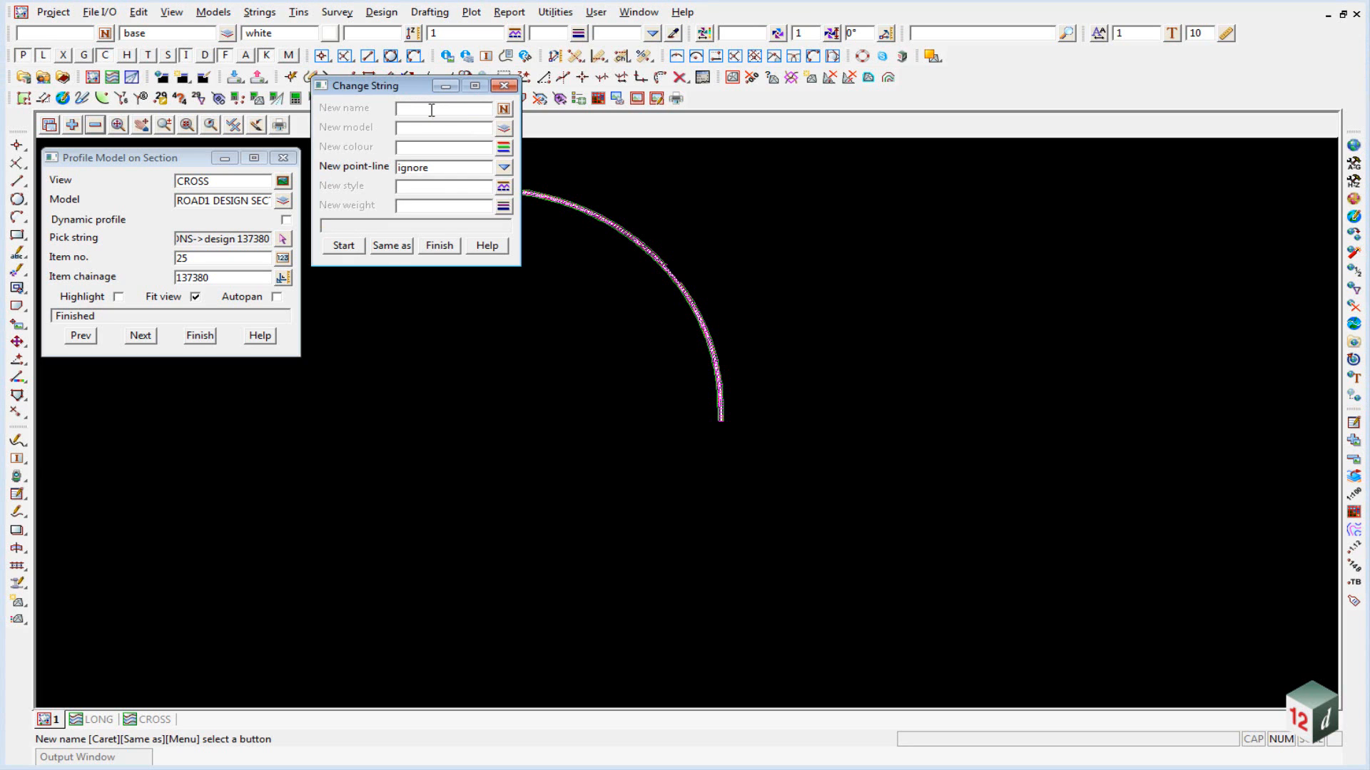
# Step: Rename the alignment string to ROAD1, check it with String Inquire, and close the tool
pyautogui.write('ROAD1')
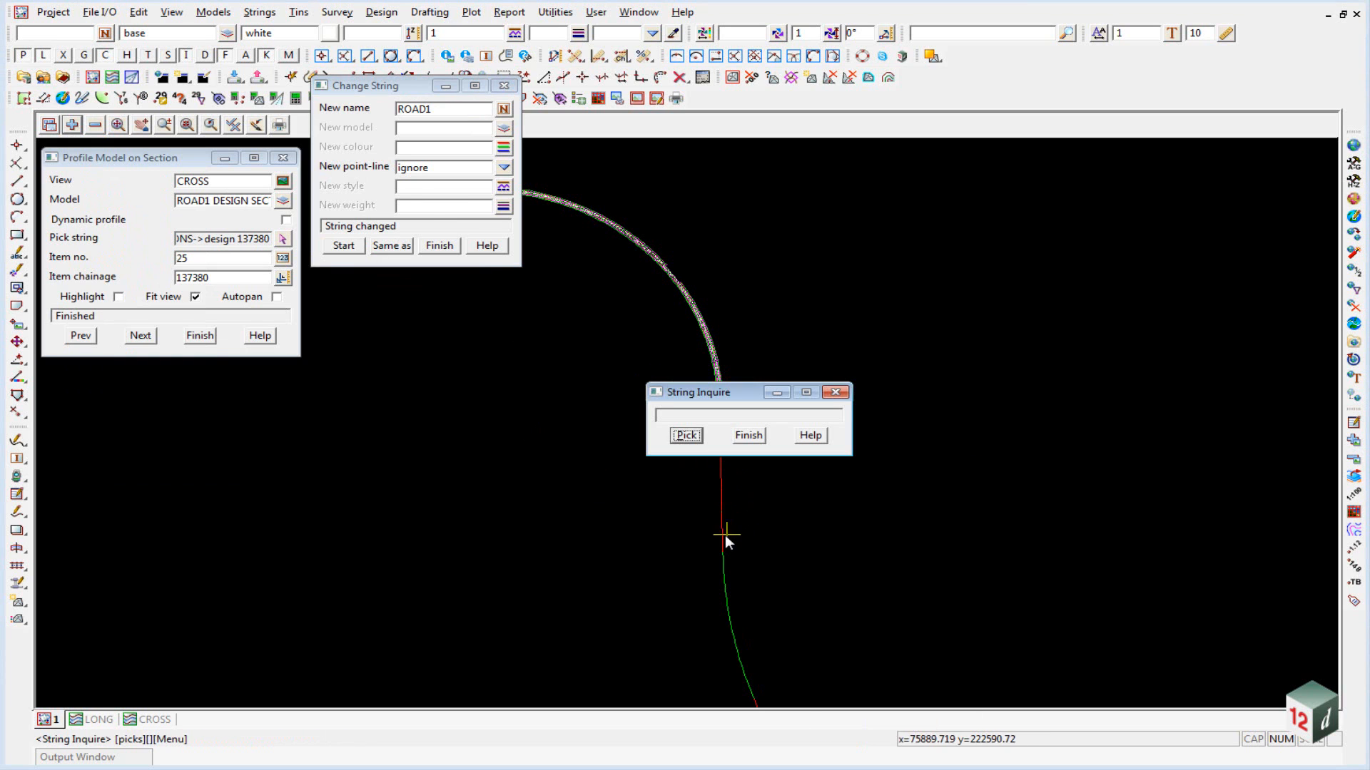
pyautogui.click(725, 534)
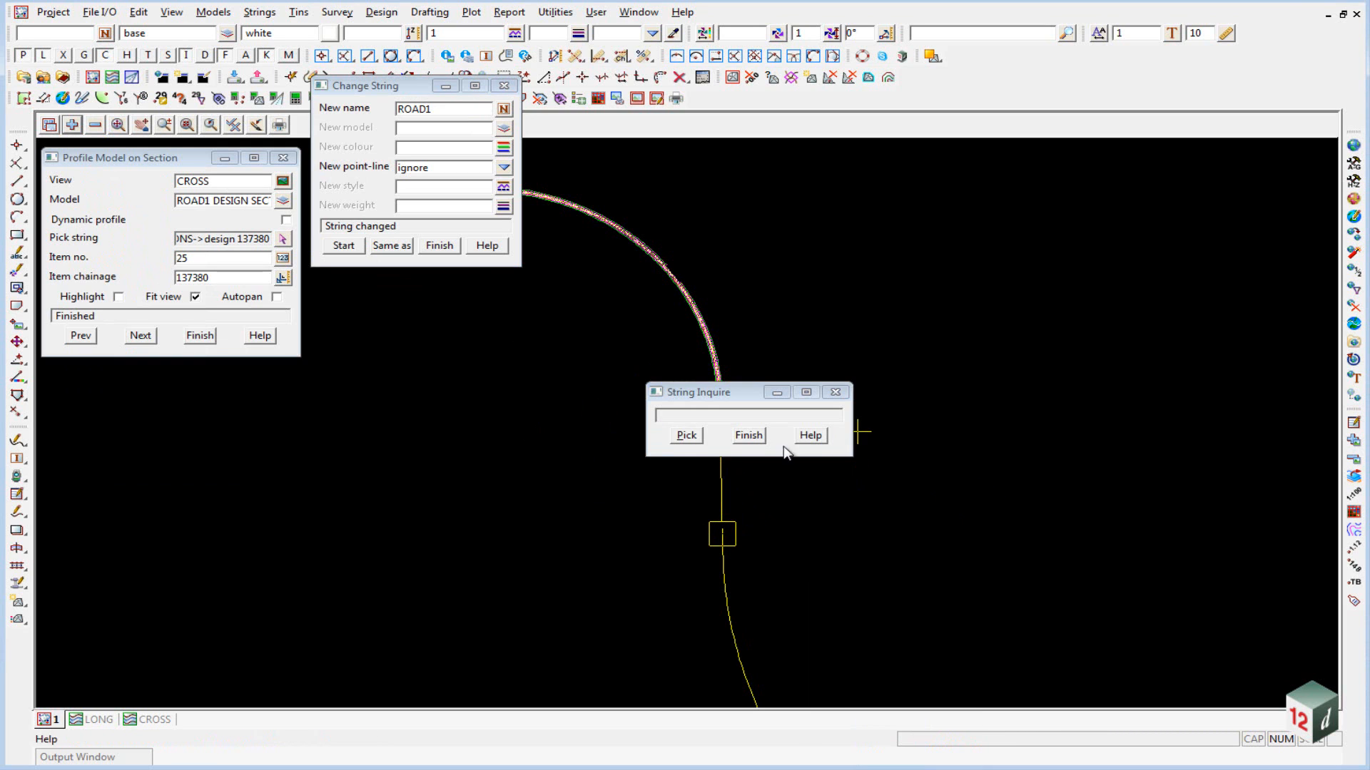
pyautogui.click(438, 246)
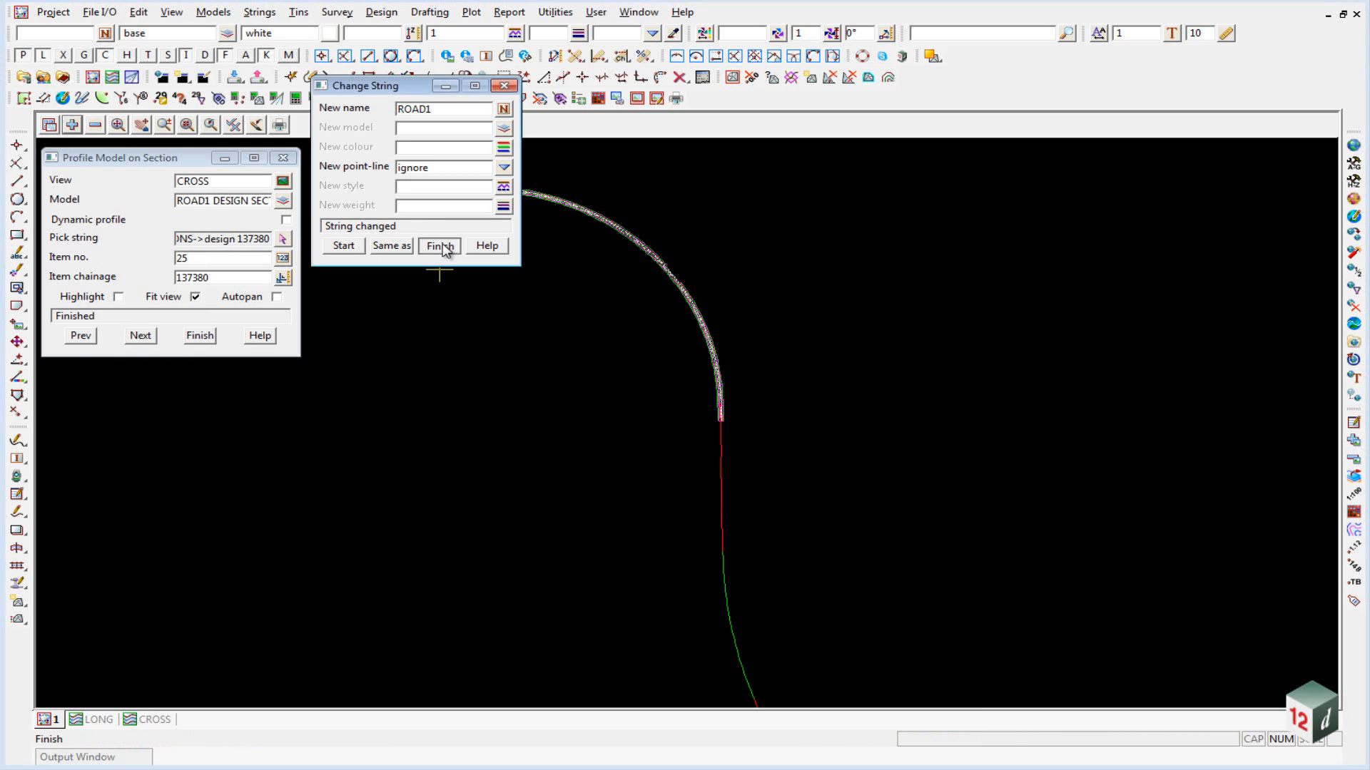
pyautogui.click(439, 245)
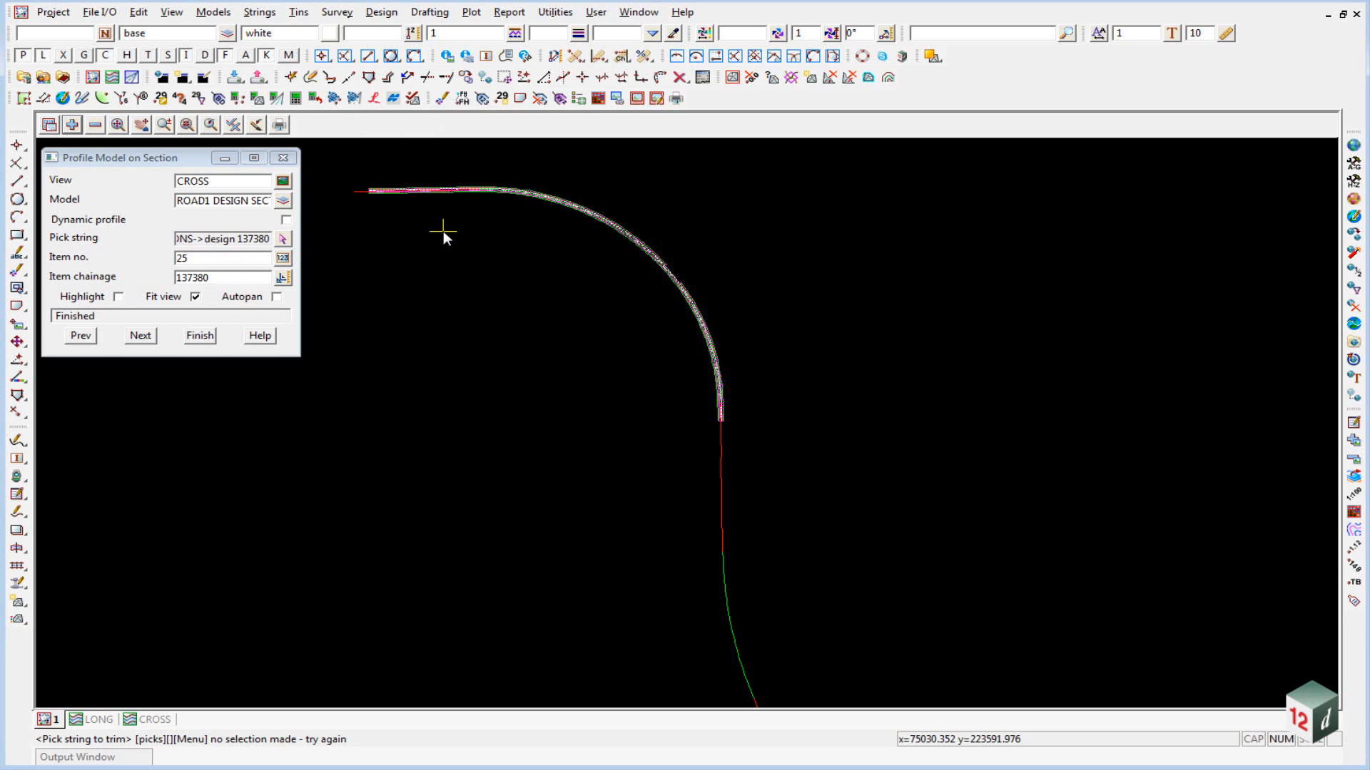
pyautogui.moveTo(967, 351)
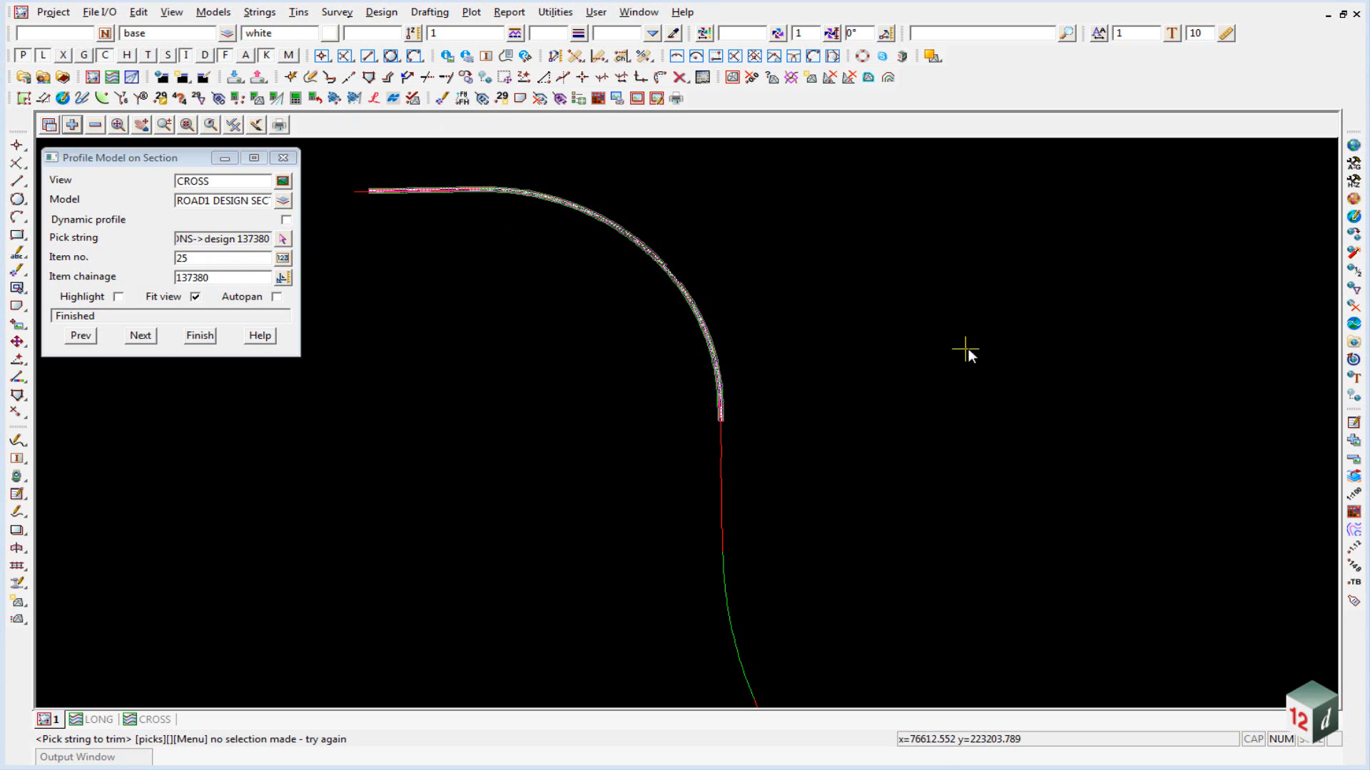
# Step: Start a Boxing Many function named ROAD1 BOX MANY using boxing file ROAD1.bf
pyautogui.click(380, 12)
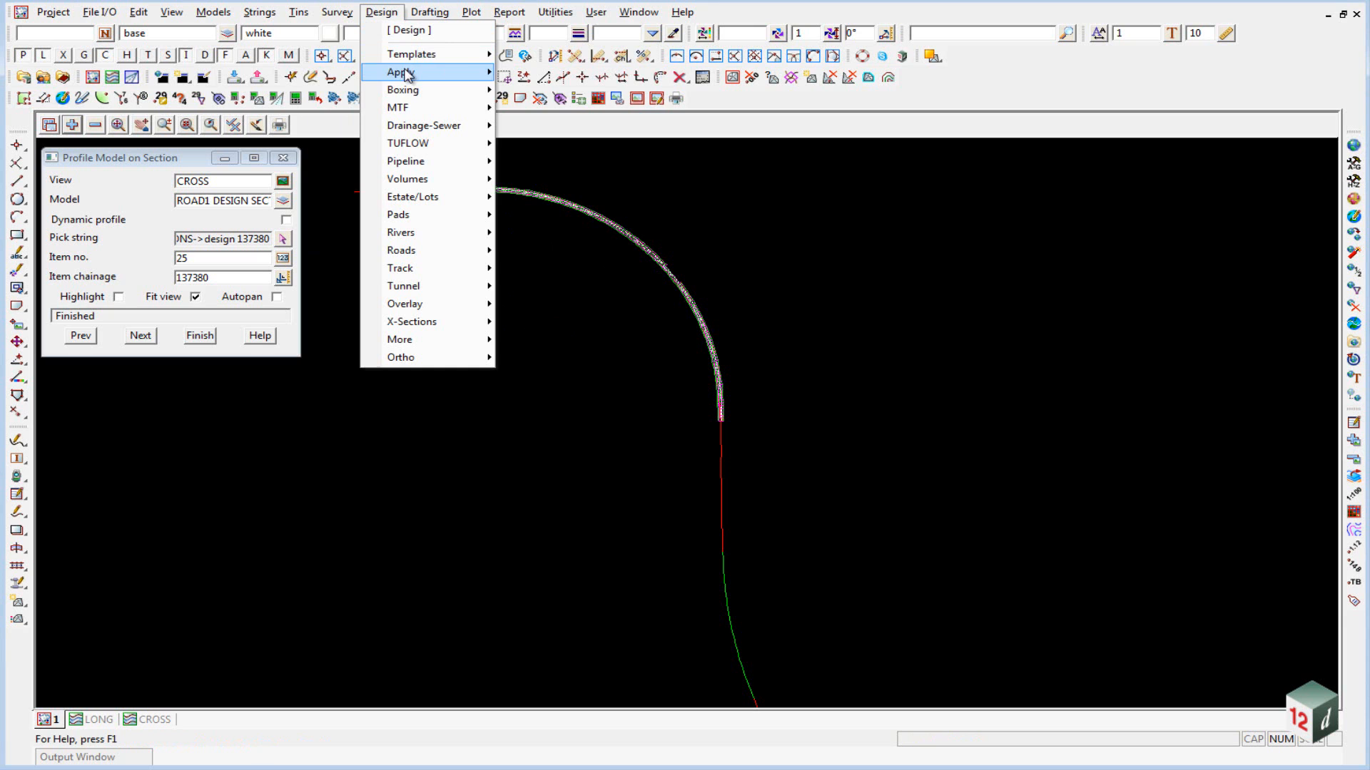
pyautogui.moveTo(403, 89)
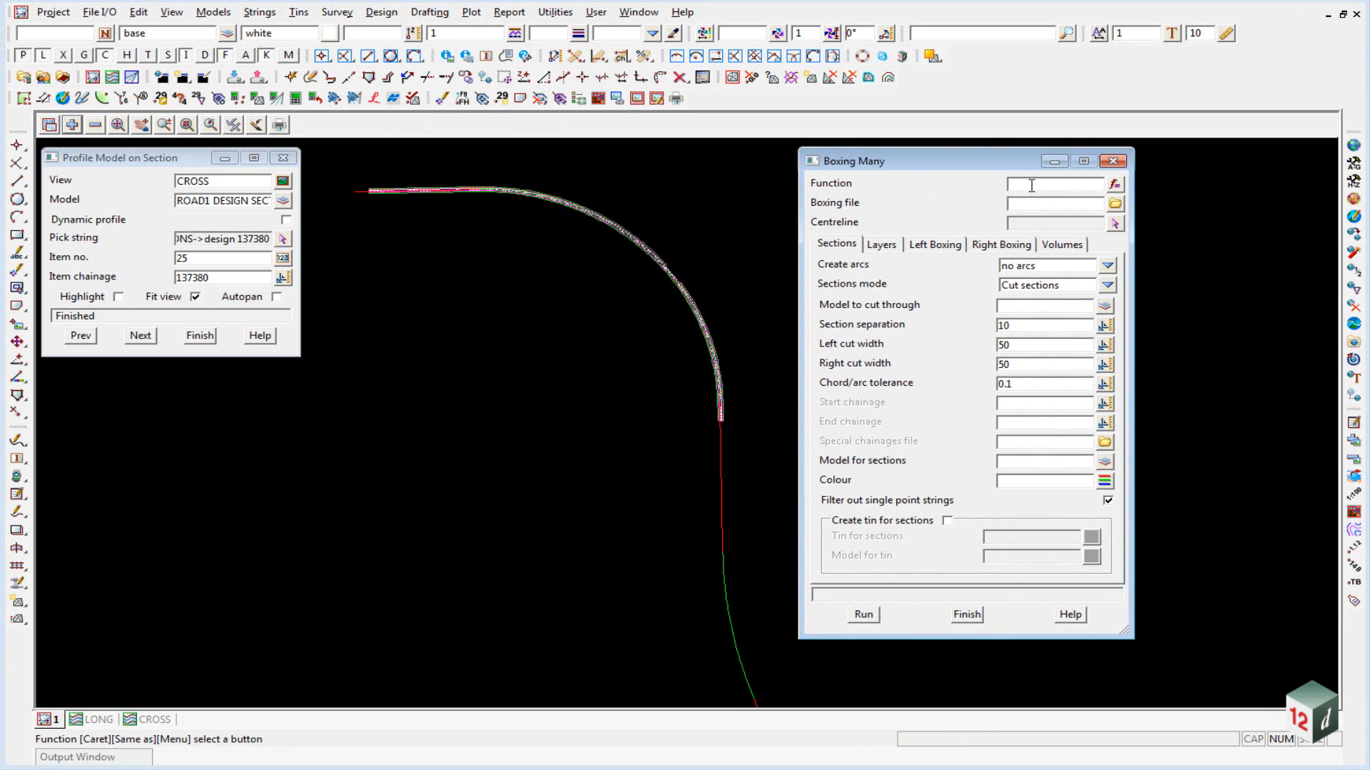
pyautogui.write('ROAD1')
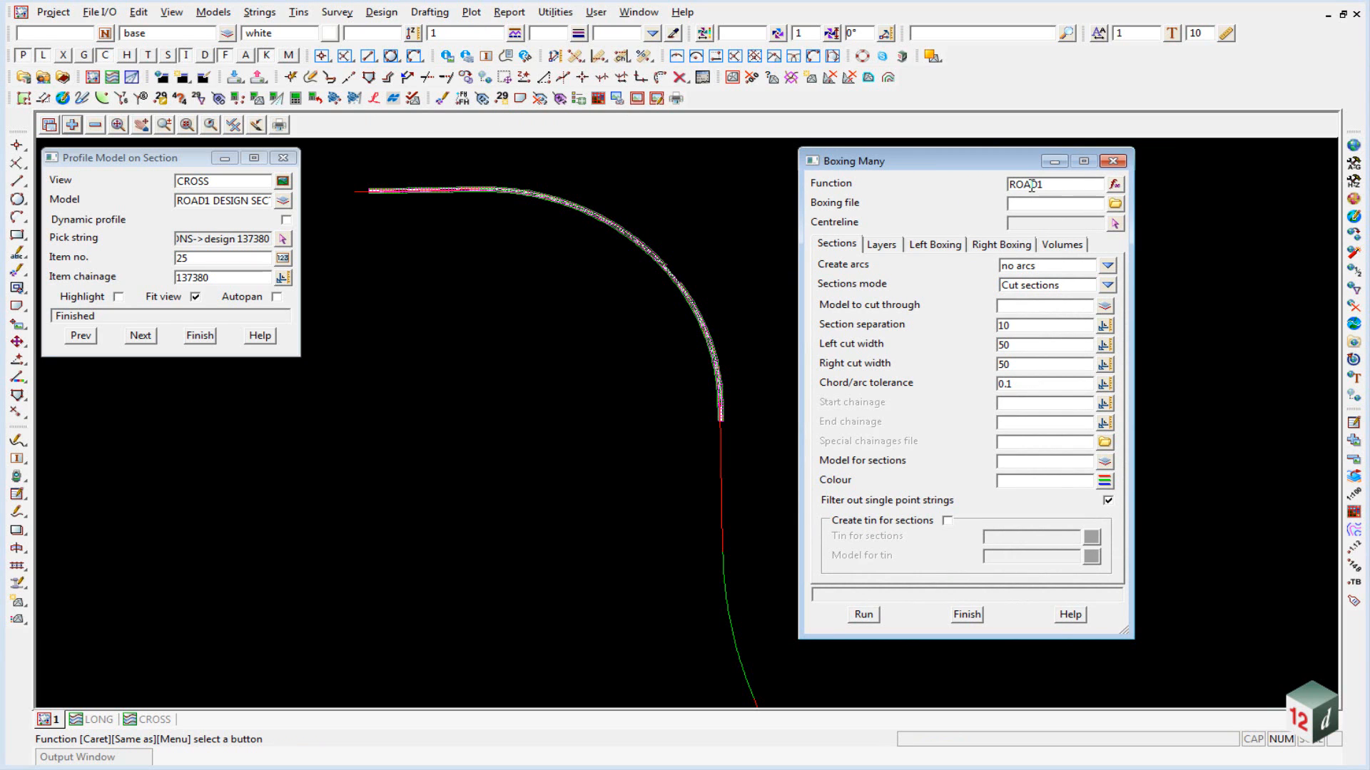
pyautogui.write('BOX MANY')
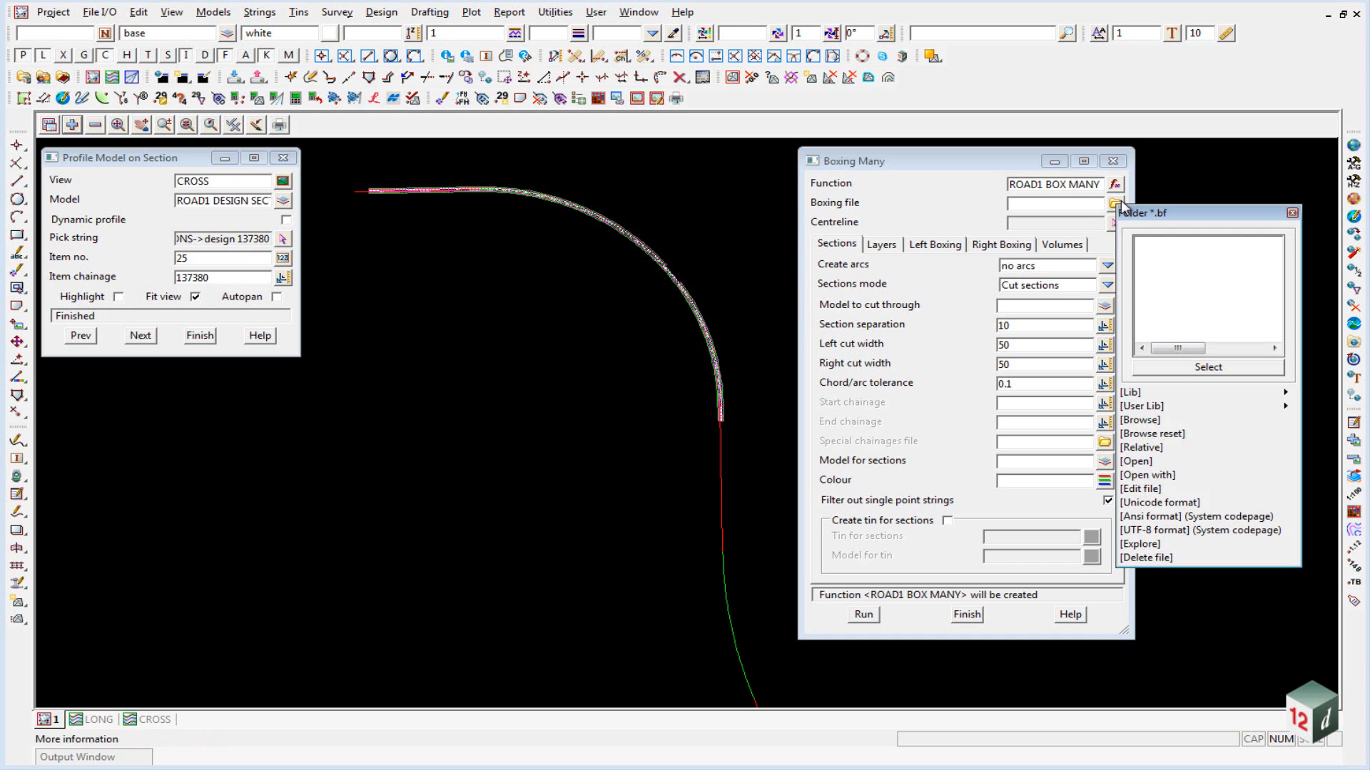
pyautogui.click(1103, 201)
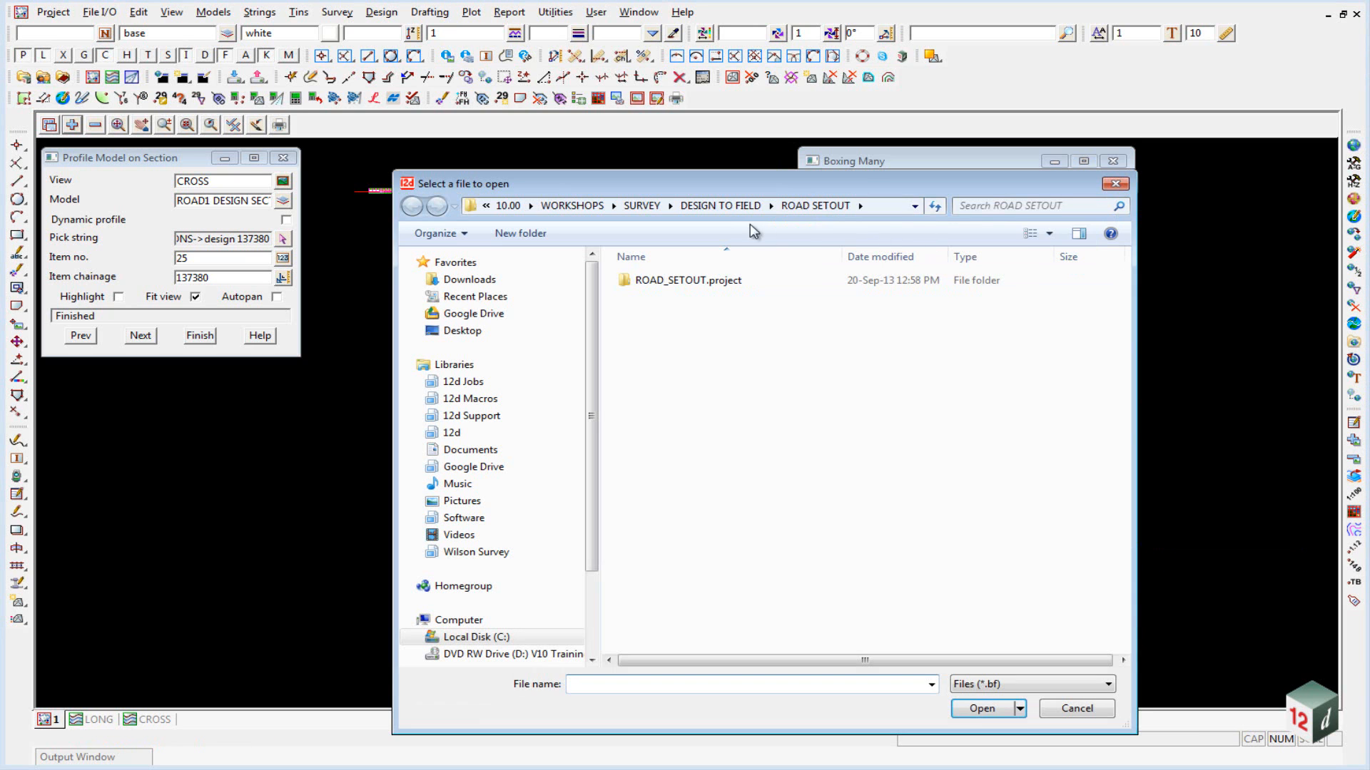
pyautogui.click(981, 709)
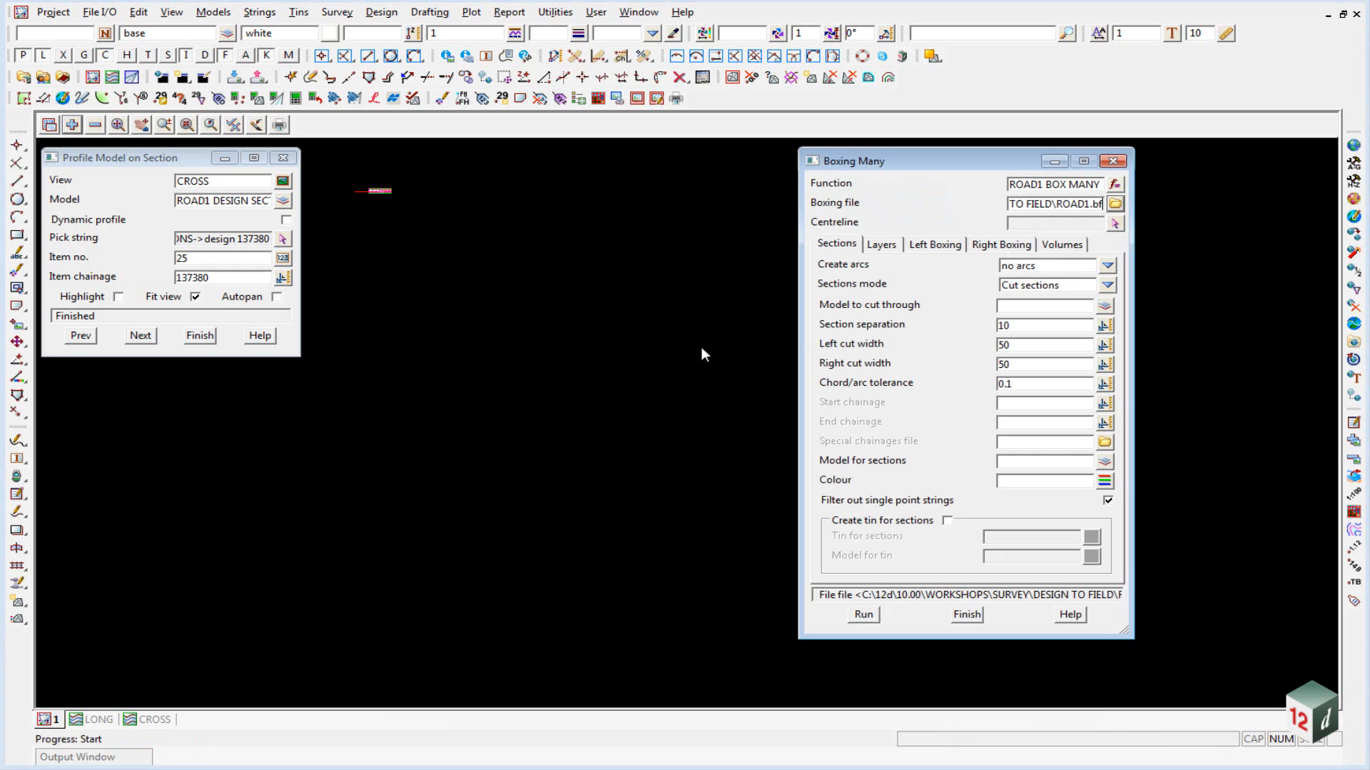
# Step: Pick the ROAD1 alignment as centreline and set Sections mode to Use existing sections
pyautogui.click(1115, 224)
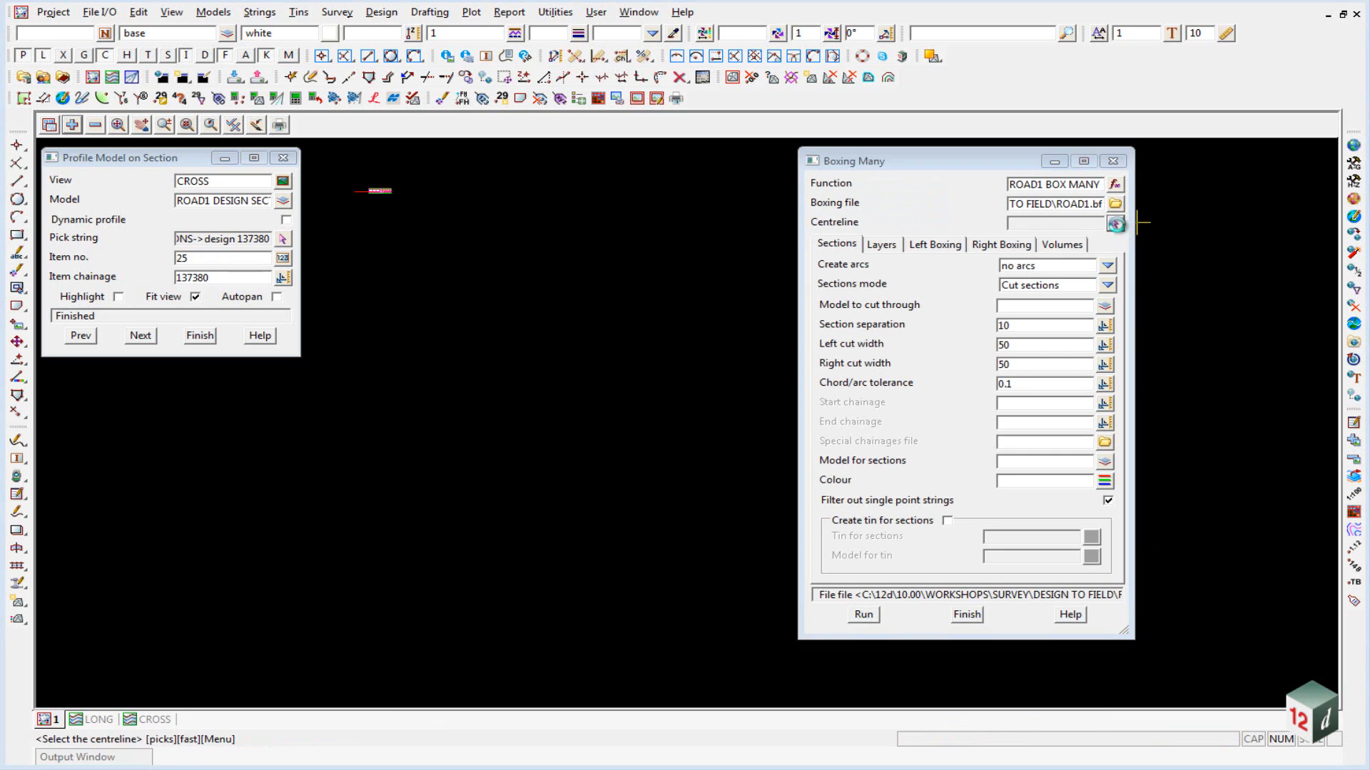
pyautogui.click(672, 425)
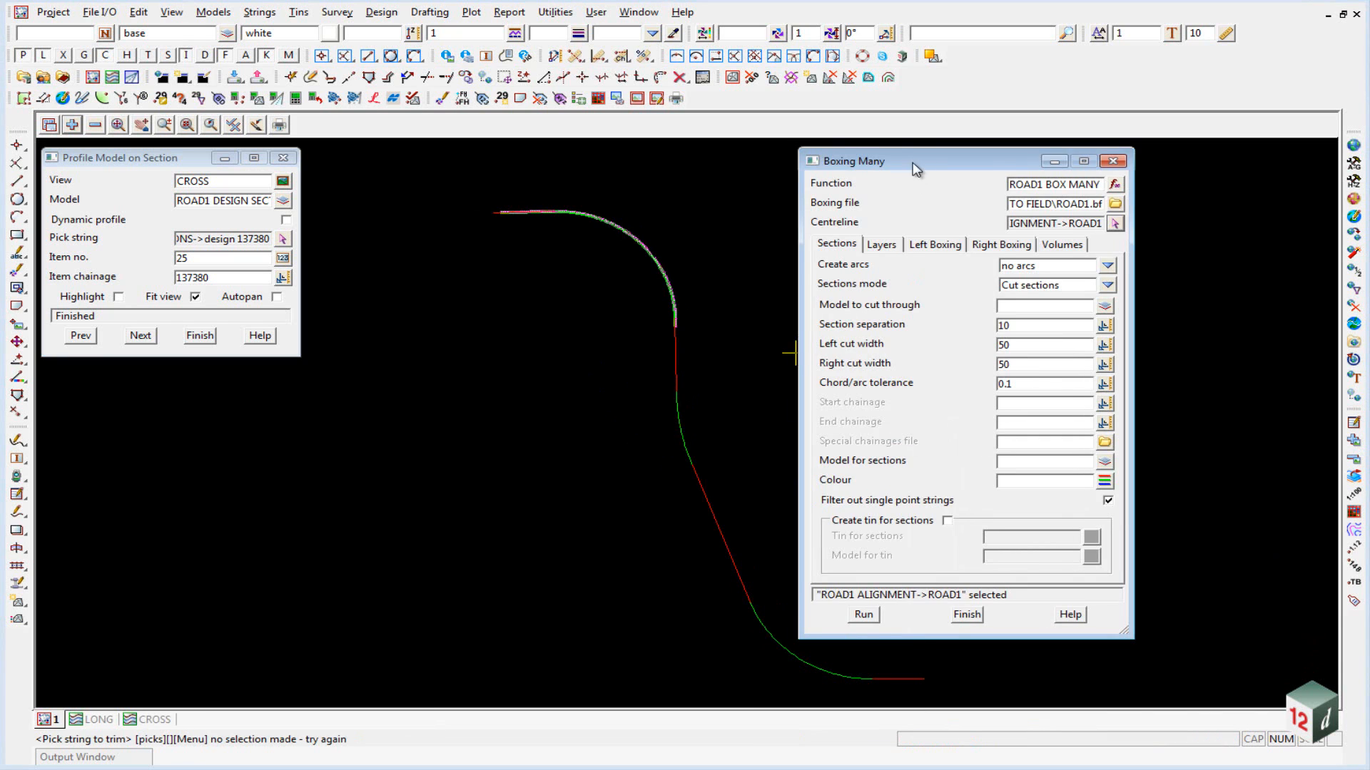
pyautogui.moveTo(913, 161); pyautogui.dragTo(826, 127)
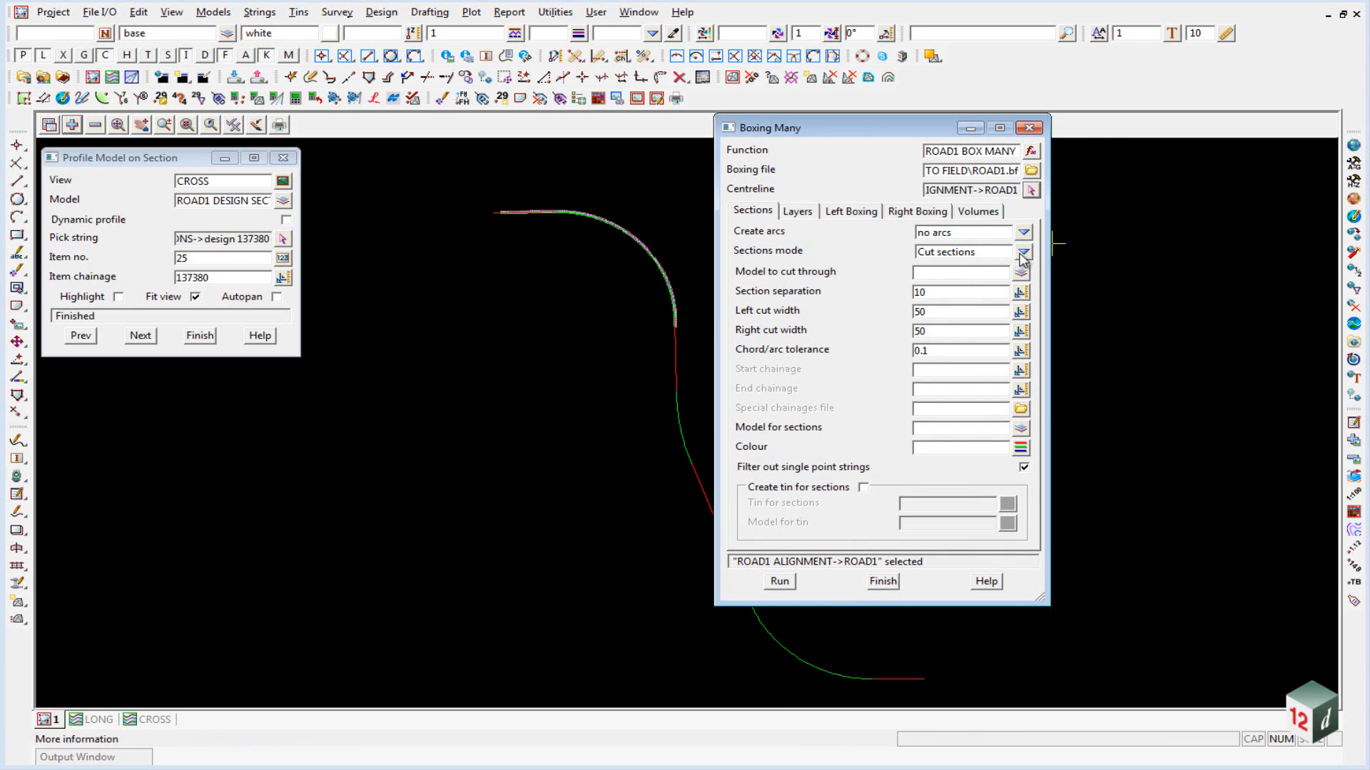
pyautogui.click(1025, 254)
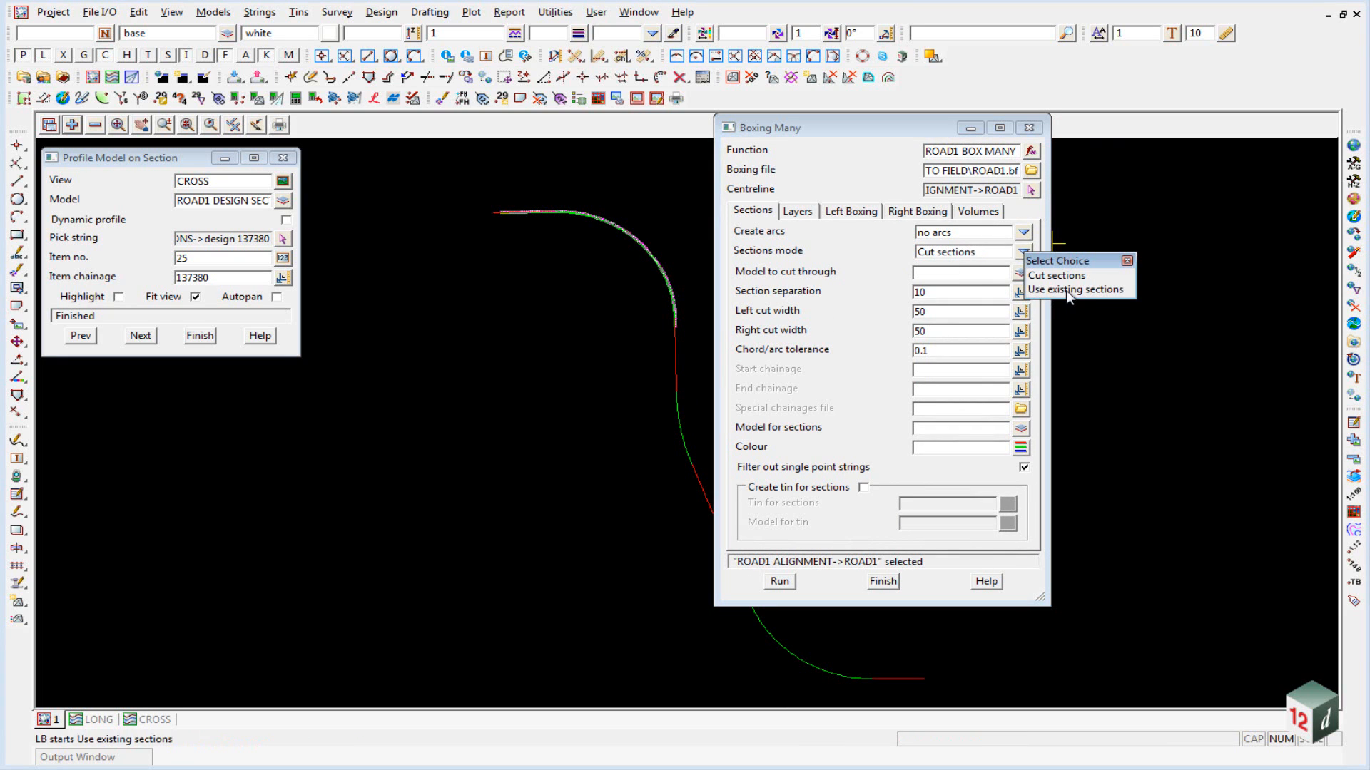
pyautogui.click(1071, 290)
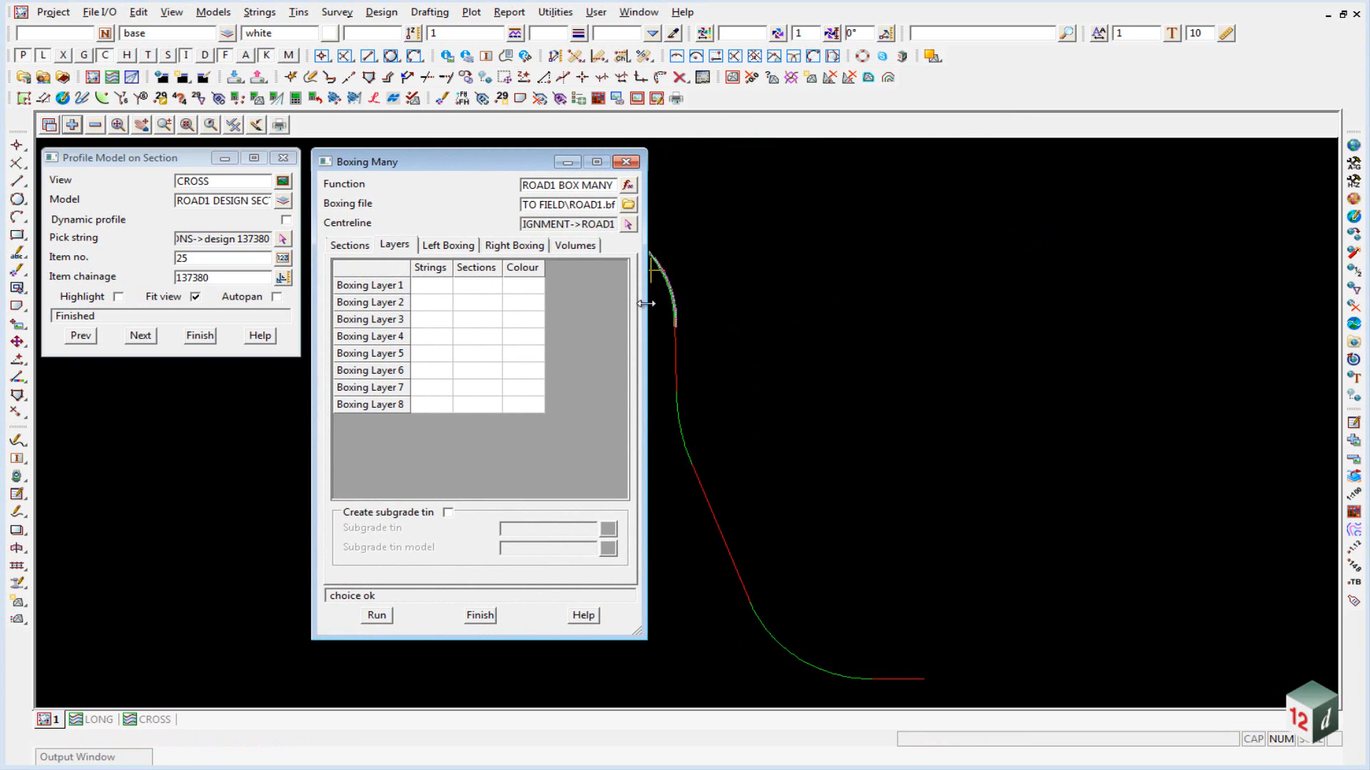
# Step: Name layer 1's strings model 150 BASECOURSE STRINGS in the widened layer table
pyautogui.moveTo(645, 303); pyautogui.dragTo(1107, 302)
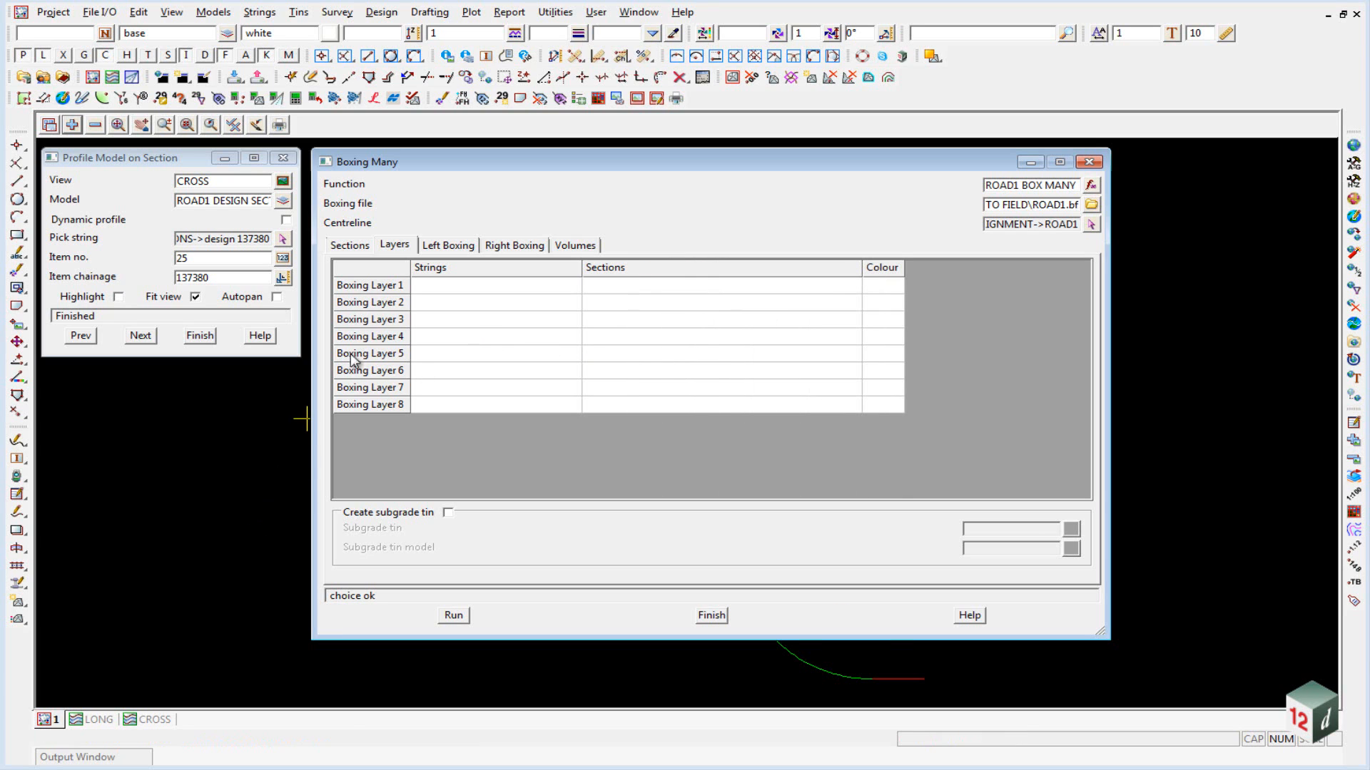
pyautogui.click(493, 285)
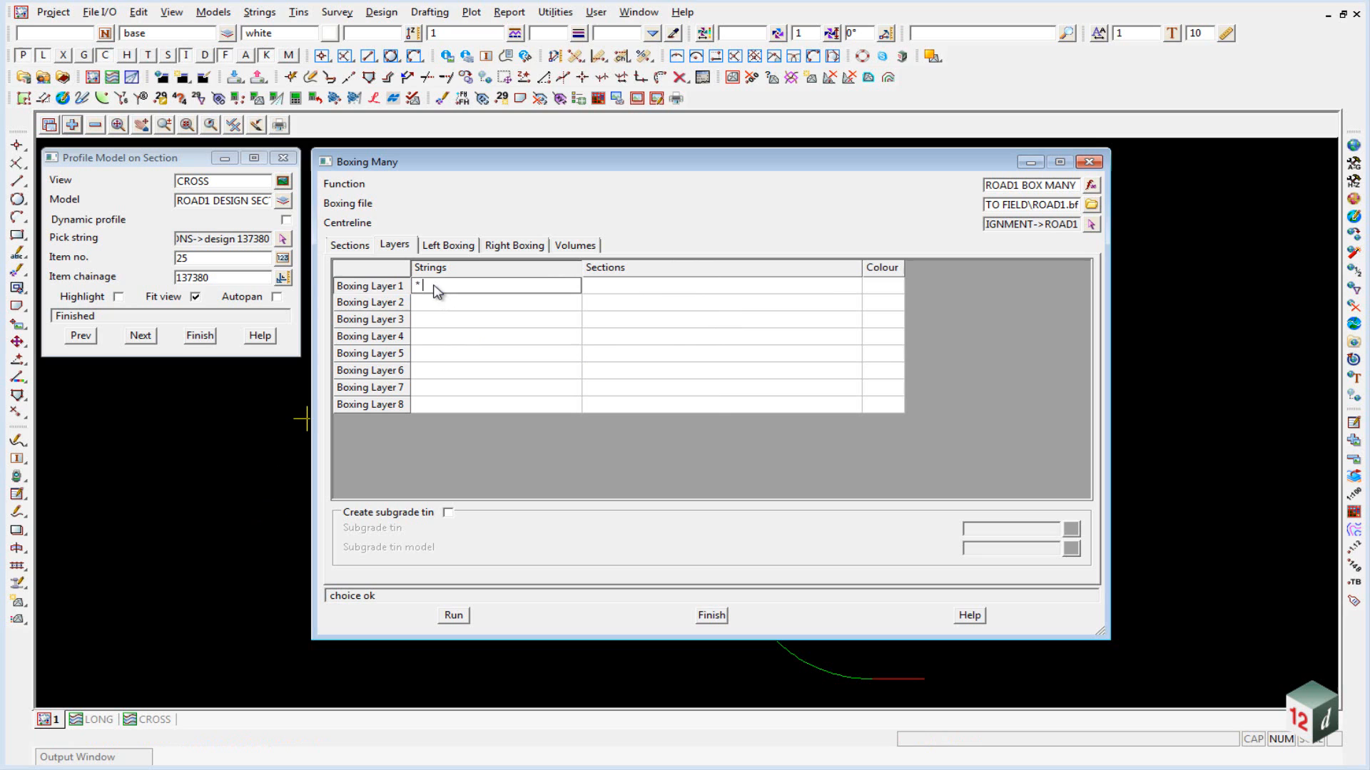
pyautogui.write('150')
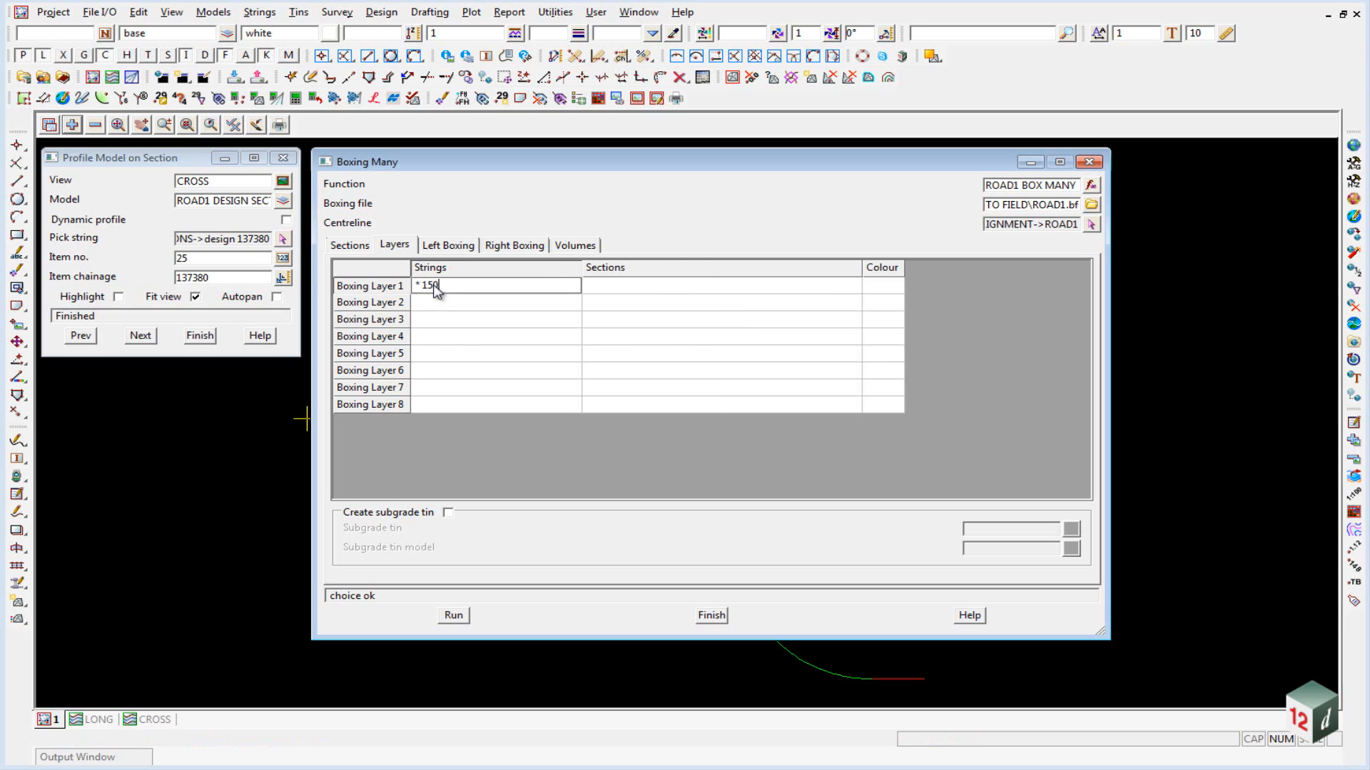
pyautogui.write('BASEC')
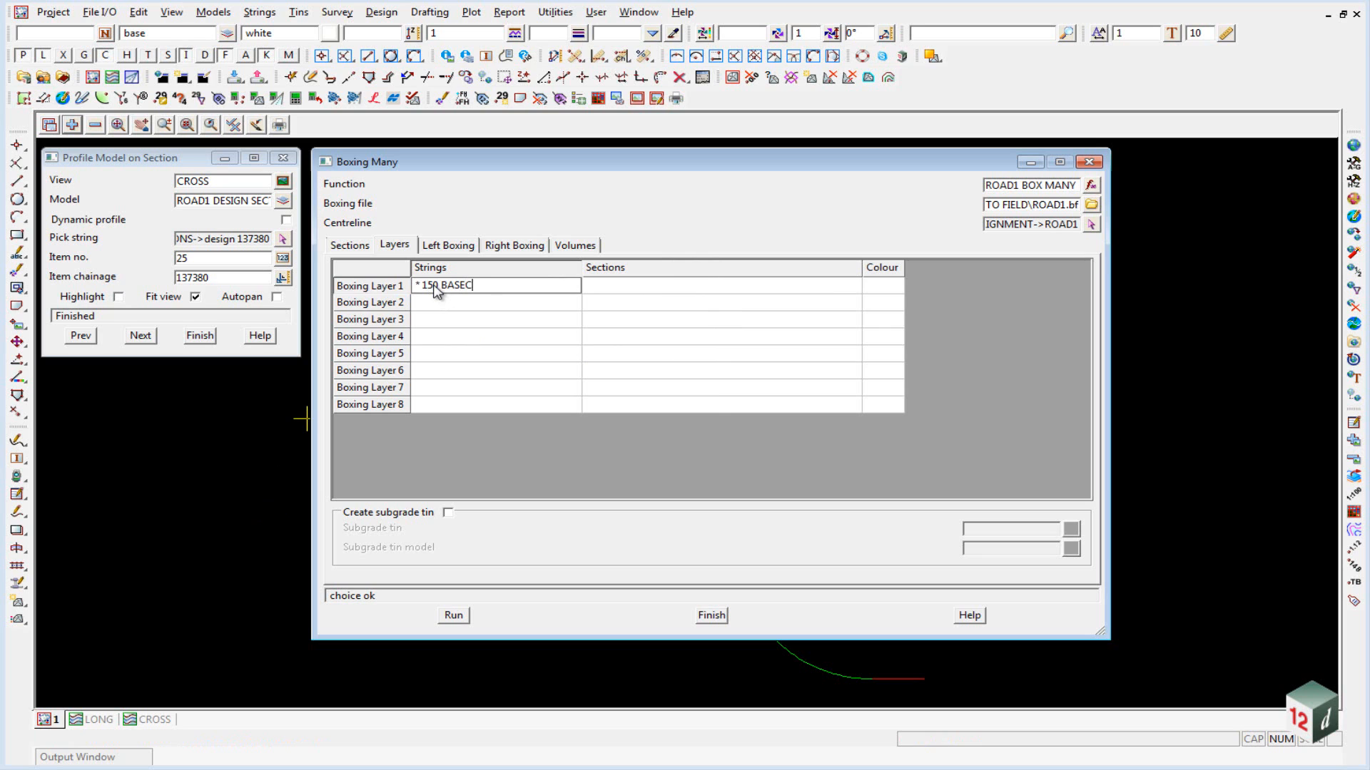
pyautogui.write('OURSE S')
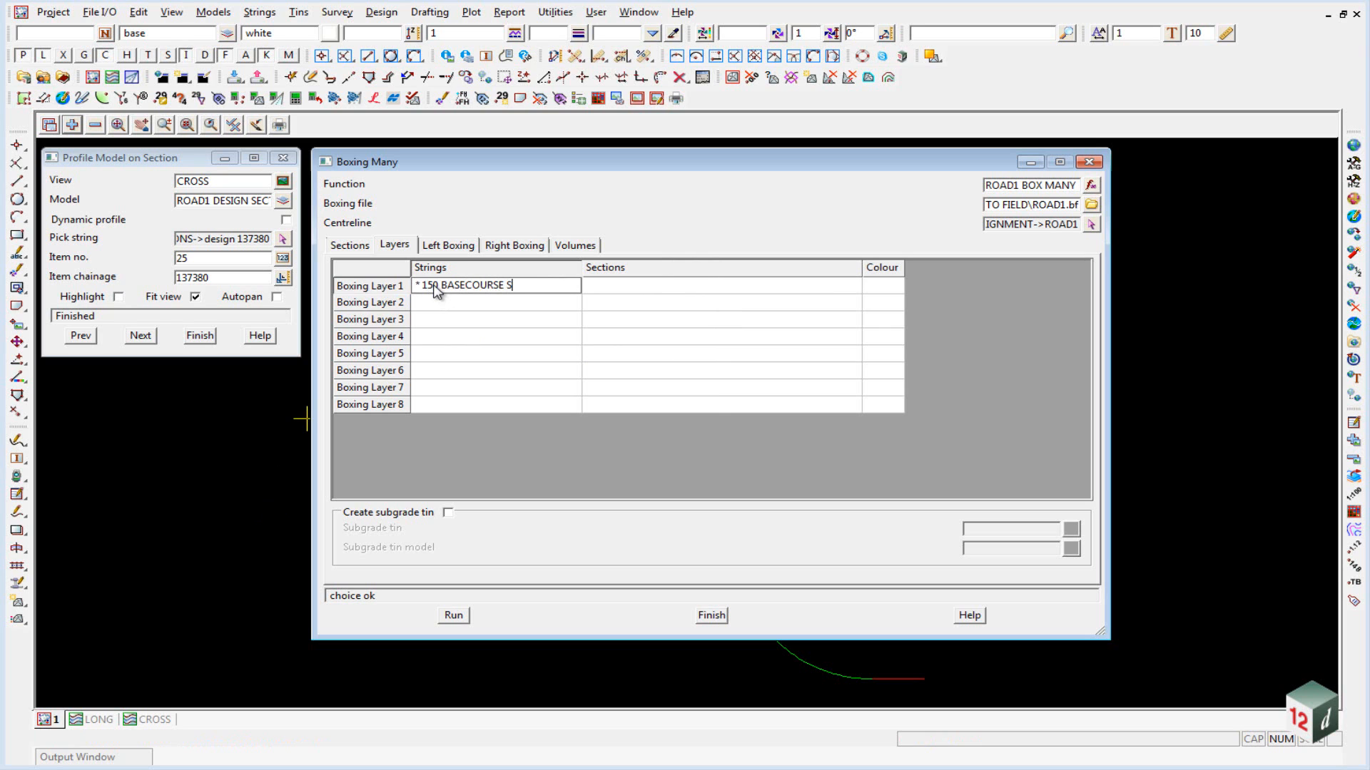
pyautogui.write('TRINGS')
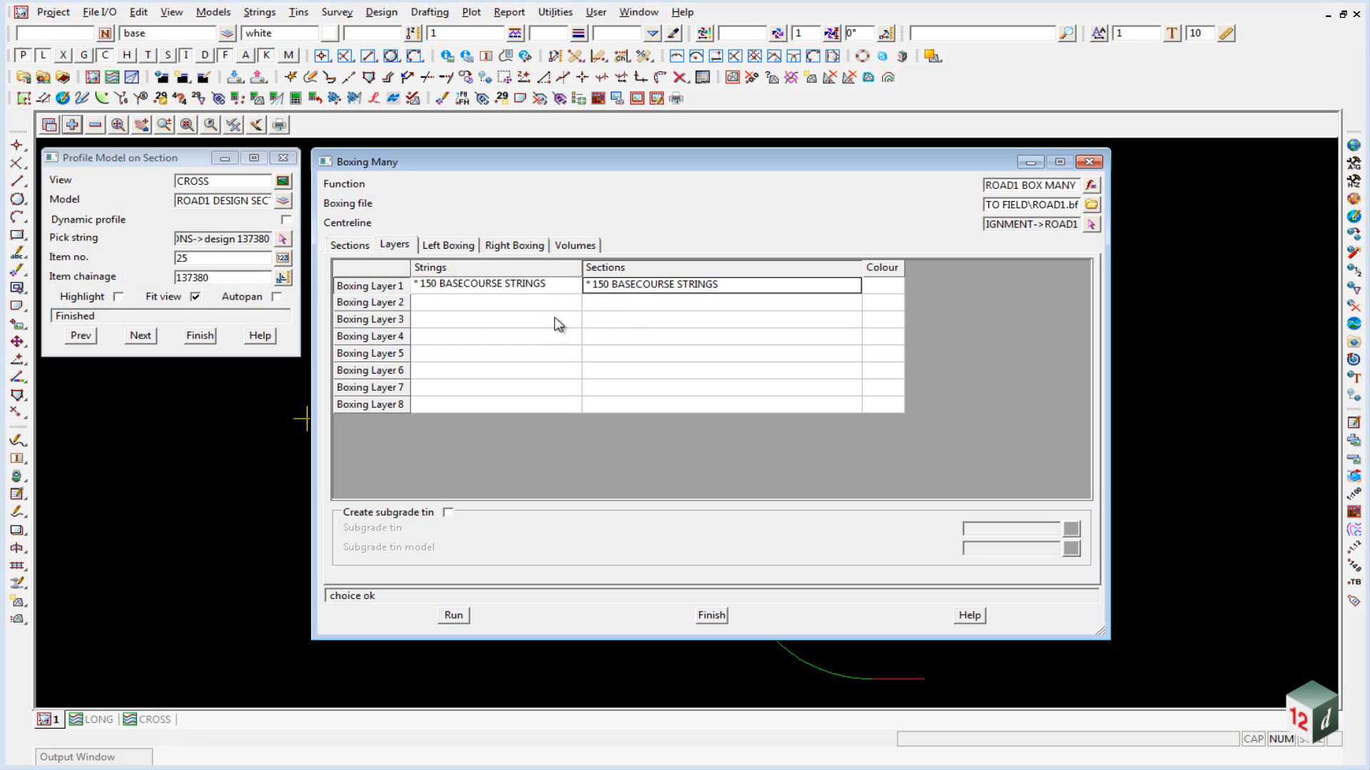
# Step: Set layer 2's sections model to 150 SUBBASE SECTIONS
pyautogui.click(494, 302)
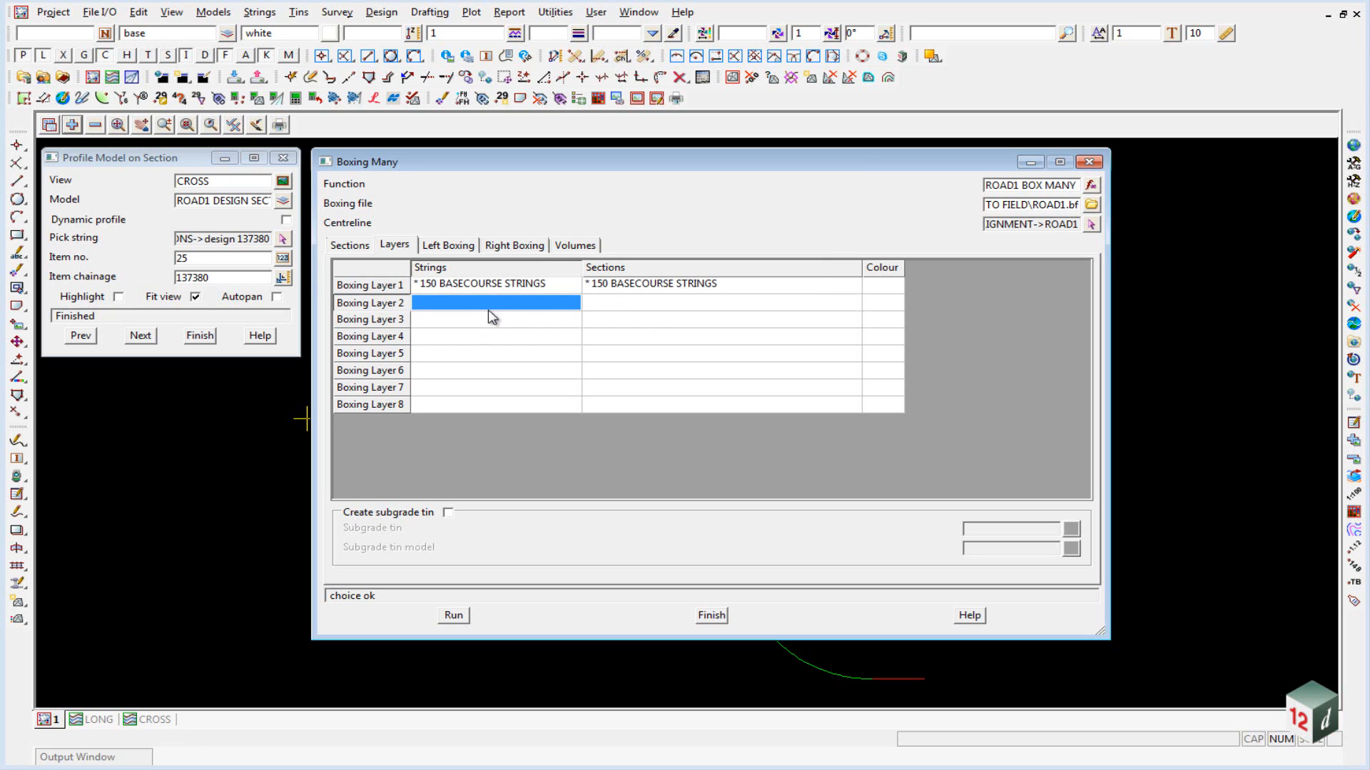
pyautogui.click(722, 284)
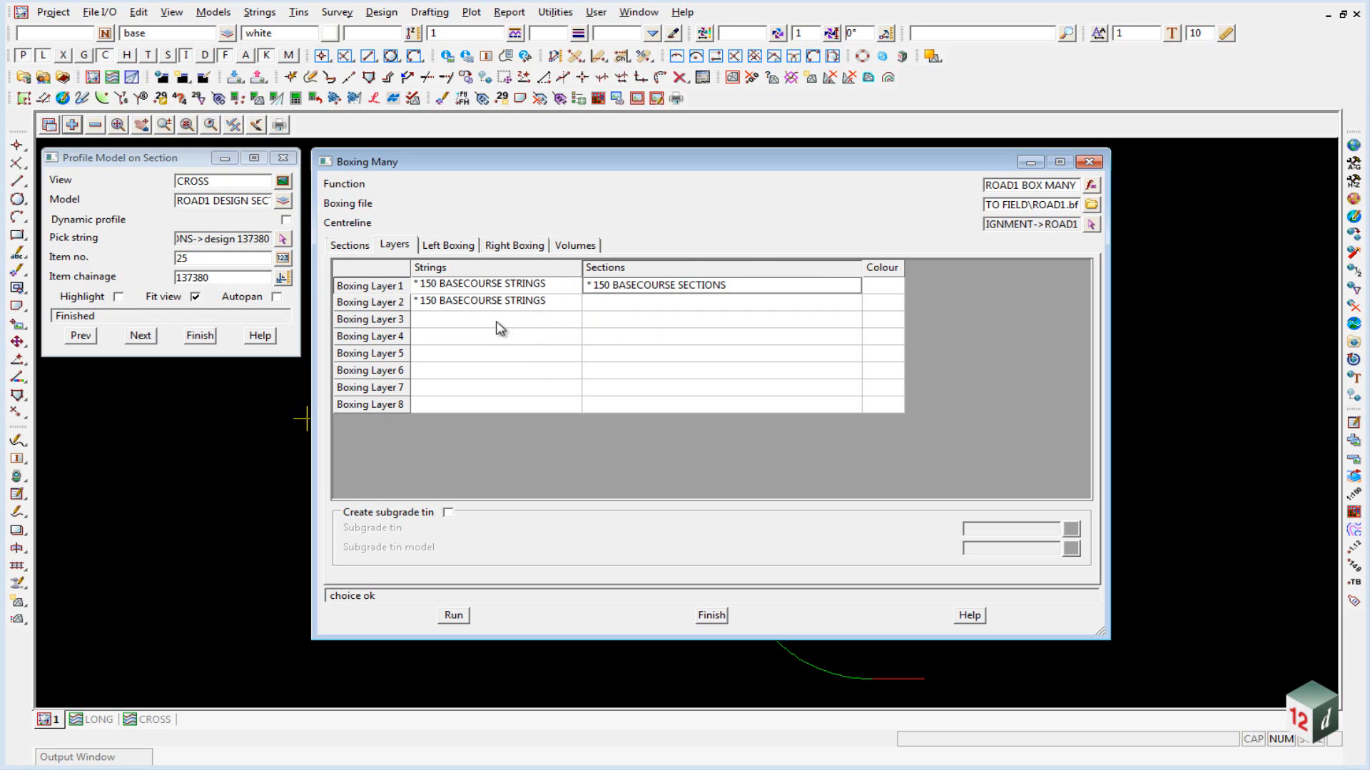
pyautogui.doubleClick(470, 303)
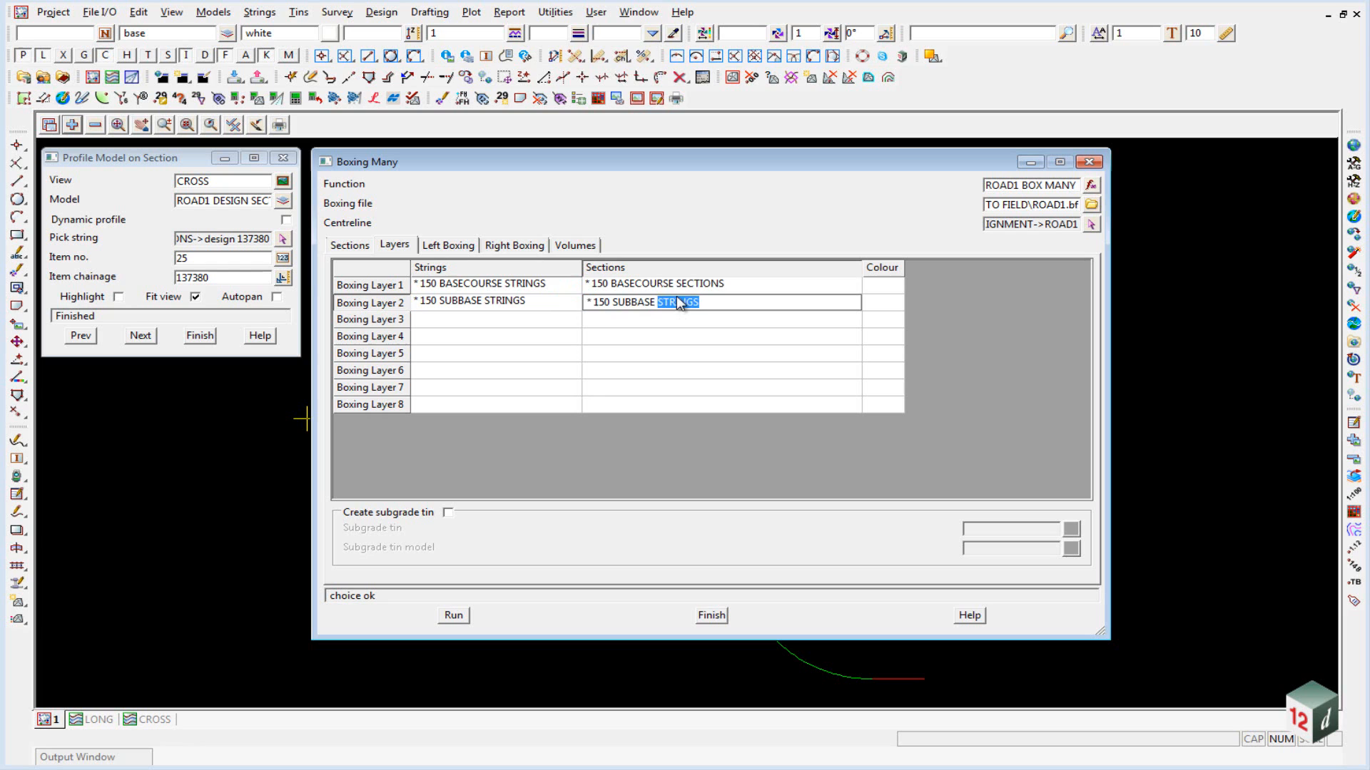
pyautogui.write('SECTIONS')
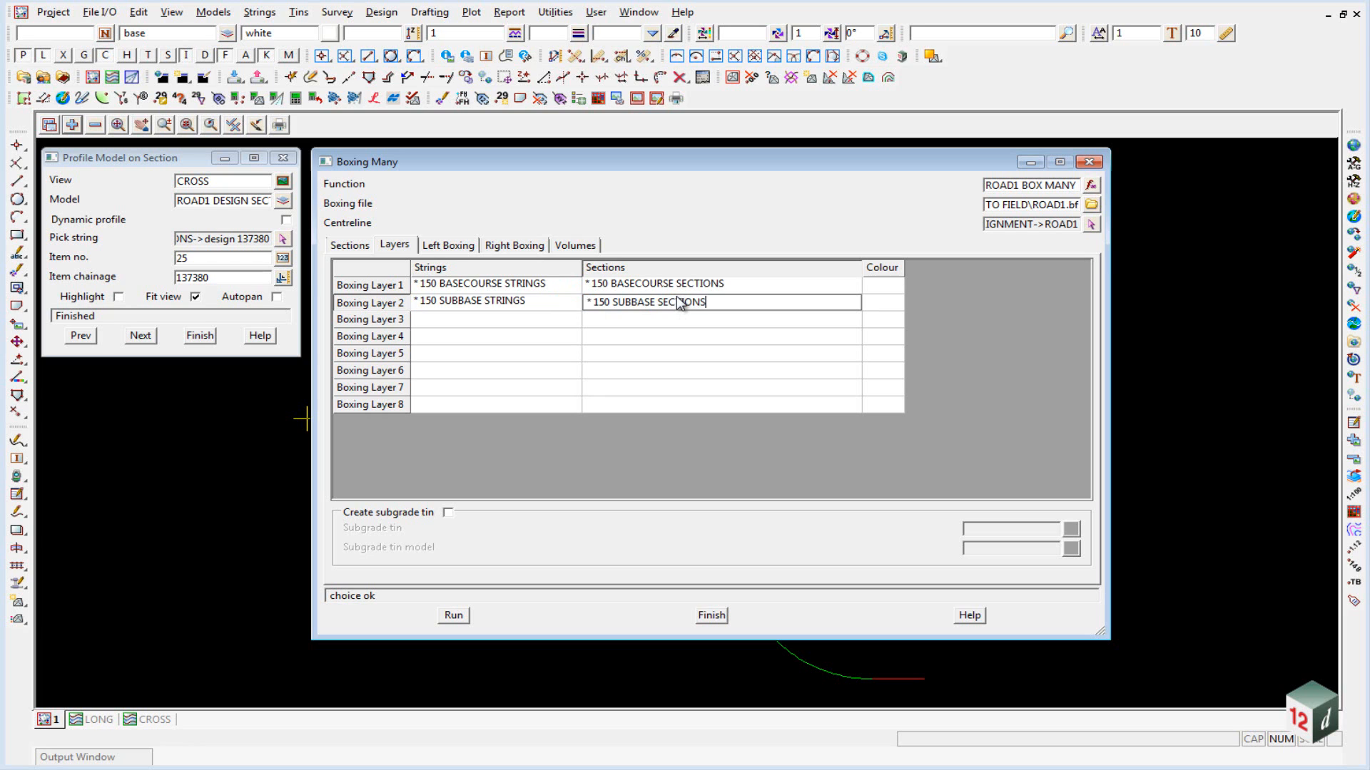
# Step: Colour boxing layer 1 cyan and layer 2 orange
pyautogui.click(880, 289)
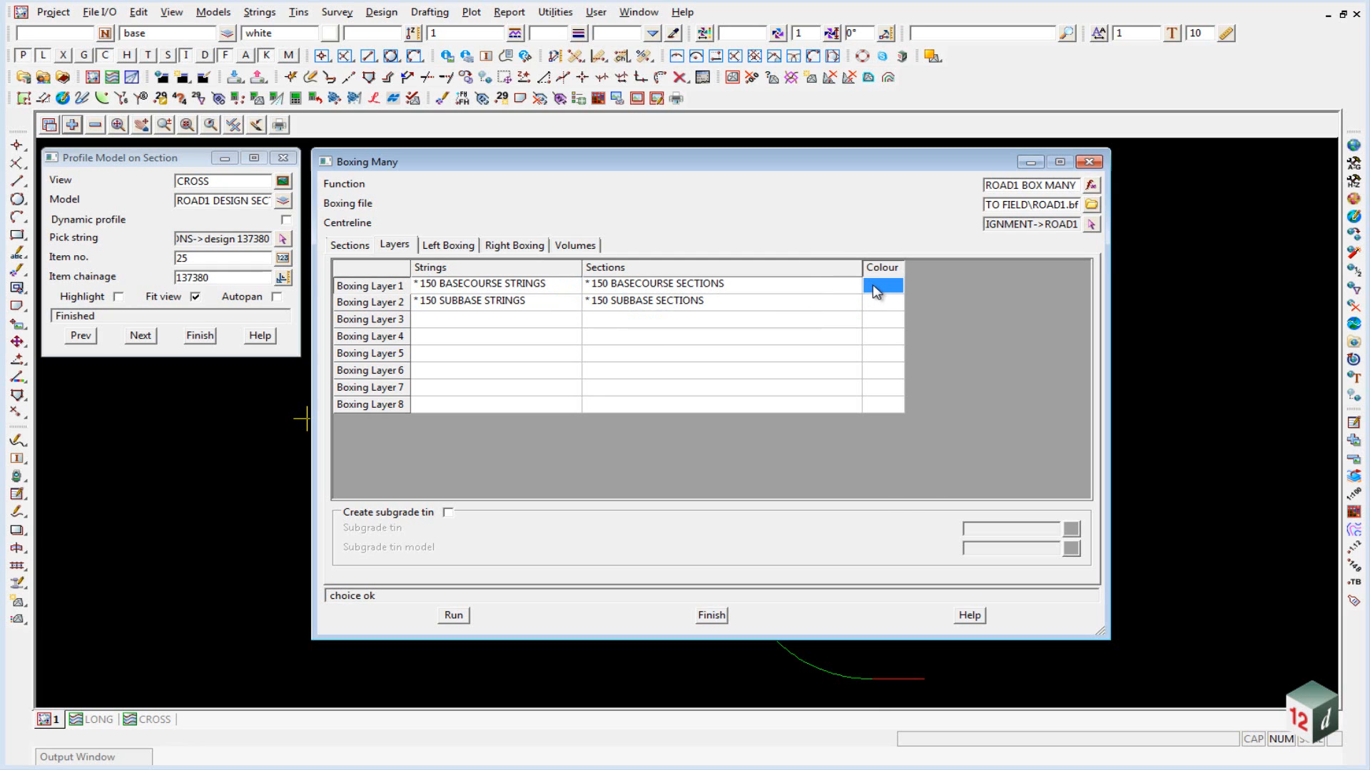
pyautogui.click(882, 289)
pyautogui.write('cyan')
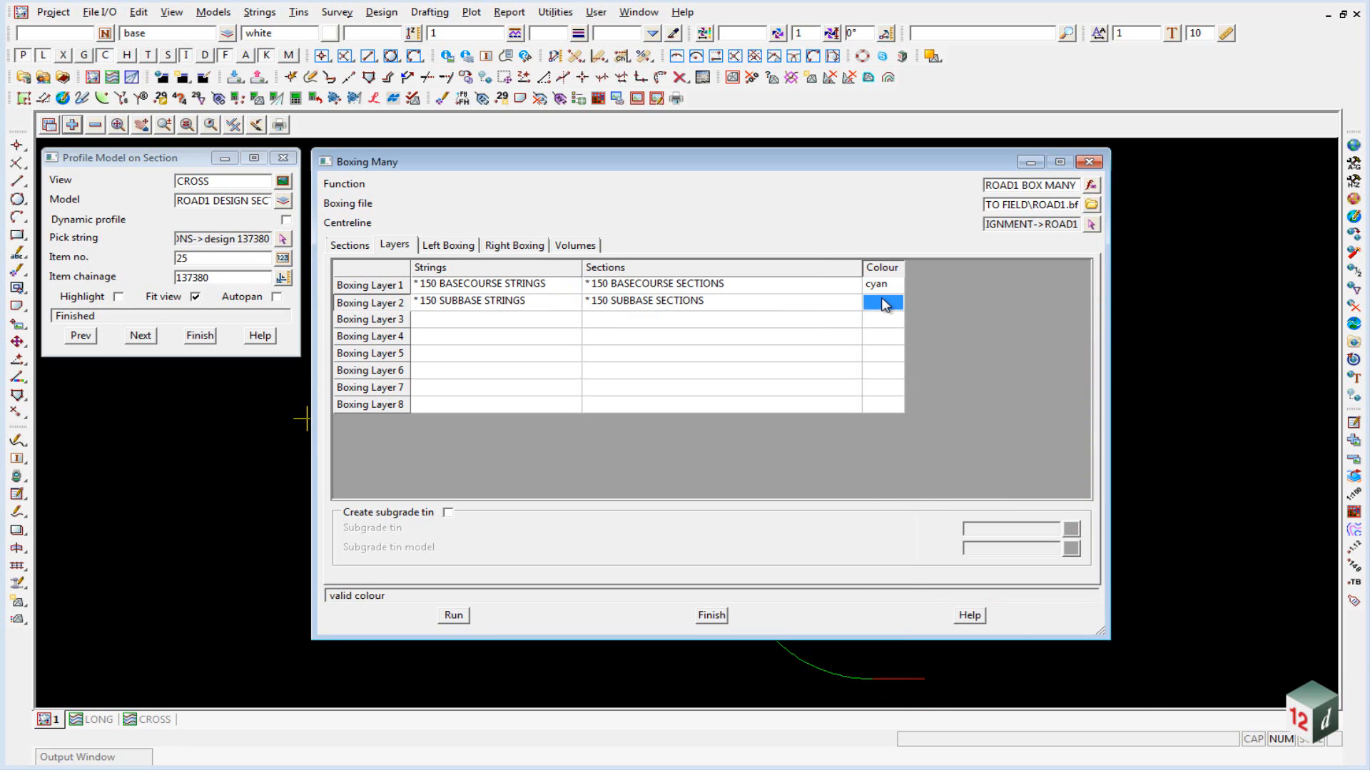
pyautogui.click(882, 302)
pyautogui.write('orange')
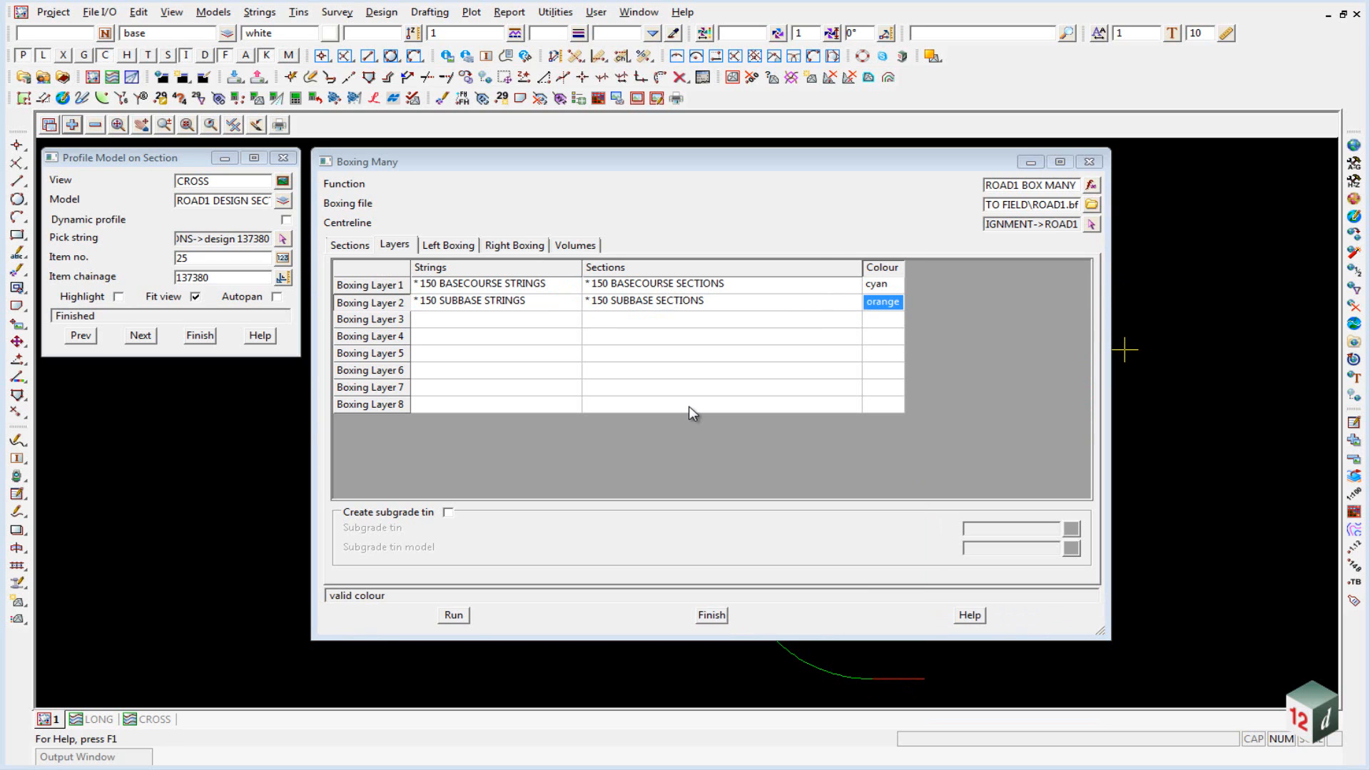
pyautogui.moveTo(451, 251)
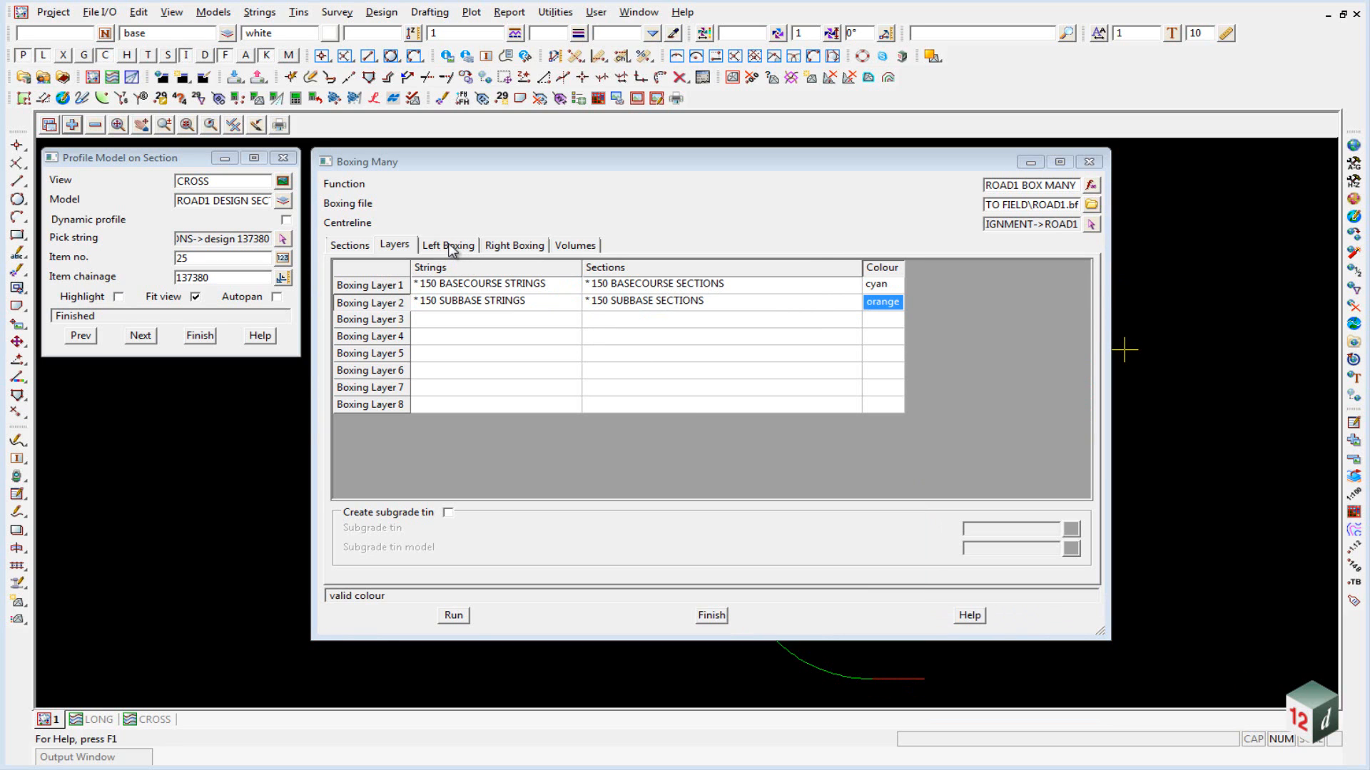
# Step: Enter left boxing row 1 at chainage 137140 with the full left start-to-intersection basecourse section
pyautogui.click(448, 246)
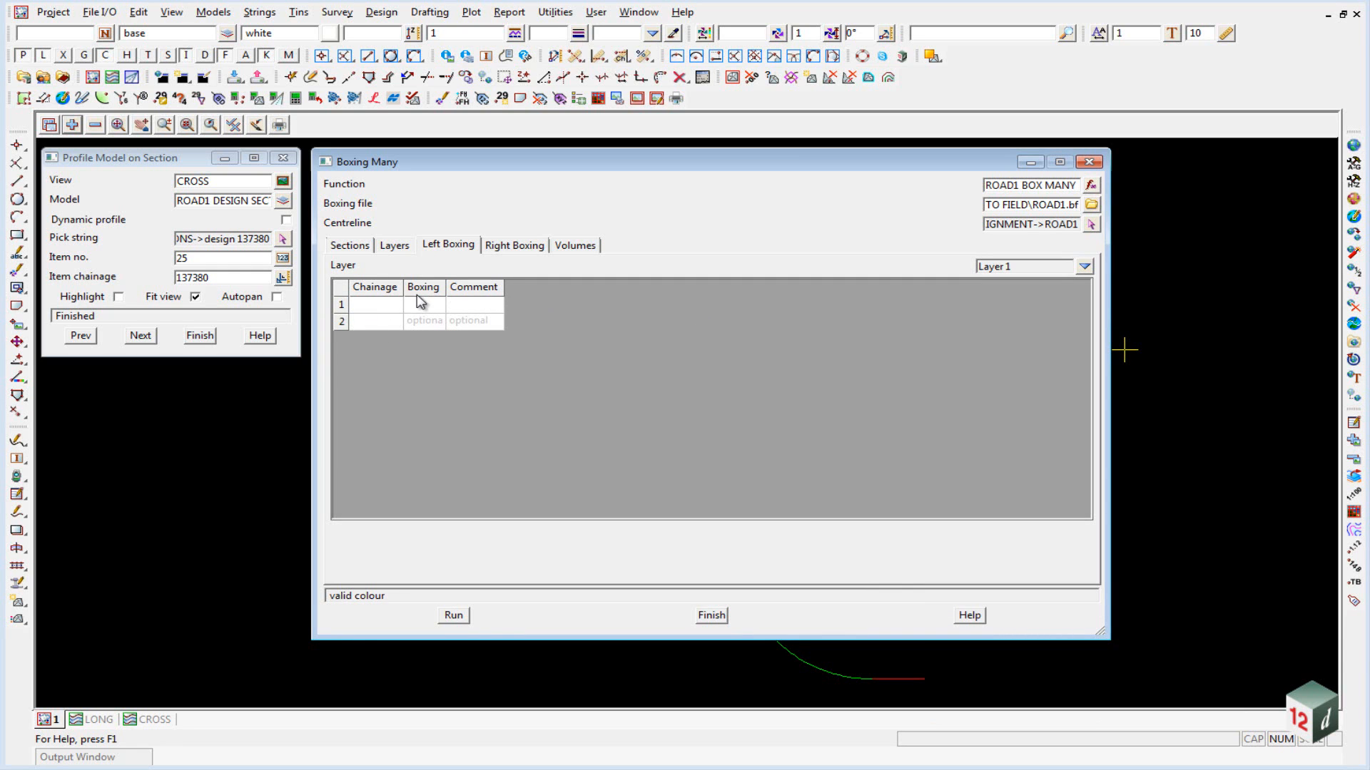
pyautogui.click(374, 306)
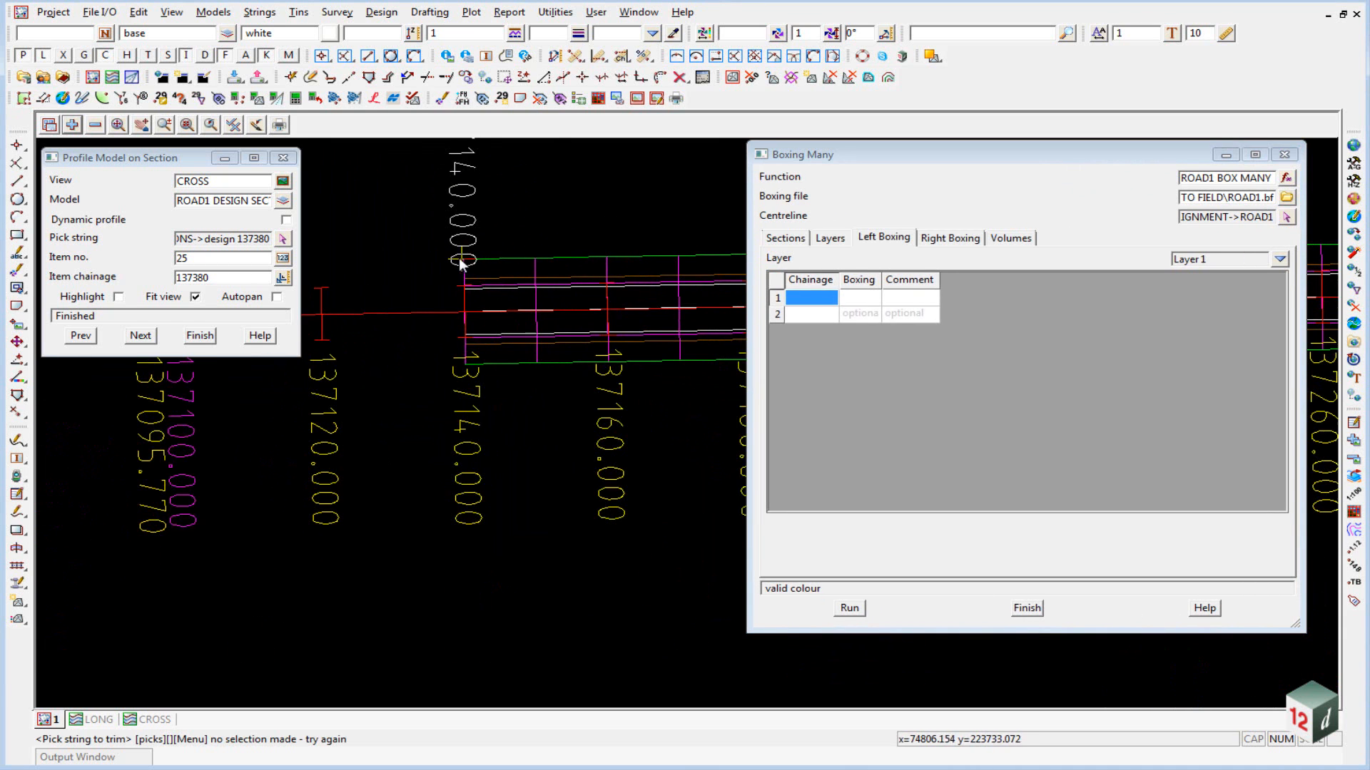
pyautogui.click(809, 297)
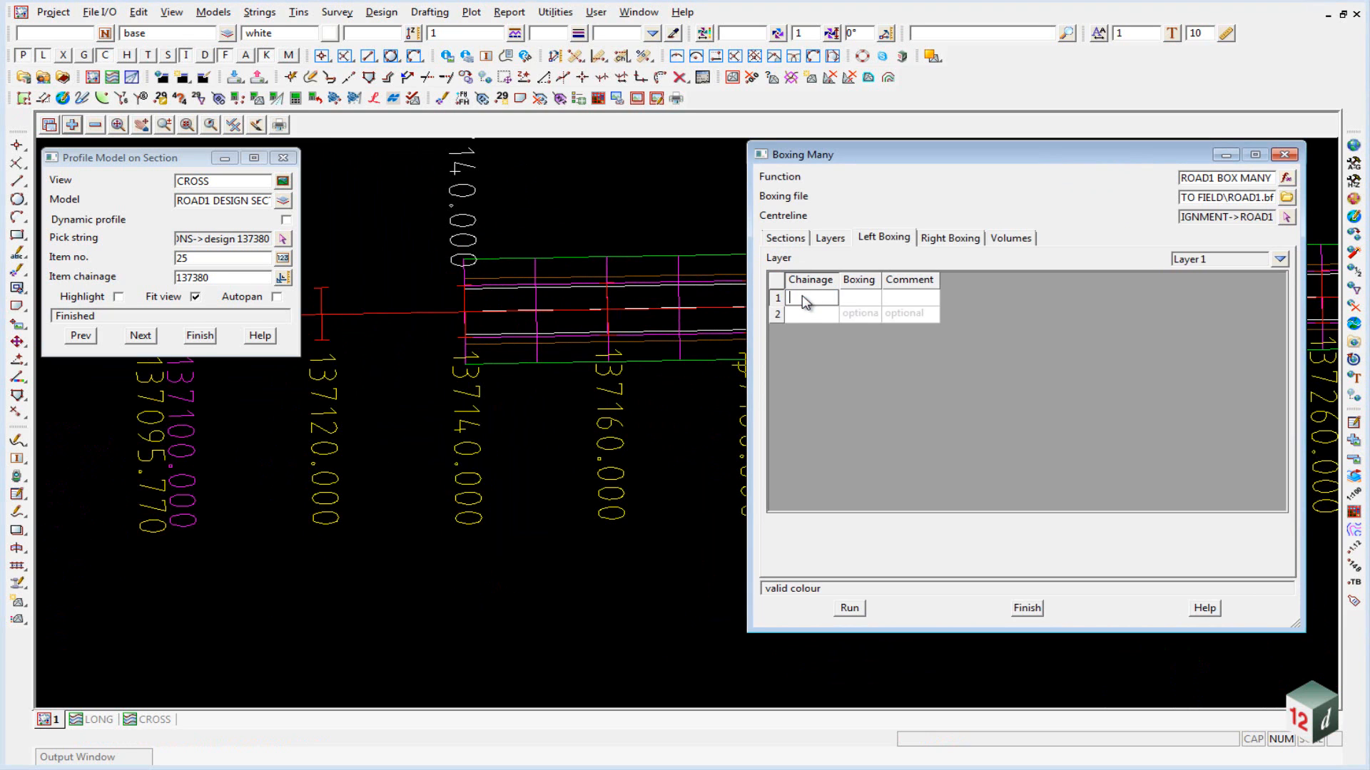
pyautogui.write('137140')
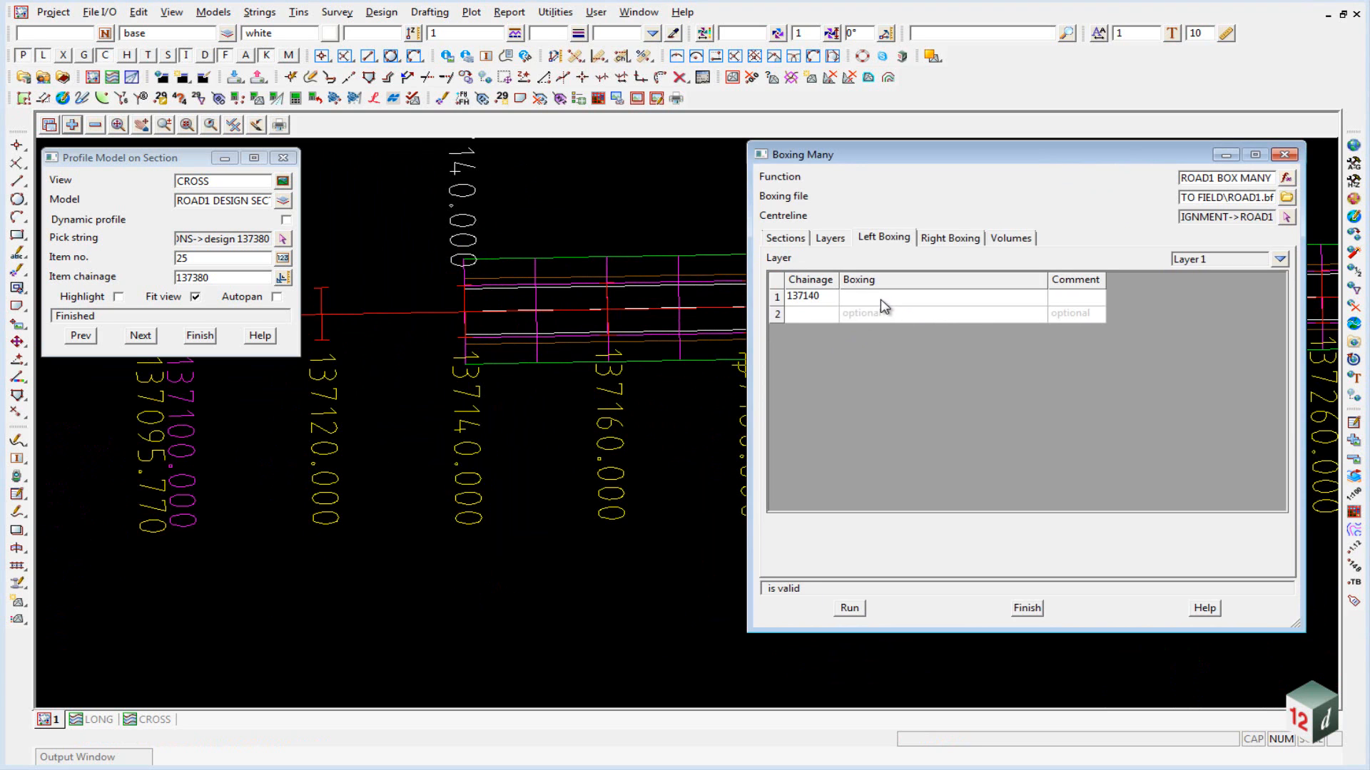
pyautogui.click(939, 296)
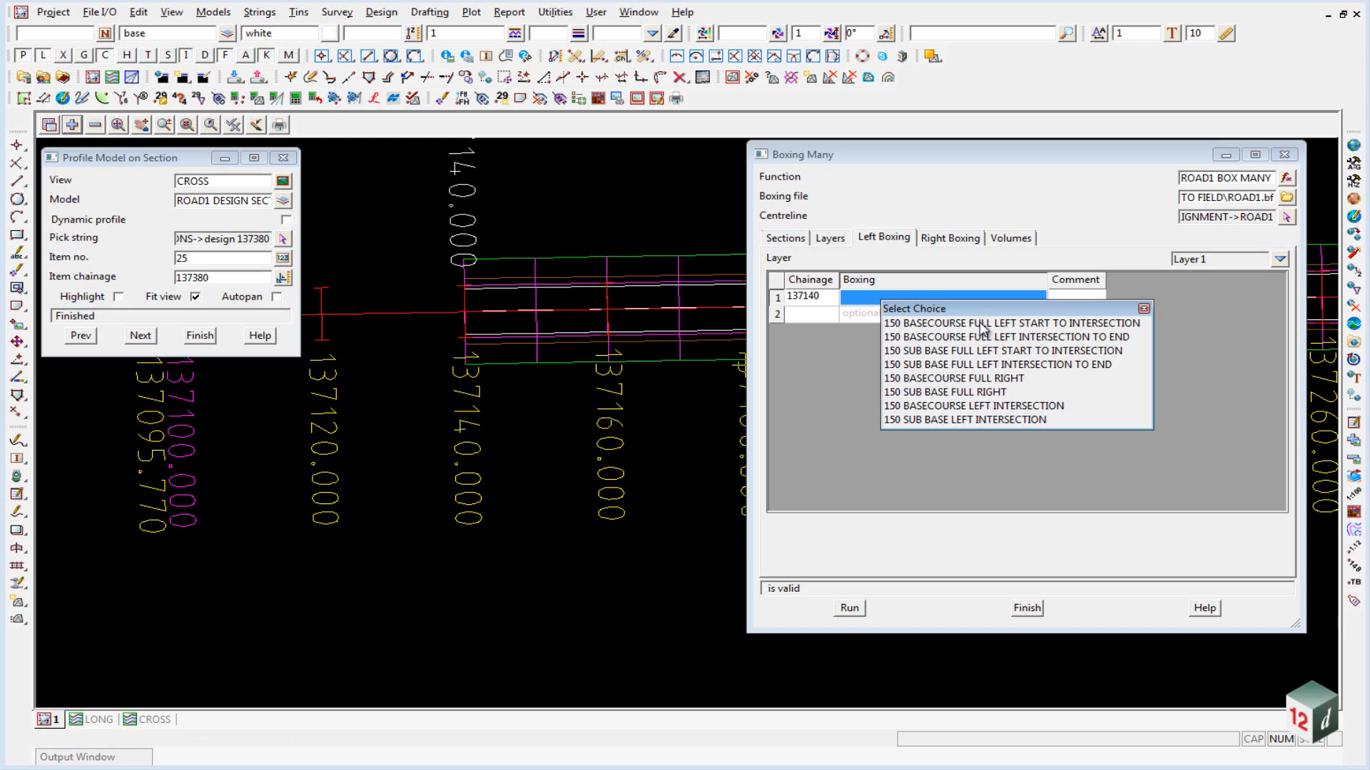
pyautogui.moveTo(982, 334)
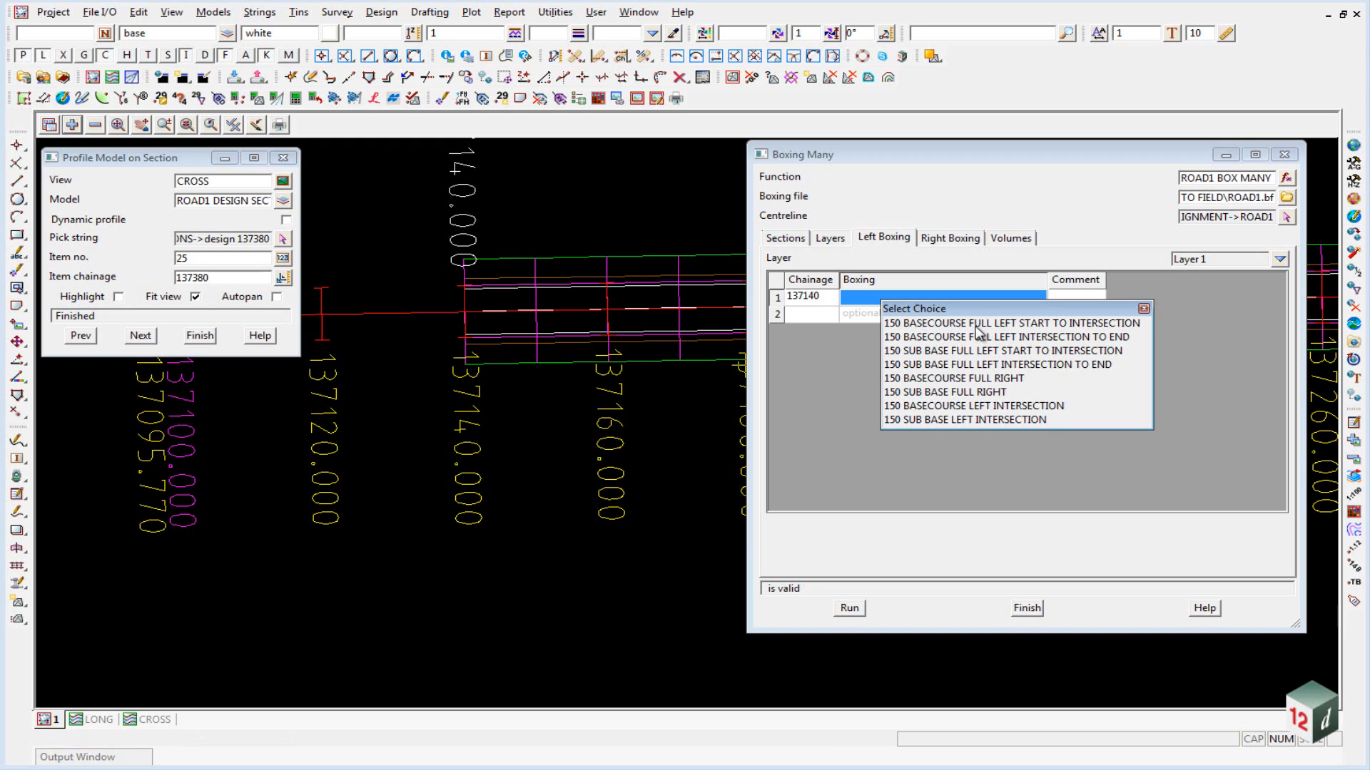
pyautogui.click(1013, 323)
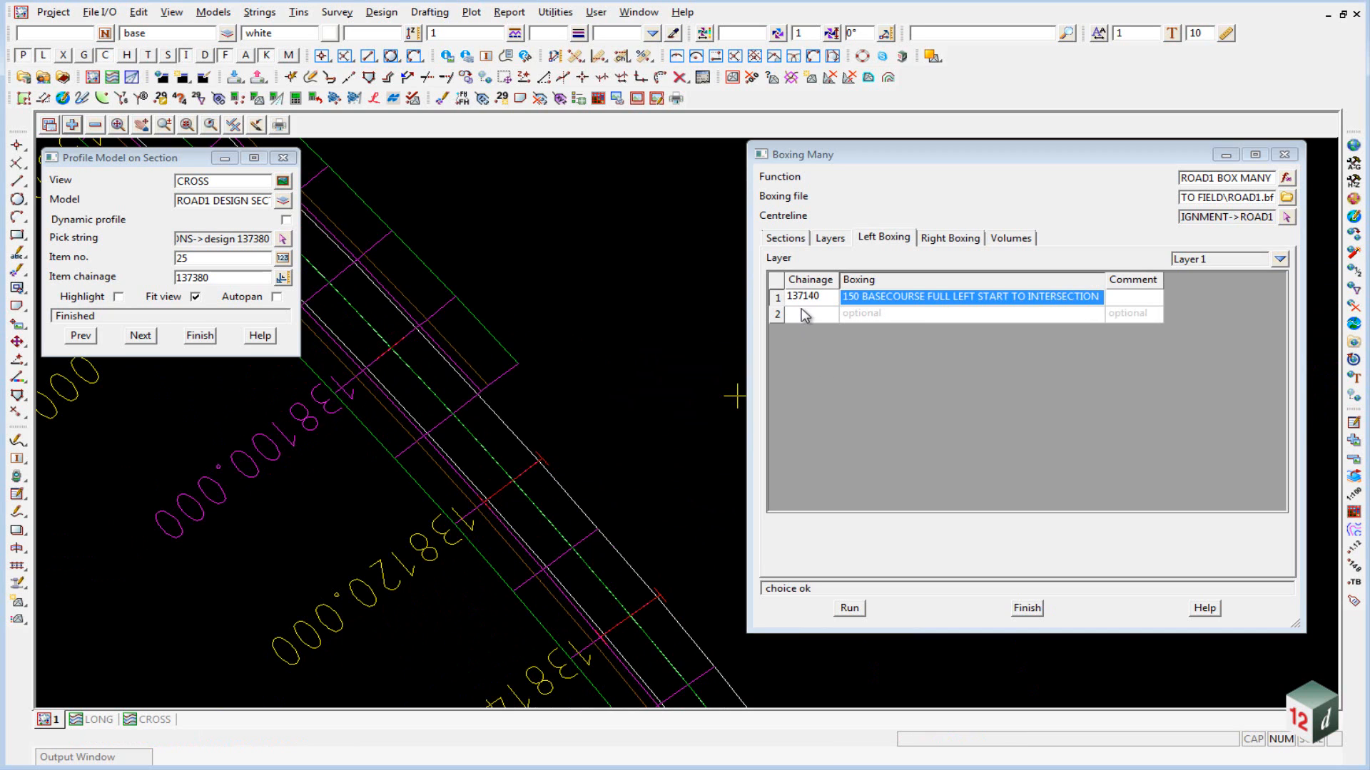
# Step: Enter row 2 at chainage 138110 with basecourse left intersection boxing and add an empty row
pyautogui.write('138110')
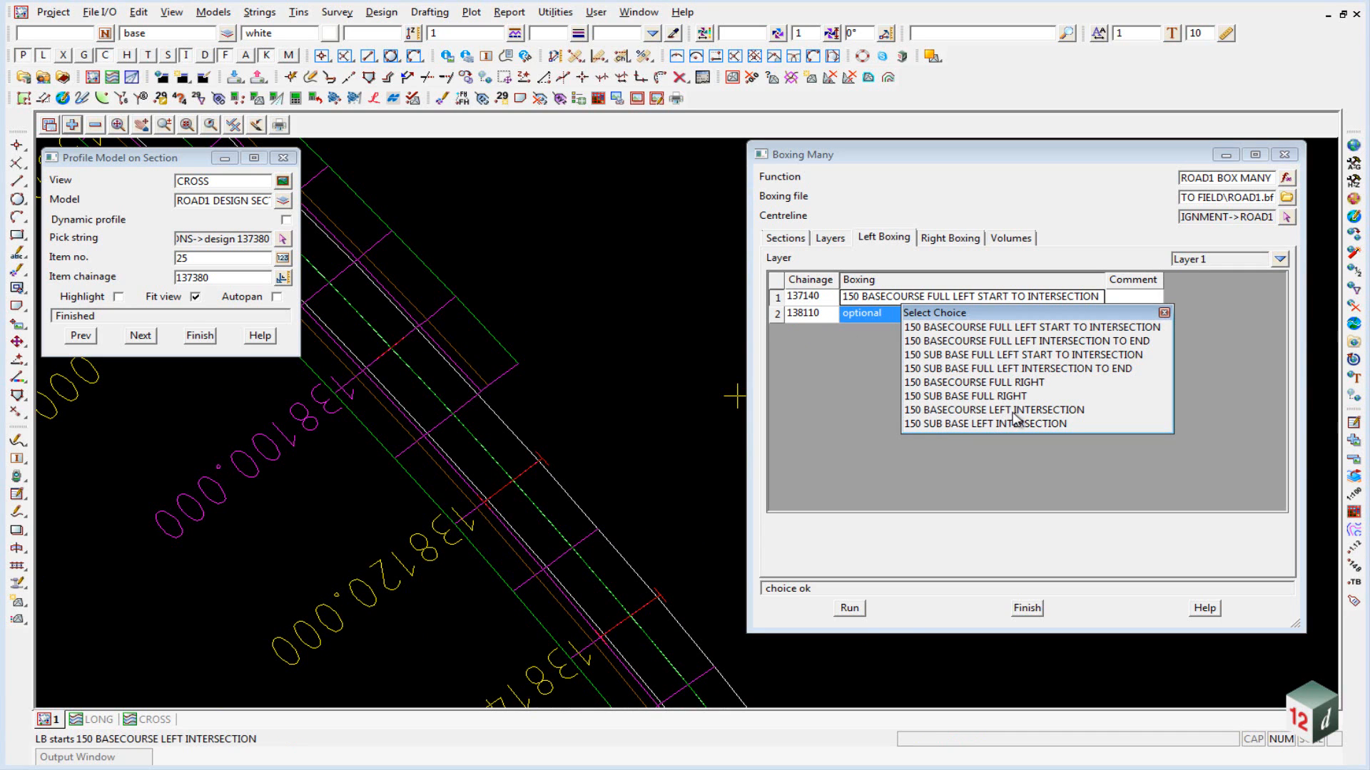
pyautogui.moveTo(993, 418)
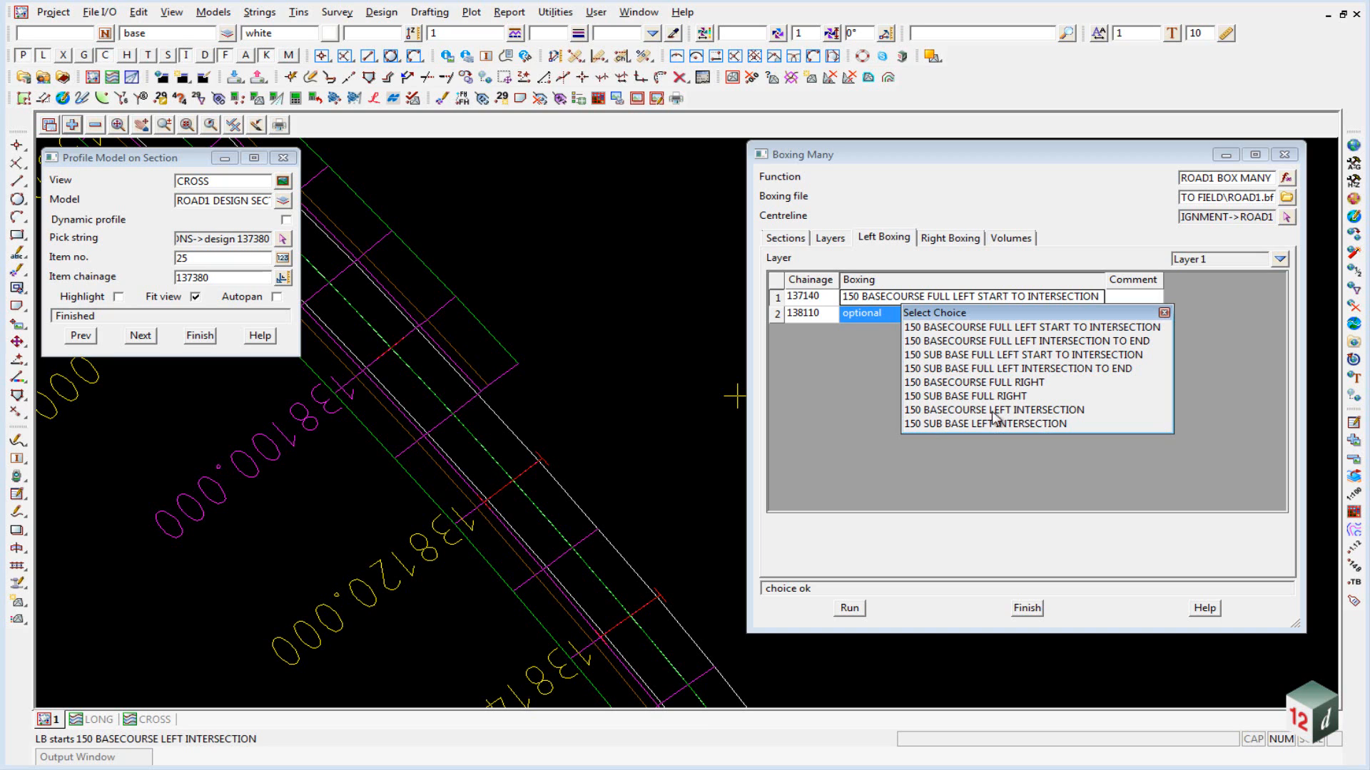
pyautogui.click(994, 410)
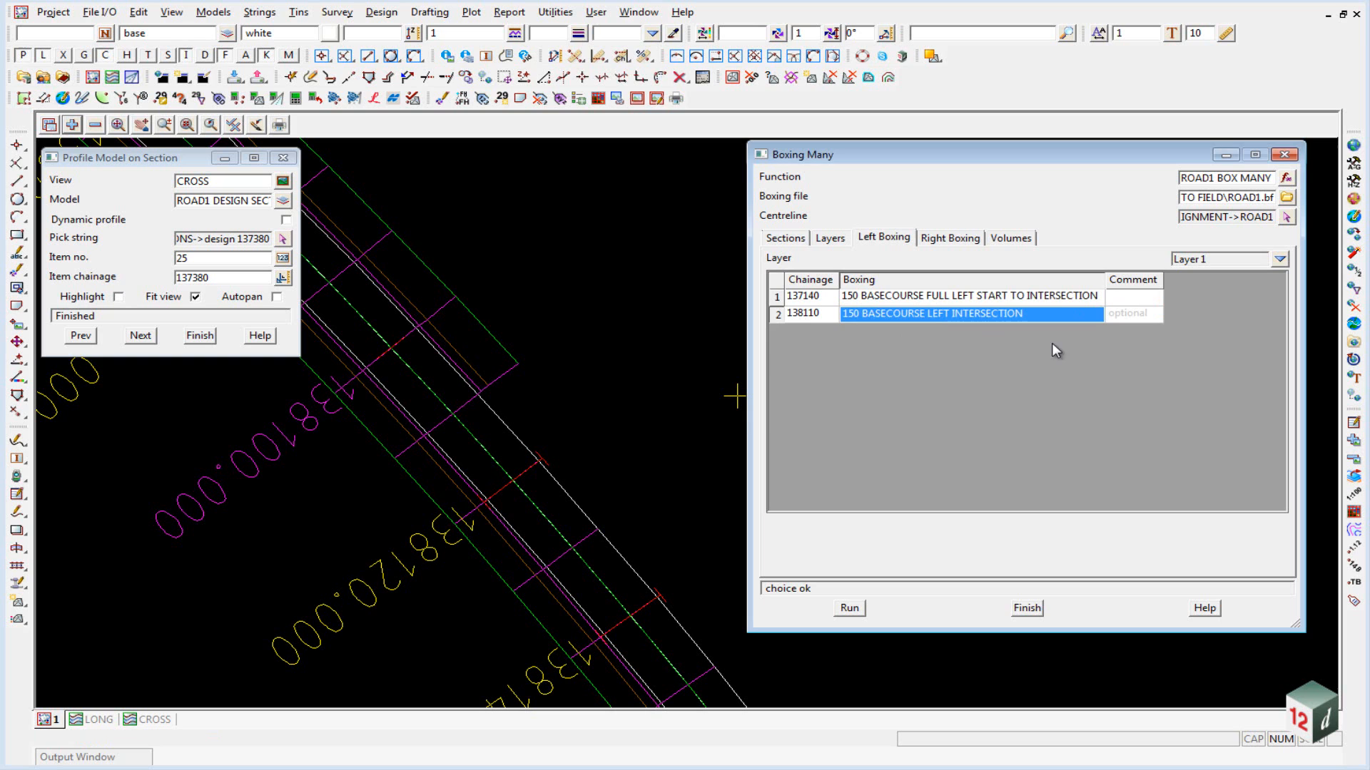
pyautogui.rightClick(802, 314)
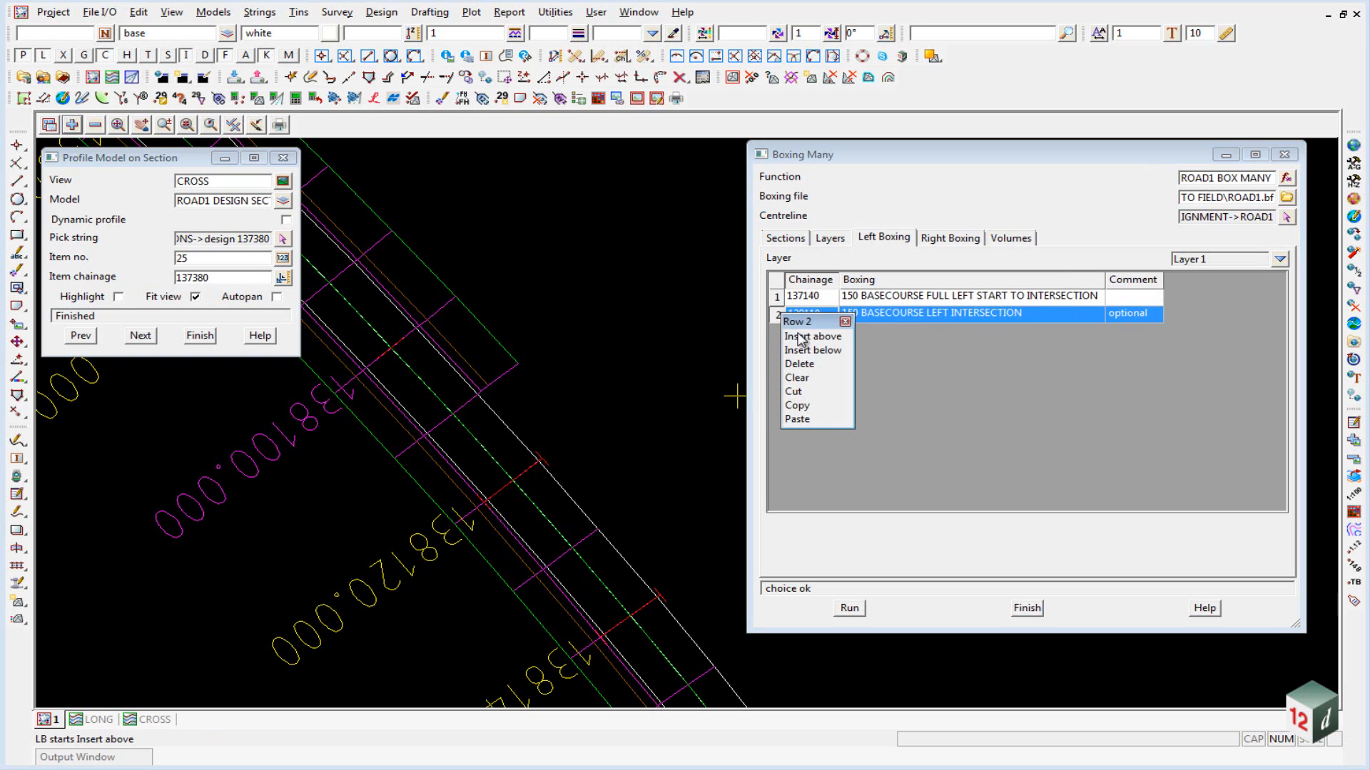
pyautogui.click(812, 337)
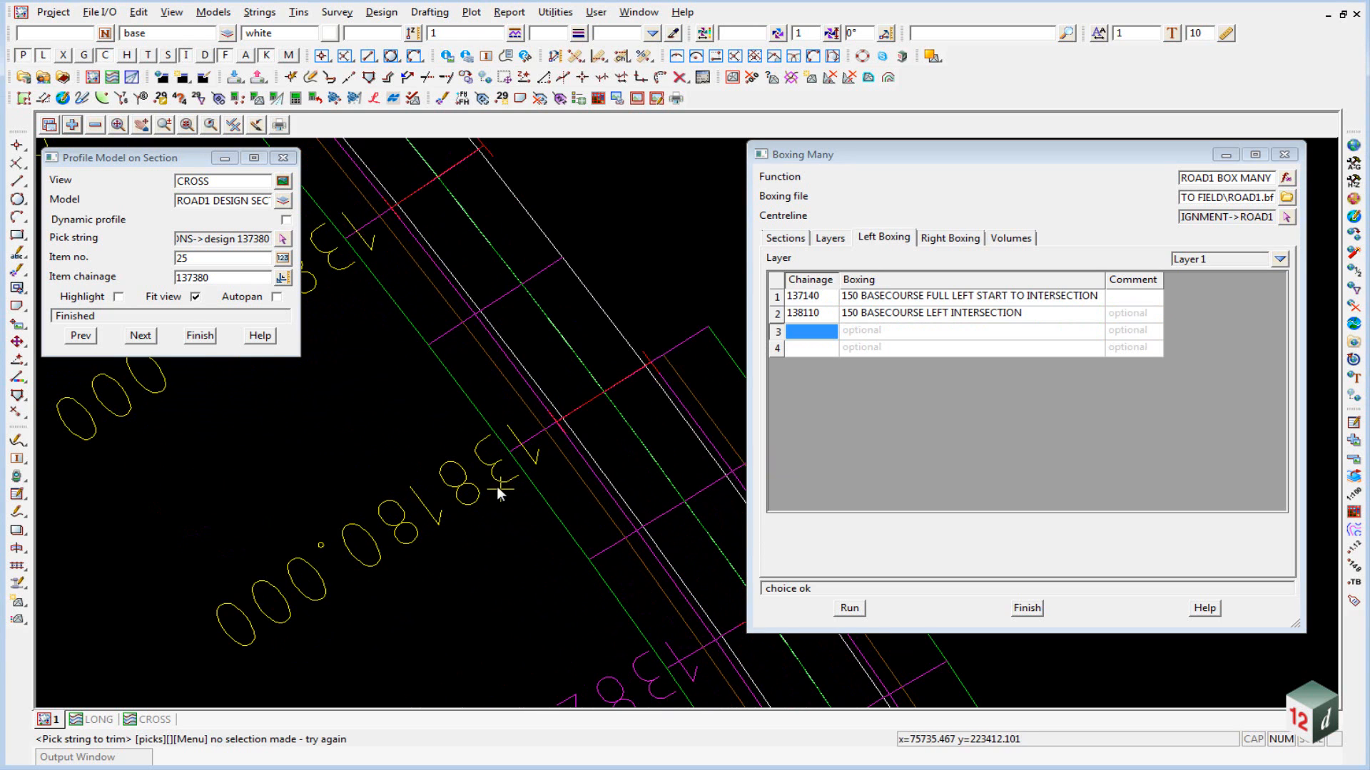
# Step: Enter row 3 at chainage 138180 with full left intersection-to-end basecourse boxing and begin row 4
pyautogui.click(807, 331)
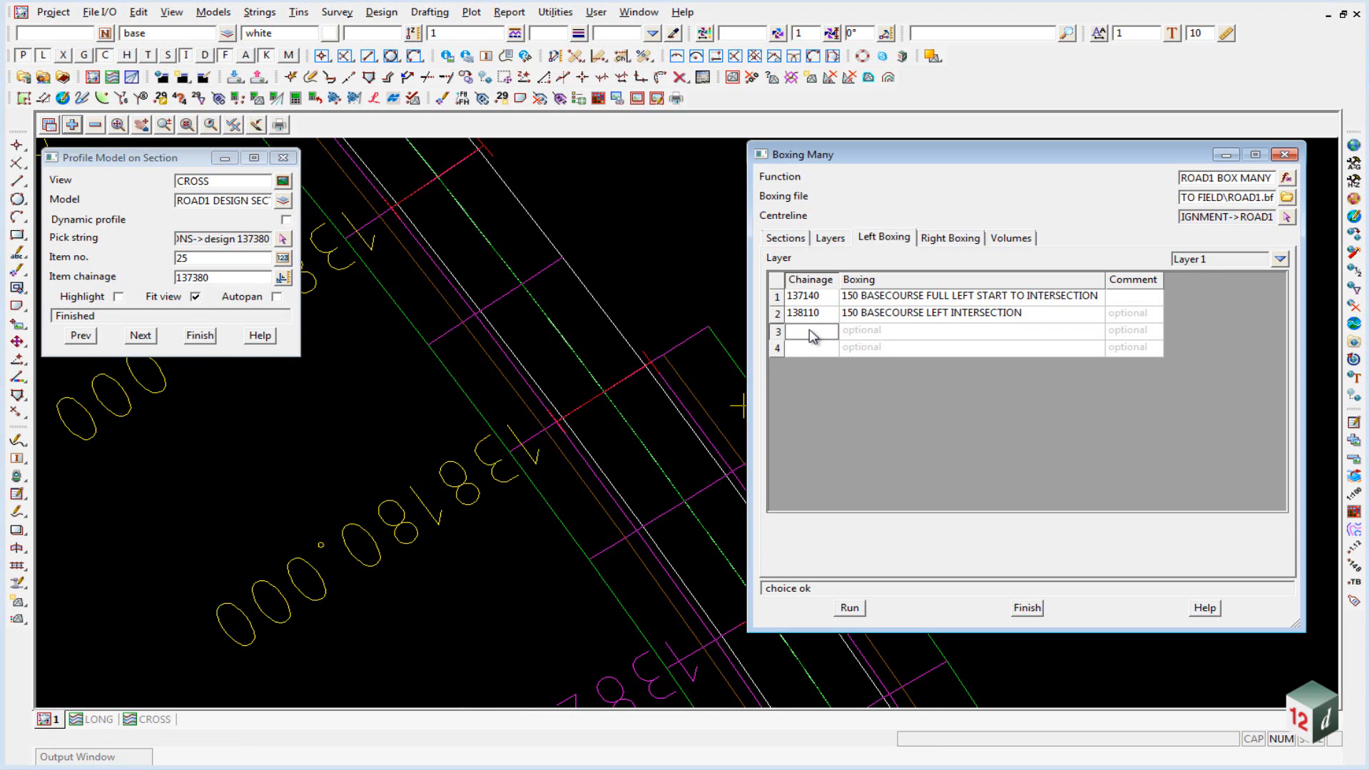
pyautogui.write('138190')
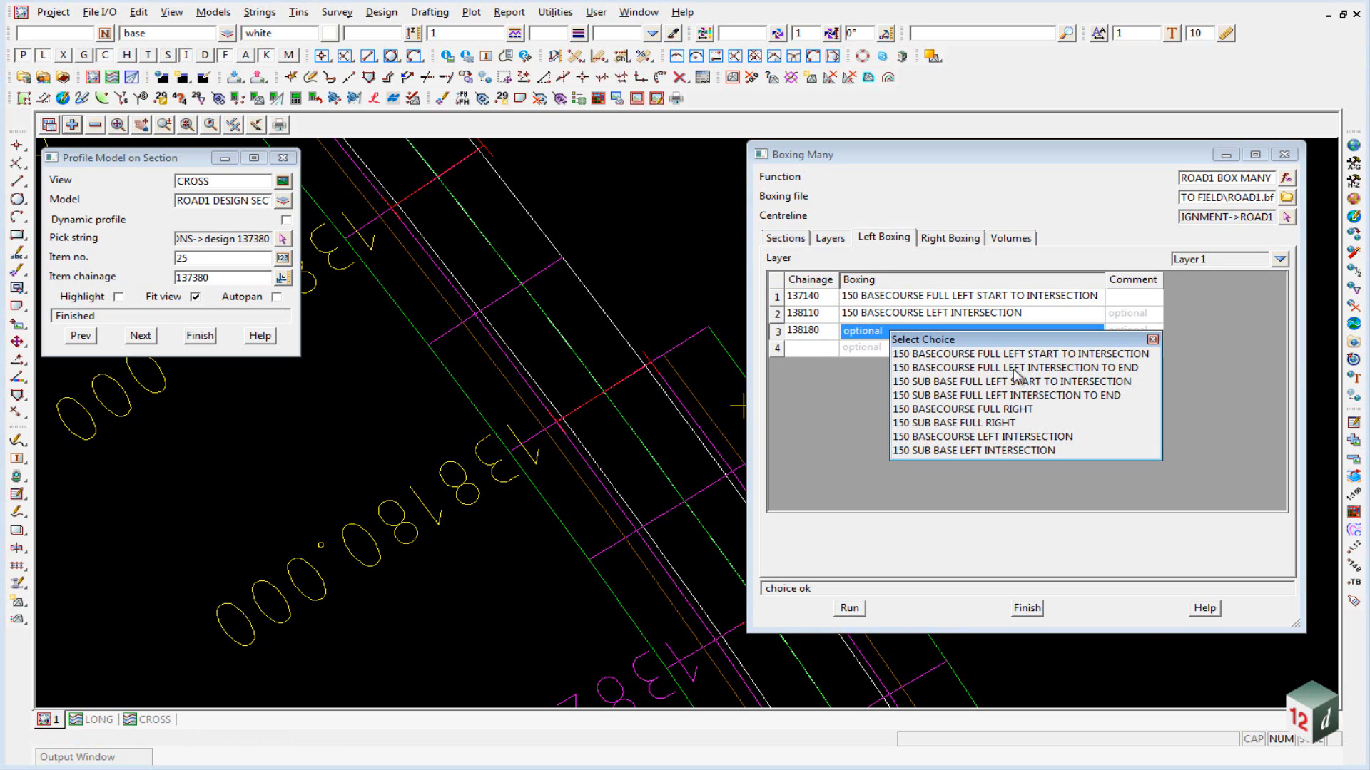
pyautogui.moveTo(1123, 375)
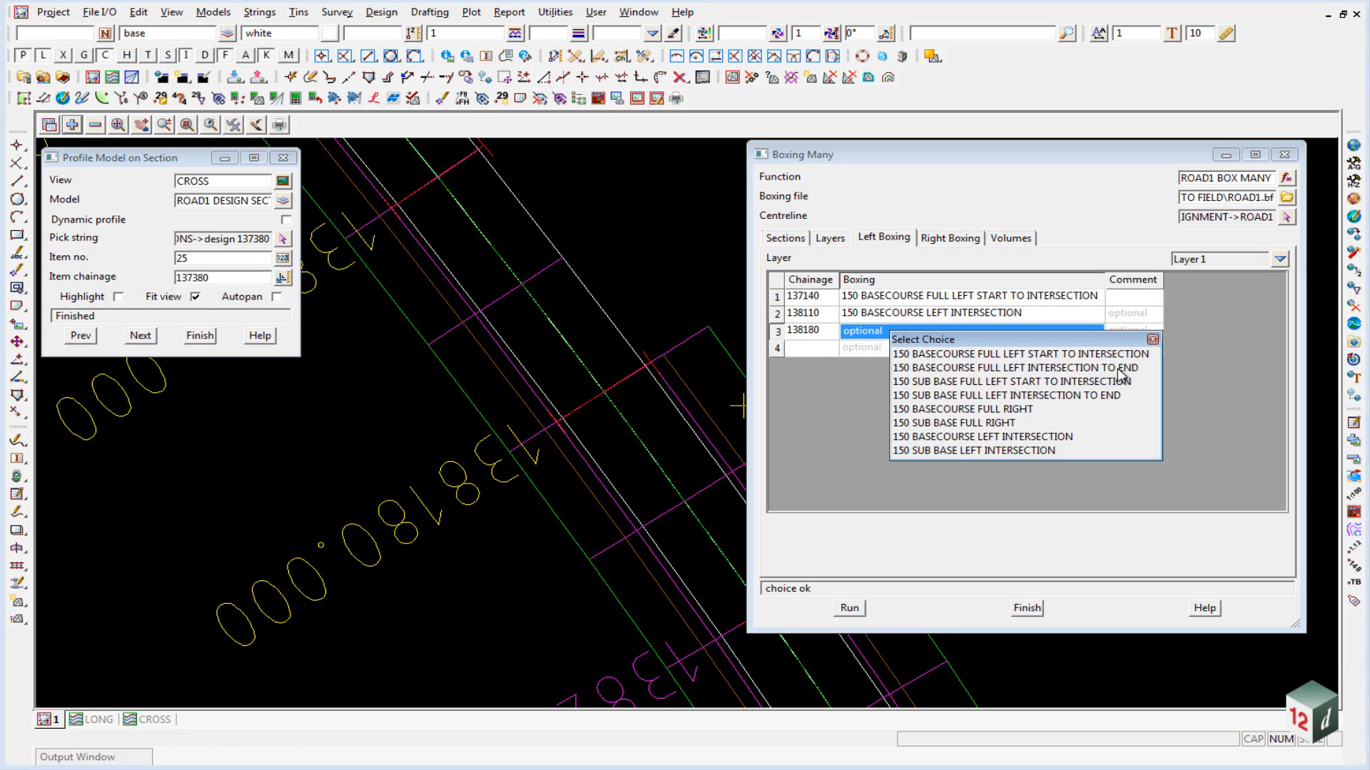
pyautogui.click(1016, 368)
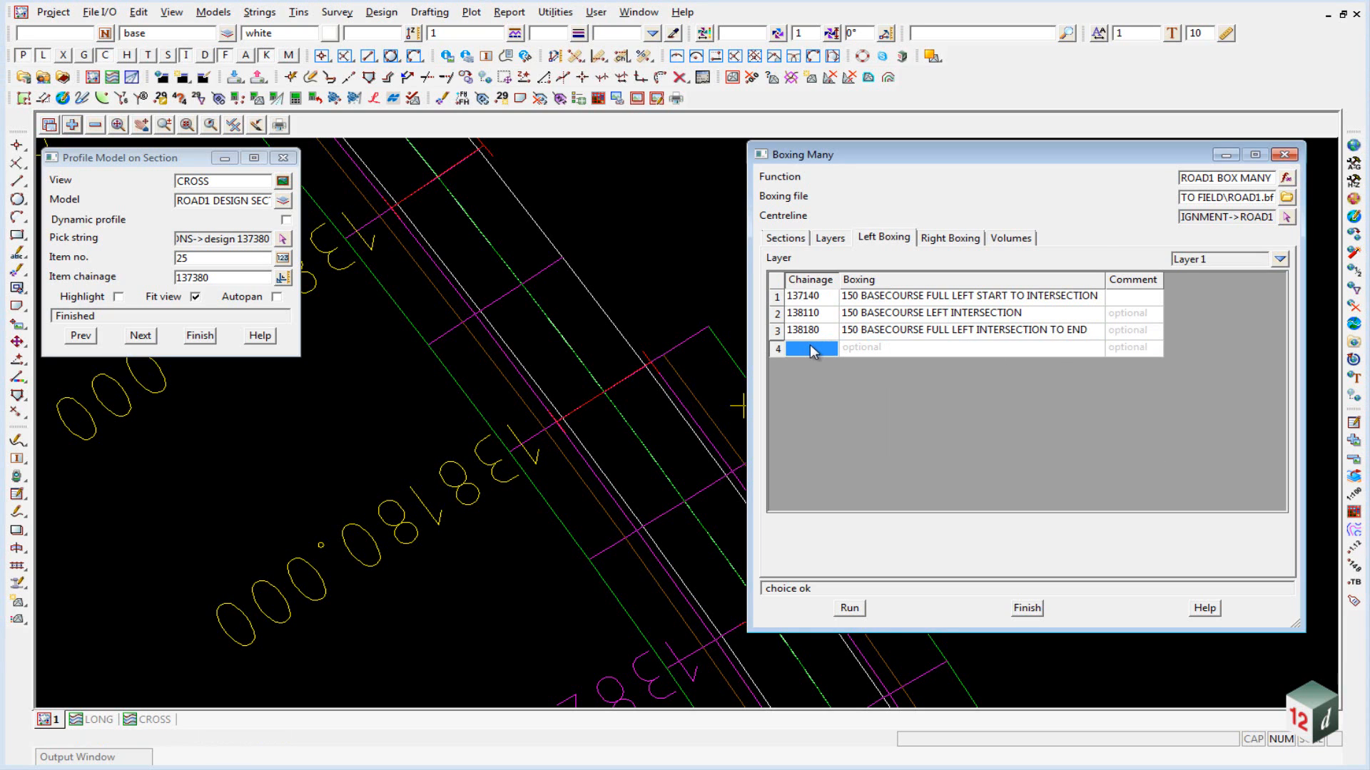
pyautogui.write('138660')
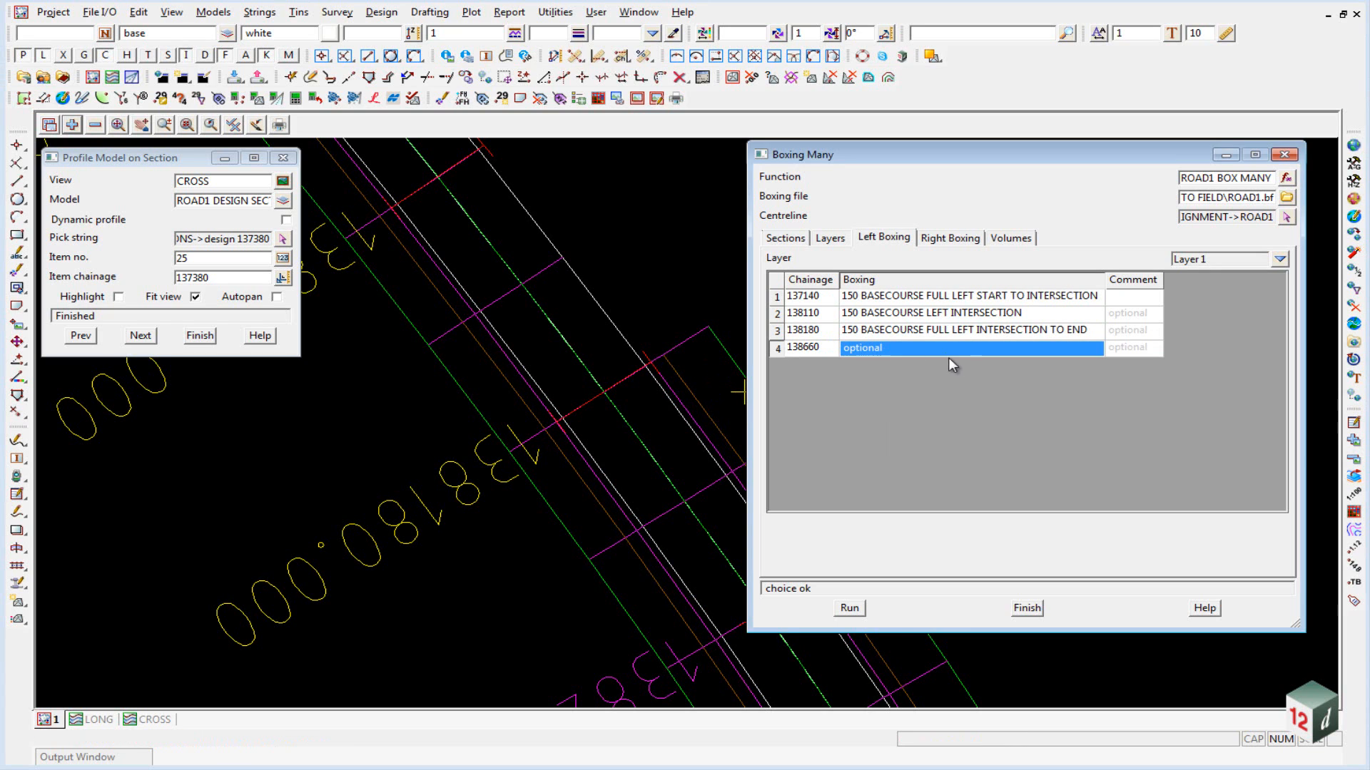
pyautogui.moveTo(819, 312)
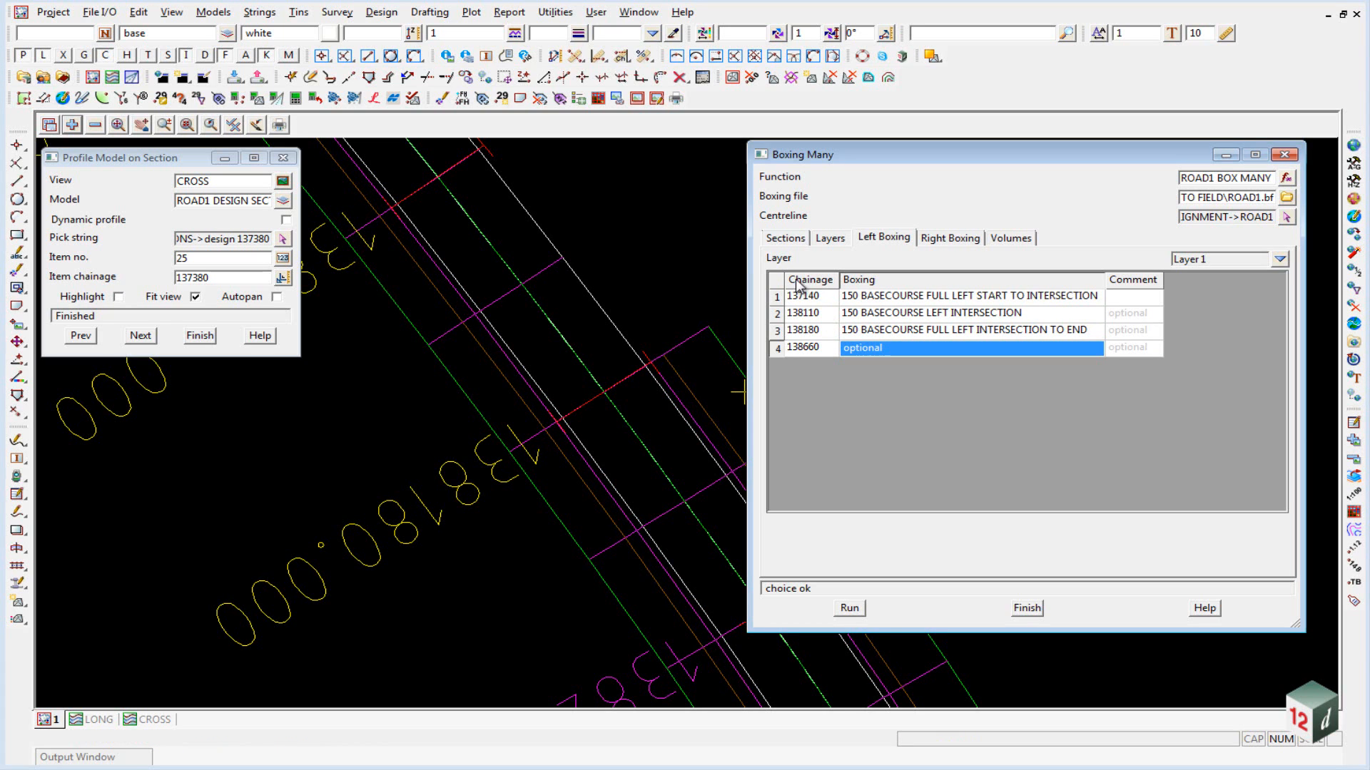
pyautogui.moveTo(777, 289)
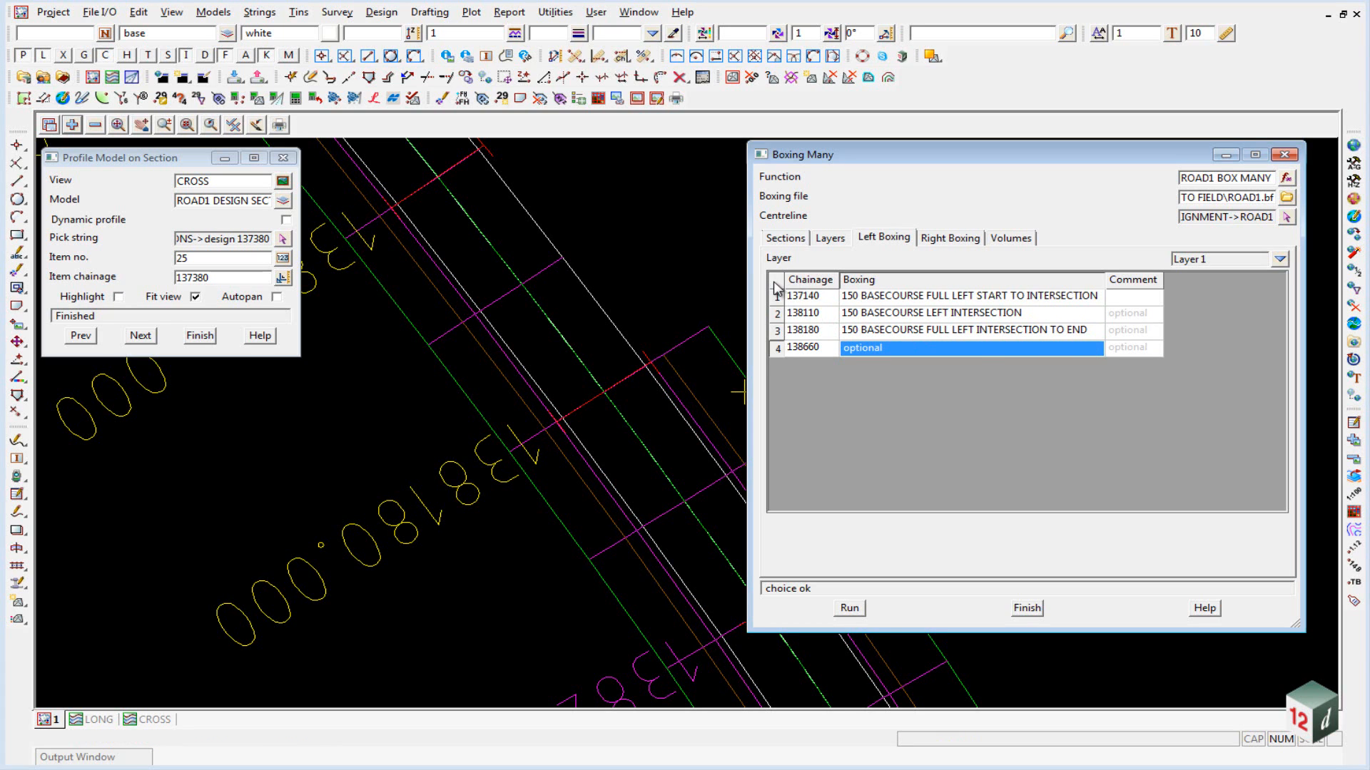
# Step: Copy layer 1's four left boxing rows into layer 2's left boxing table
pyautogui.click(776, 279)
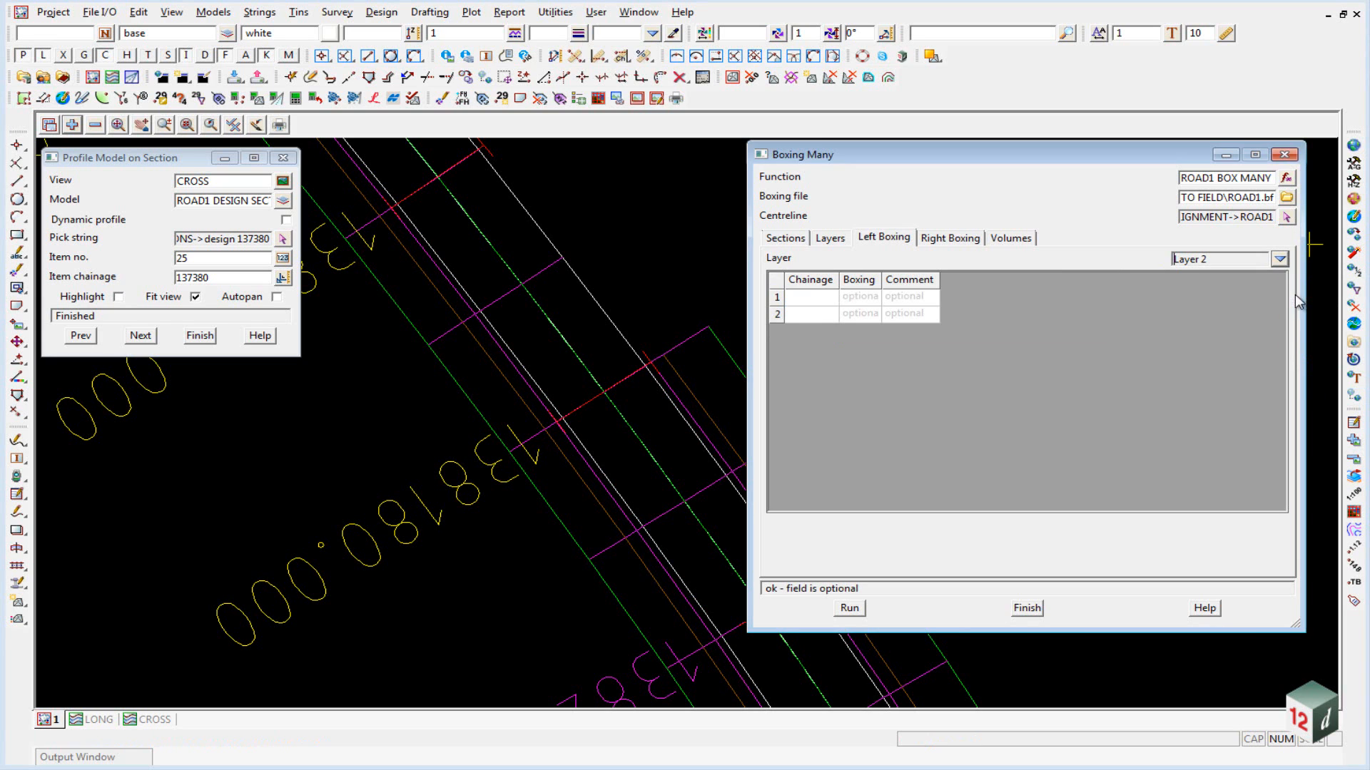
pyautogui.click(804, 331)
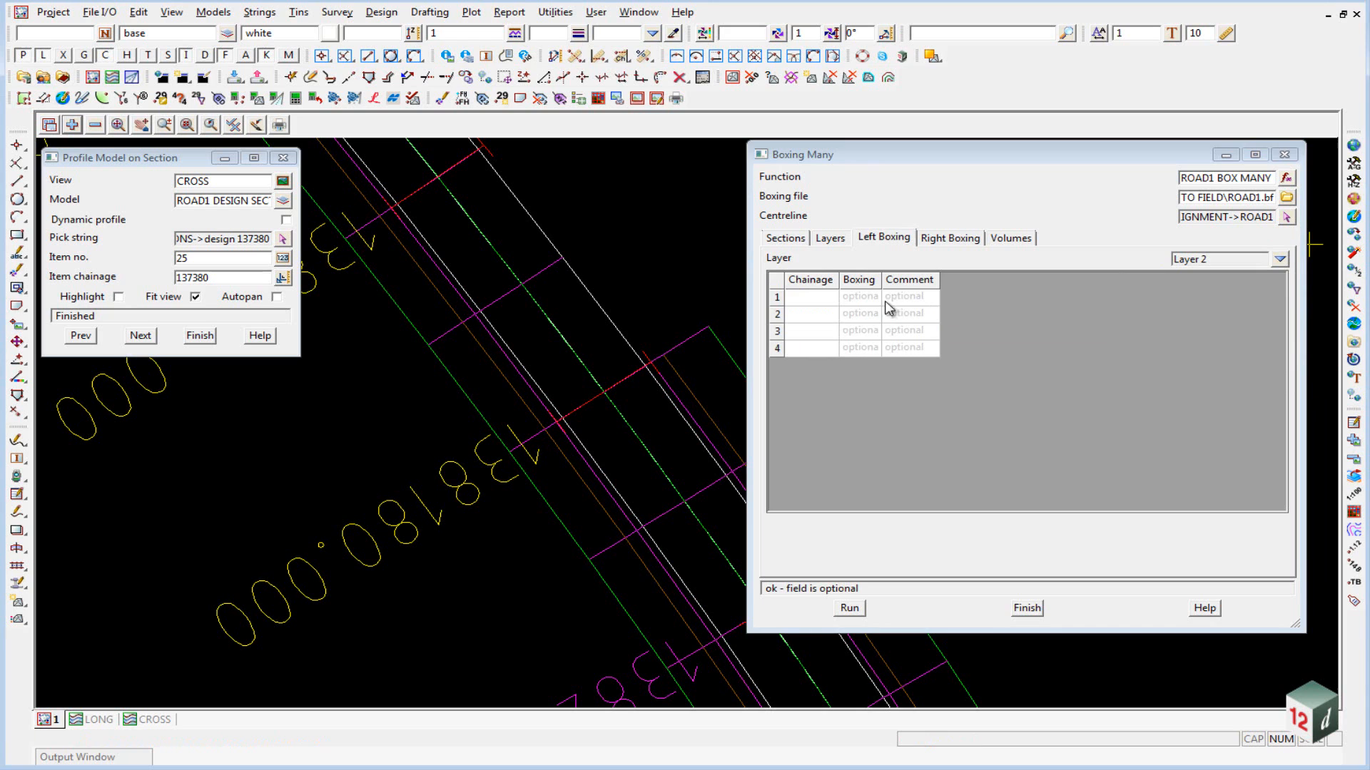
pyautogui.click(807, 297)
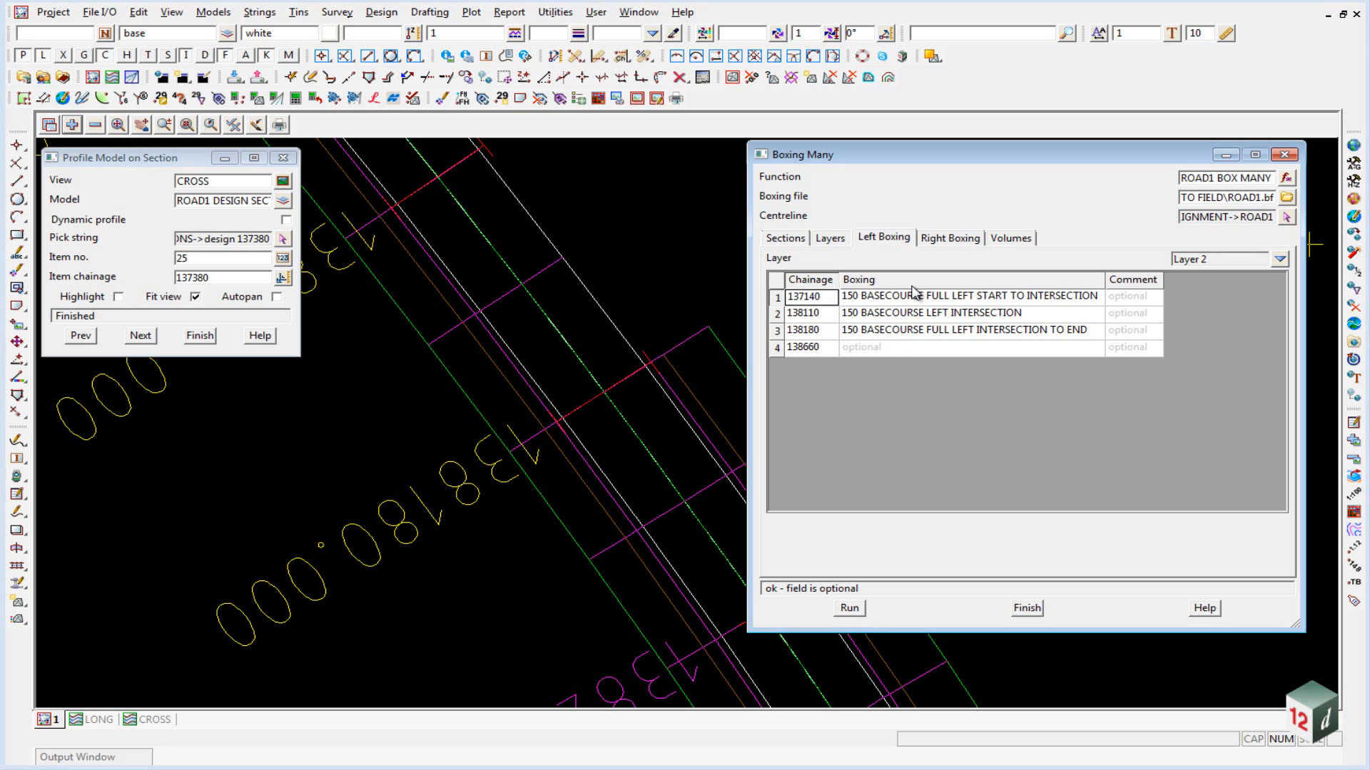
# Step: Switch layer 2's first left boxing row to the sub base section
pyautogui.click(968, 297)
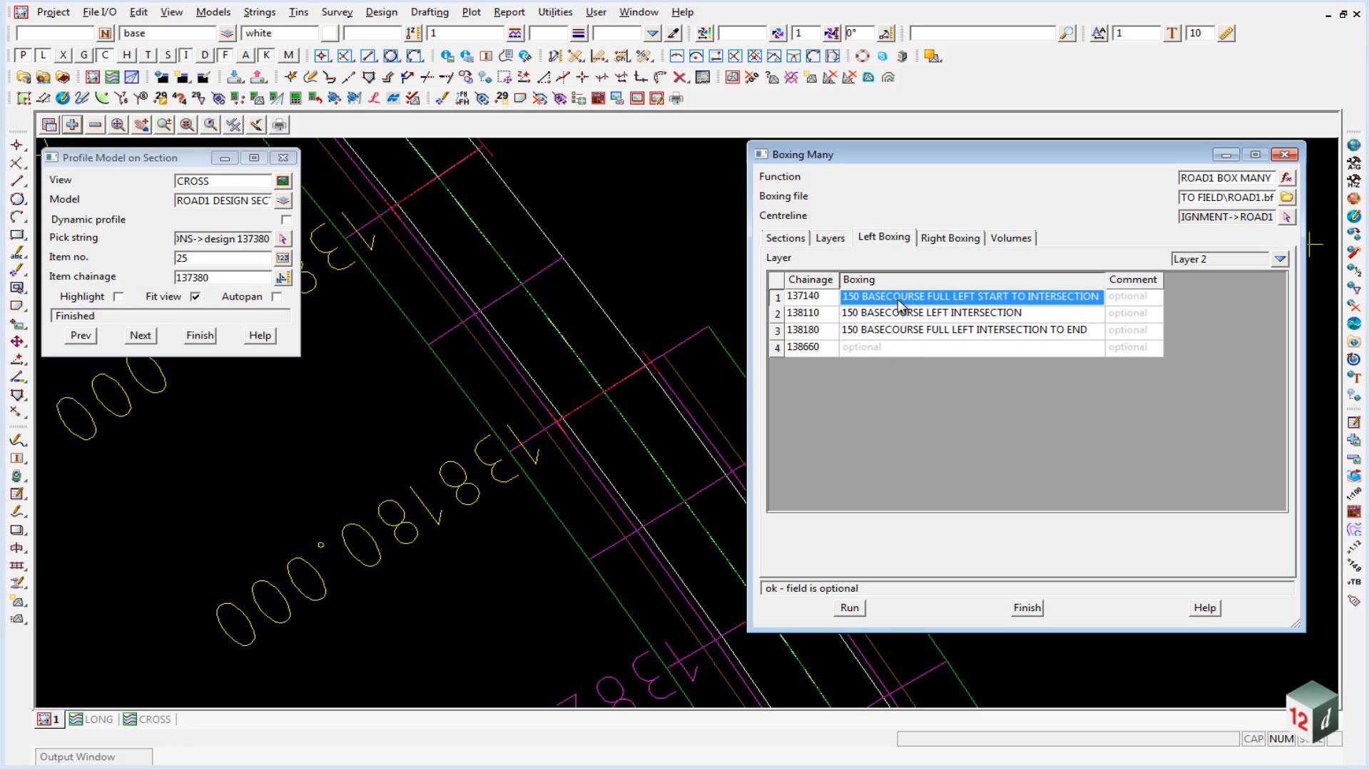
pyautogui.click(968, 297)
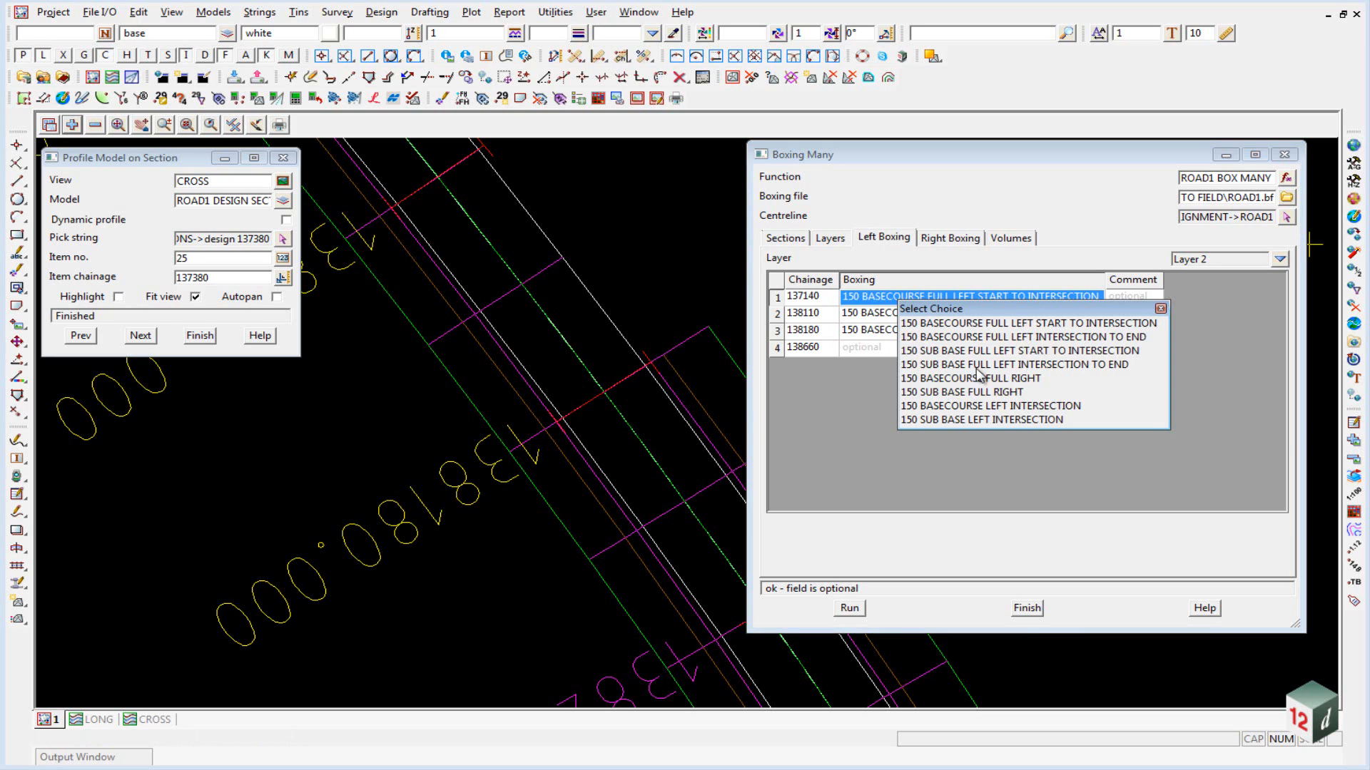
pyautogui.moveTo(998, 360)
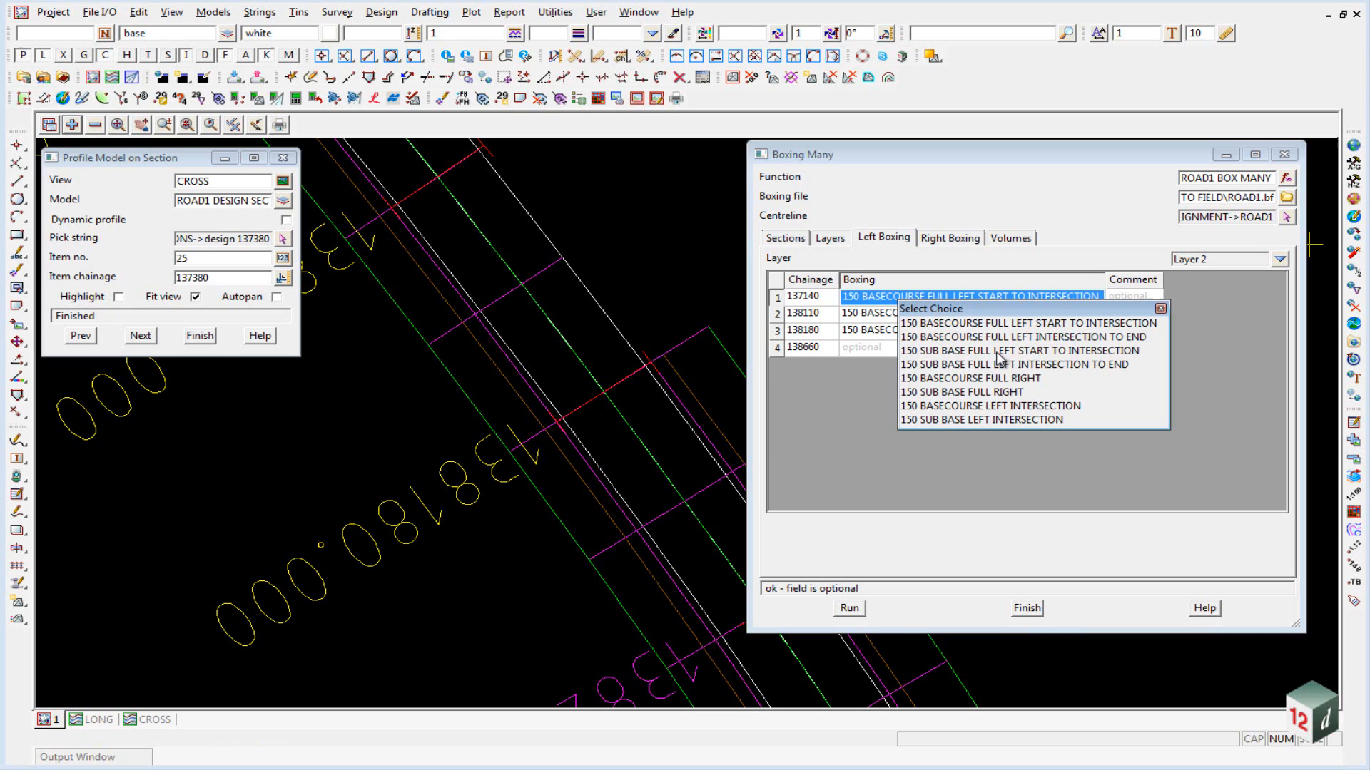
pyautogui.click(1015, 351)
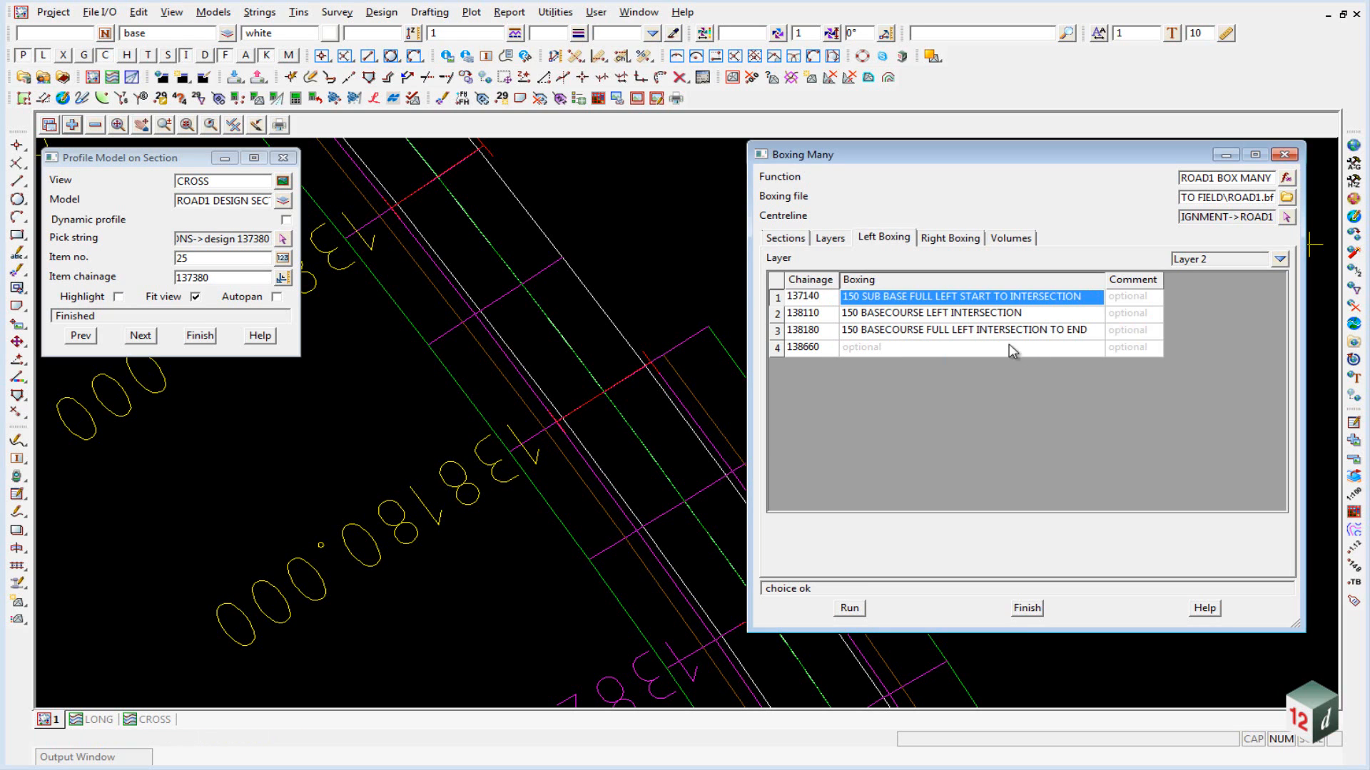
# Step: Set row 2 to 150 SUB BASE LEFT INTERSECTION and start changing row 3
pyautogui.click(930, 312)
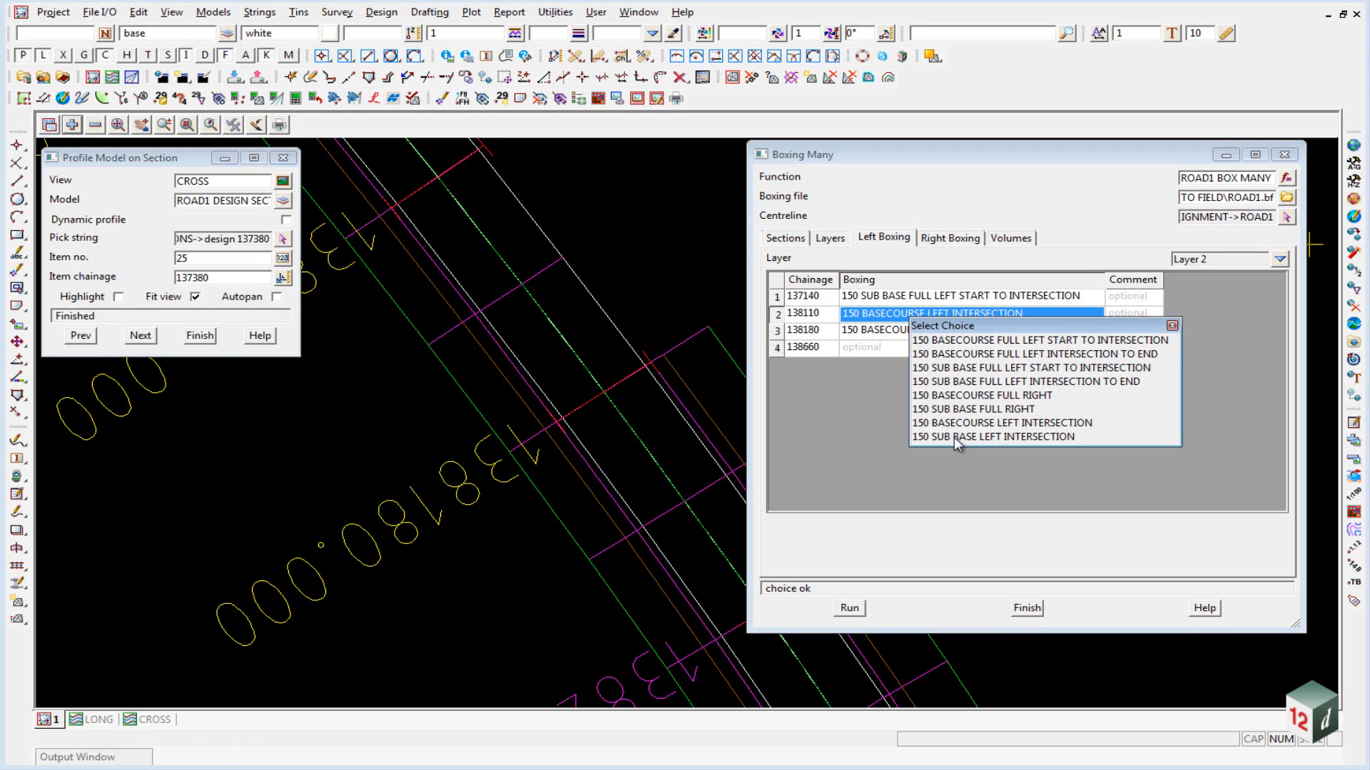
pyautogui.click(1005, 436)
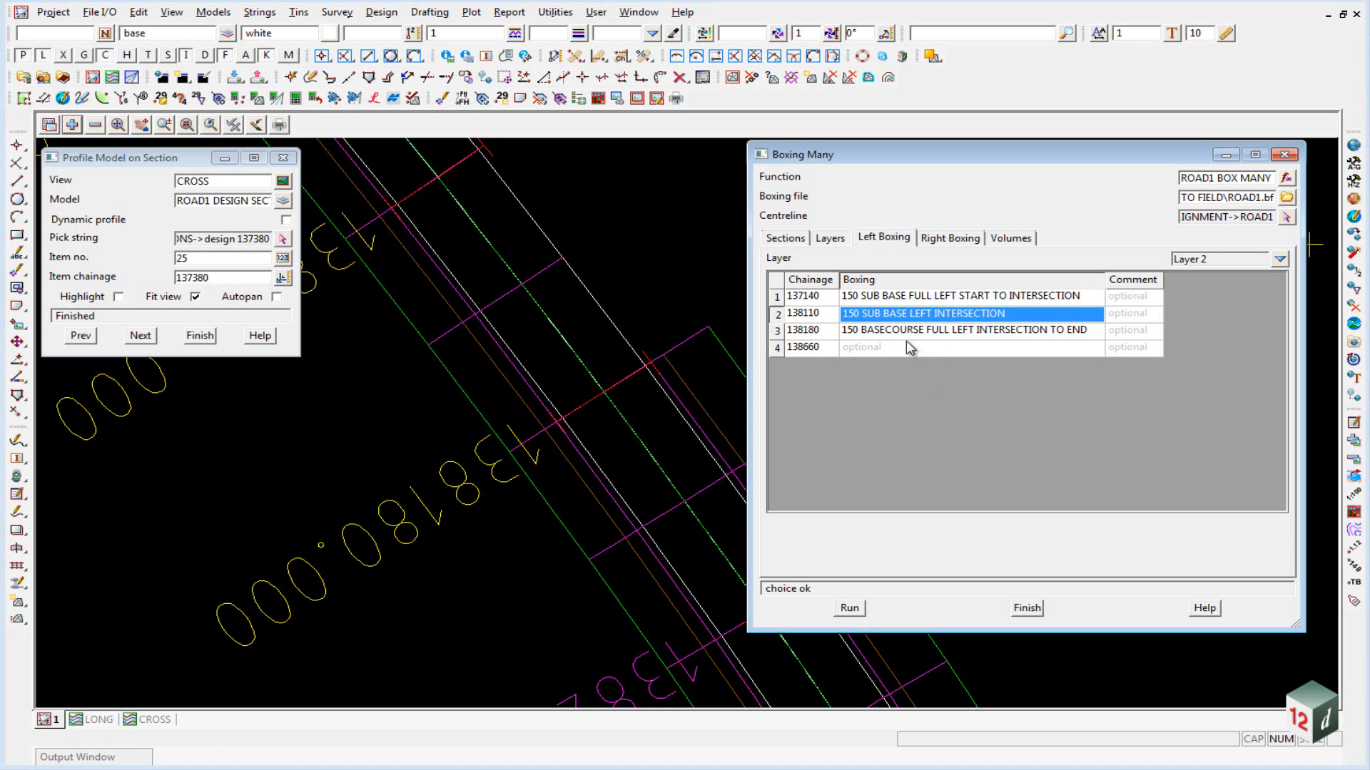
pyautogui.click(960, 330)
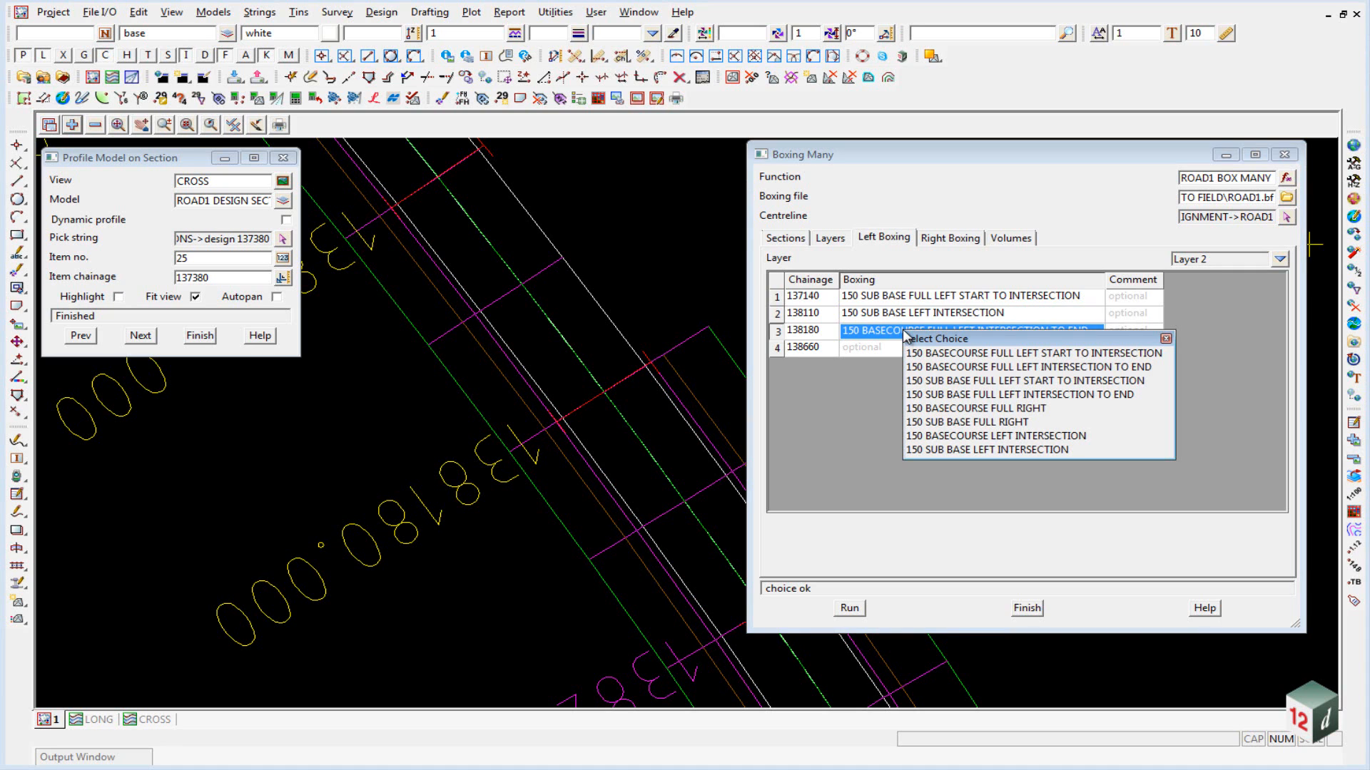
pyautogui.moveTo(973, 403)
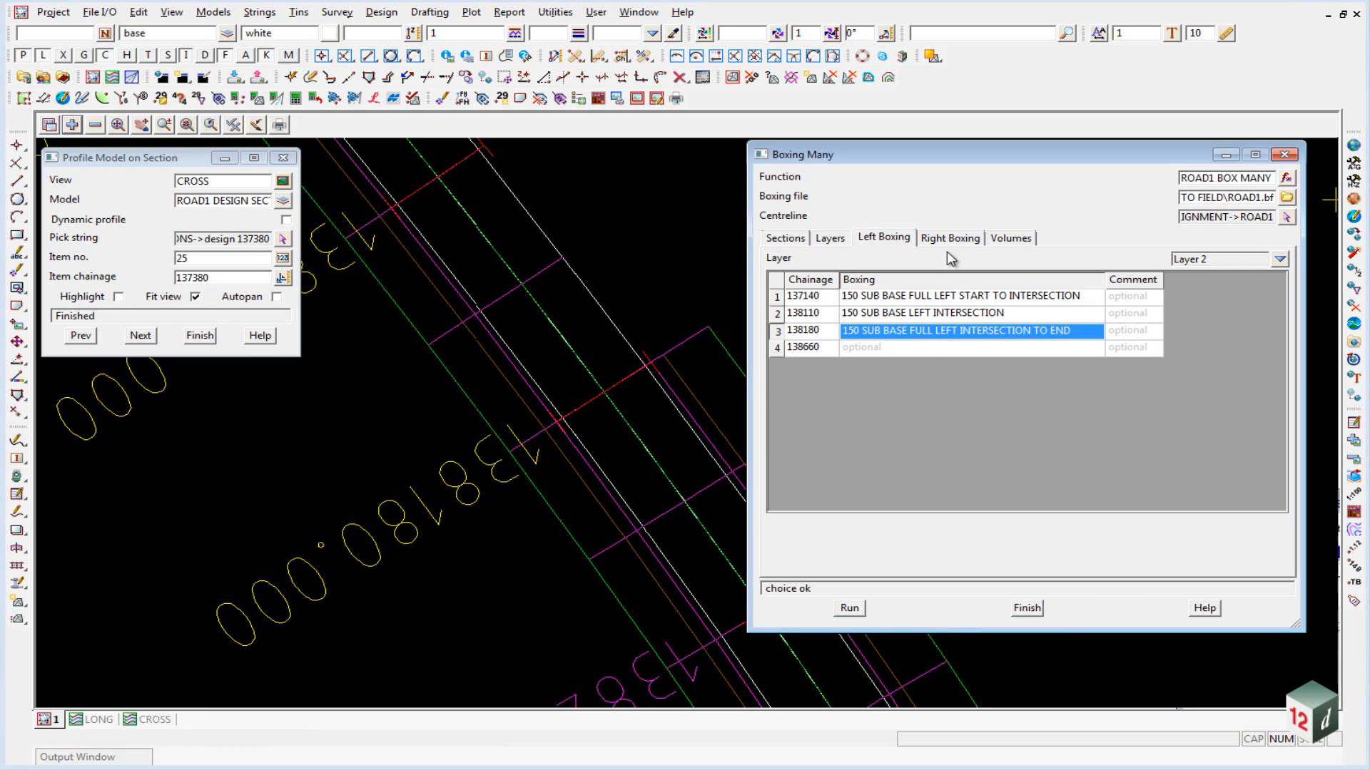
pyautogui.moveTo(949, 246)
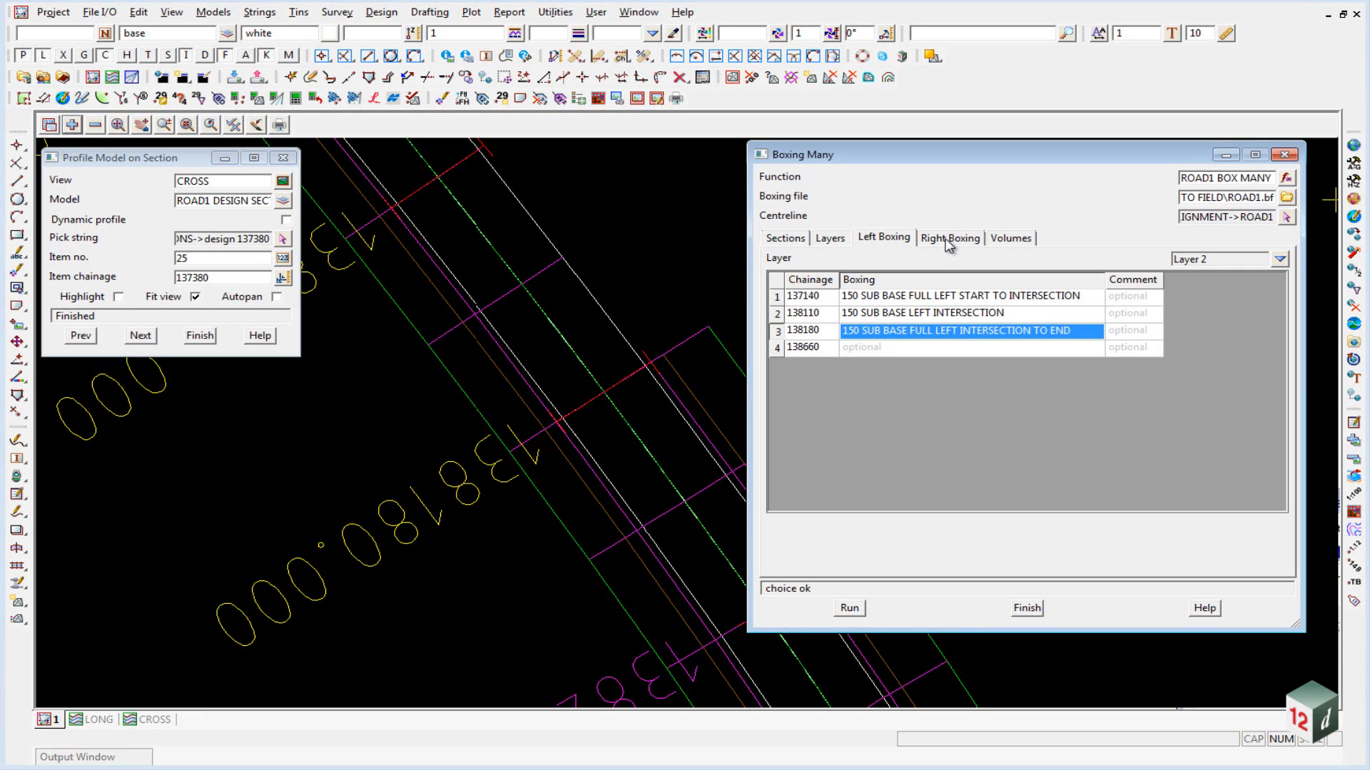
# Step: Paste the copied rows into right boxing and delete rows 2 and 3
pyautogui.click(947, 239)
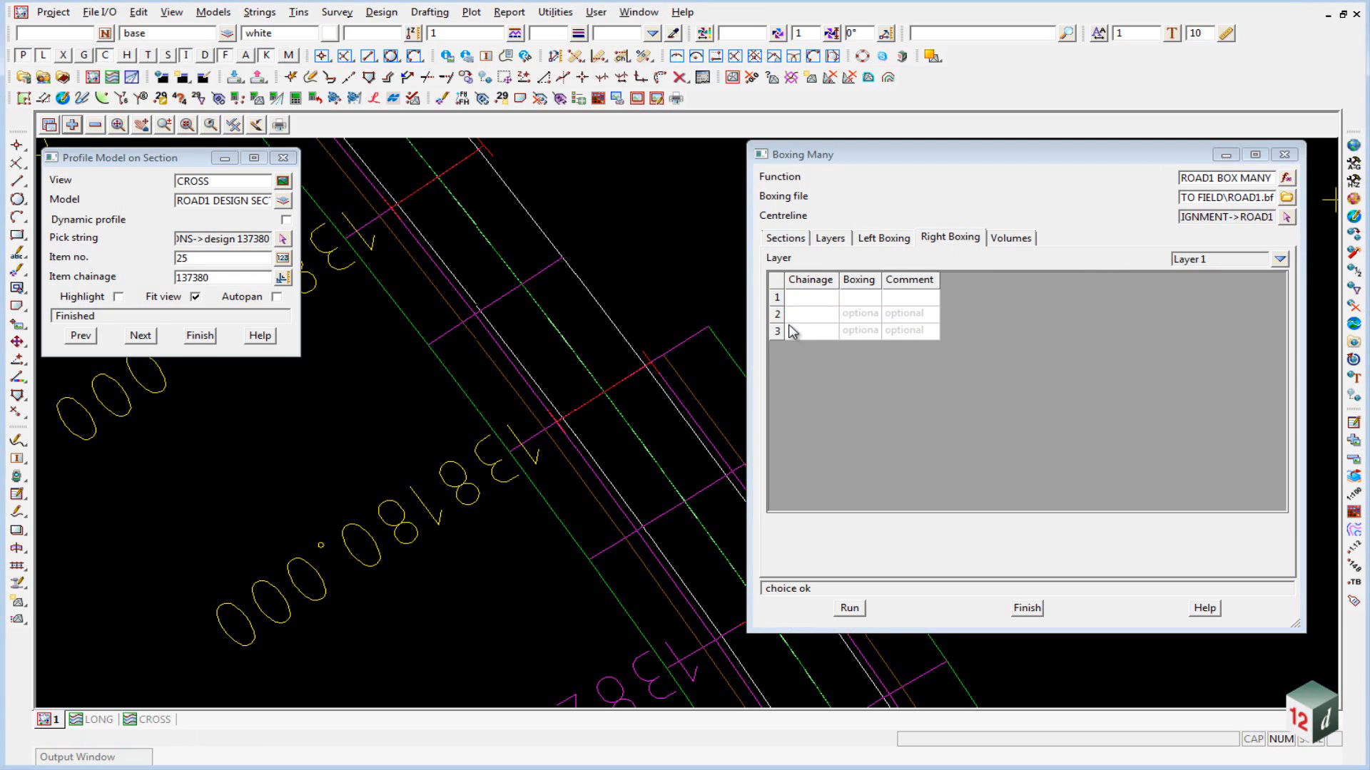
pyautogui.click(808, 297)
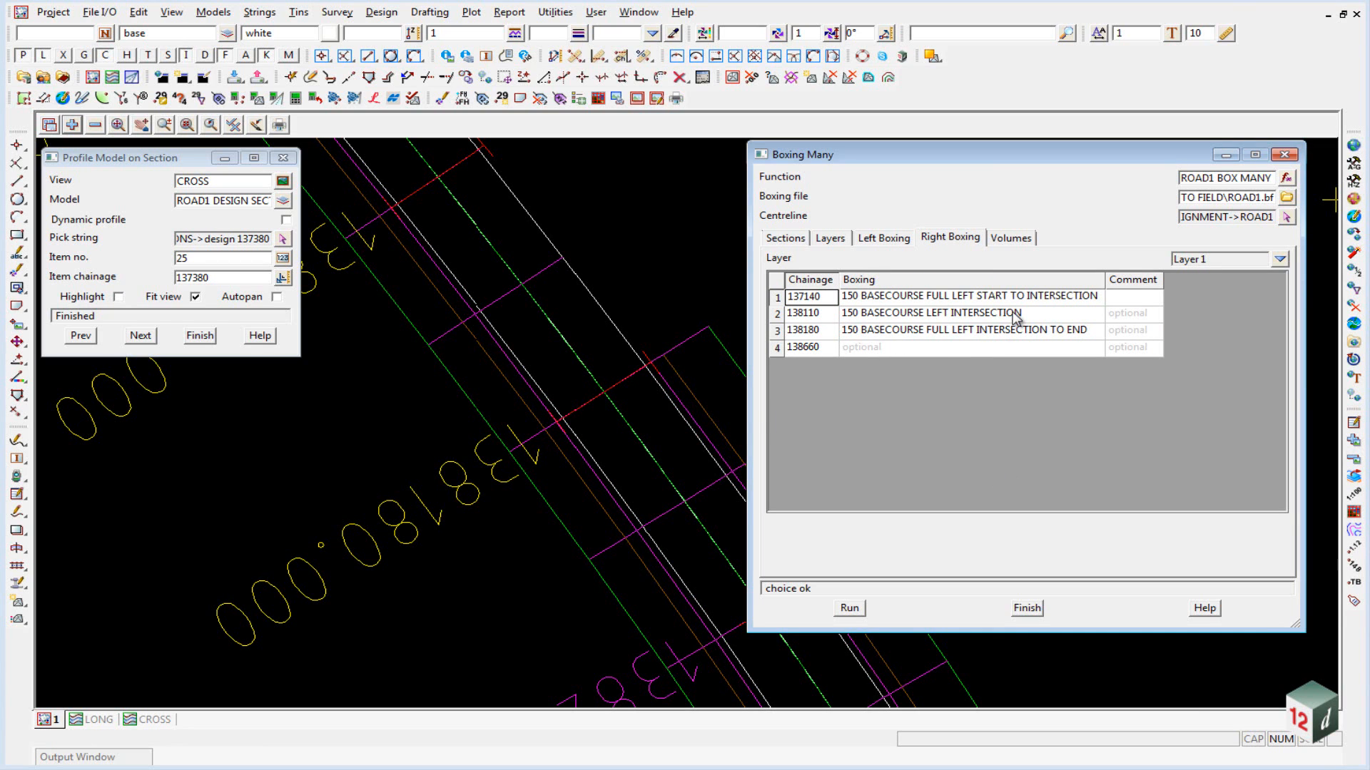
pyautogui.moveTo(933, 346)
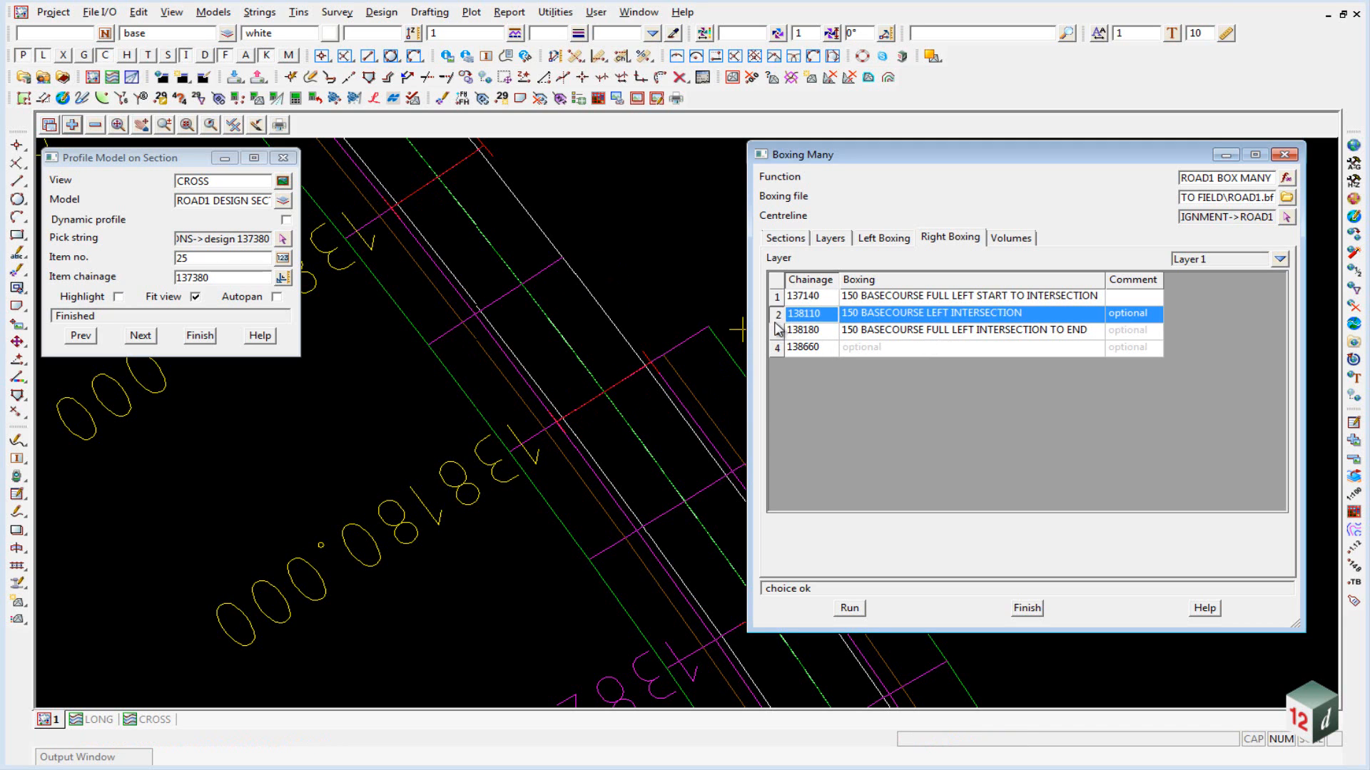
pyautogui.rightClick(803, 329)
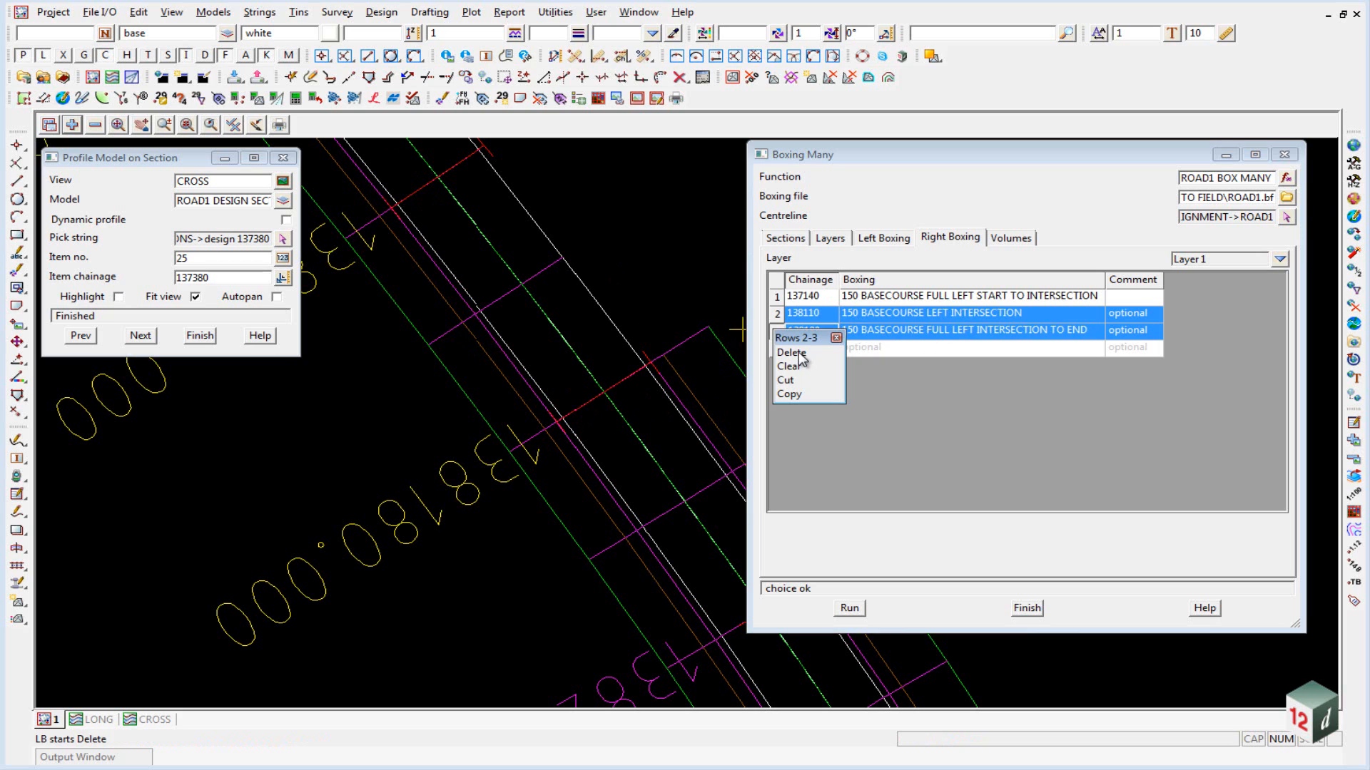
pyautogui.click(790, 352)
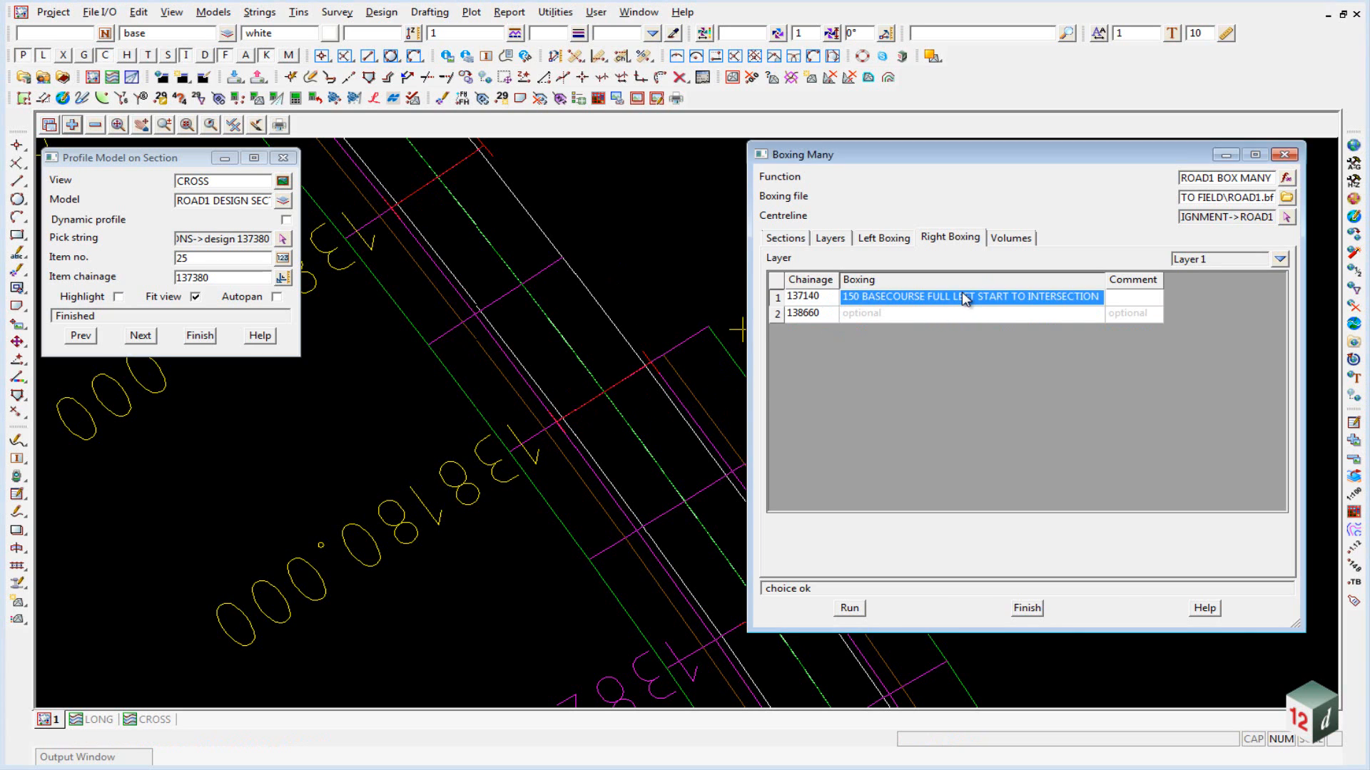
# Step: Set layer 1 right boxing to 150 BASECOURSE FULL RIGHT and move to layer 2's right boxing choice
pyautogui.click(971, 296)
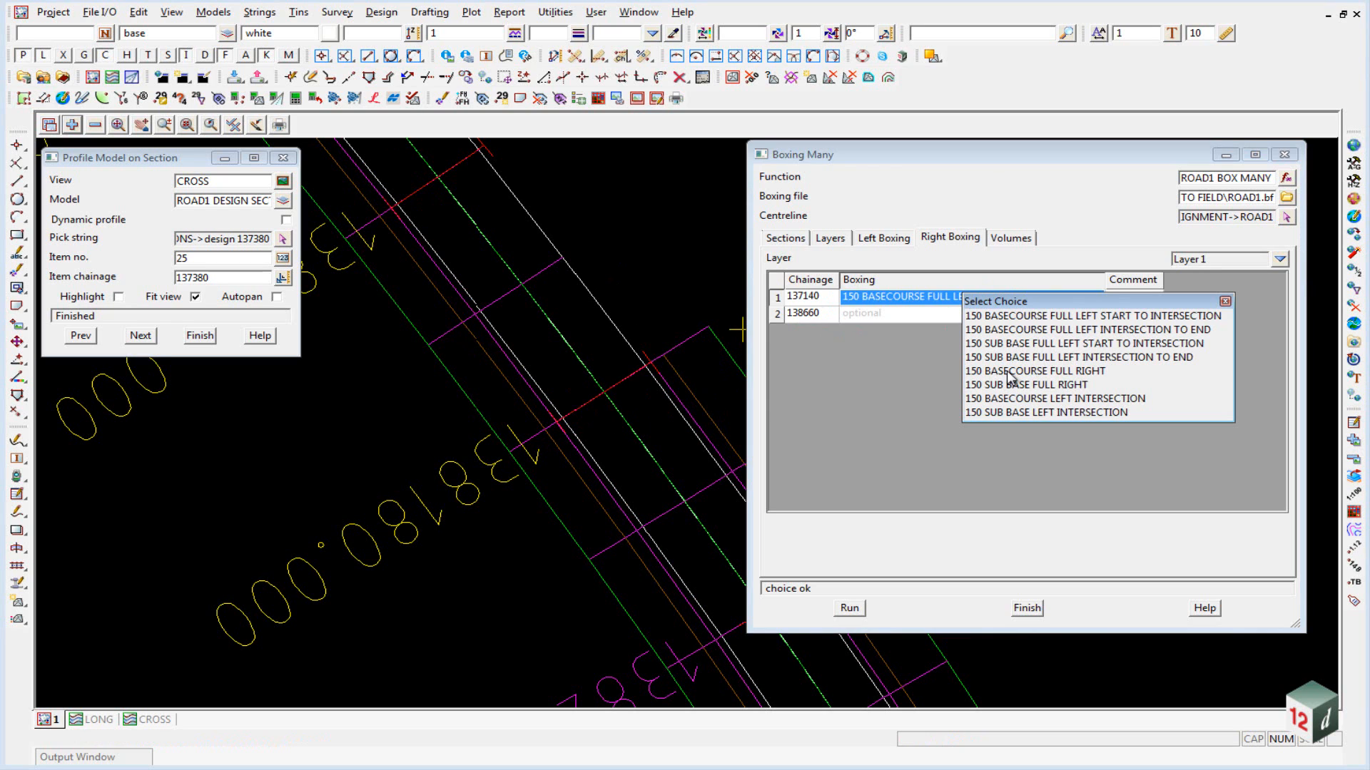
pyautogui.click(1035, 371)
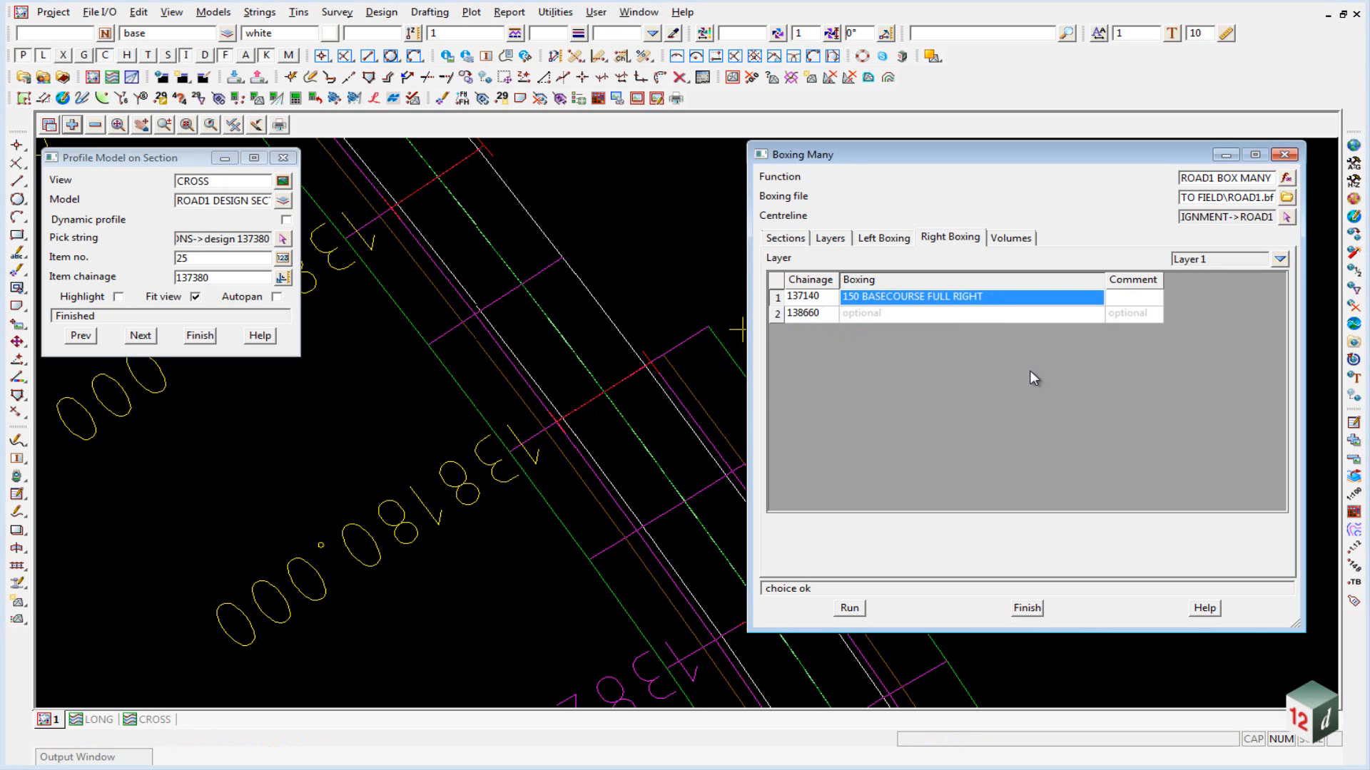
pyautogui.click(802, 312)
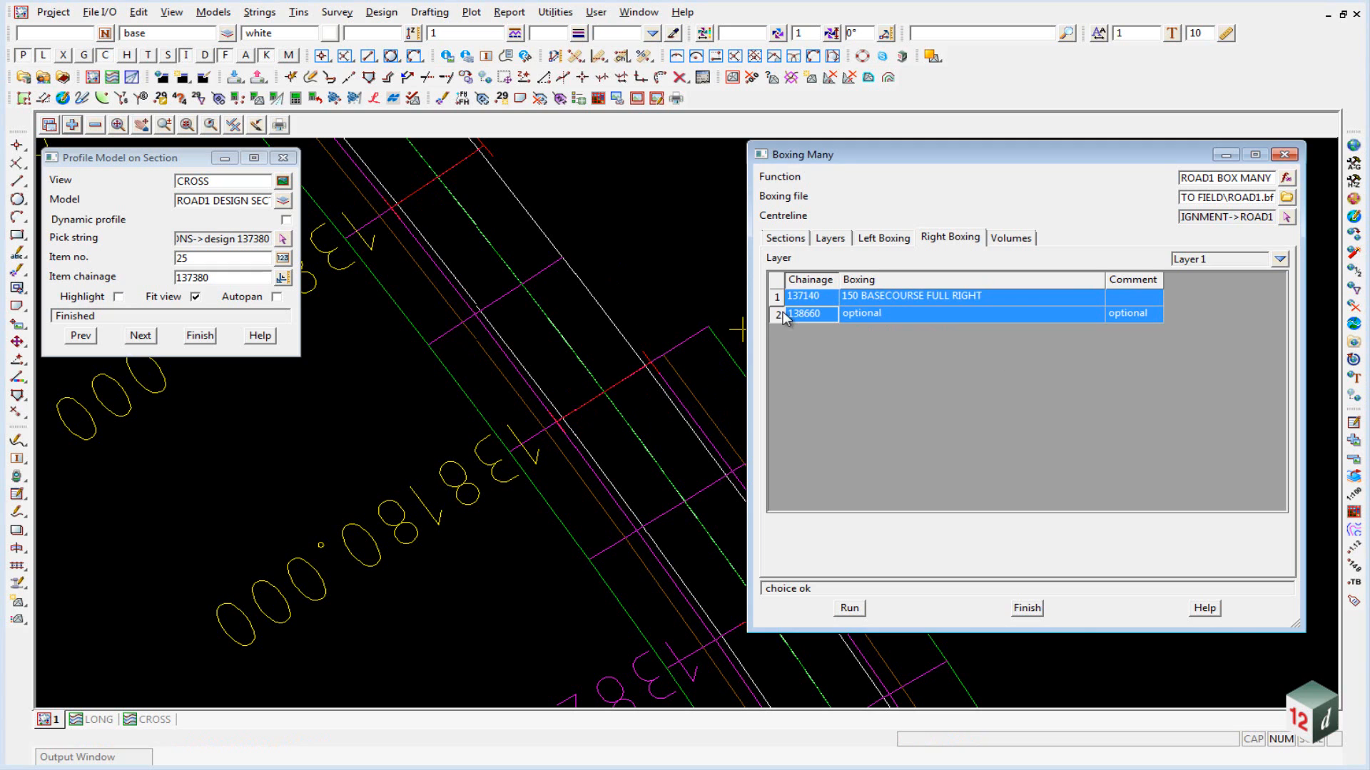
pyautogui.click(1281, 259)
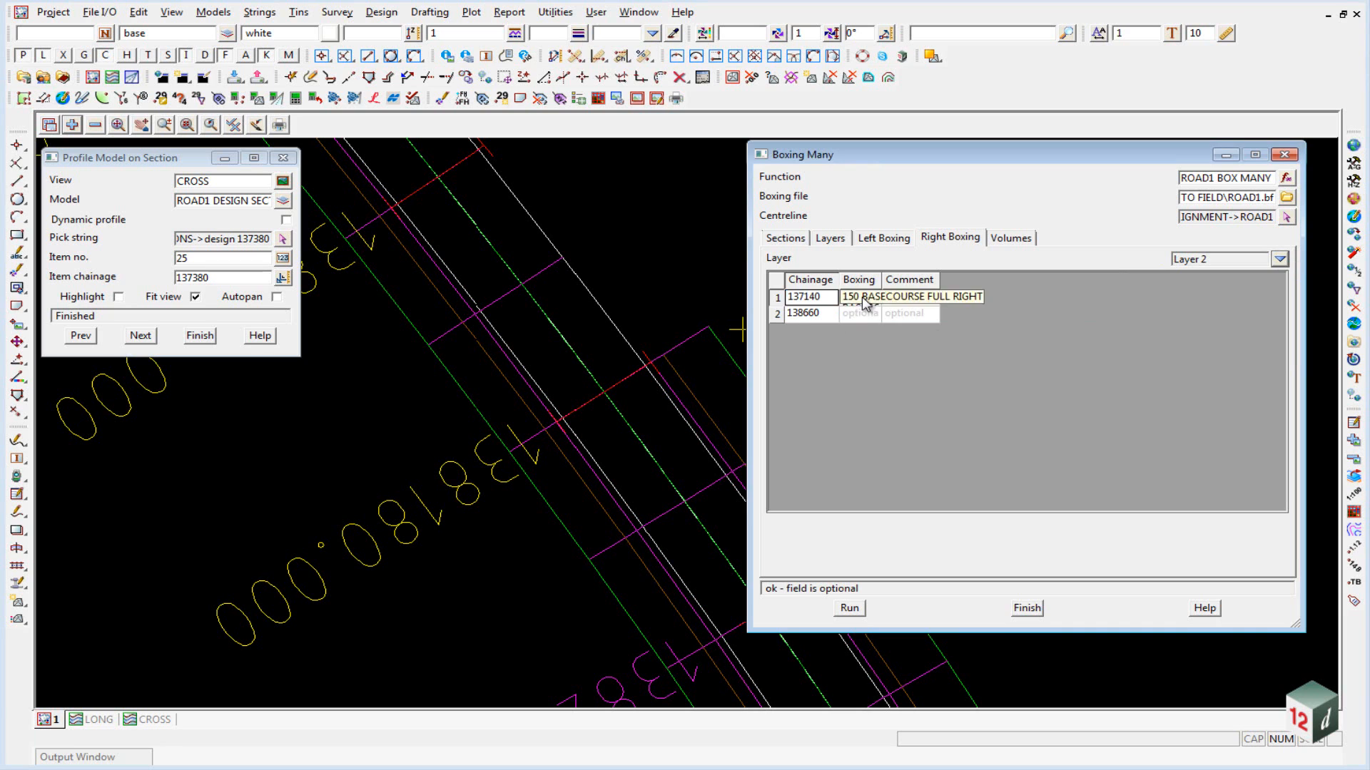
pyautogui.click(912, 297)
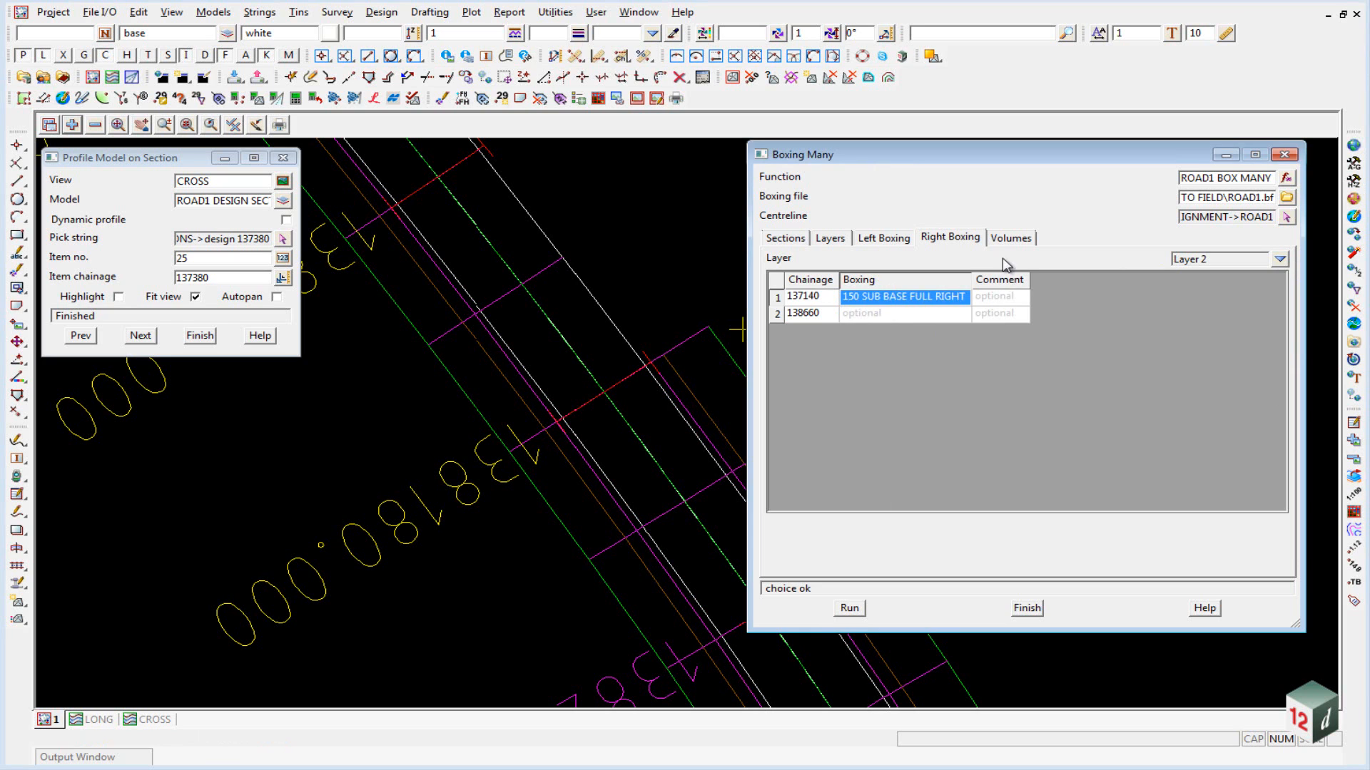
# Step: Enable volume calculation against tin GROUND with report ROAD1 VOLS
pyautogui.click(1010, 239)
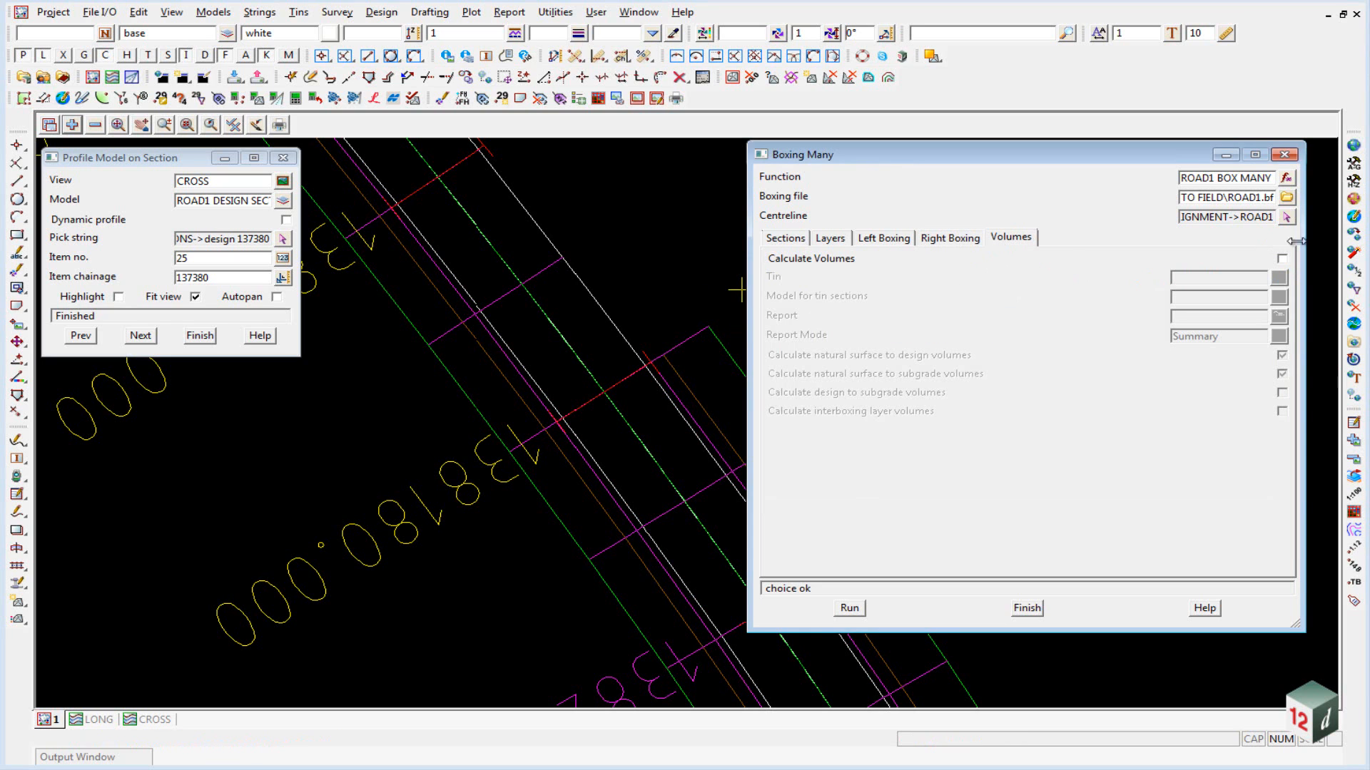
pyautogui.click(1283, 259)
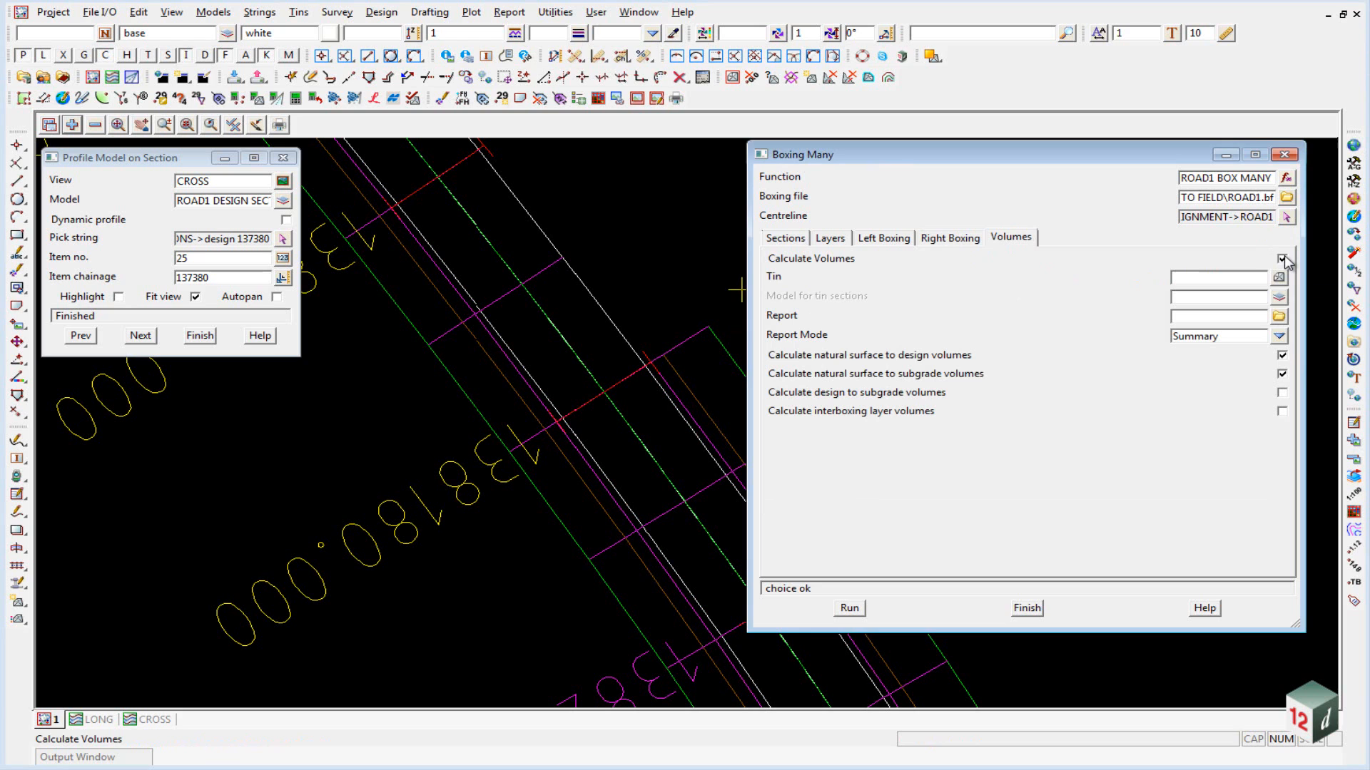
pyautogui.click(1280, 278)
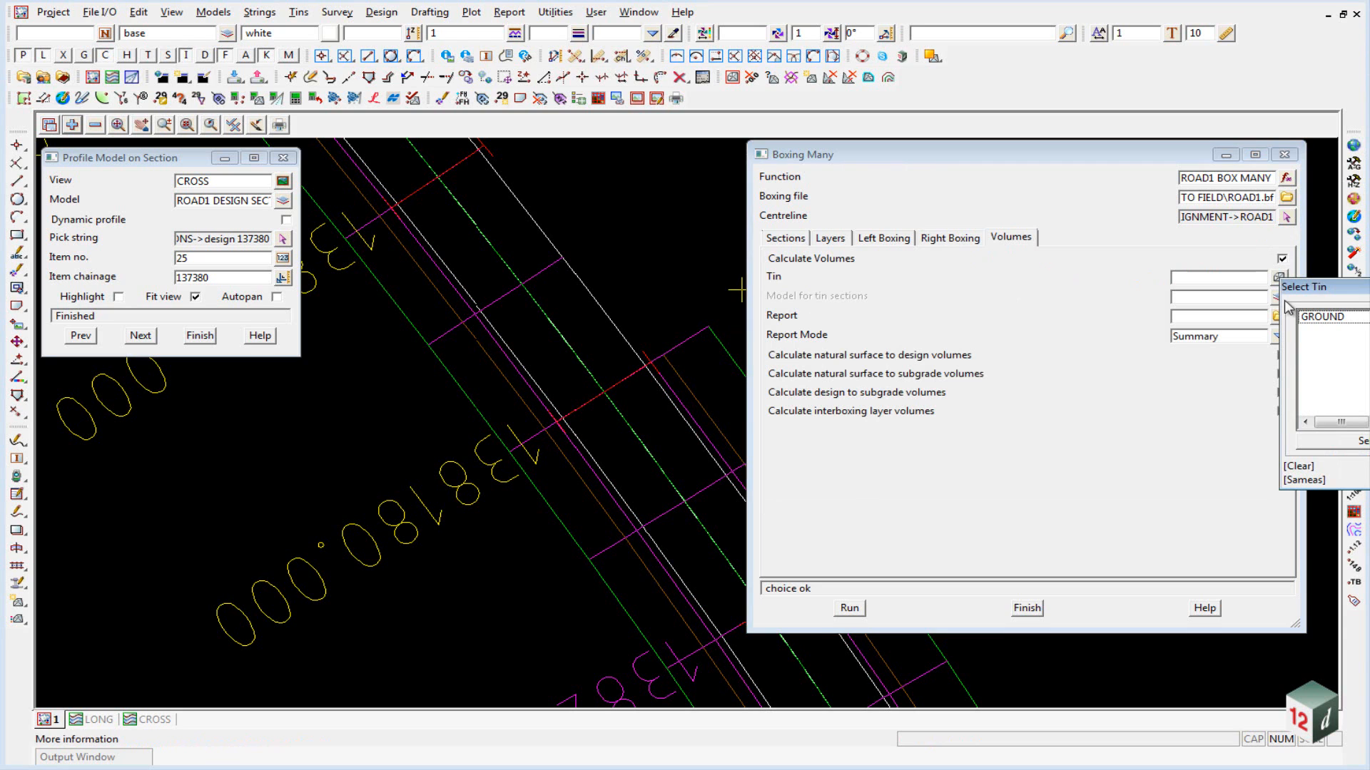
pyautogui.click(1329, 317)
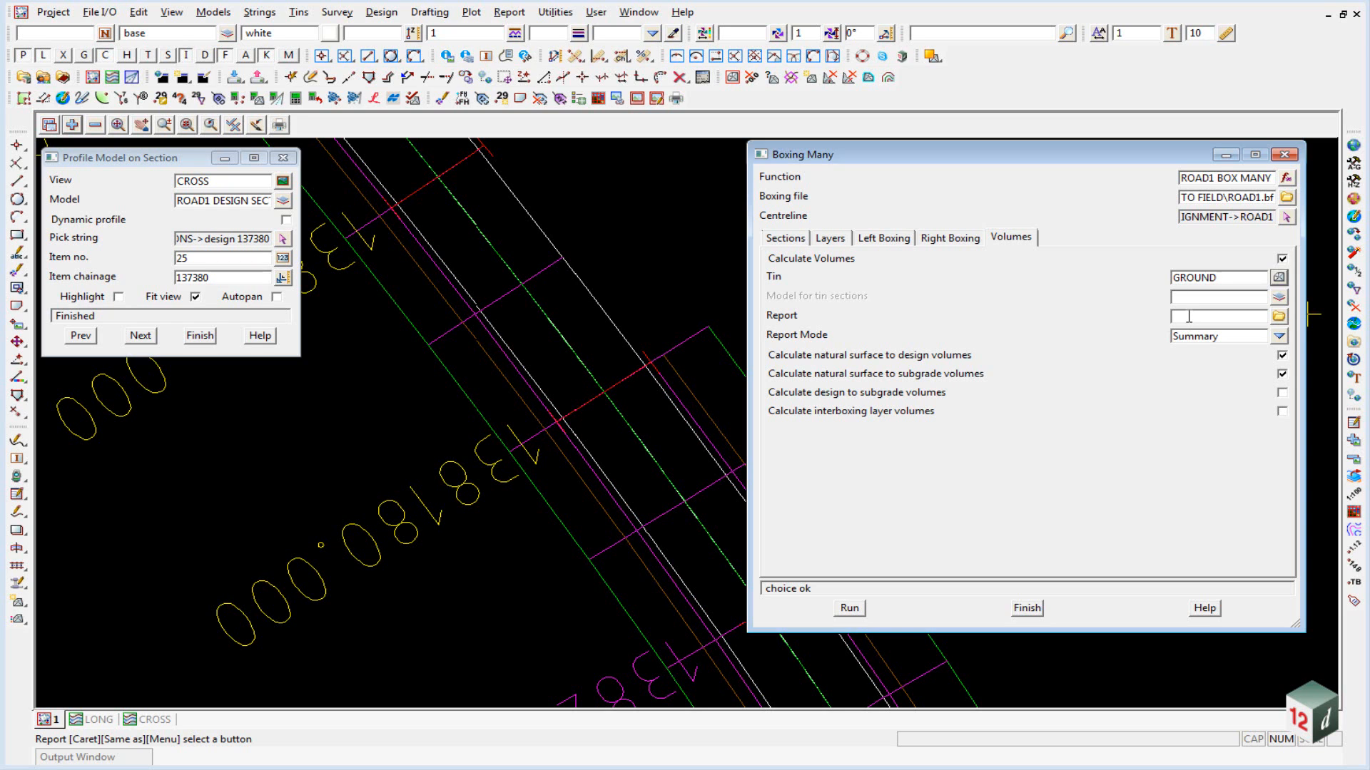
pyautogui.write('ROAD1')
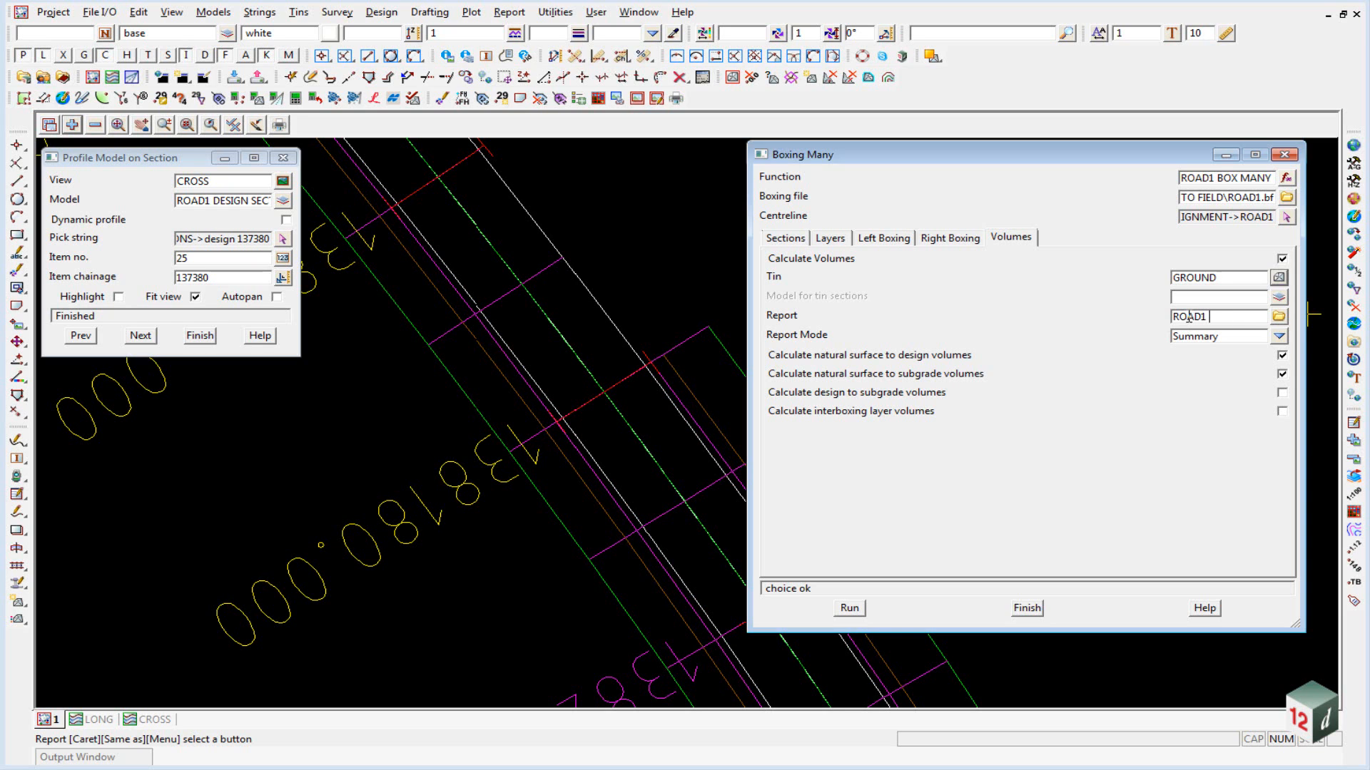
pyautogui.write('VOLS.rpt')
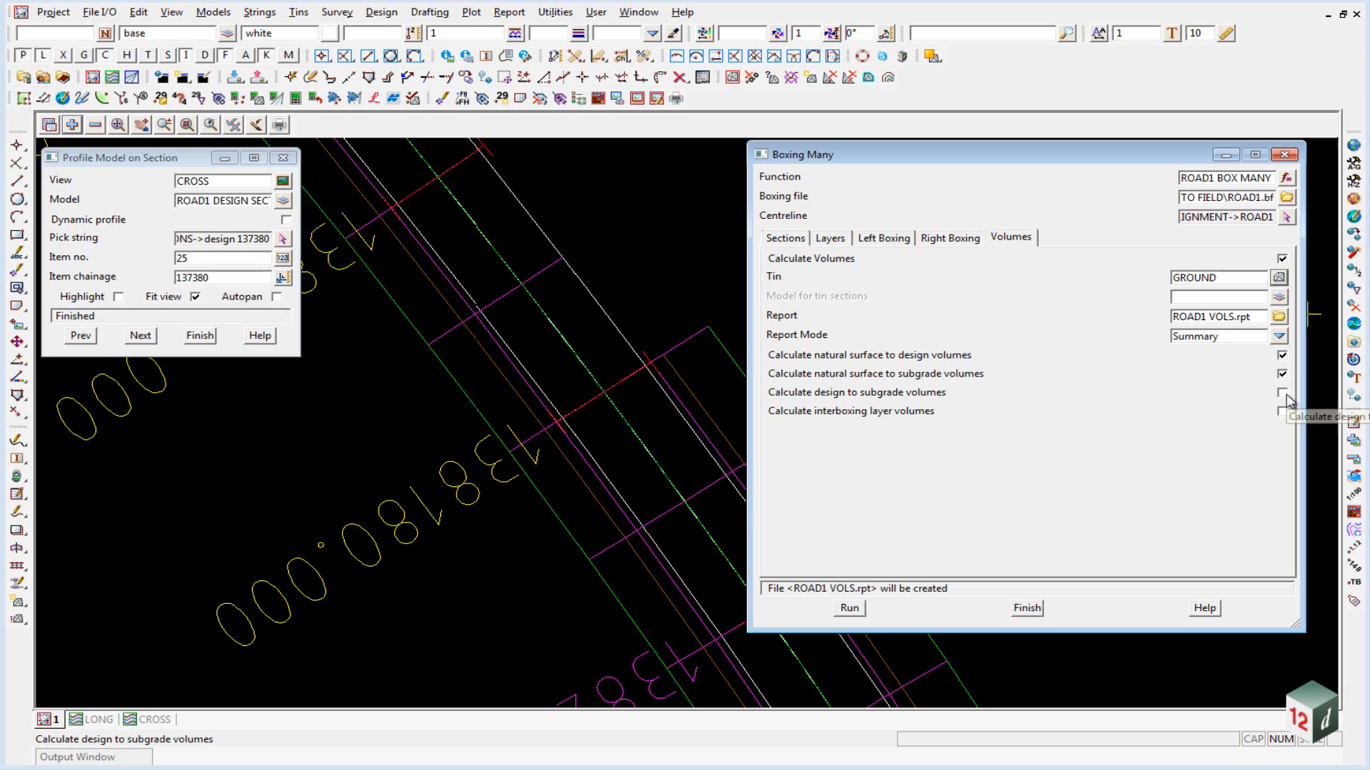
# Step: Tick design-to-subgrade and interboxing volumes and run the boxing
pyautogui.click(1281, 393)
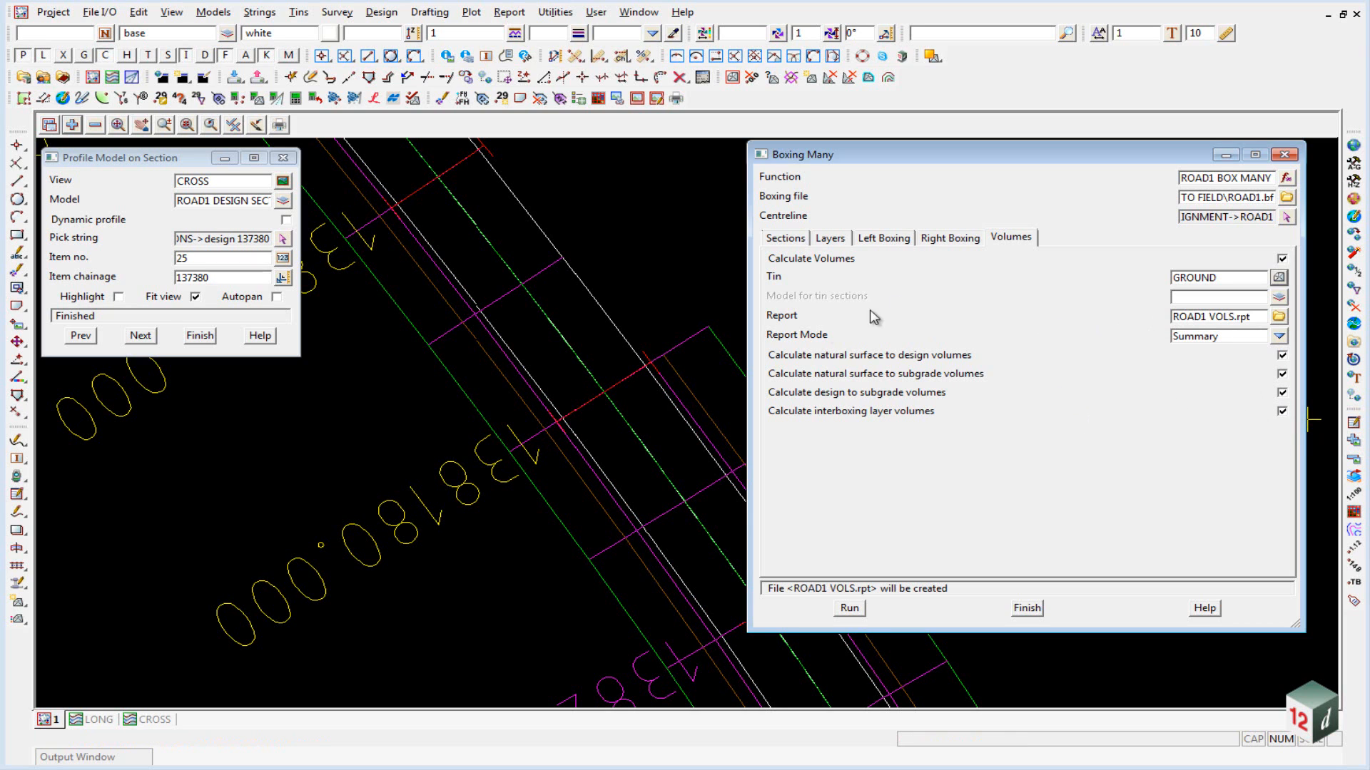
pyautogui.click(846, 608)
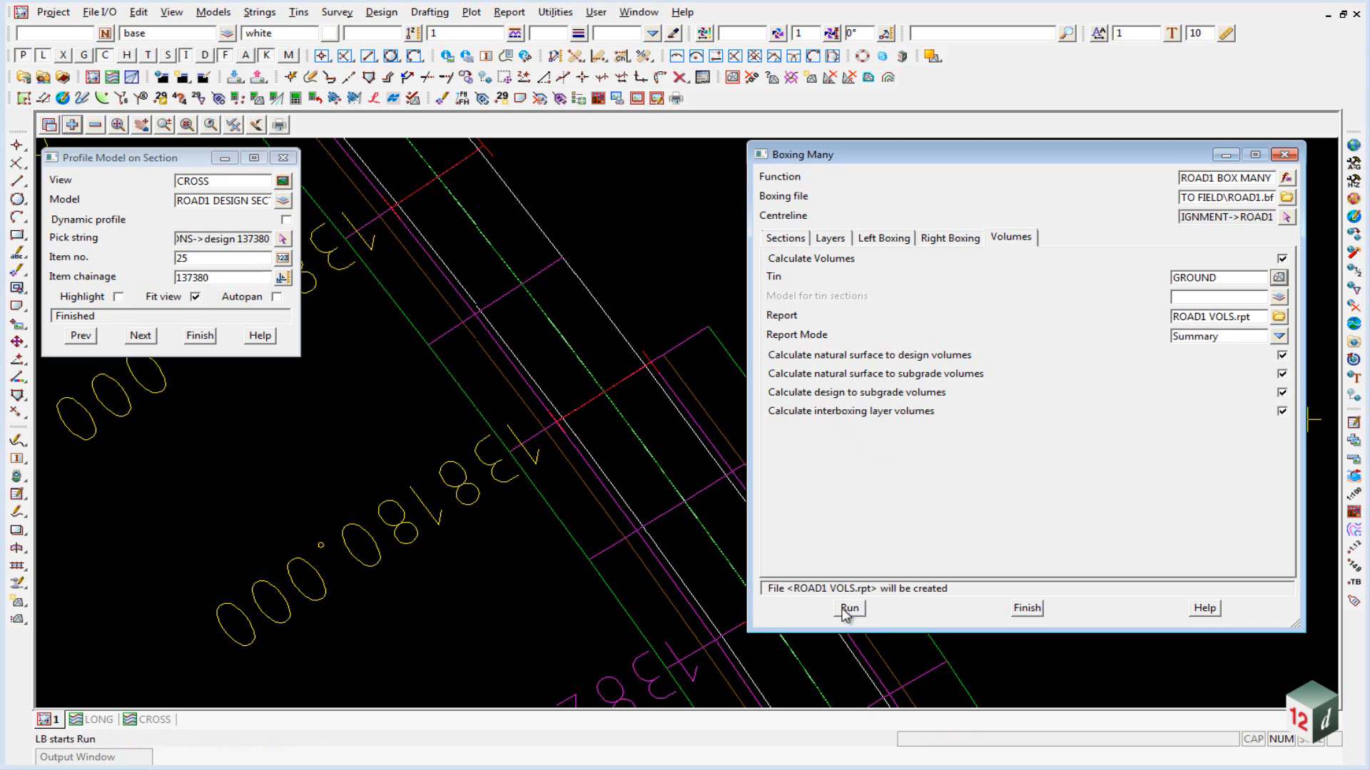
pyautogui.click(846, 607)
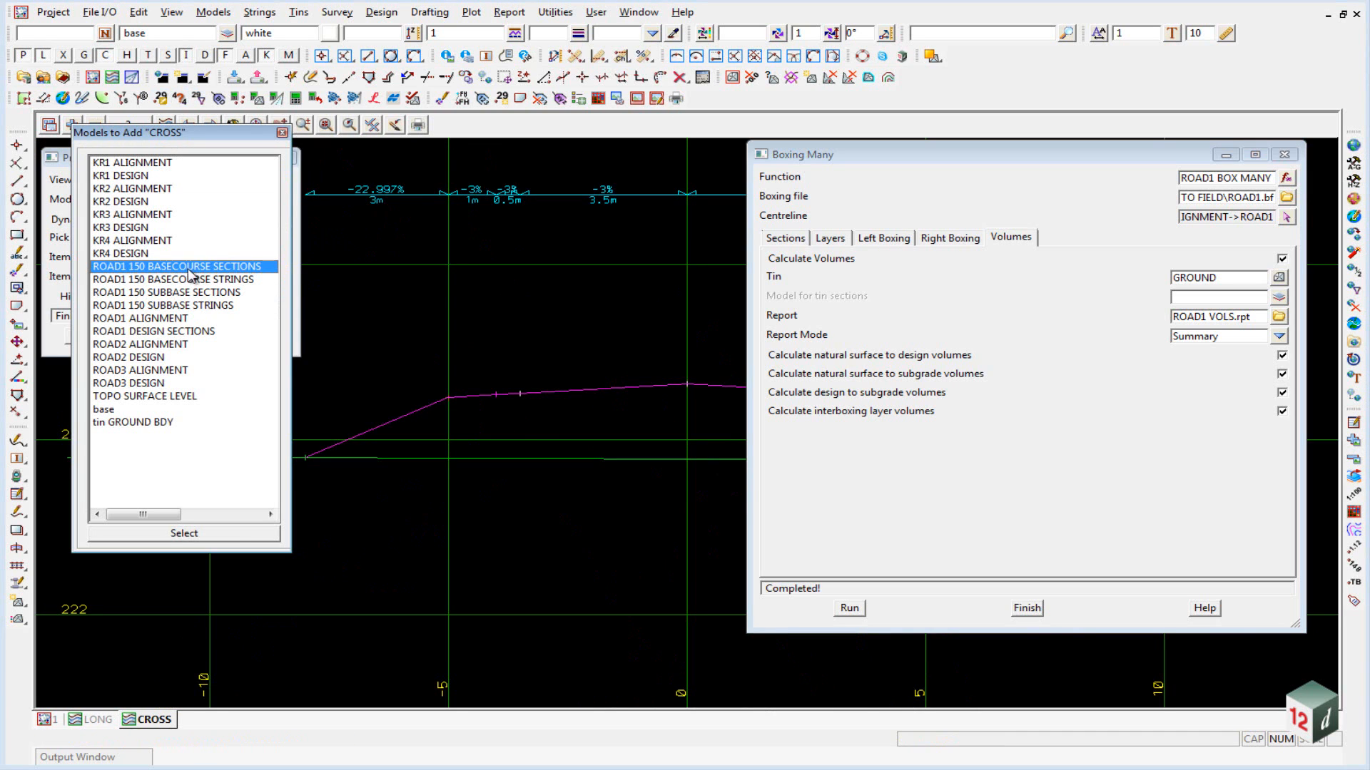
pyautogui.moveTo(233, 302)
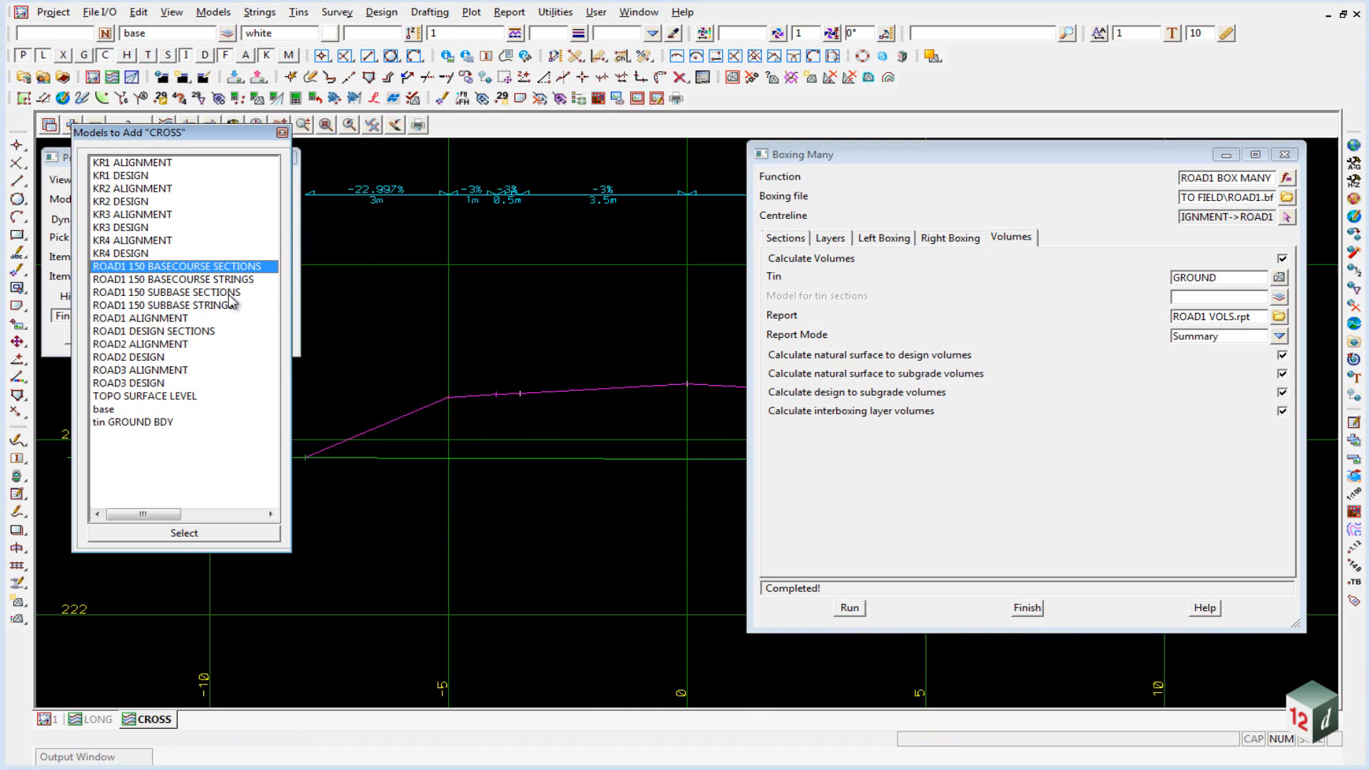
# Step: Add ROAD1 150 BASECOURSE SECTIONS and 150 SUBBASE SECTIONS models to the cross-section view
pyautogui.click(165, 292)
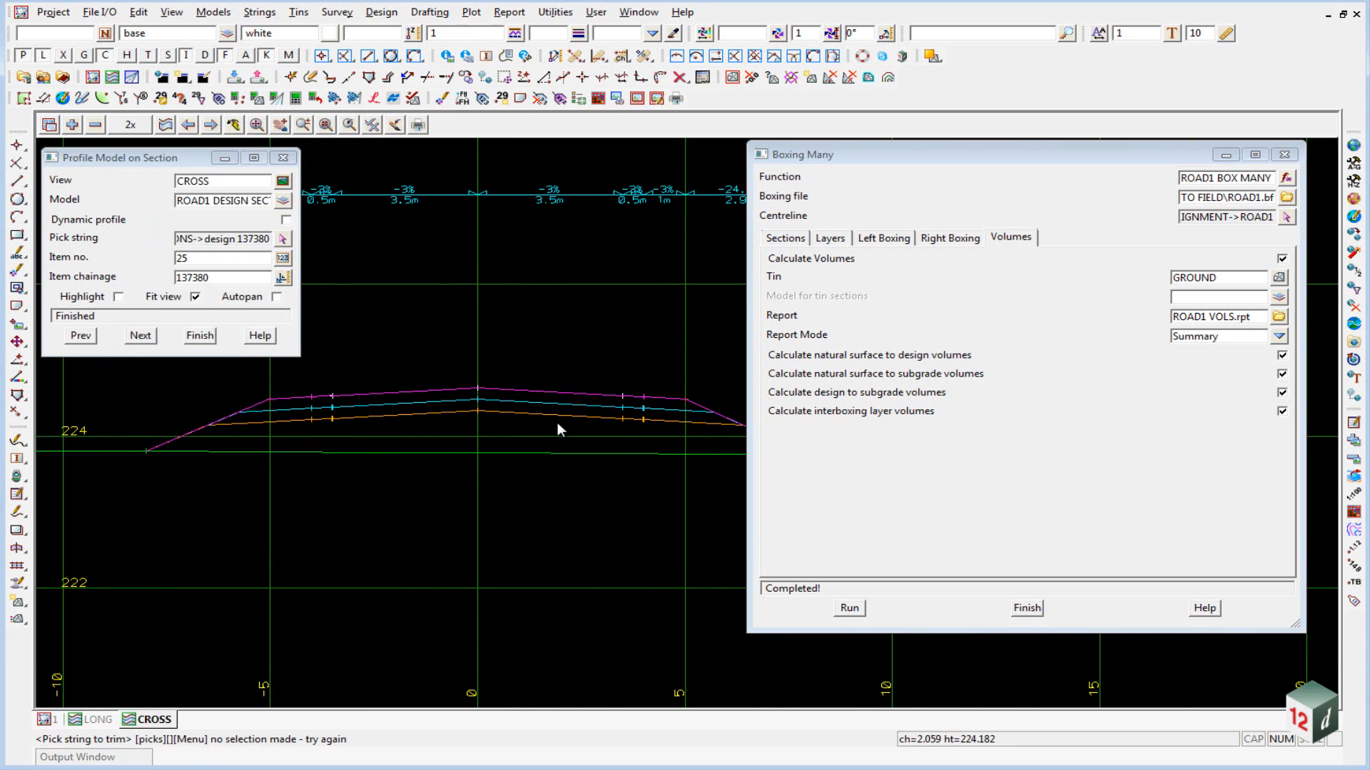
pyautogui.moveTo(436, 441)
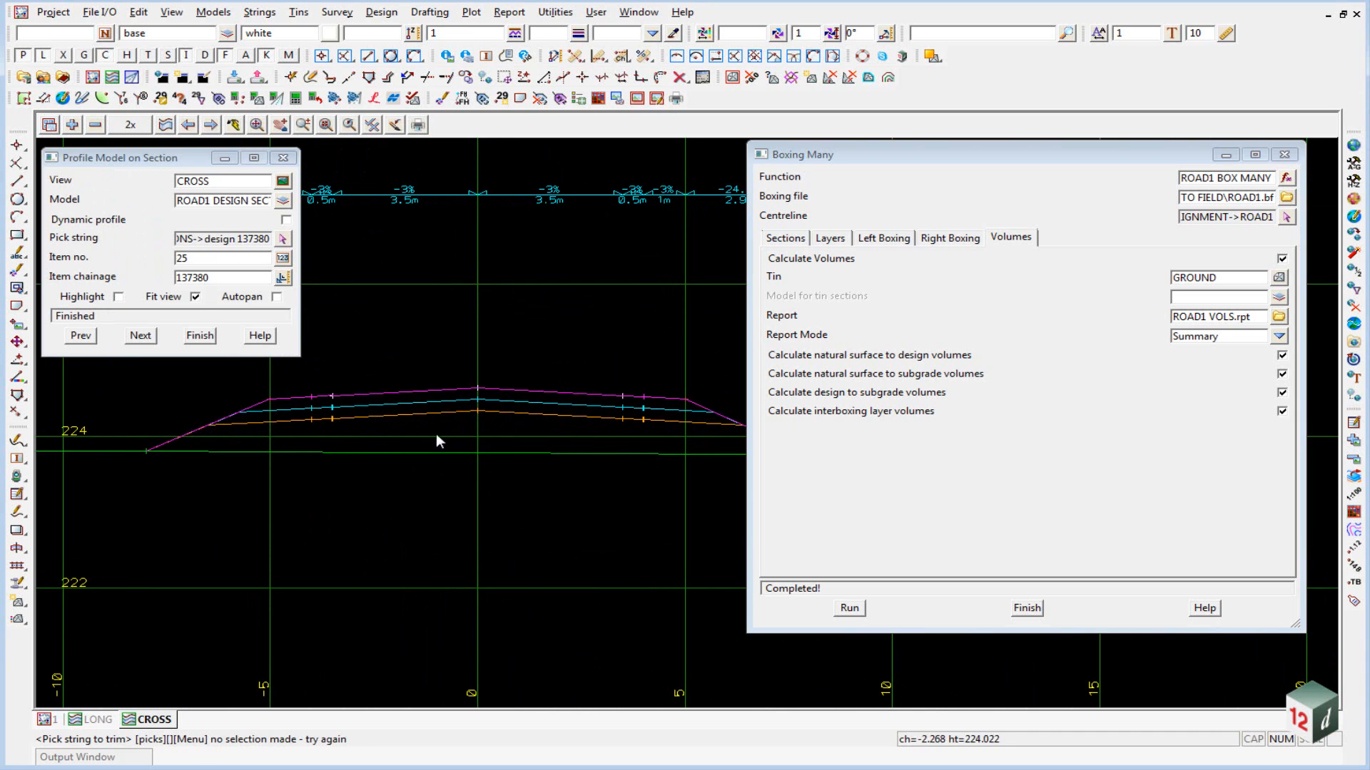